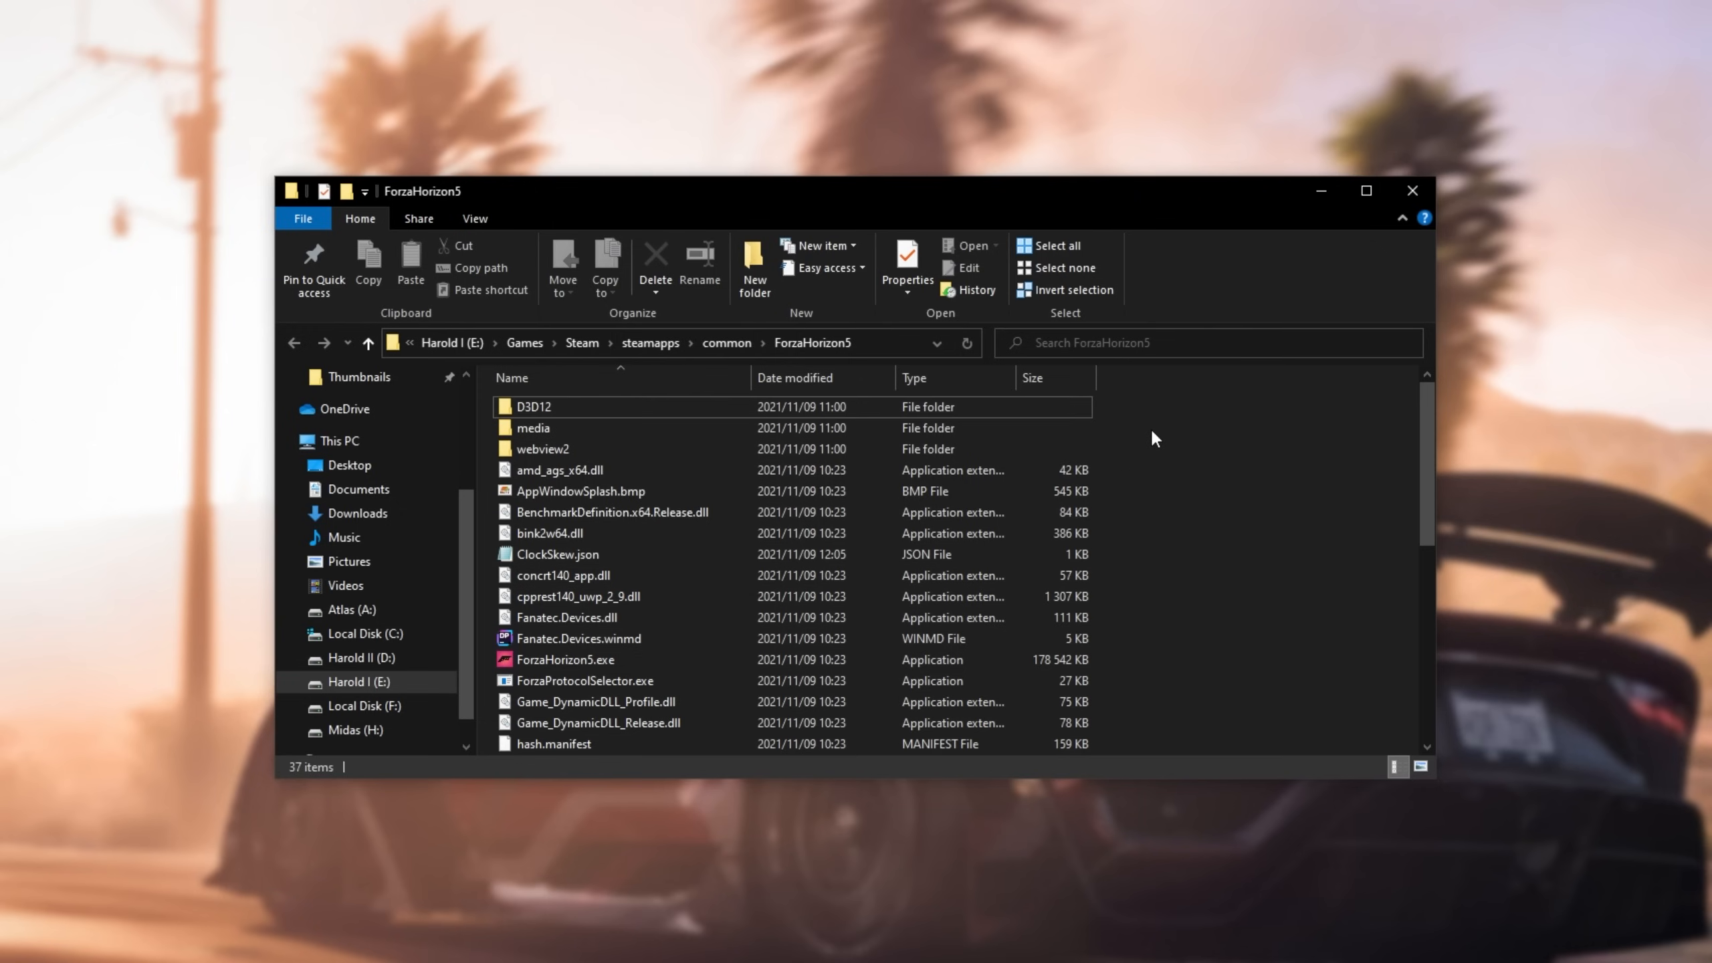
mouse_move(1386, 545)
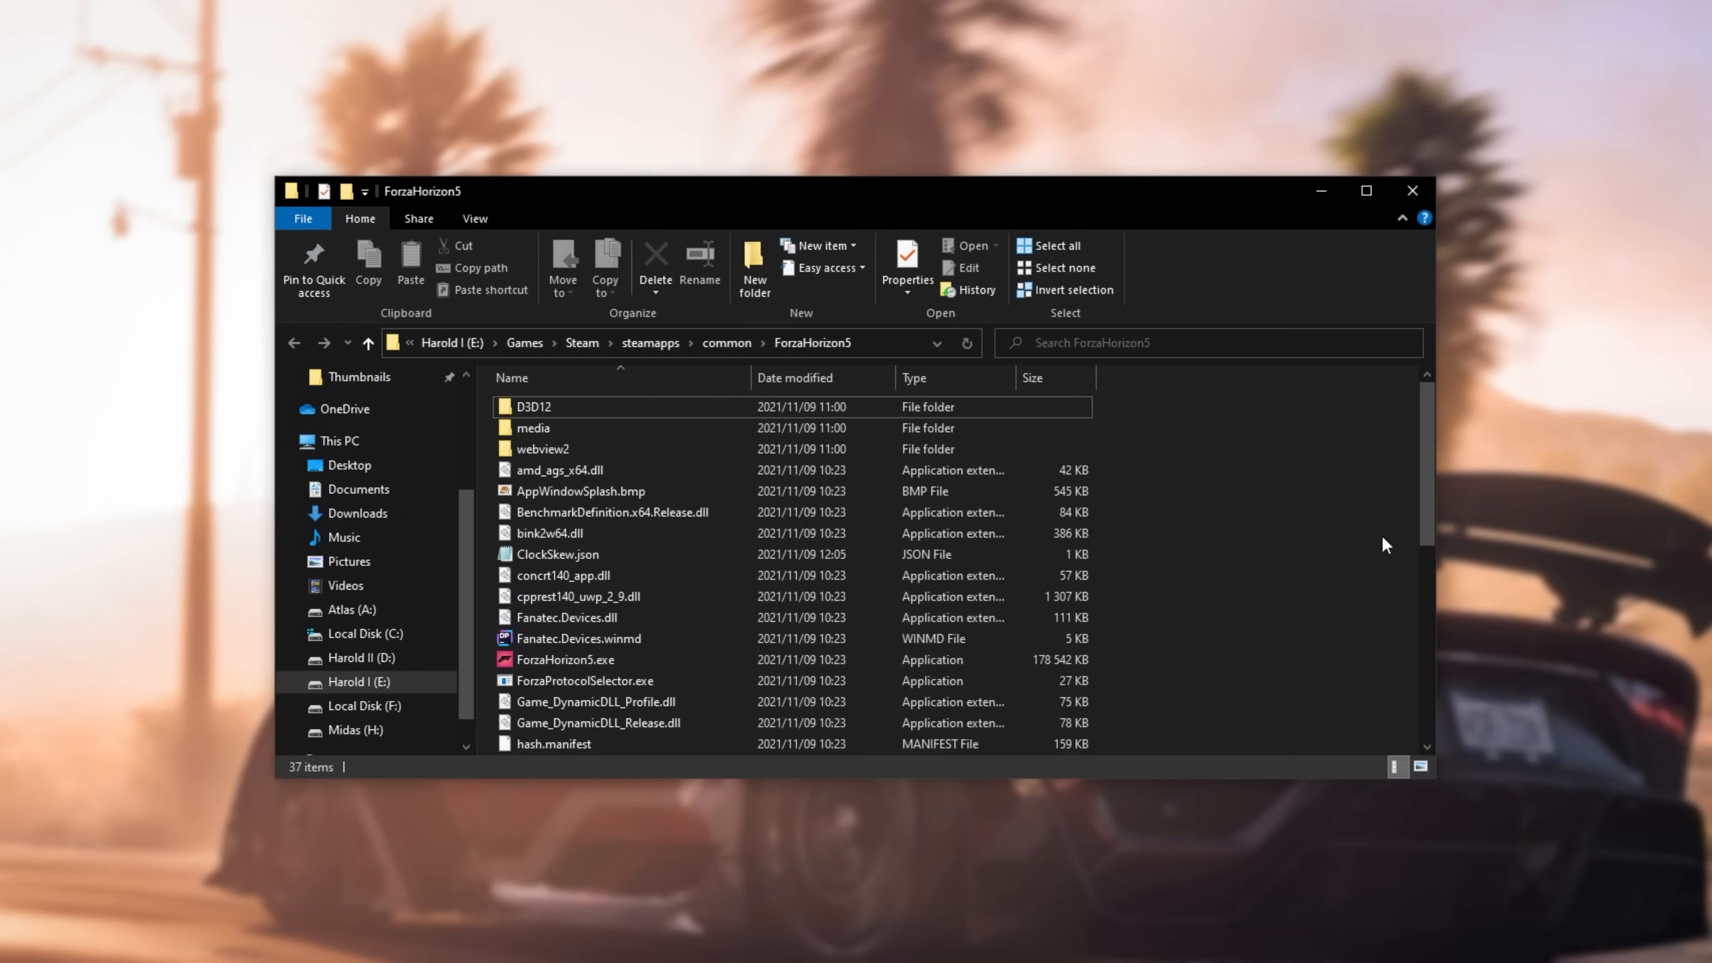
Step: Select the ForzaHorizon5.exe file in the game's install folder
left_click(564, 659)
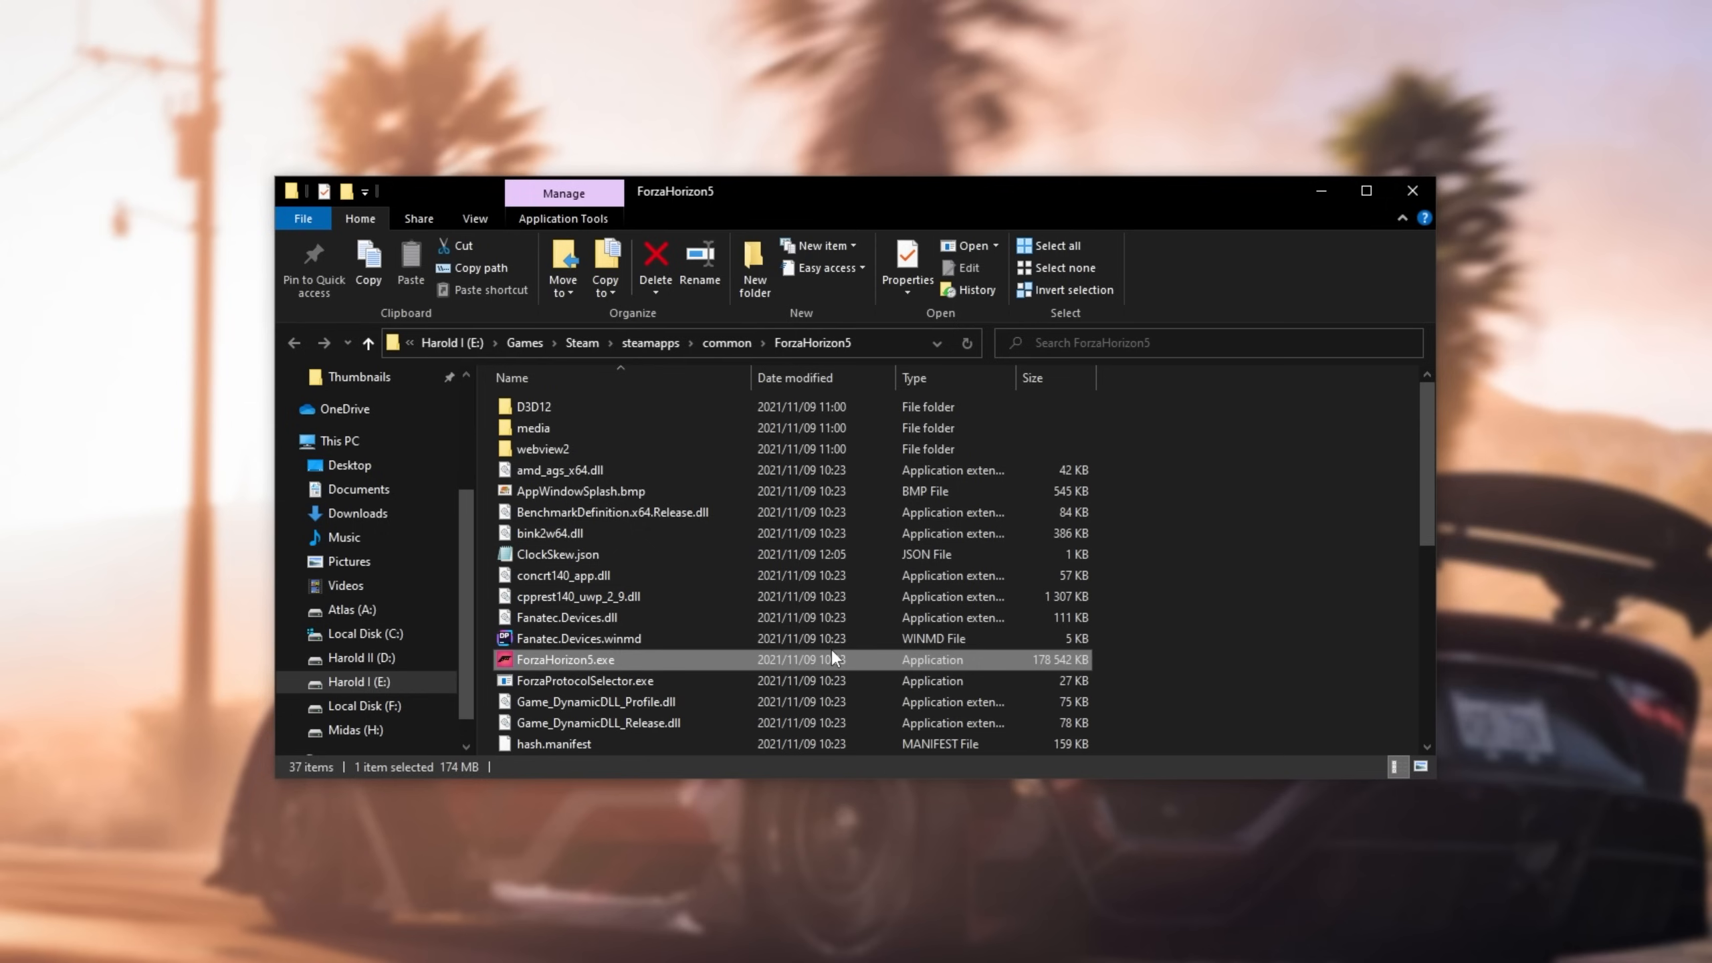
mouse_move(734, 656)
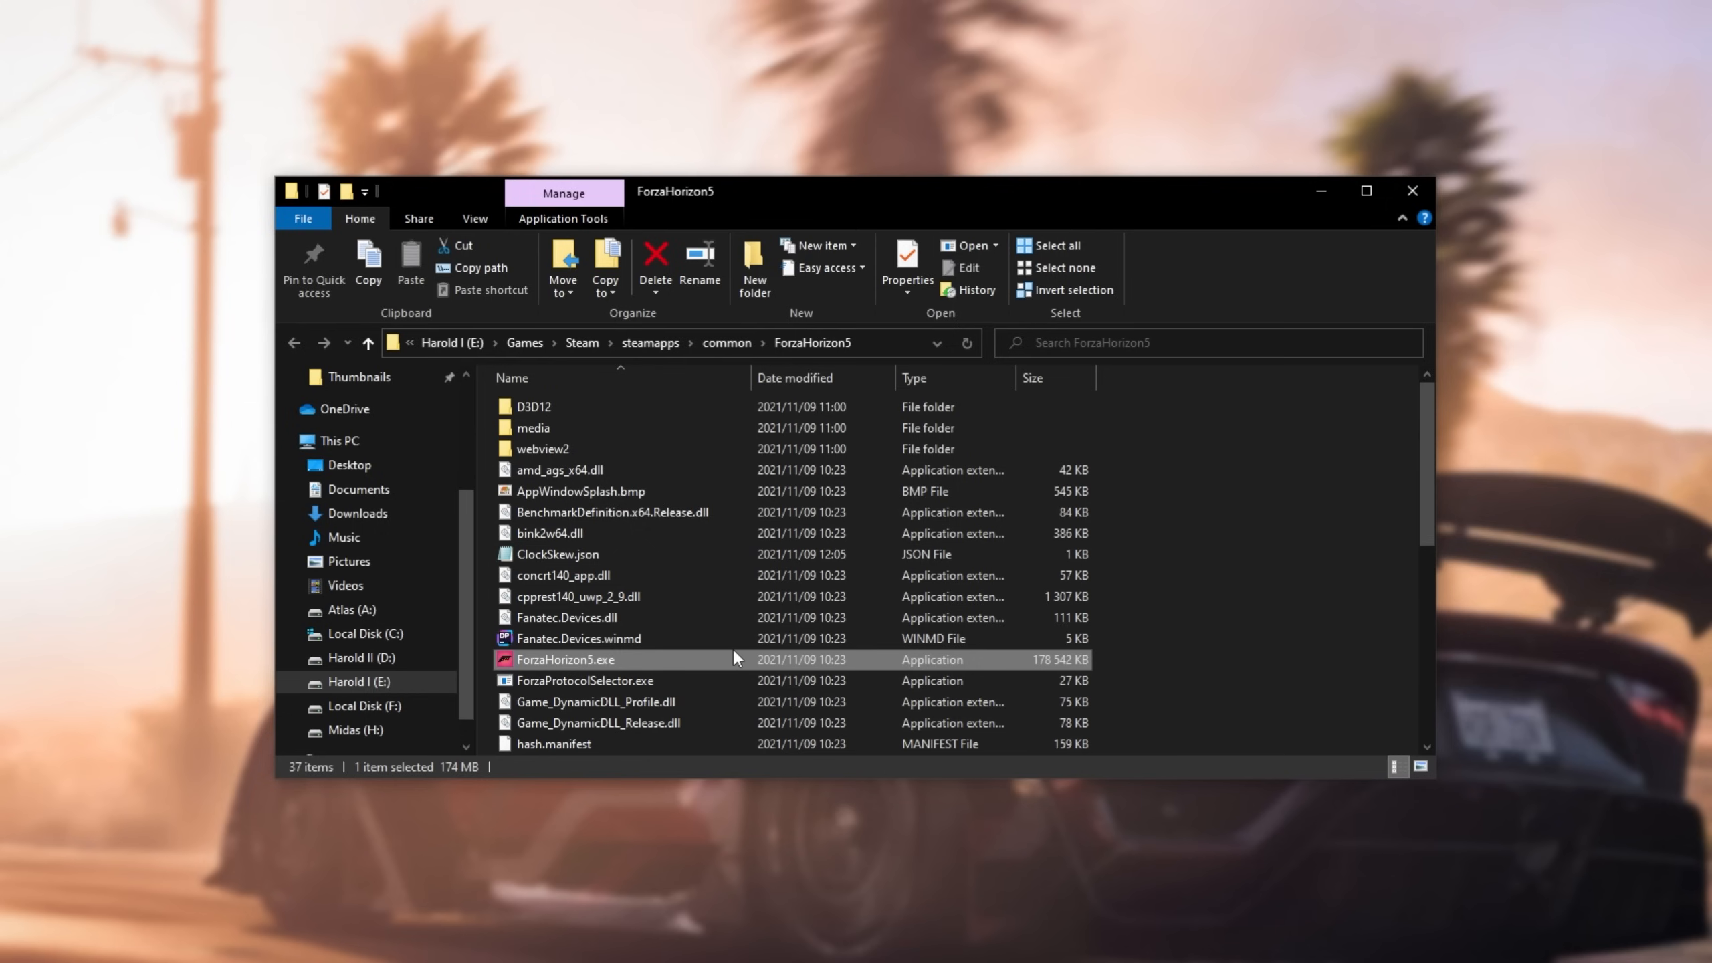
Step: In ForzaHorizon5.exe's Compatibility properties, disable fullscreen optimizations
left_click(905, 262)
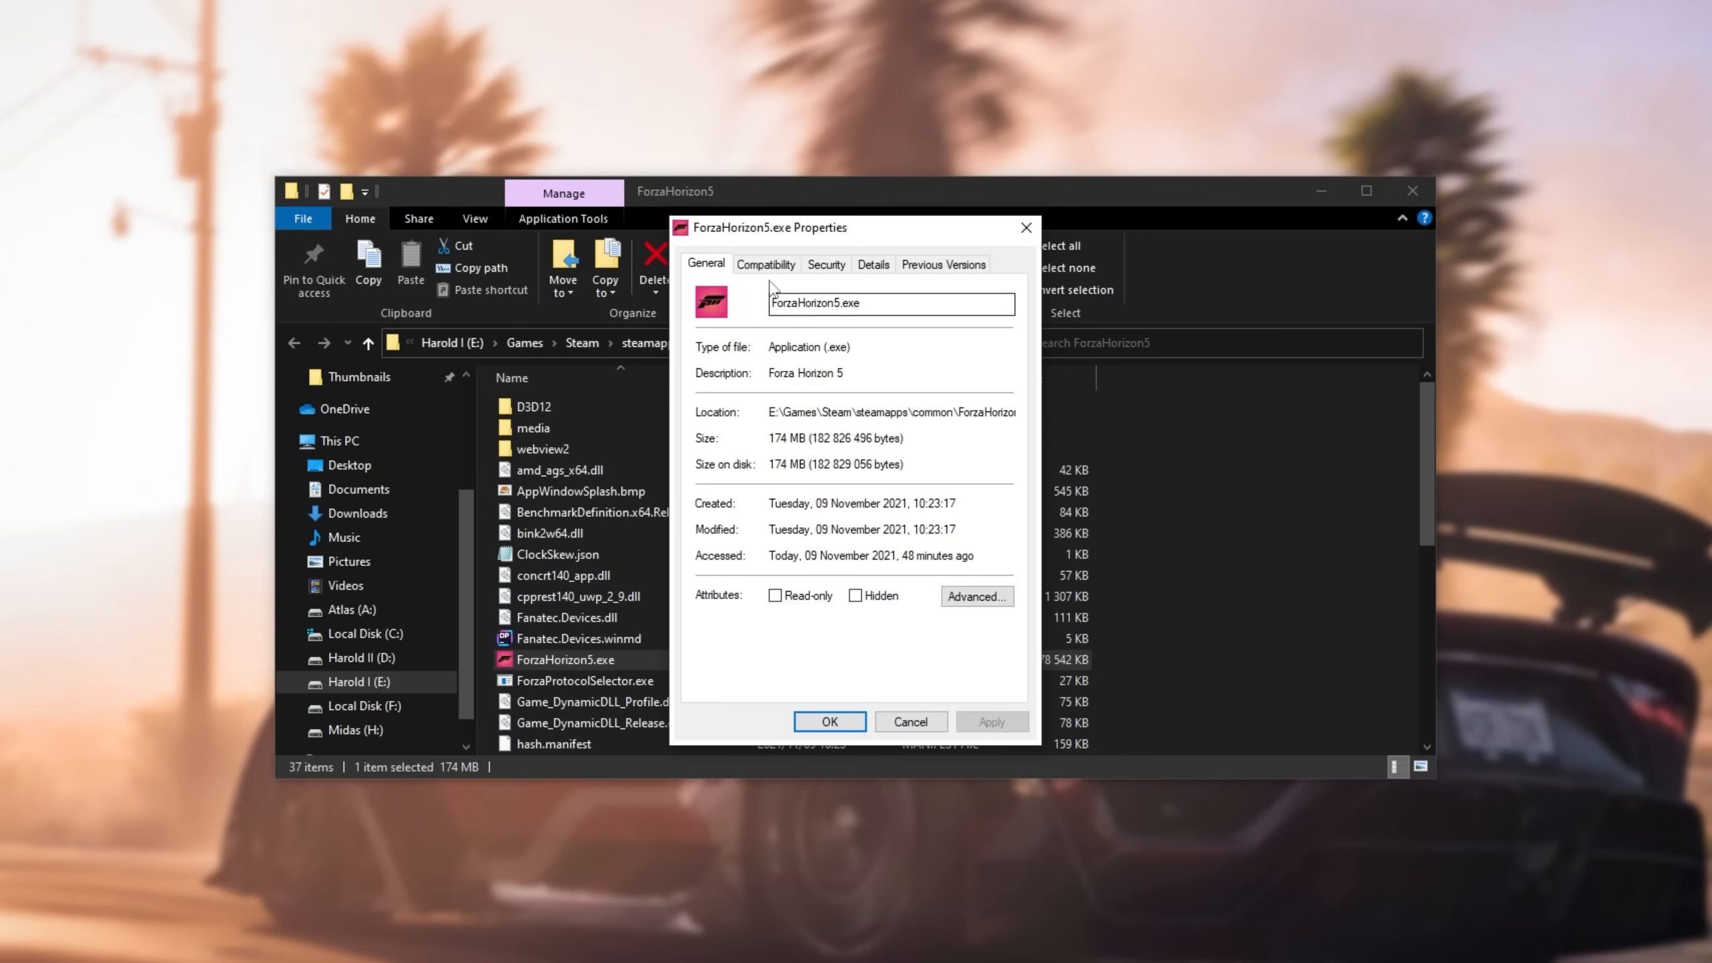
left_click(764, 263)
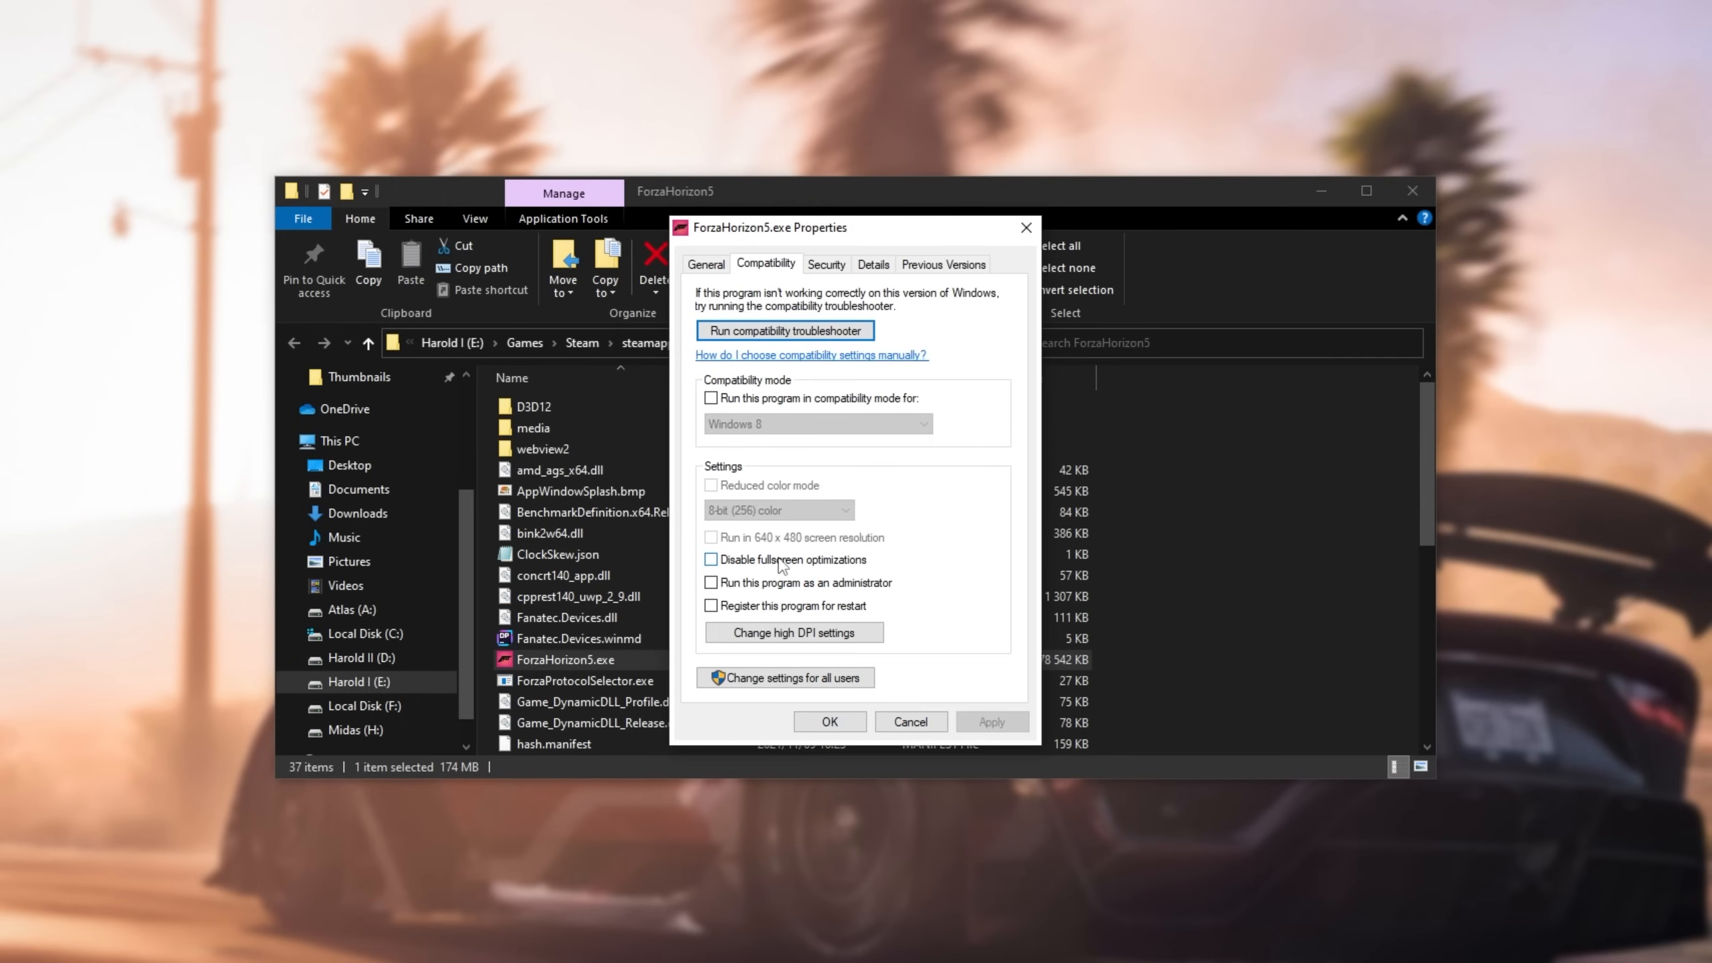
left_click(710, 559)
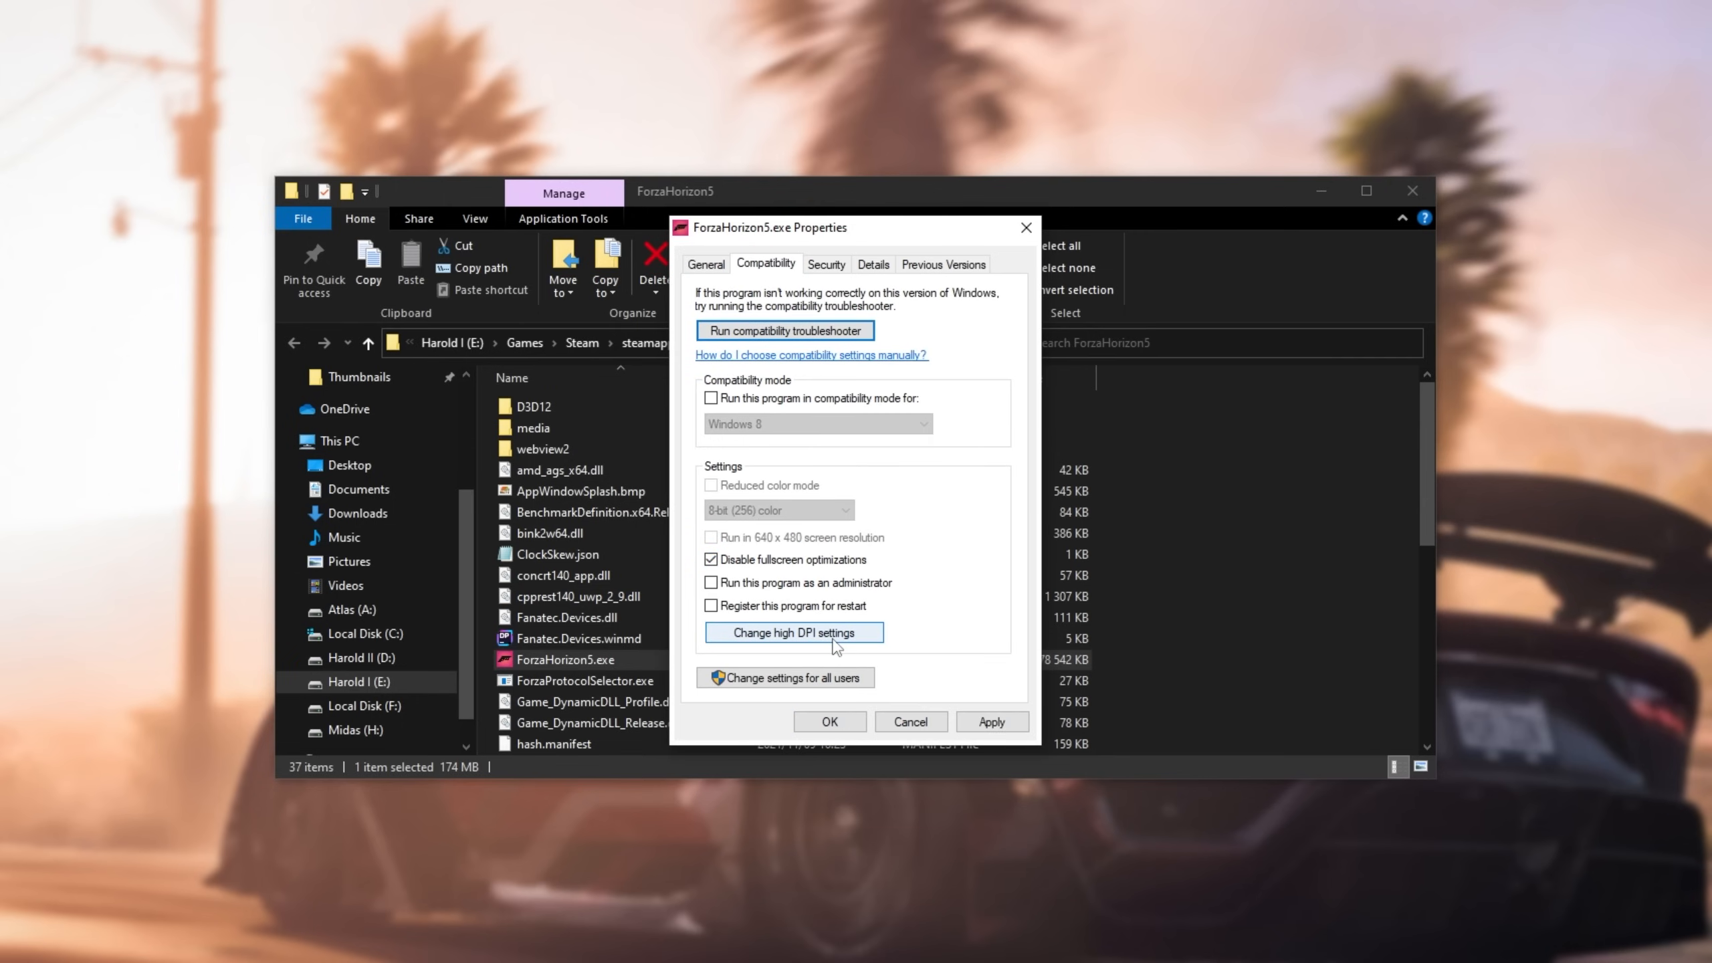
Step: Override high DPI scaling behaviour so scaling is performed by the Application, and confirm
left_click(795, 632)
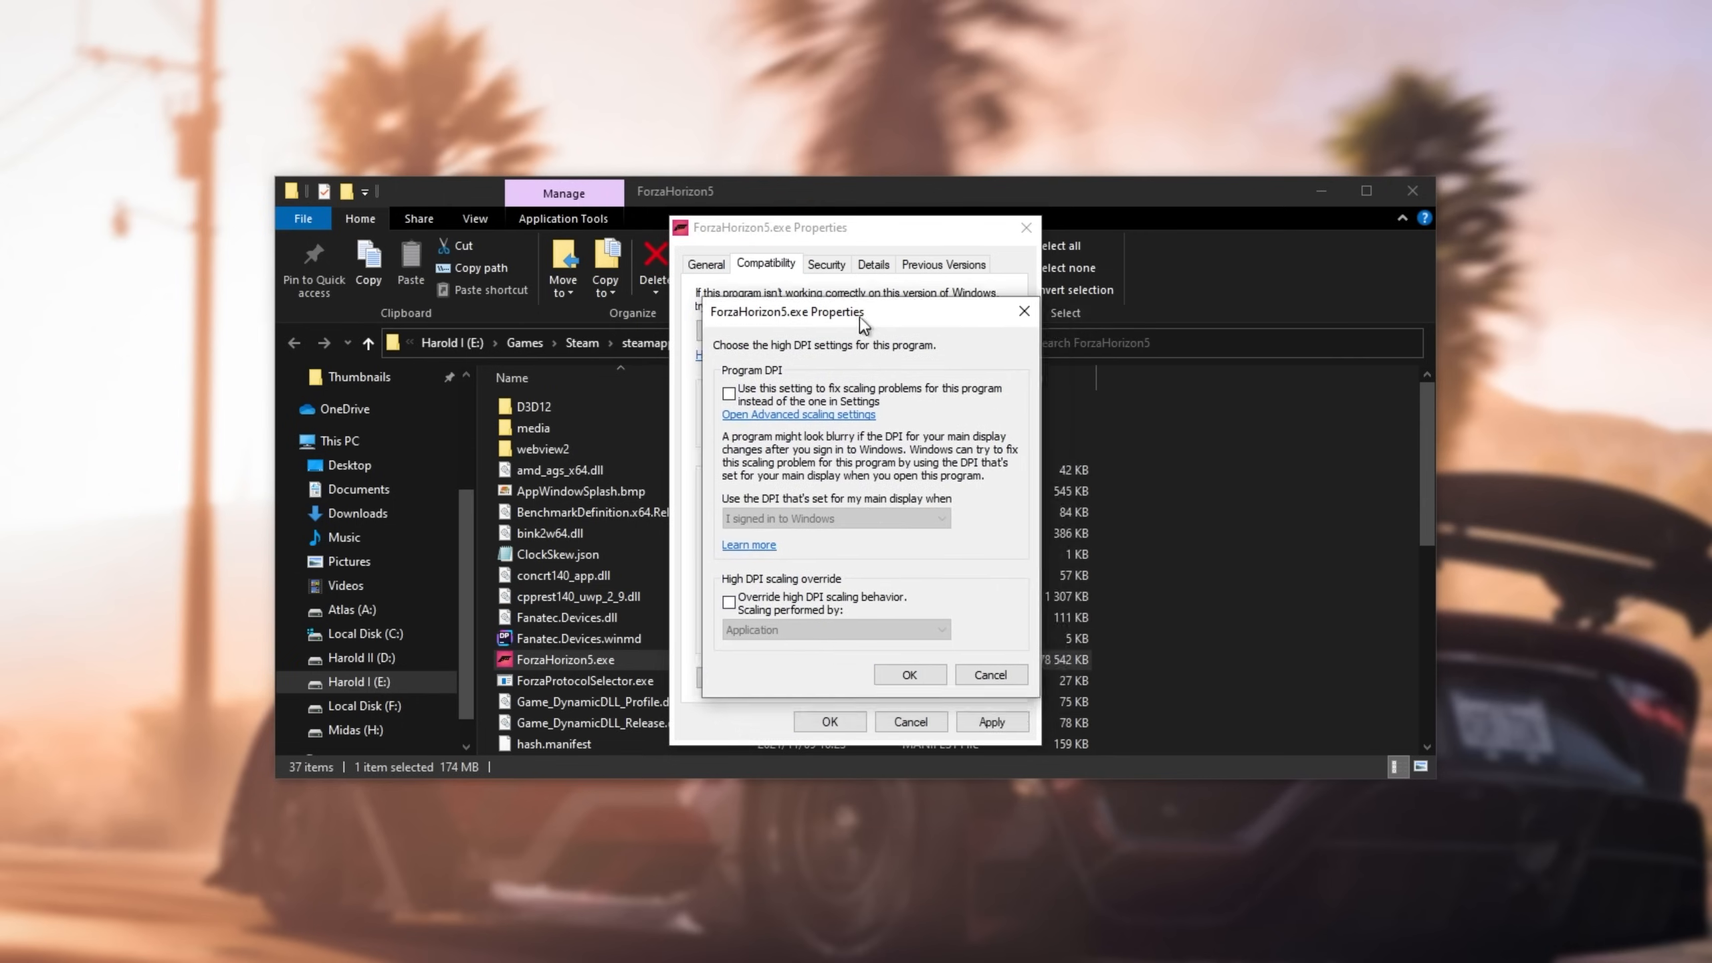
left_click(716, 584)
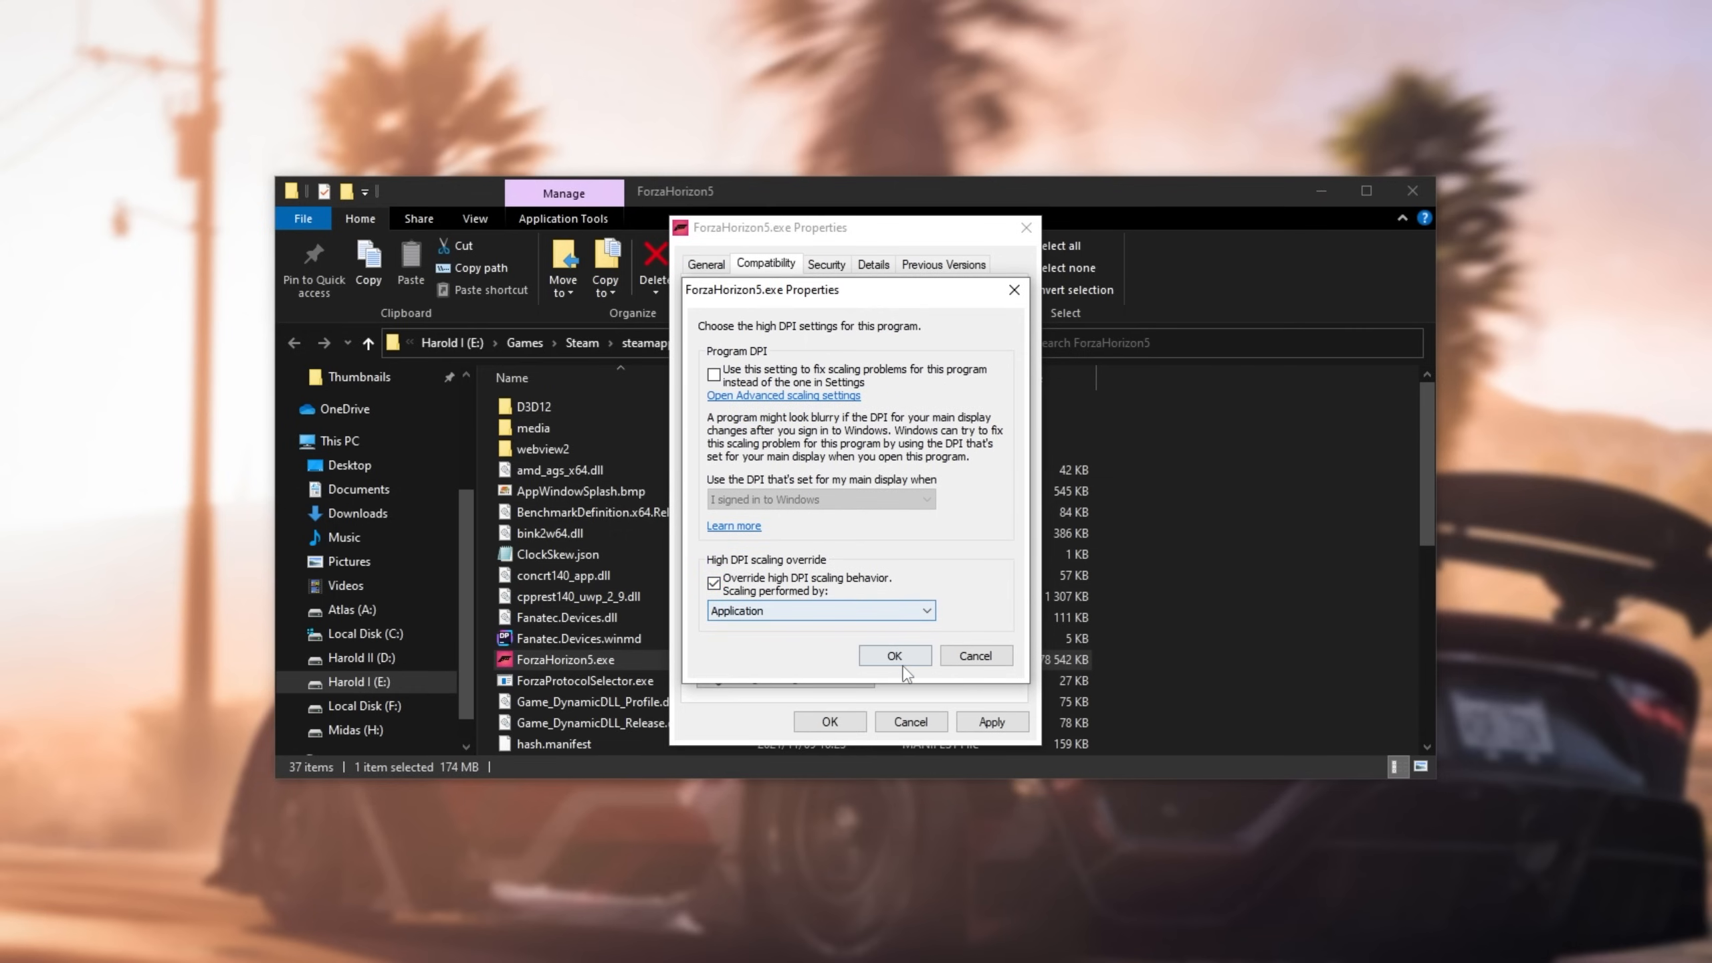
left_click(894, 656)
type("g")
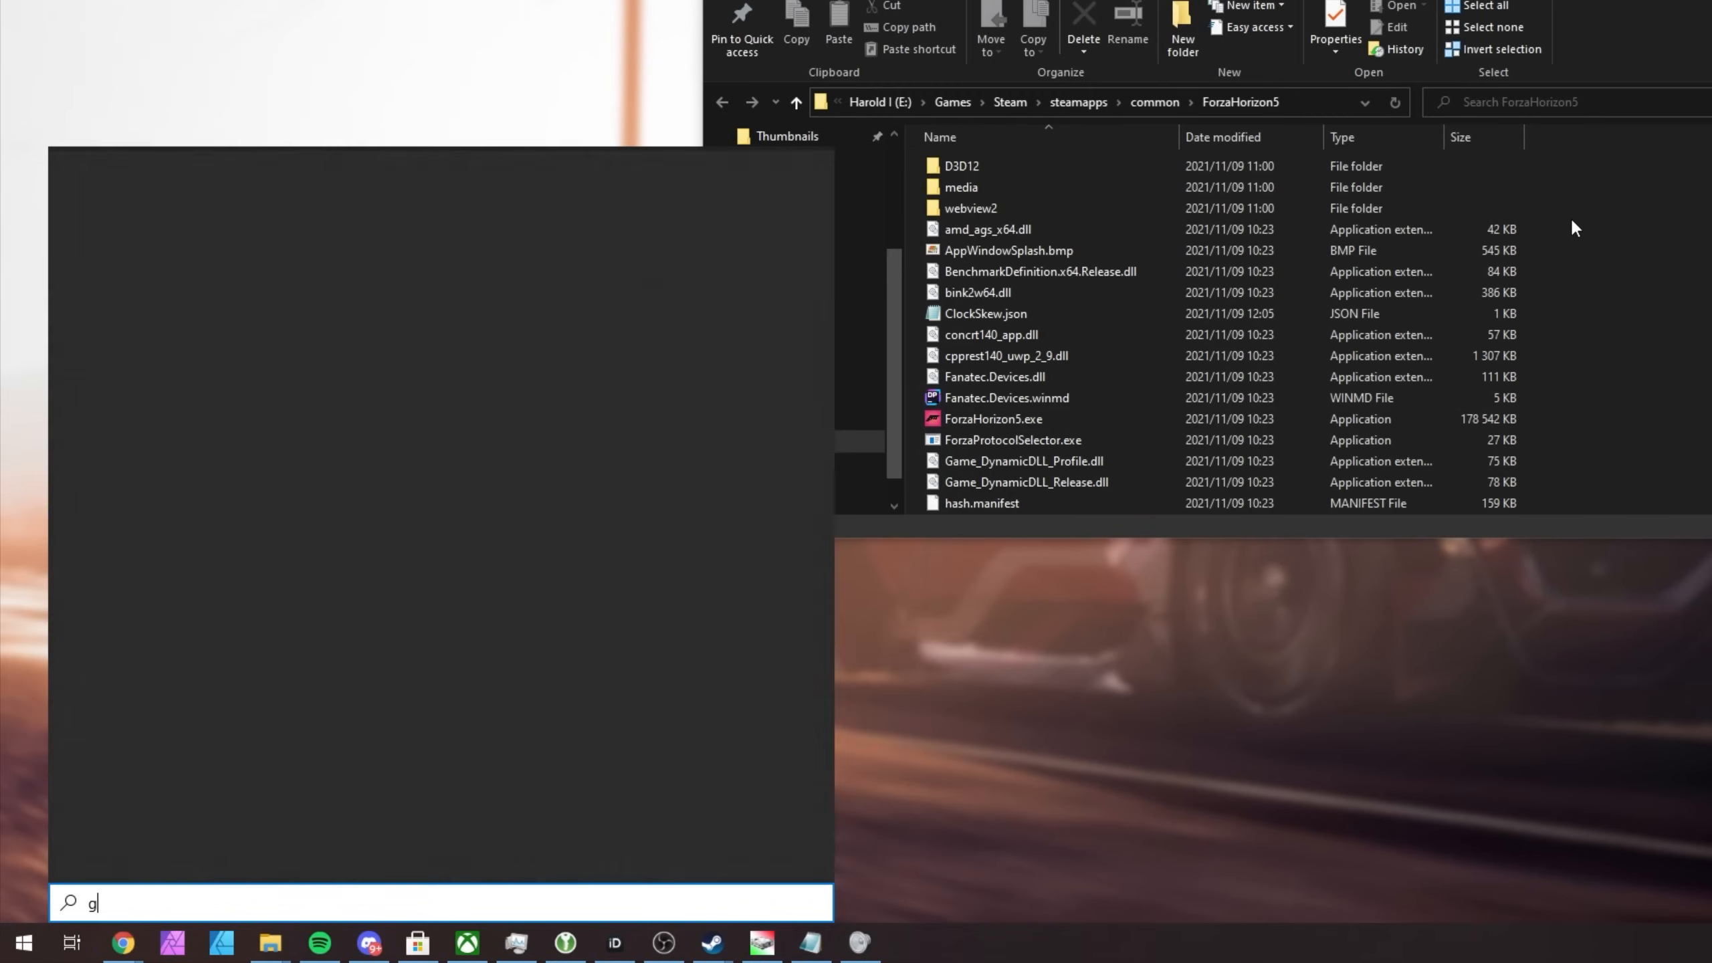
Step: Reach the Graphics settings page via Start search and browse for a desktop app
type("pu")
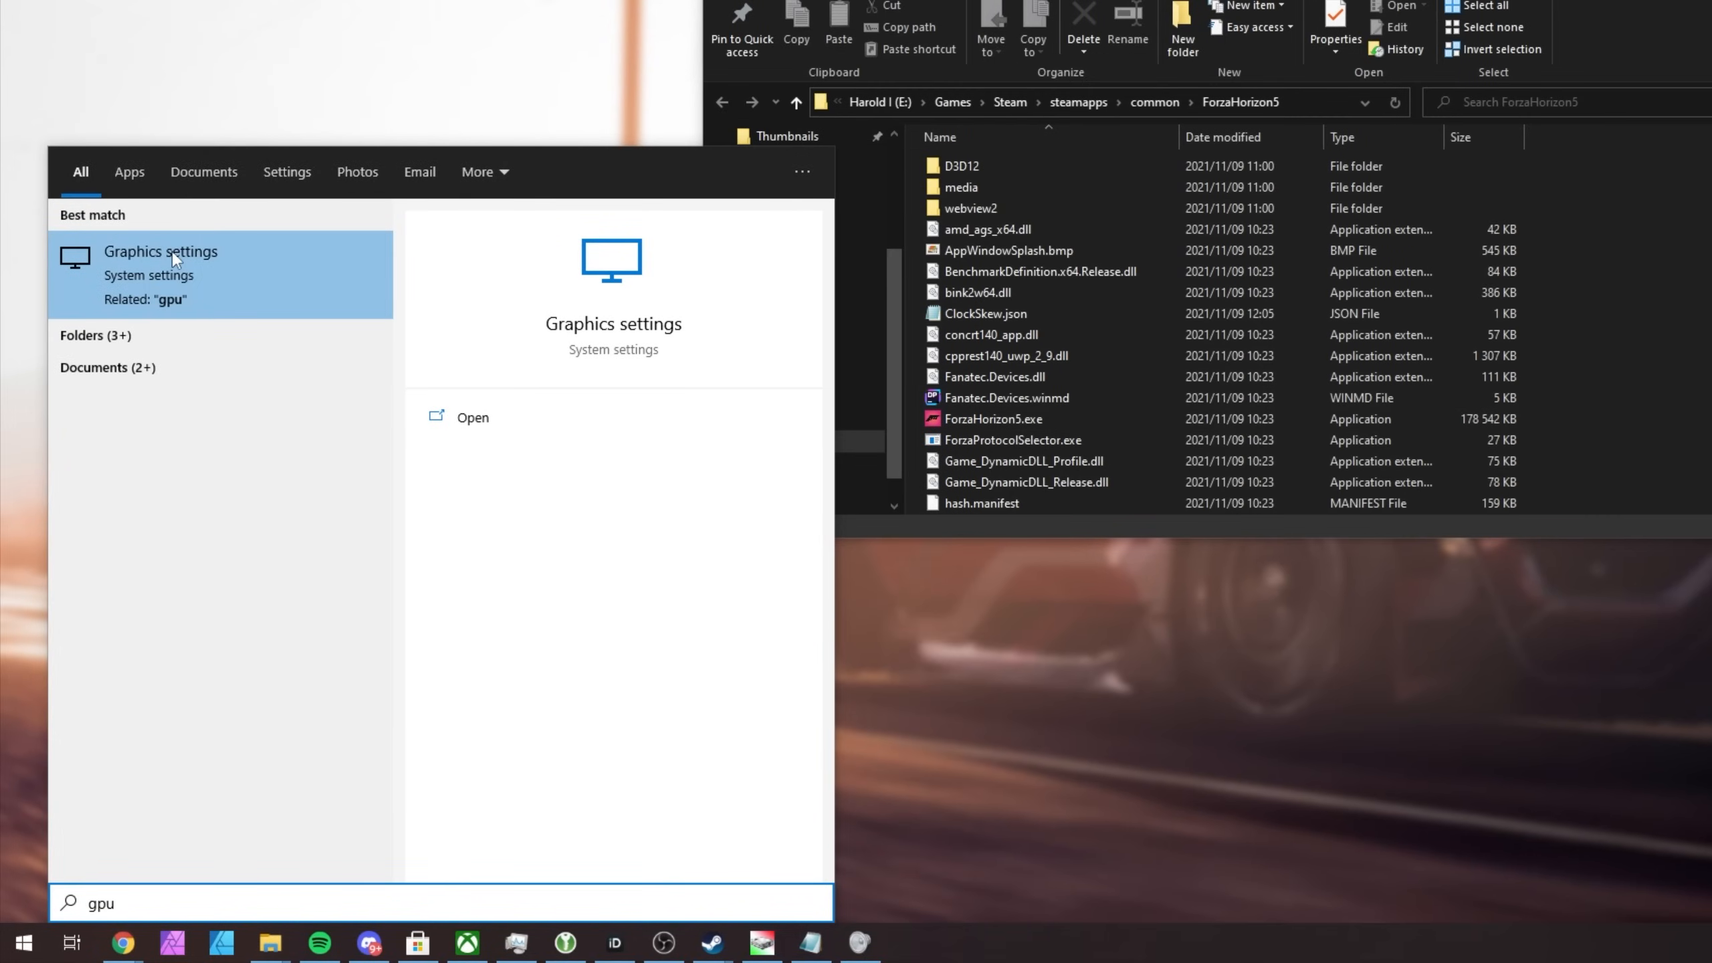
left_click(160, 252)
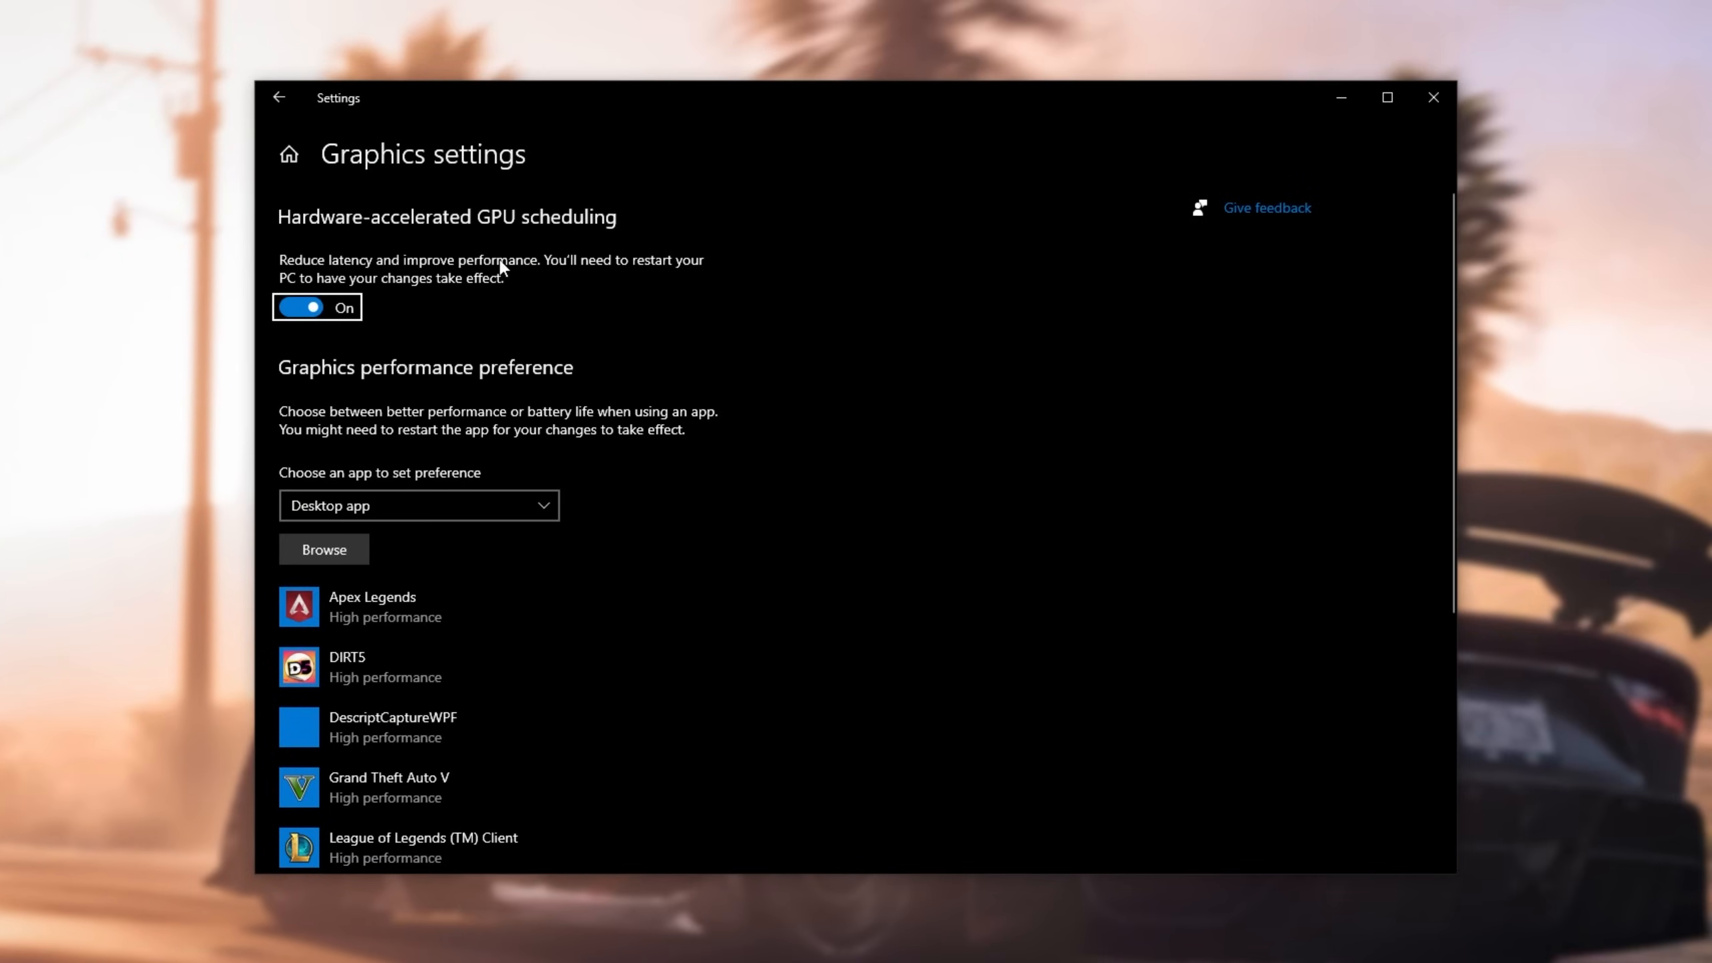
mouse_move(598, 287)
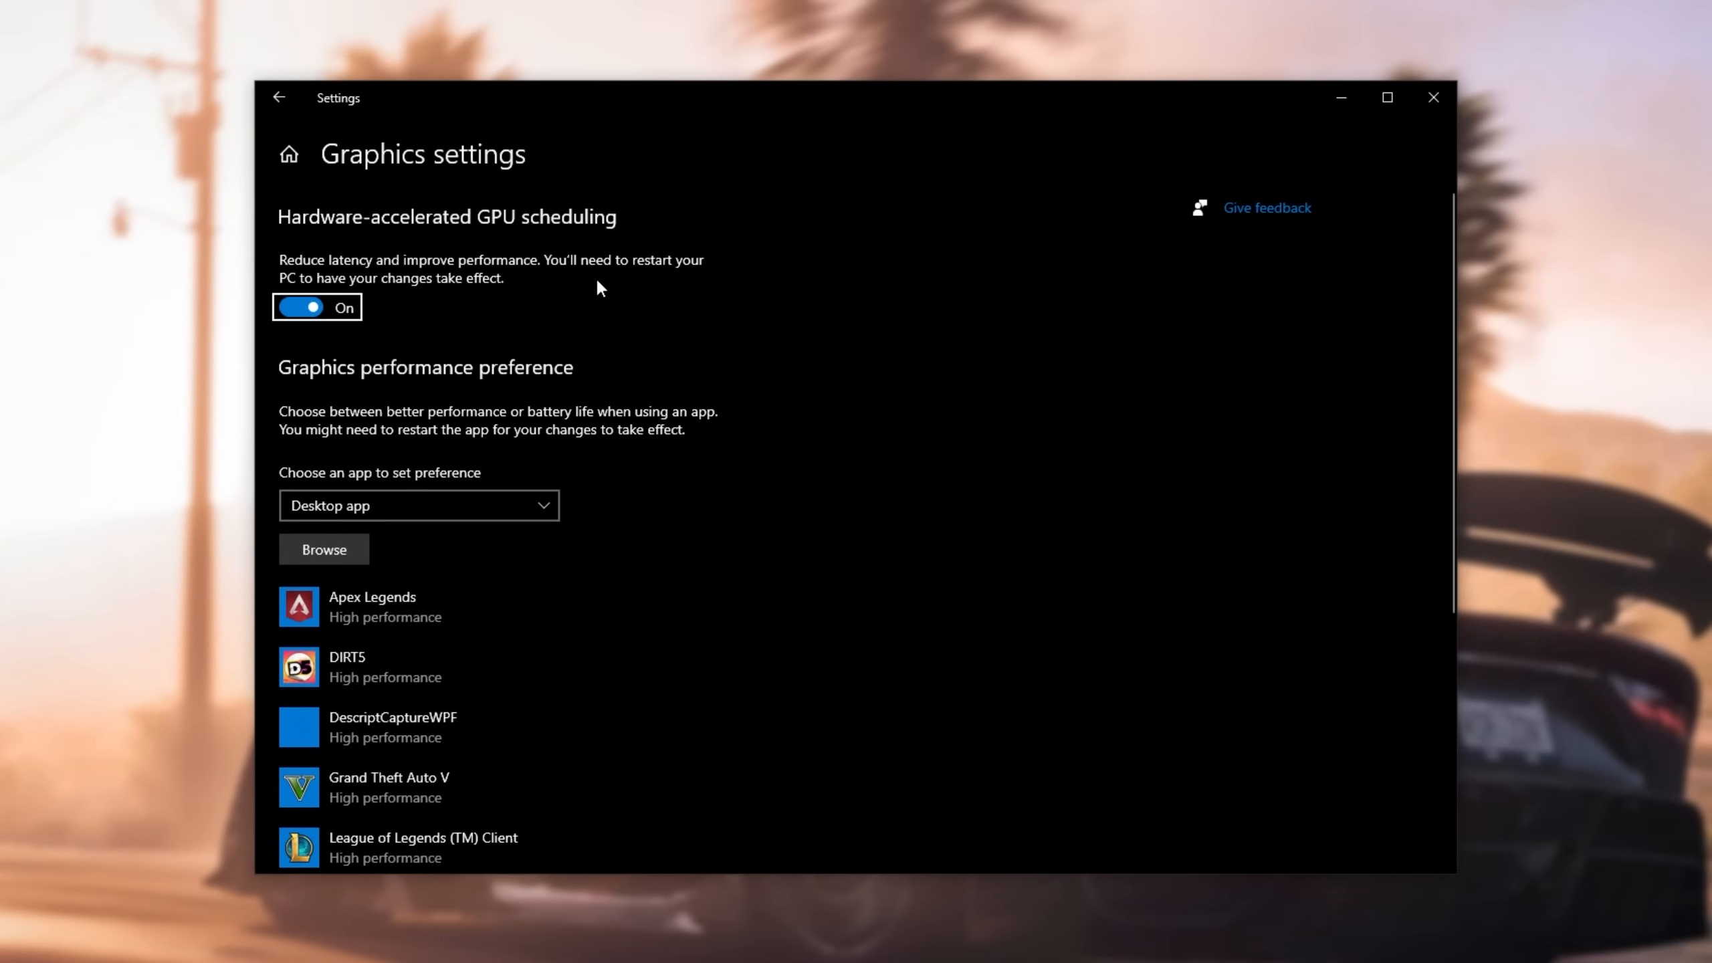
mouse_move(440, 355)
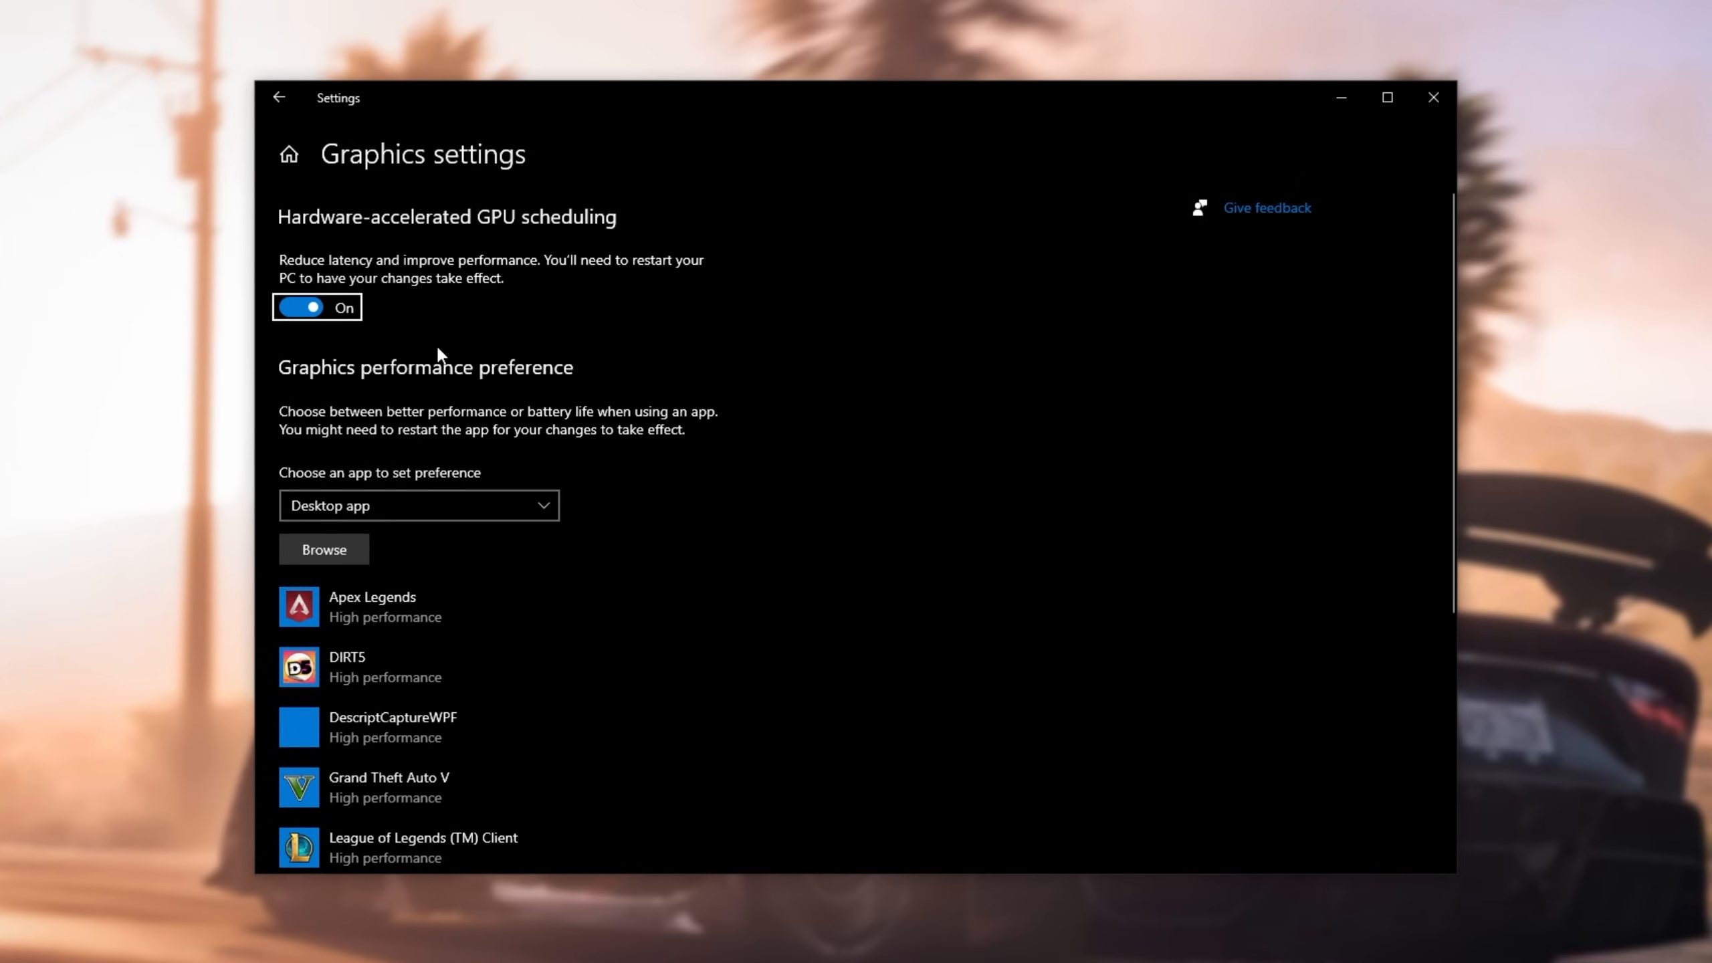
mouse_move(490, 382)
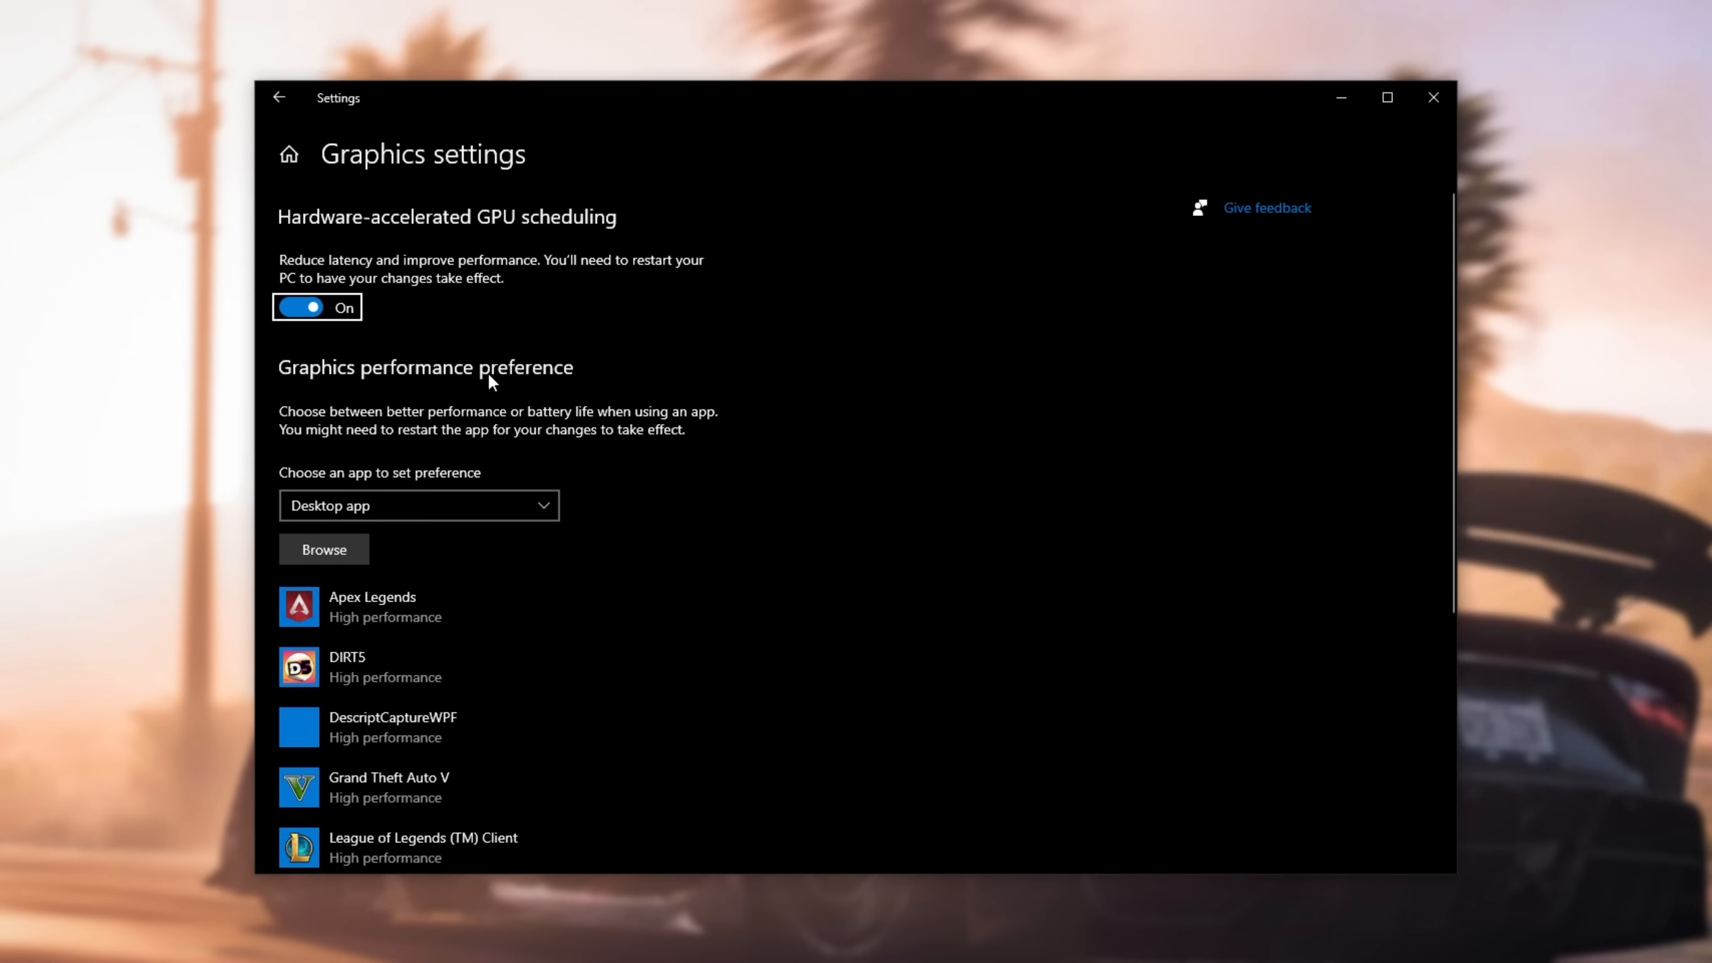
mouse_move(439, 504)
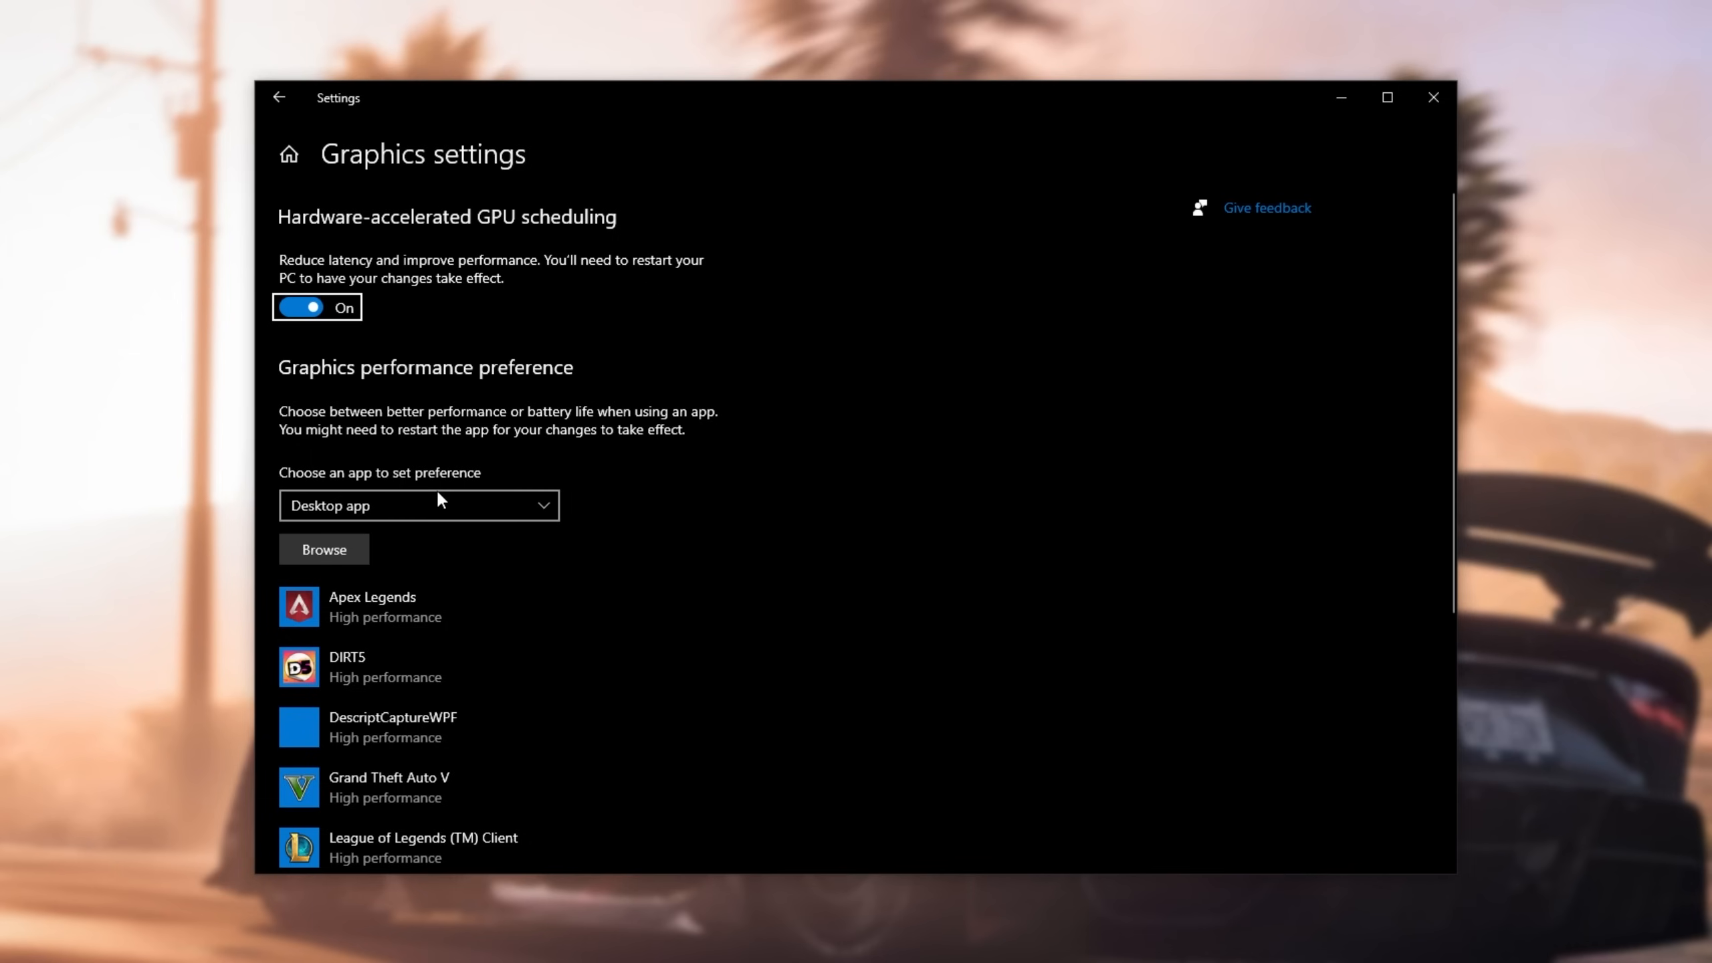
left_click(324, 550)
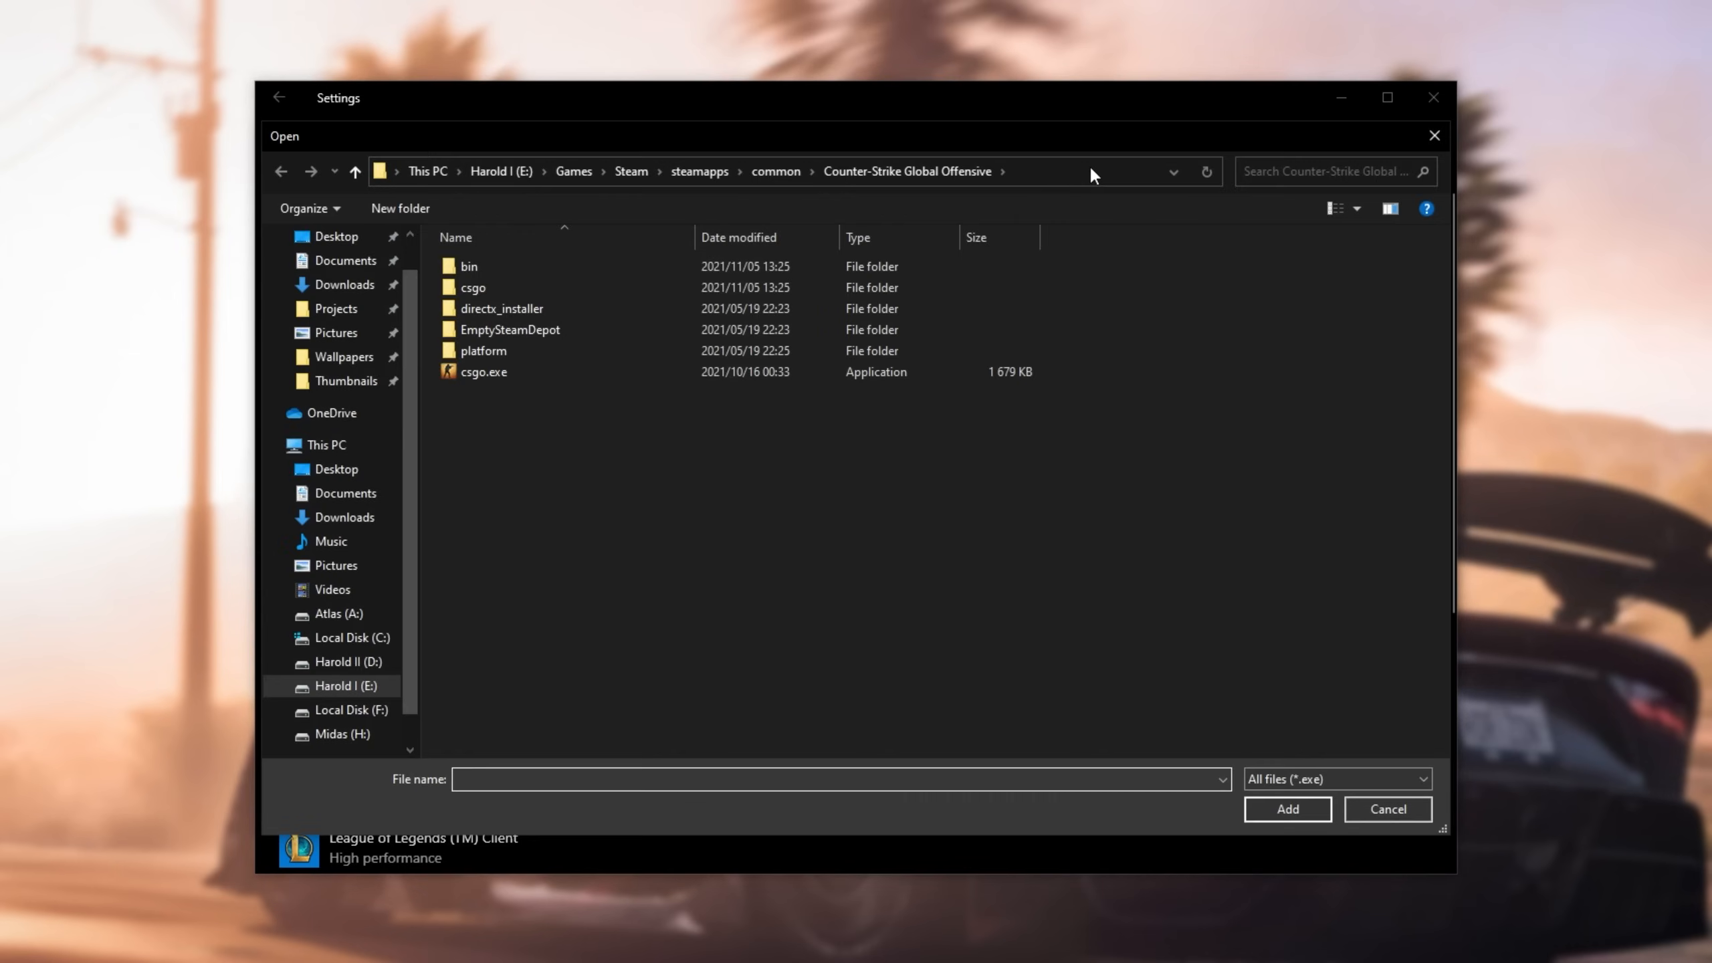
Step: Add ForzaHorizon5.exe from E:\Games\Steam\steamapps\common\ForzaHorizon5 to the preference list
left_click(763, 171)
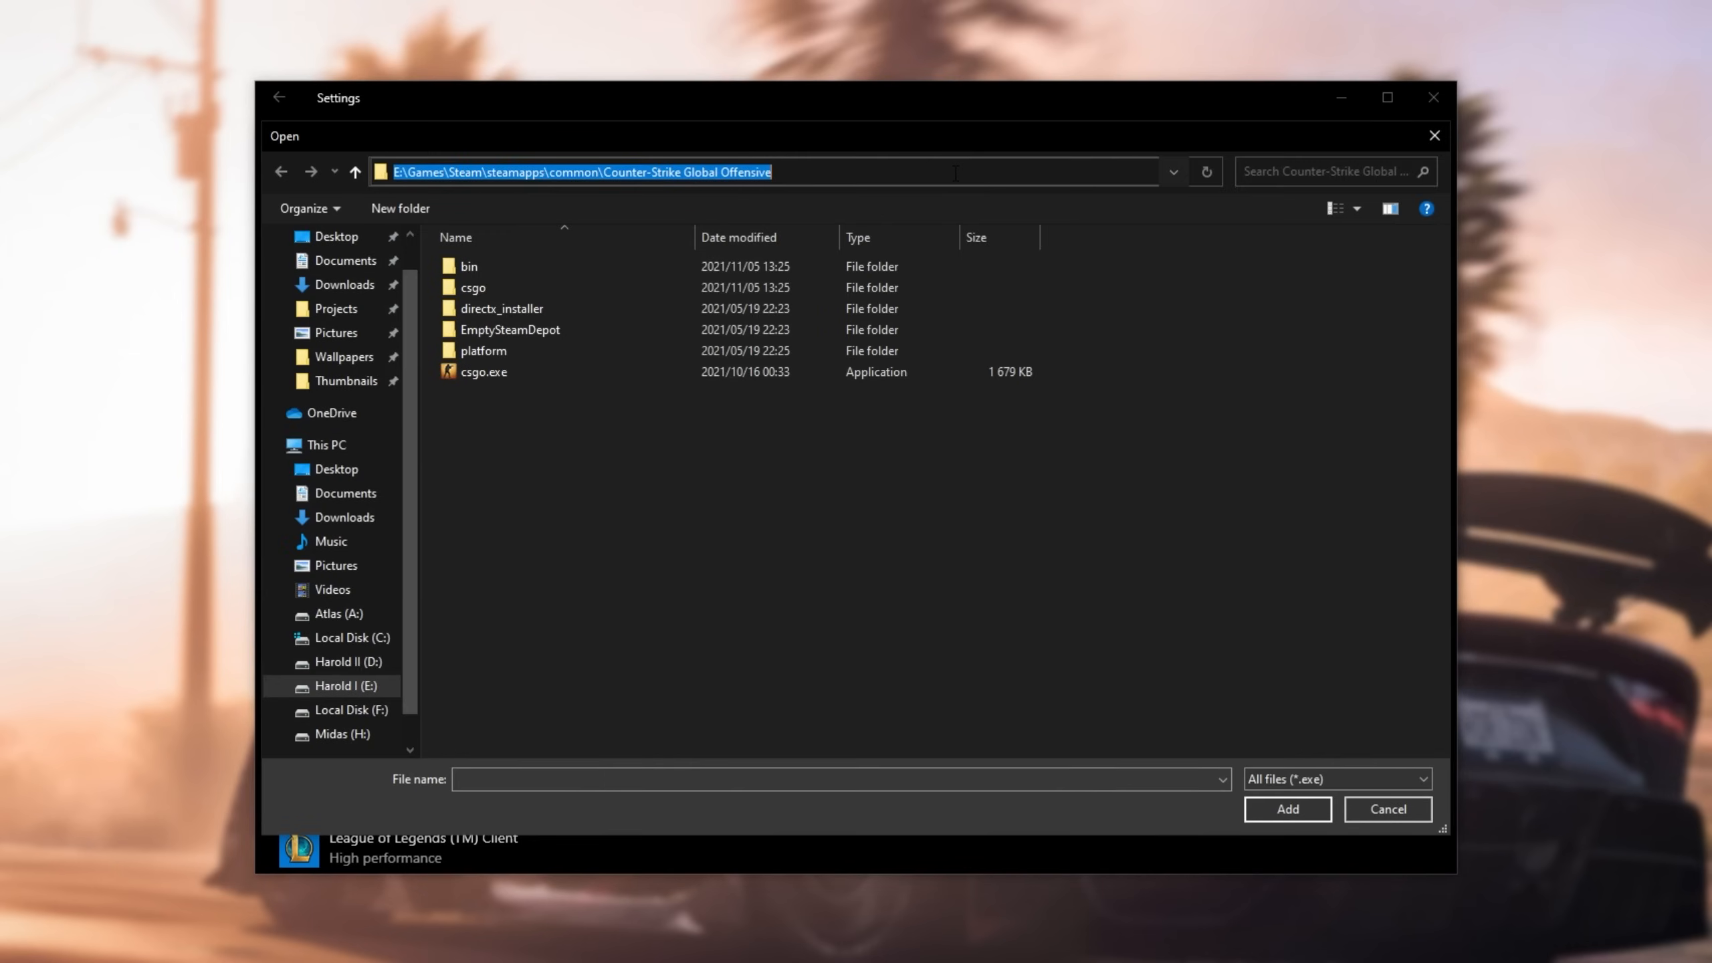
type("E:\\Games\\Steam\\steamapps\\common\\ForzaHorizon5")
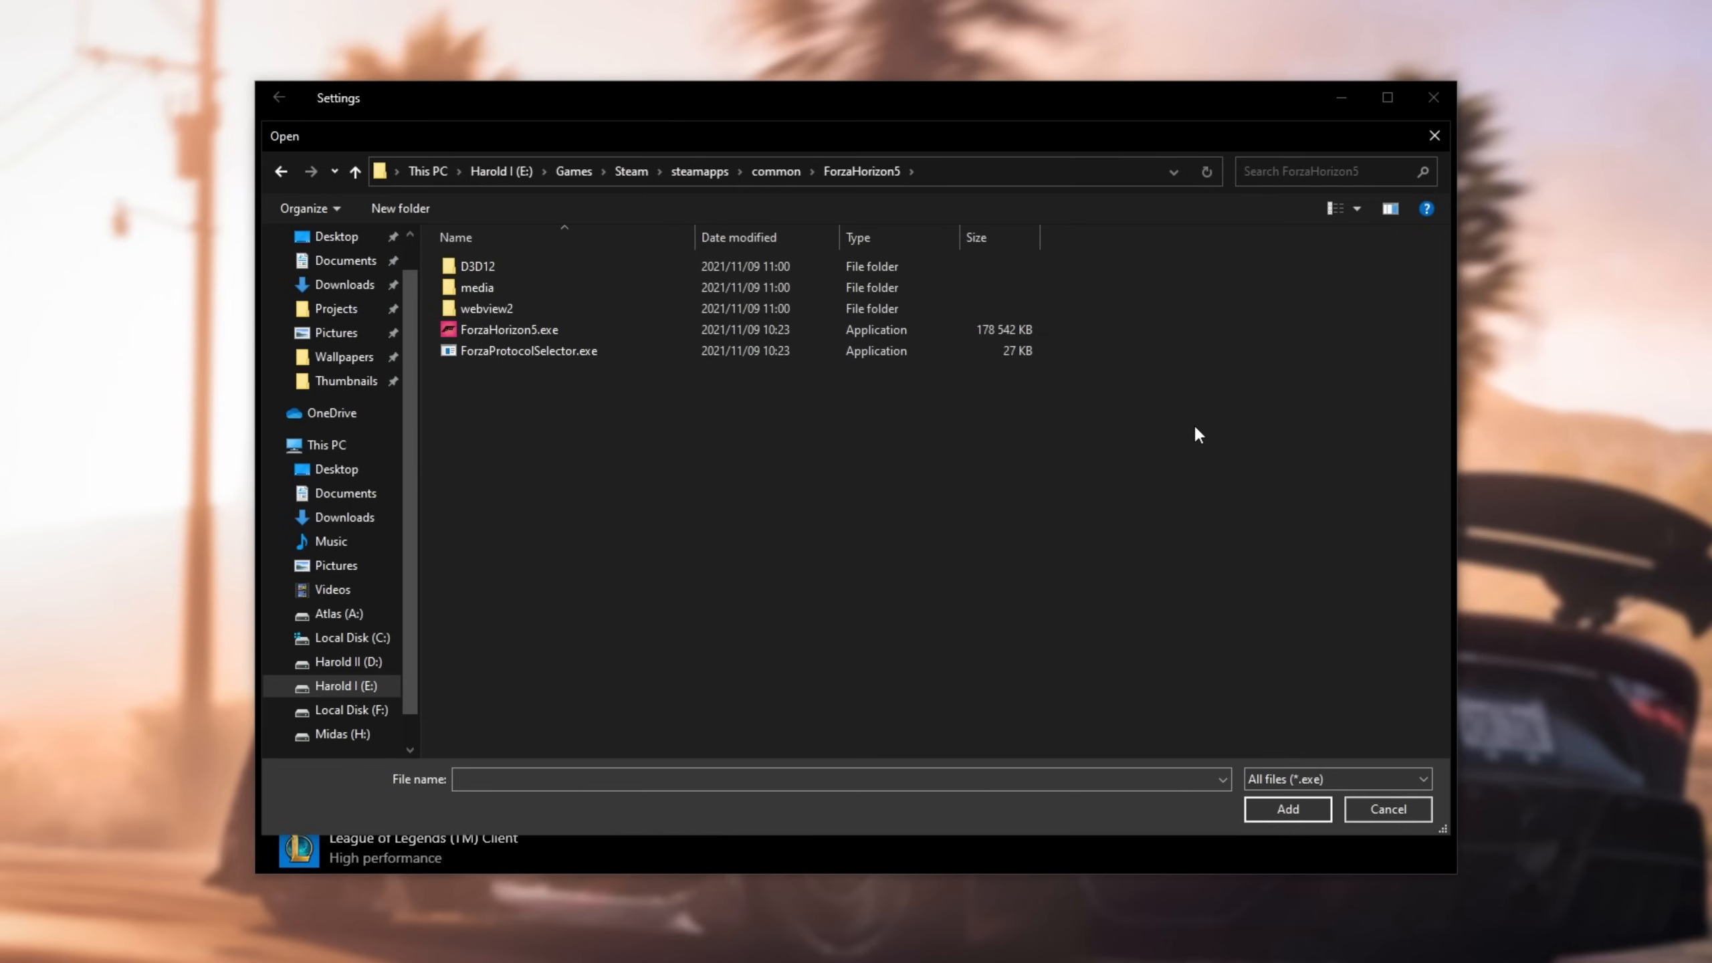
left_click(1385, 809)
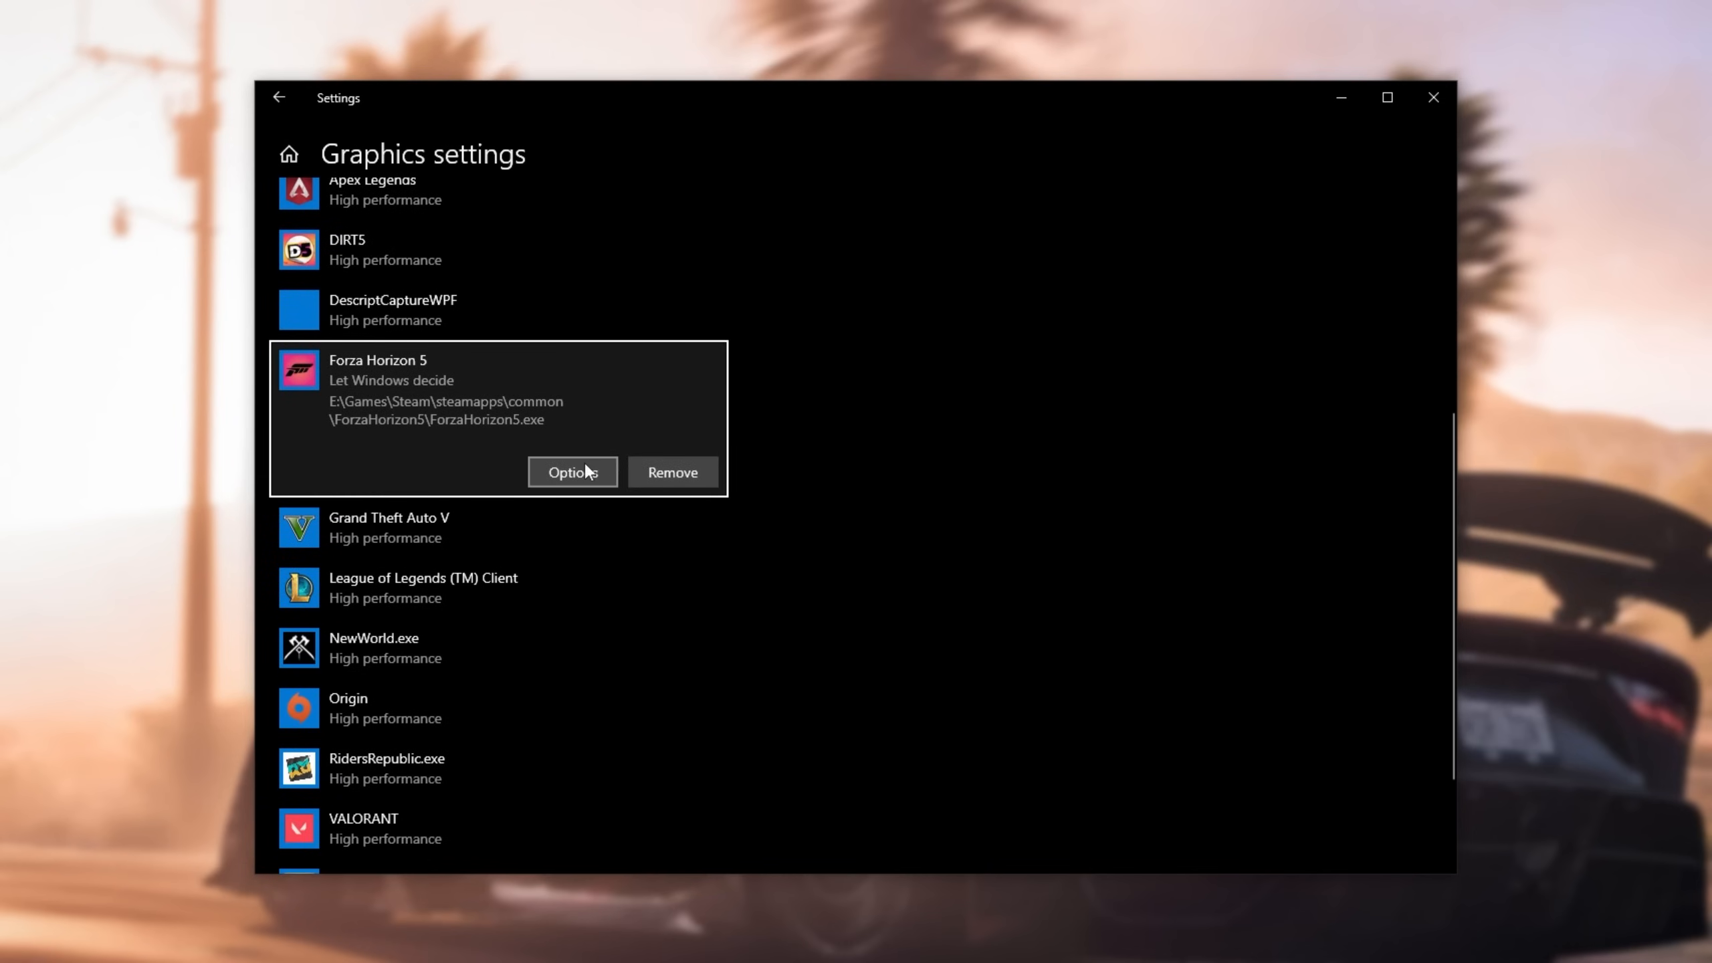
Step: Set Forza Horizon 5's graphics preference to High performance and go back to Settings home
left_click(572, 472)
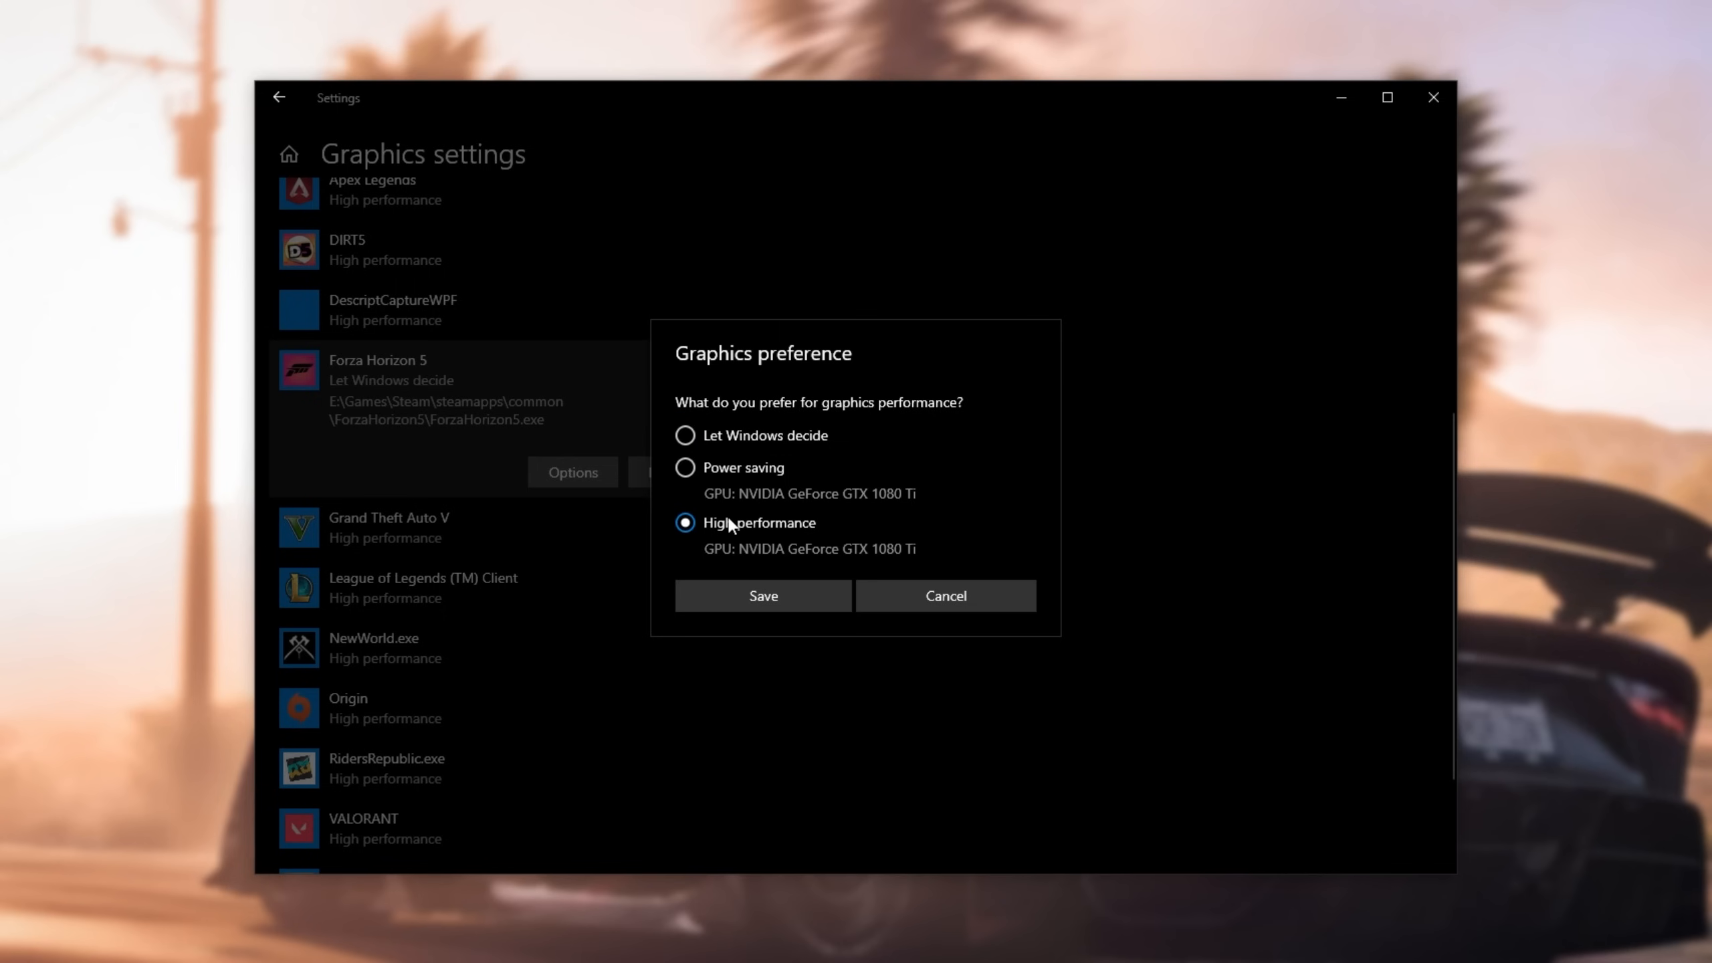
left_click(763, 595)
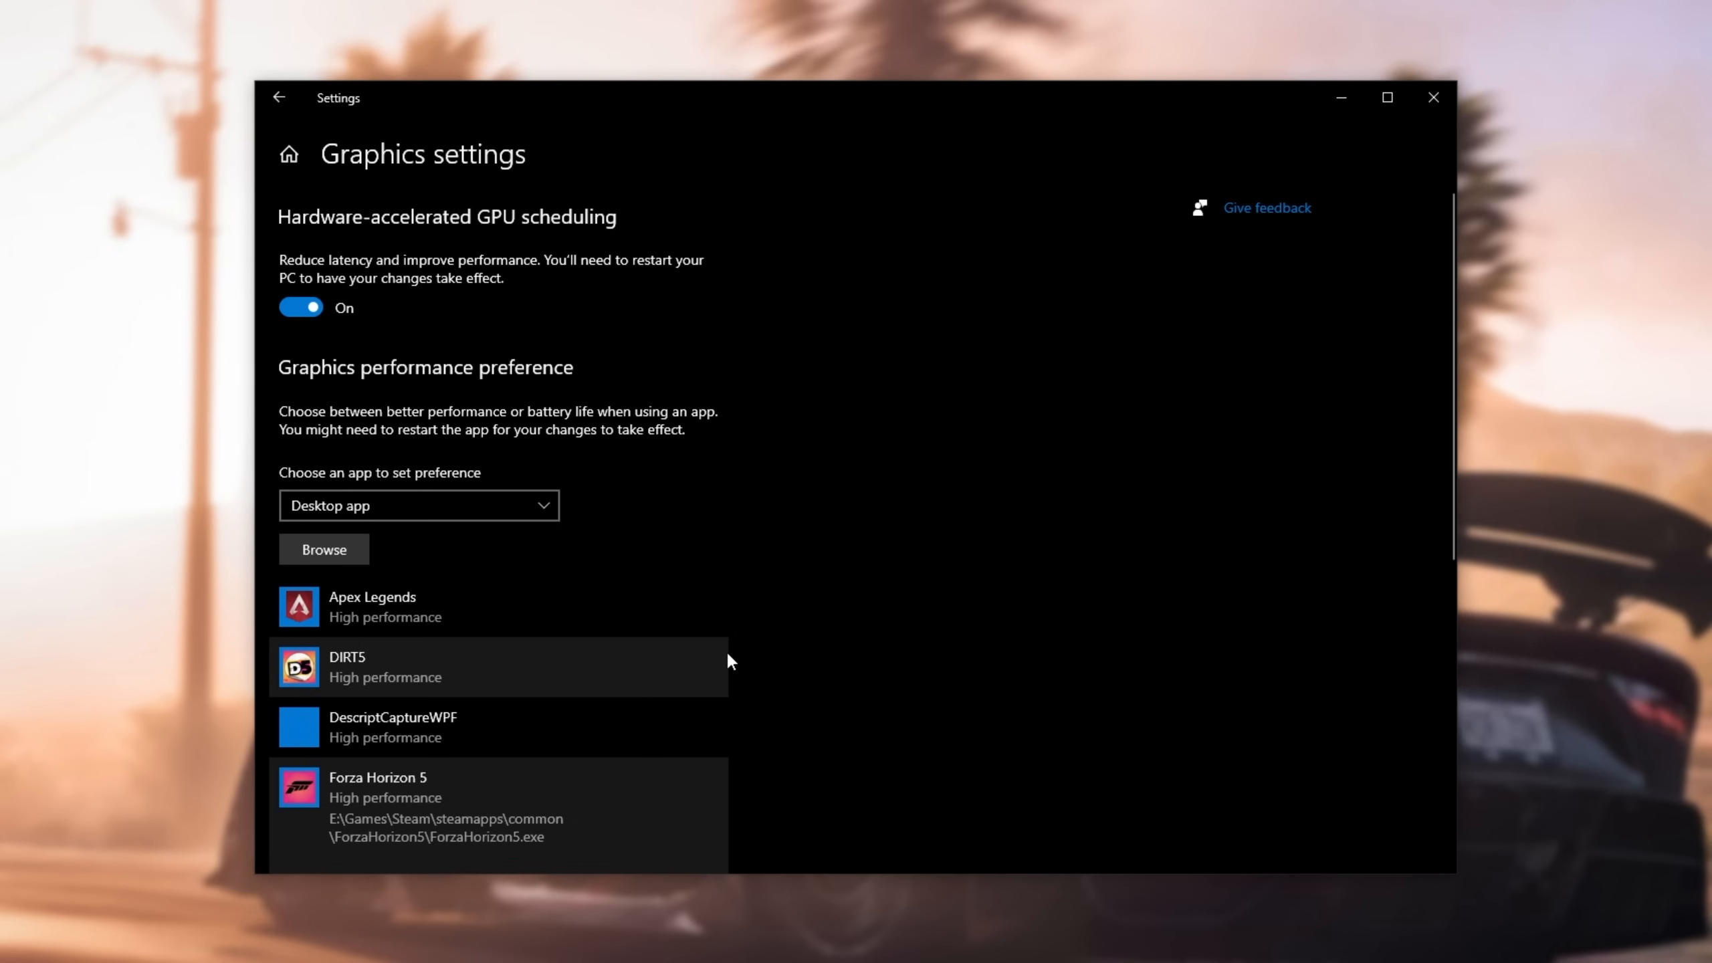
mouse_move(720, 690)
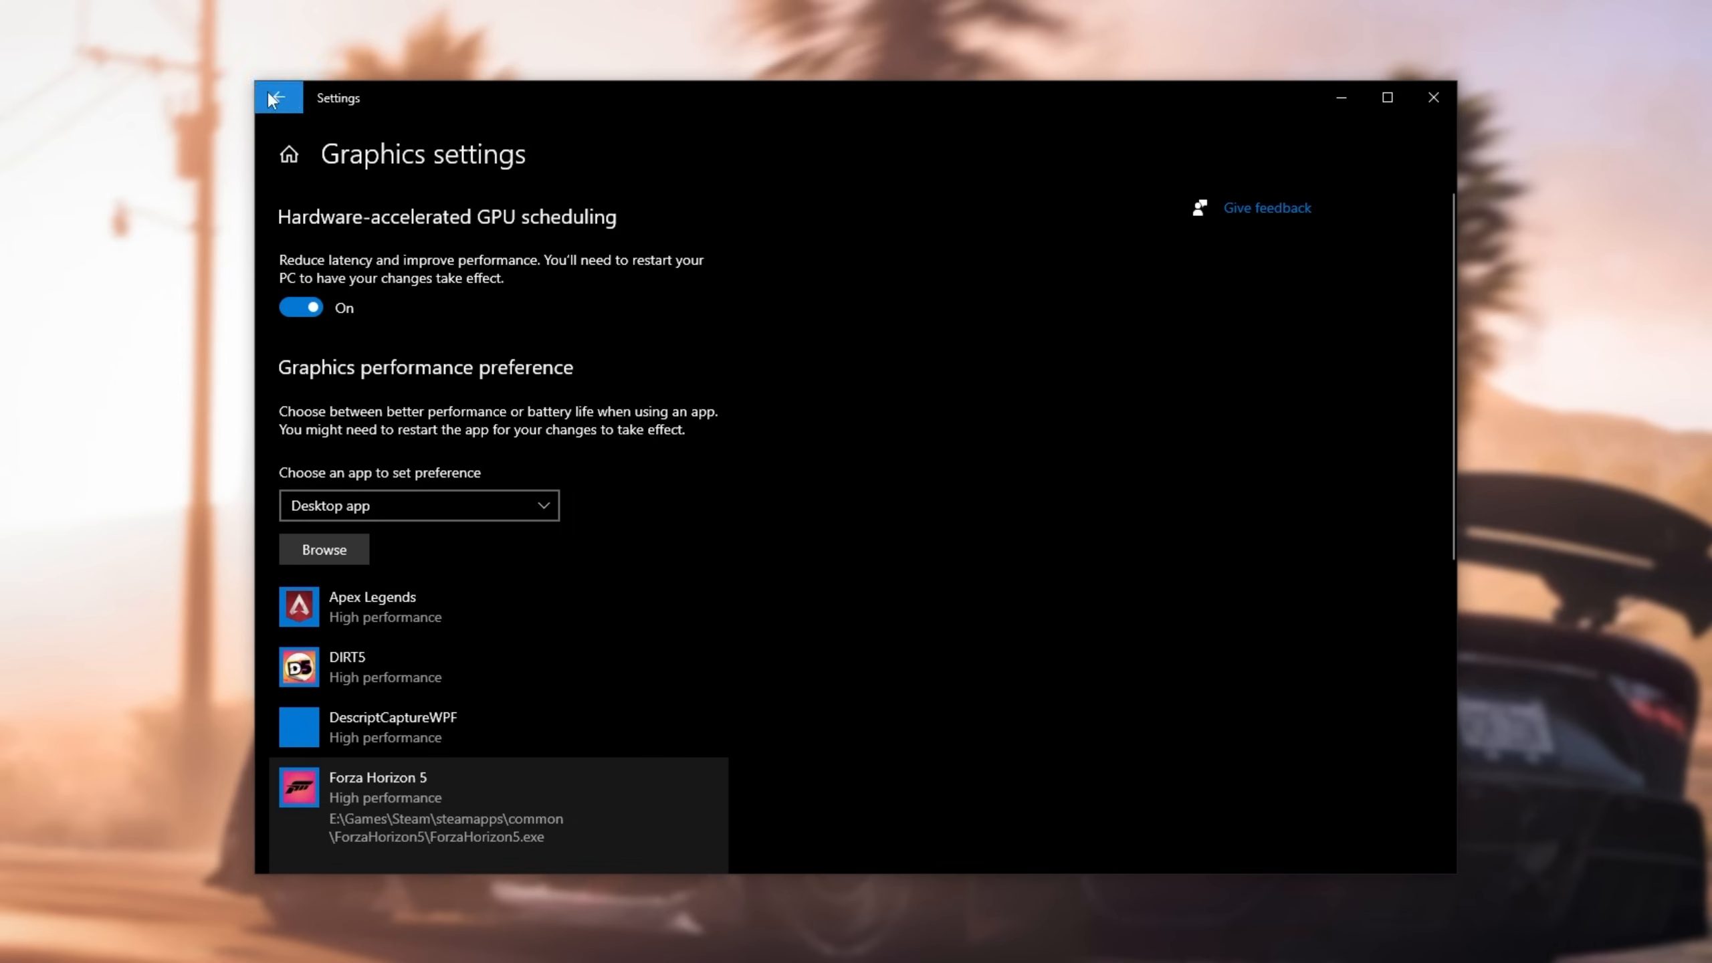
left_click(287, 98)
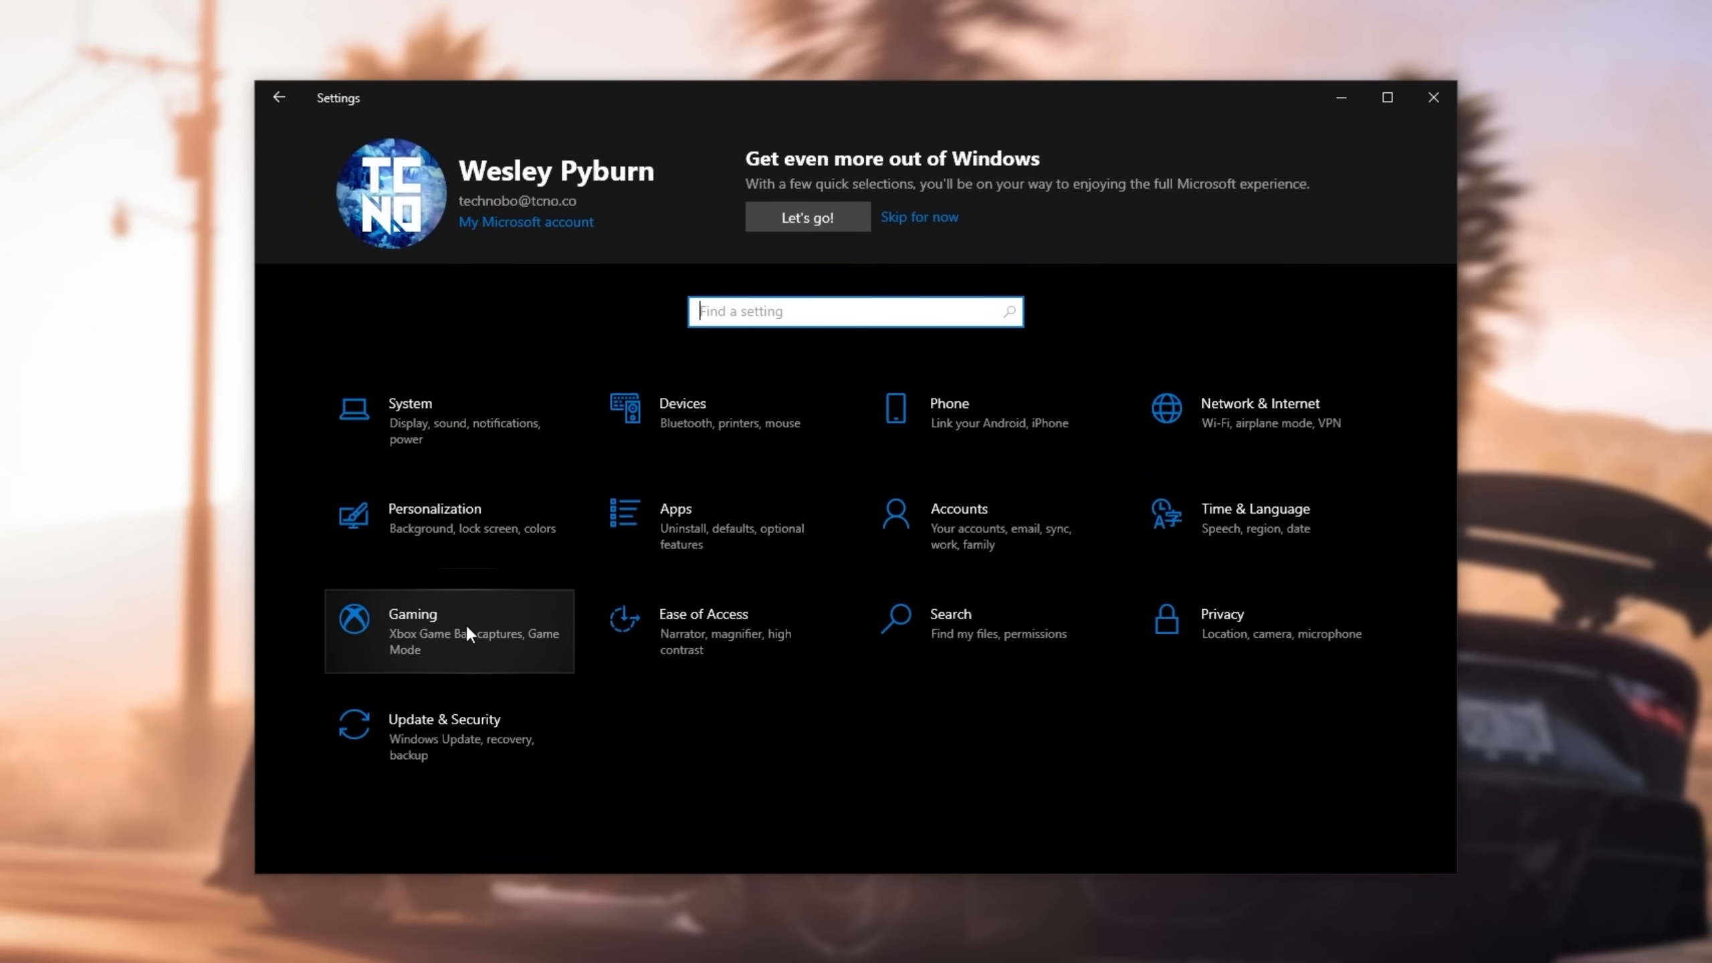
Step: In Gaming settings, confirm Xbox Game Bar is off and Game Mode is on, then close Settings
left_click(448, 630)
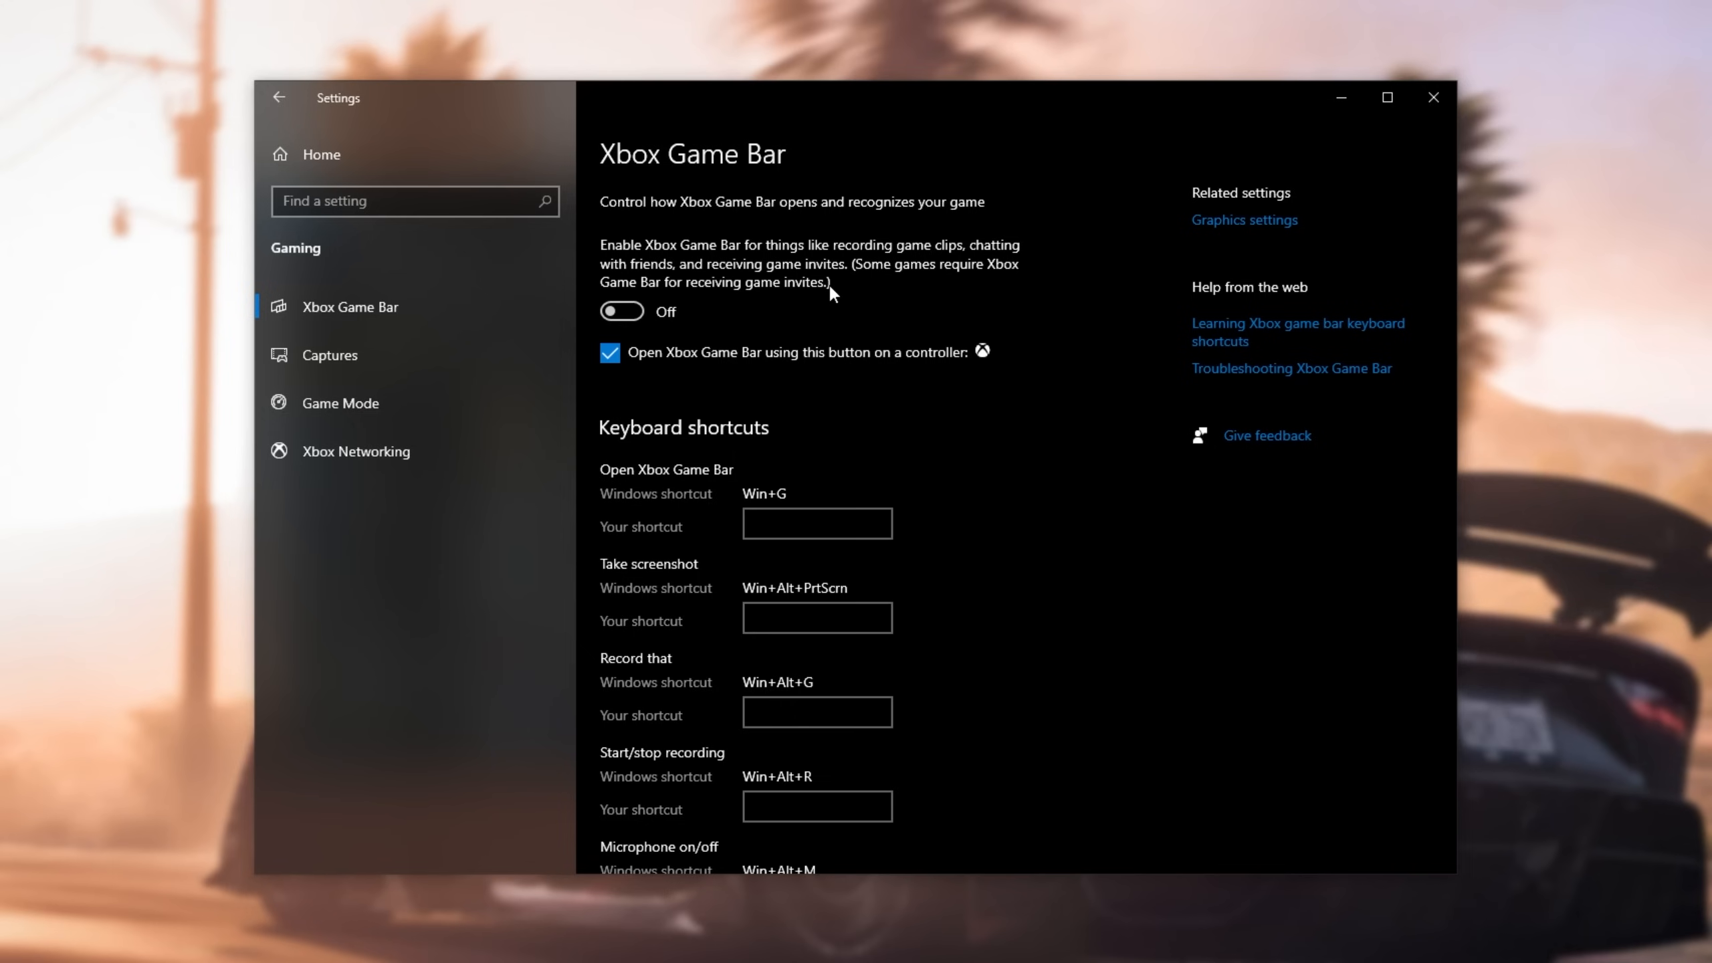
left_click(338, 401)
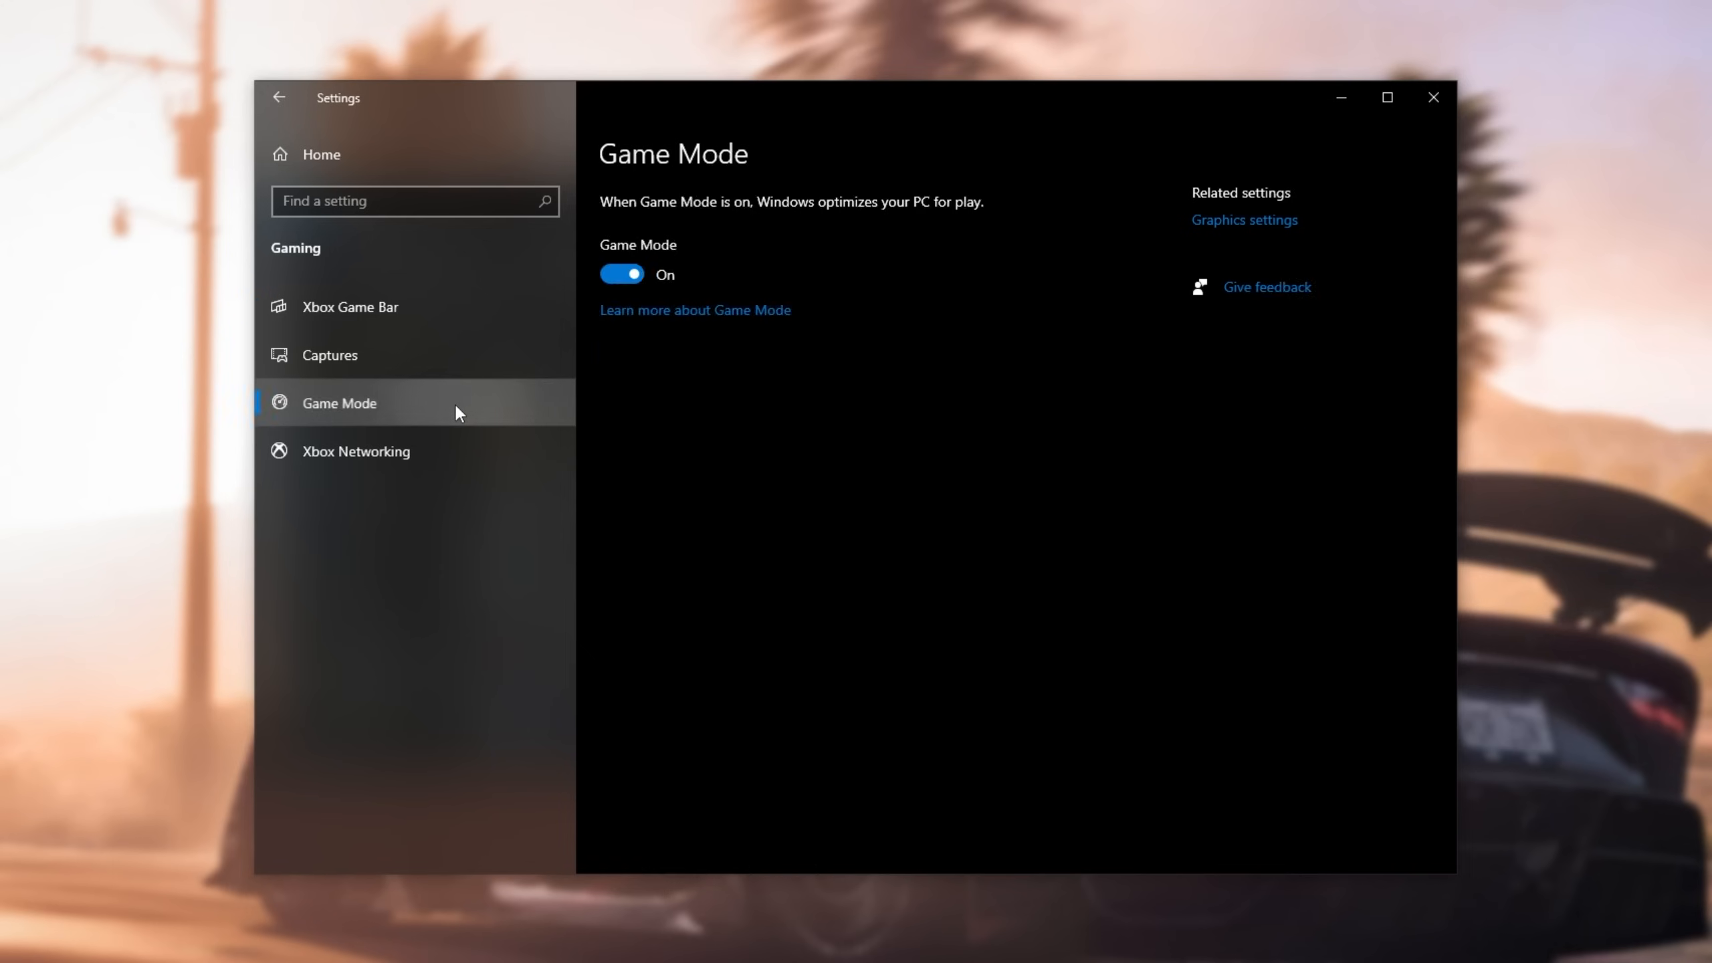
mouse_move(666, 229)
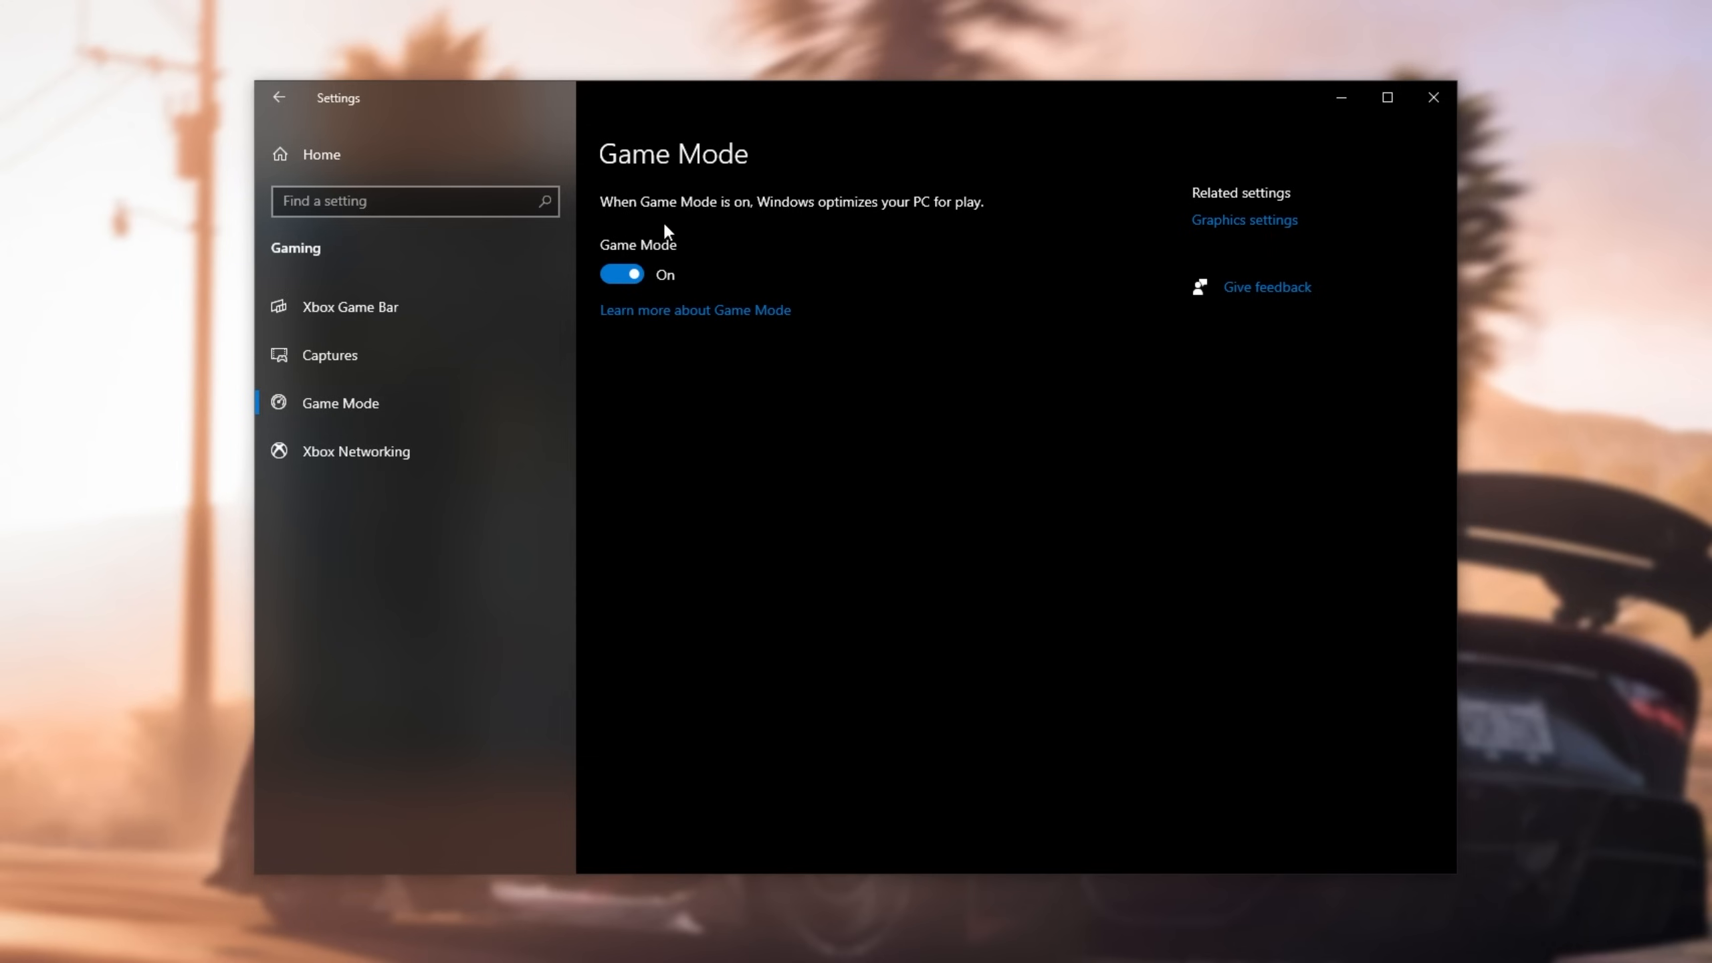
mouse_move(1125, 199)
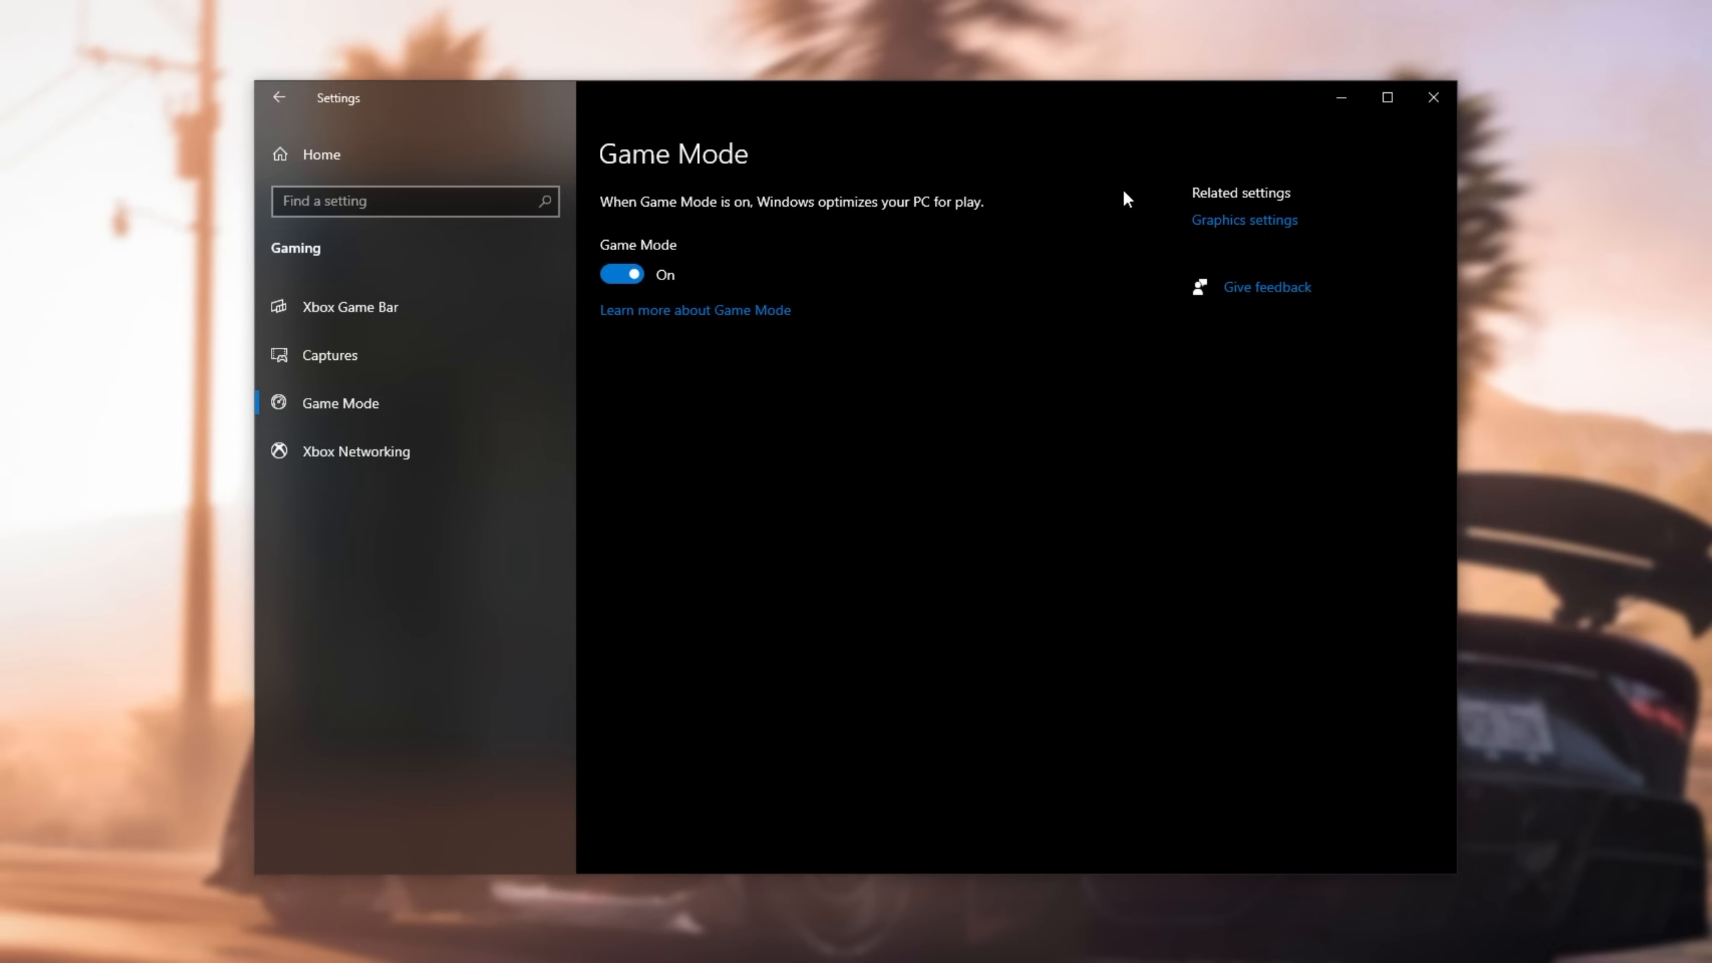
mouse_move(1432, 97)
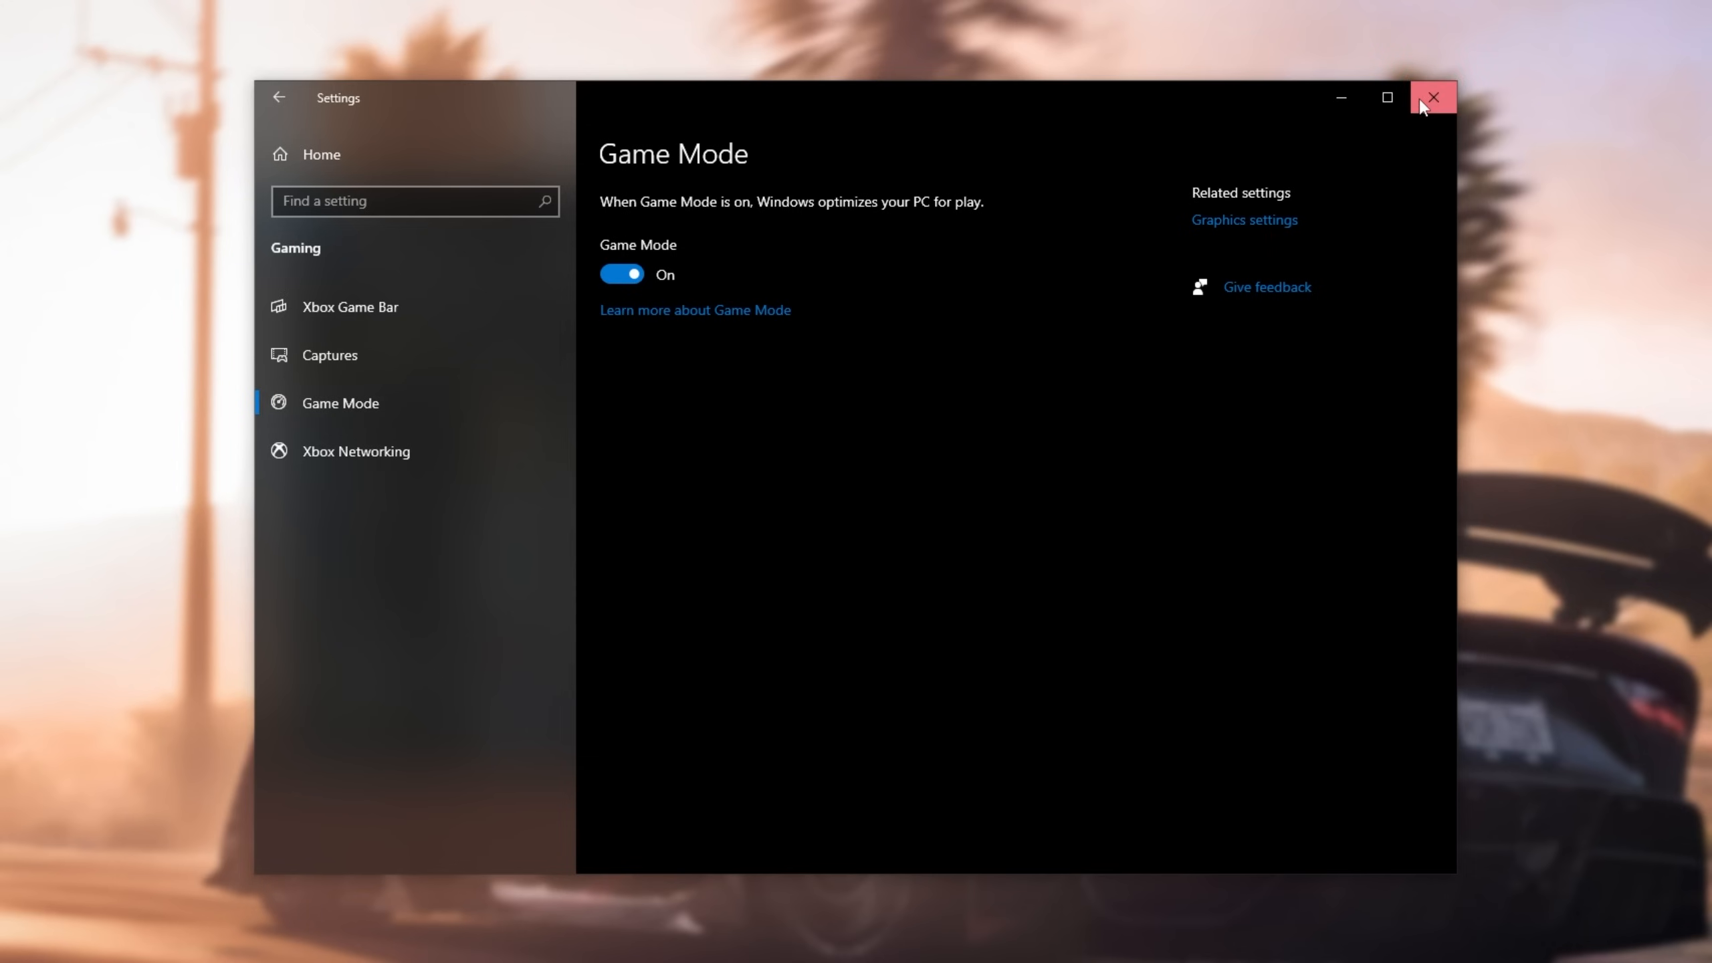
left_click(1432, 97)
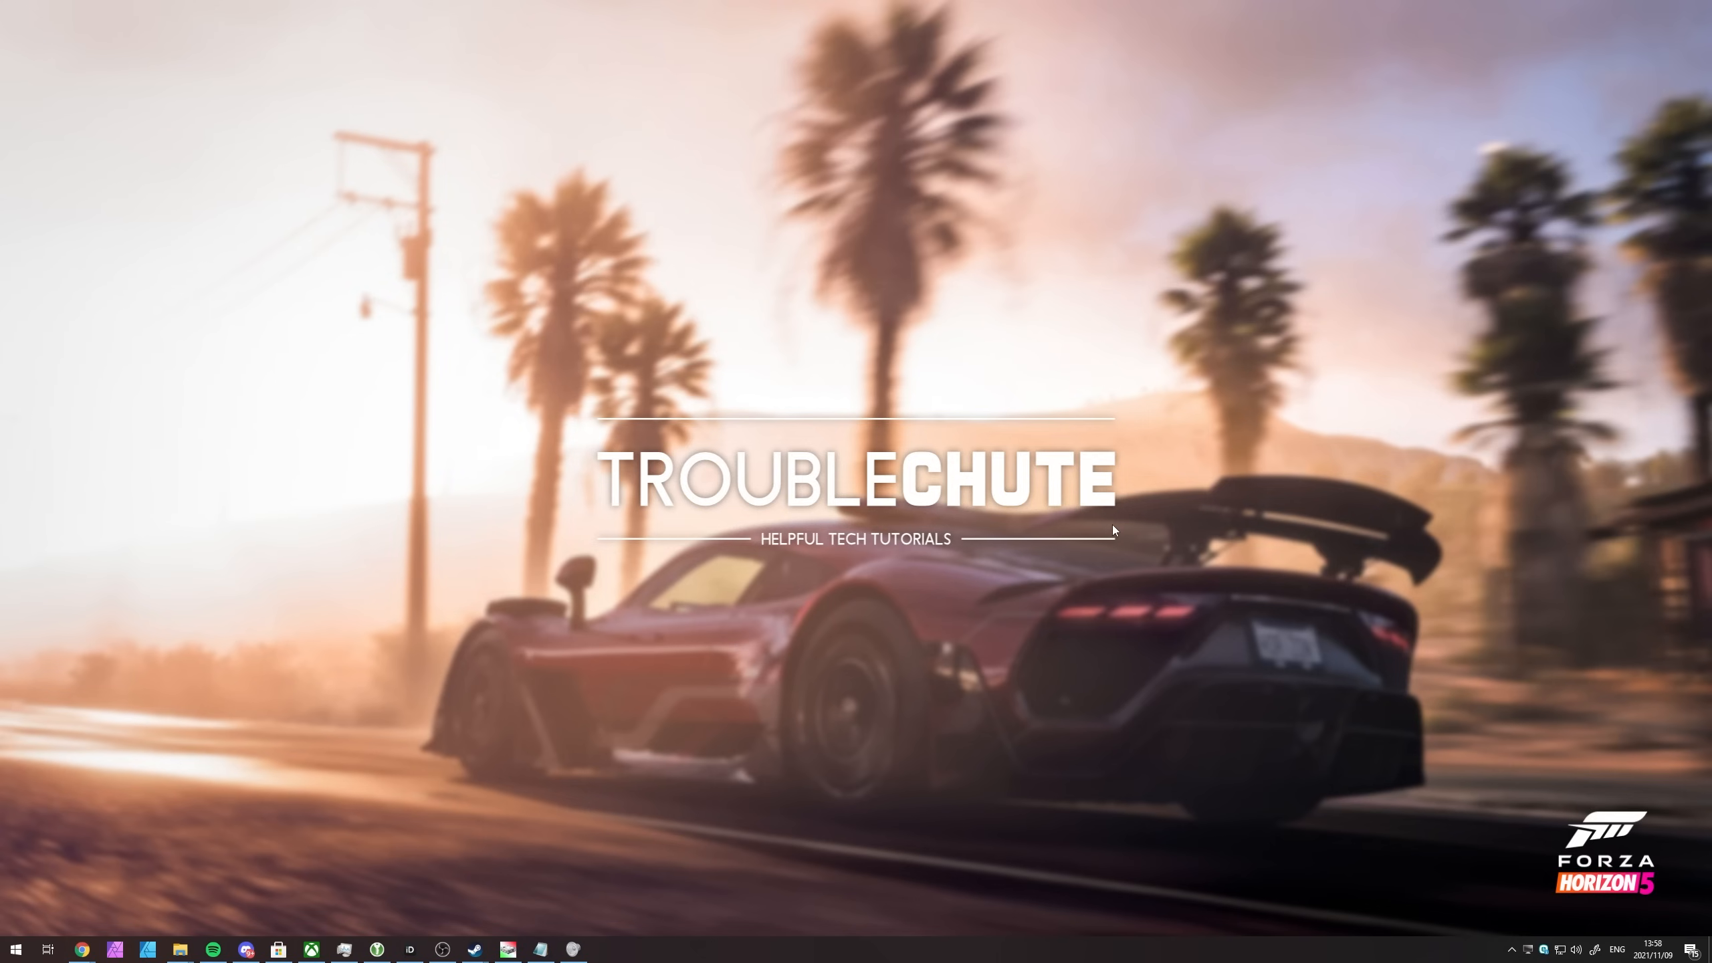
Step: Run Disk Cleanup as administrator on drive C:, include the Recycle Bin, and permanently delete the files
type("disk")
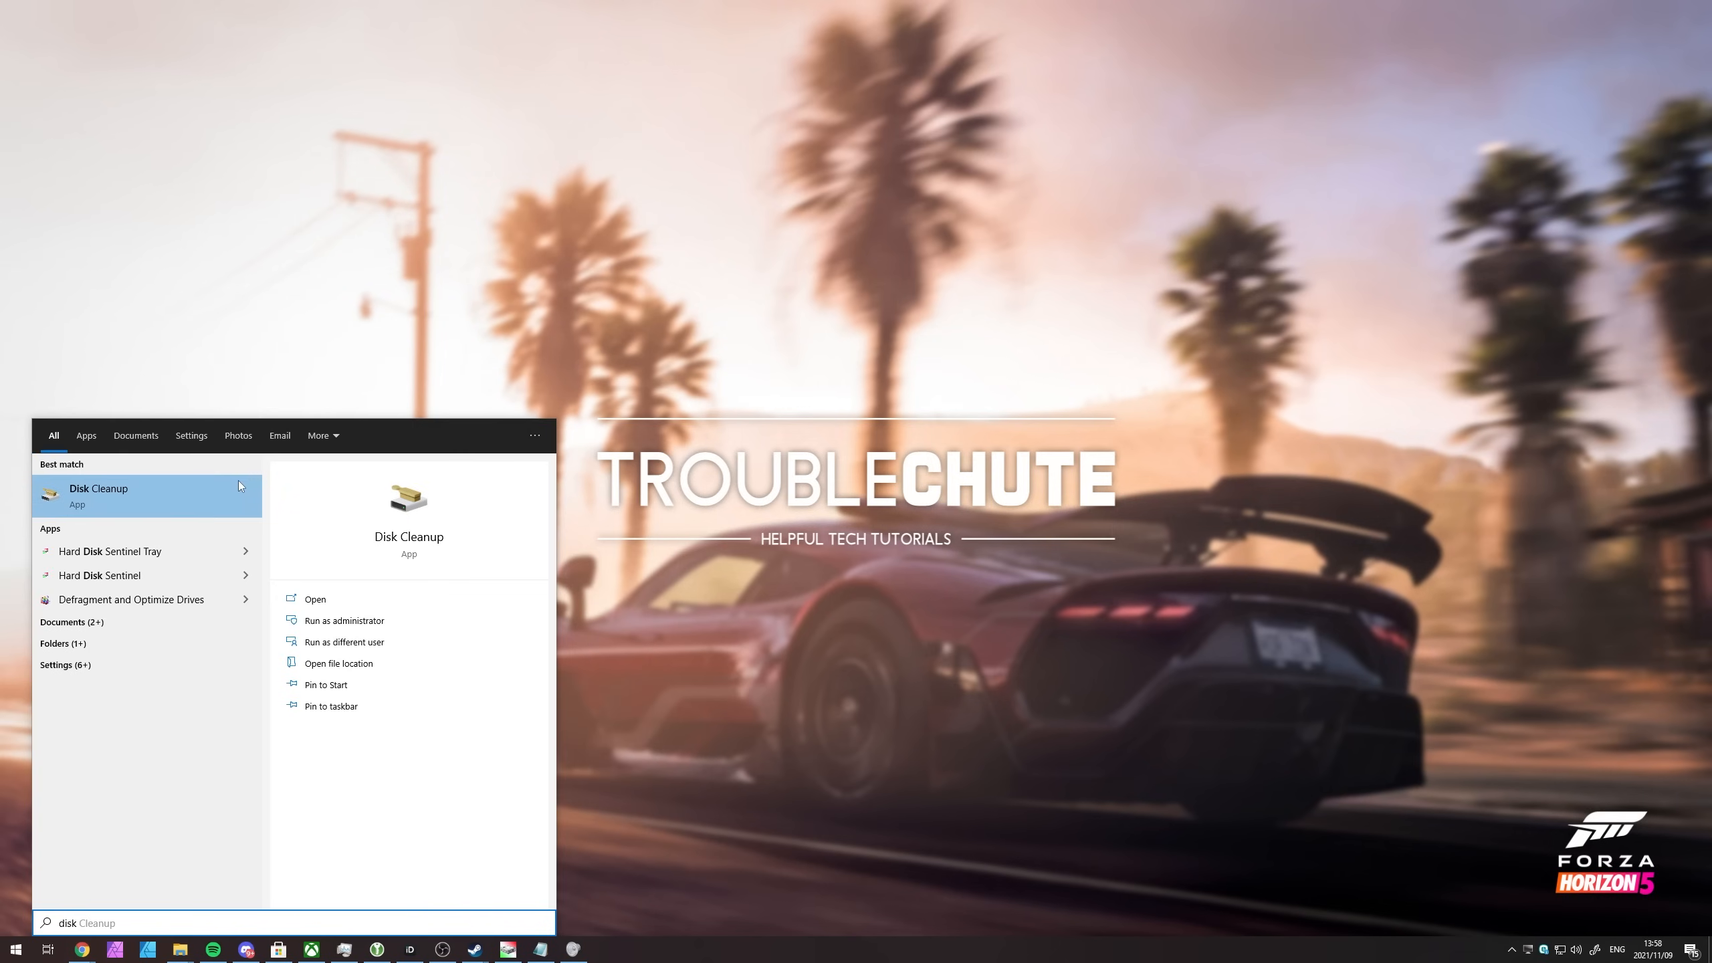
mouse_move(343, 621)
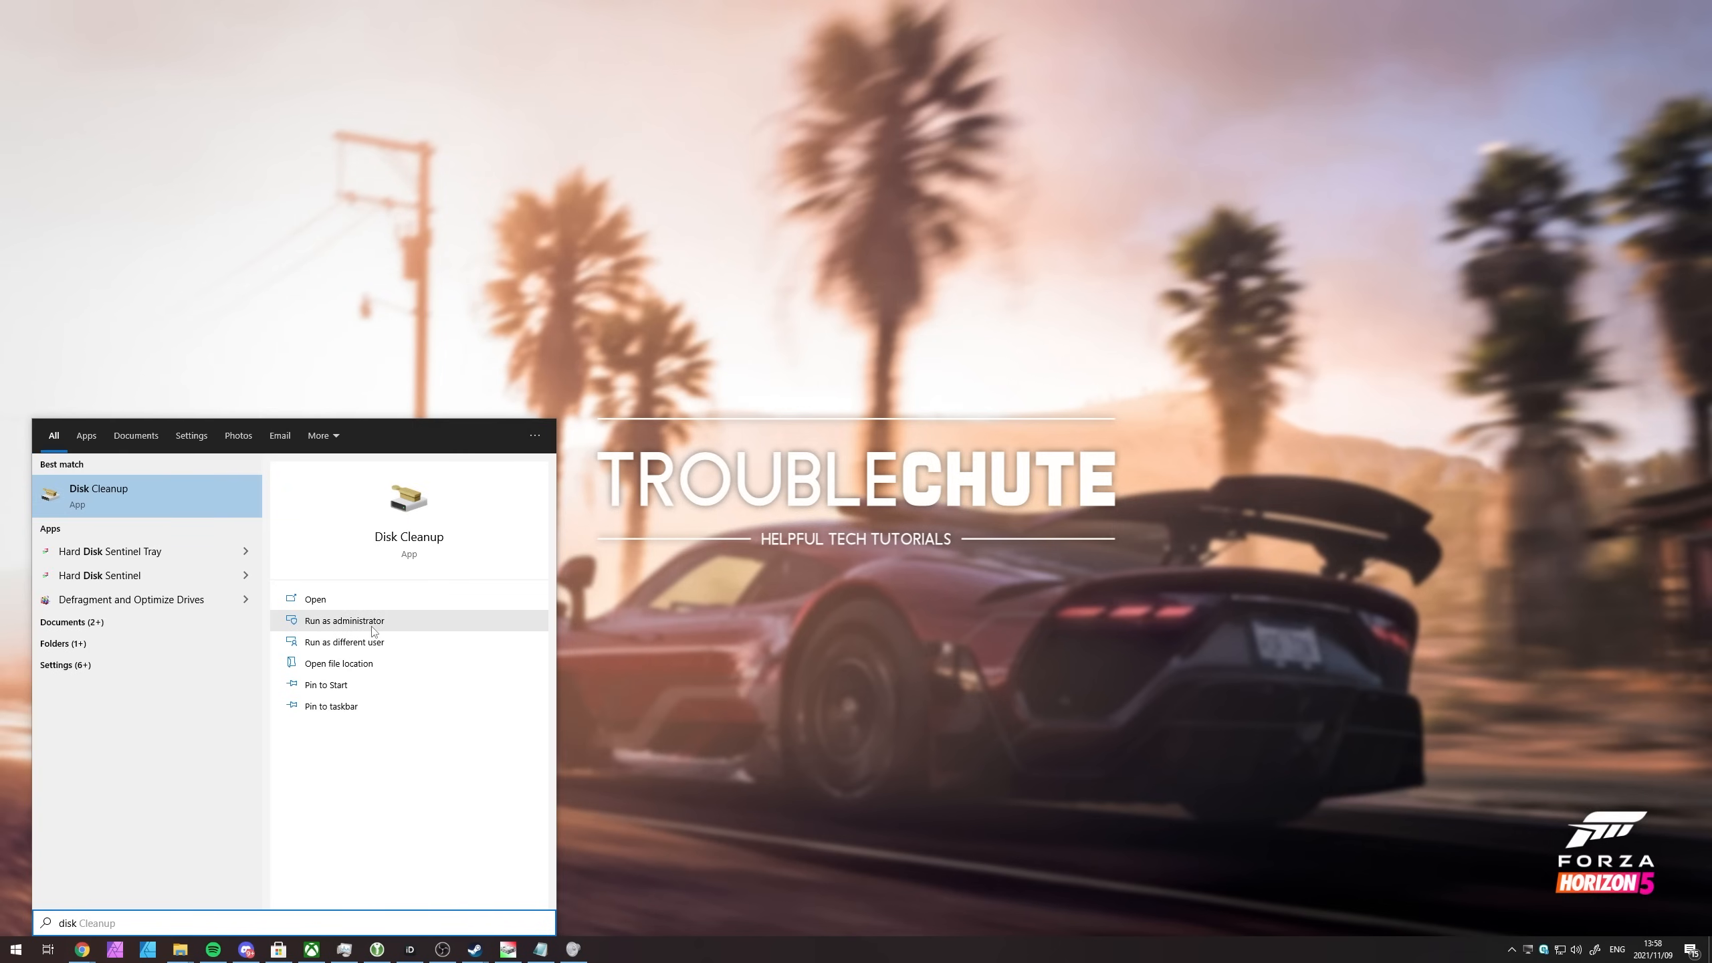
left_click(343, 620)
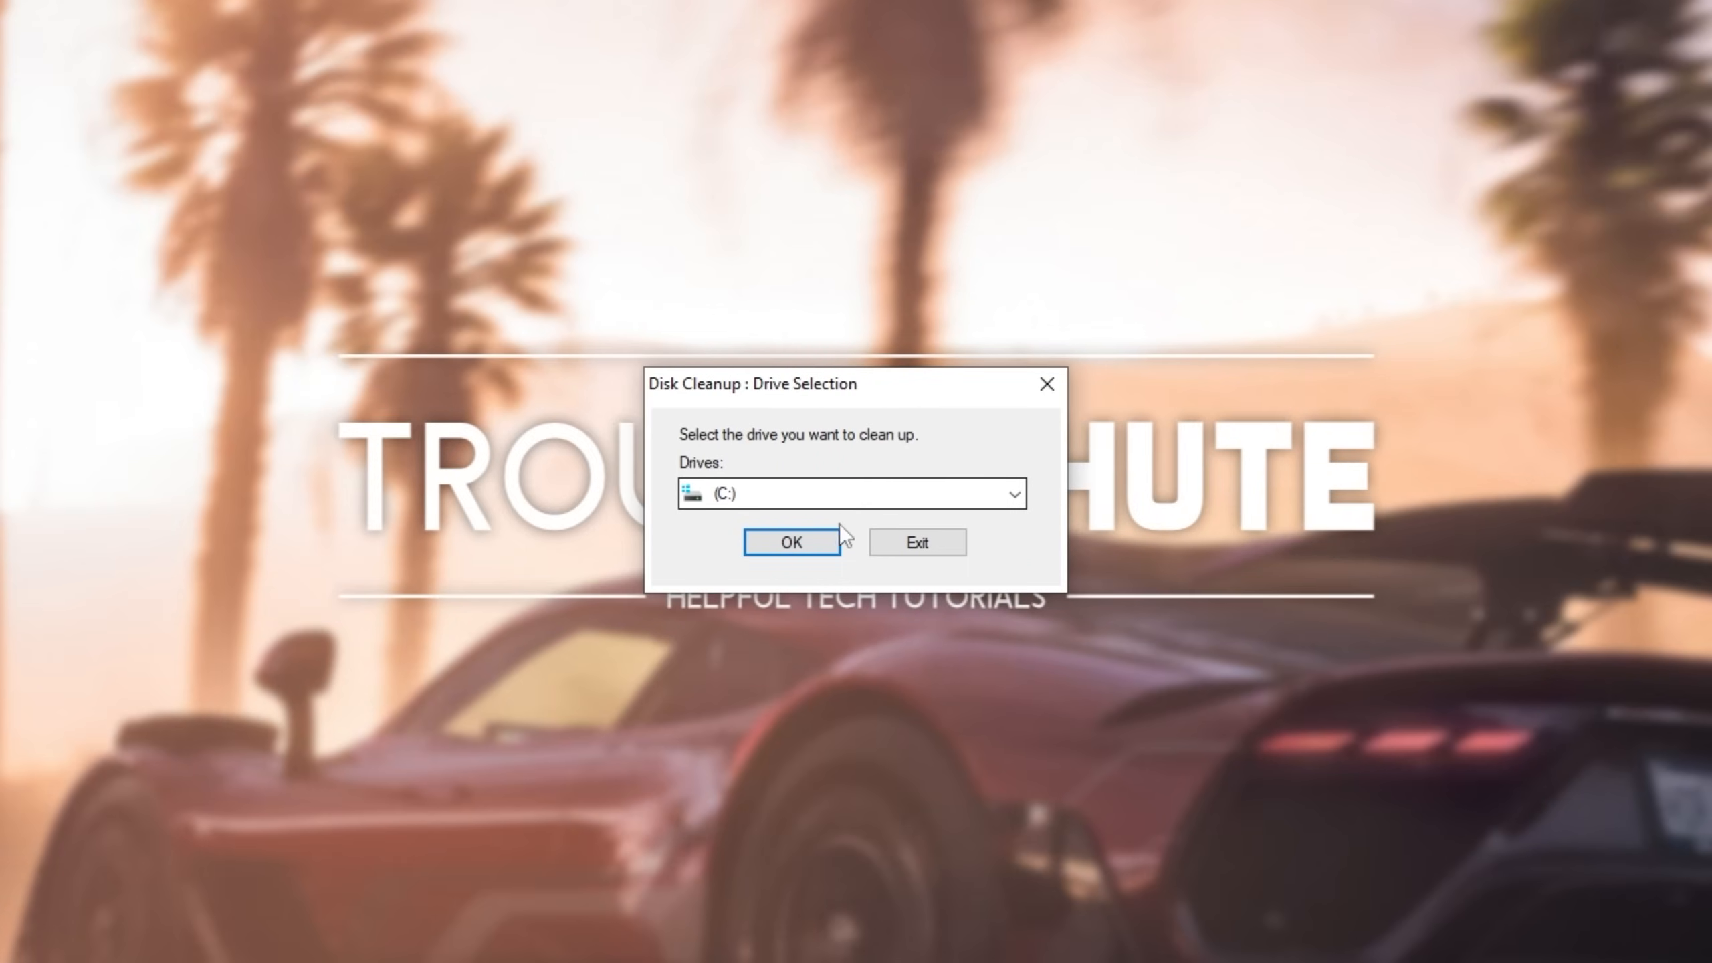
left_click(791, 542)
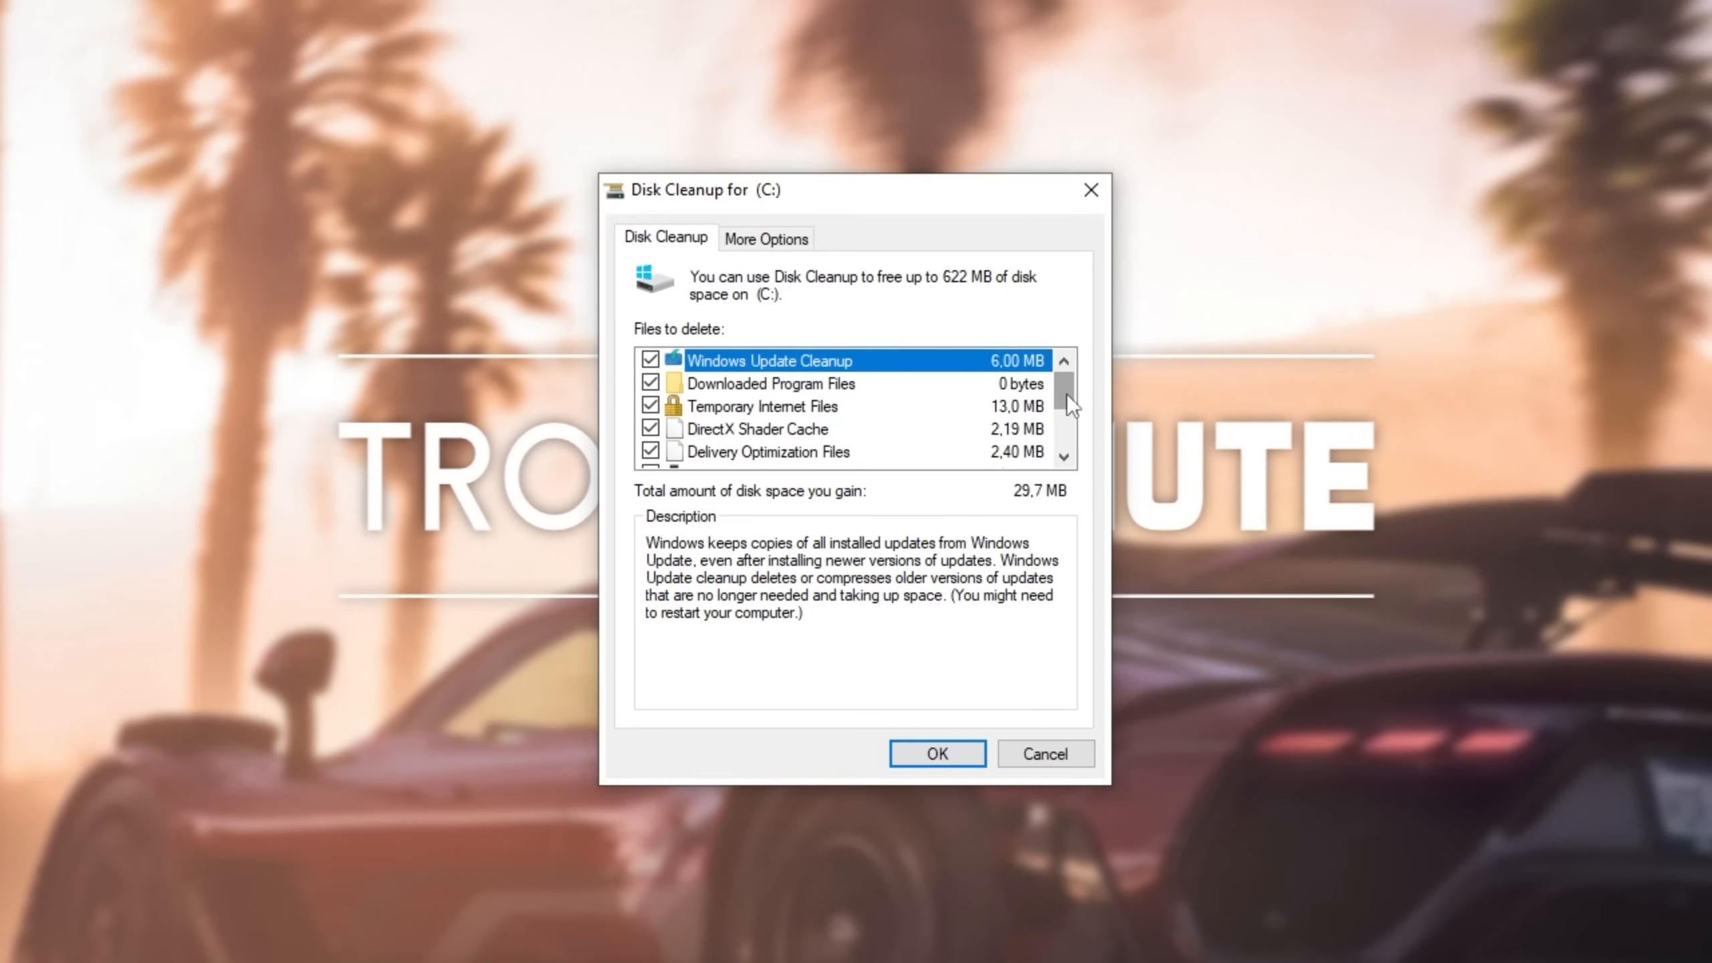
scroll("down", 3)
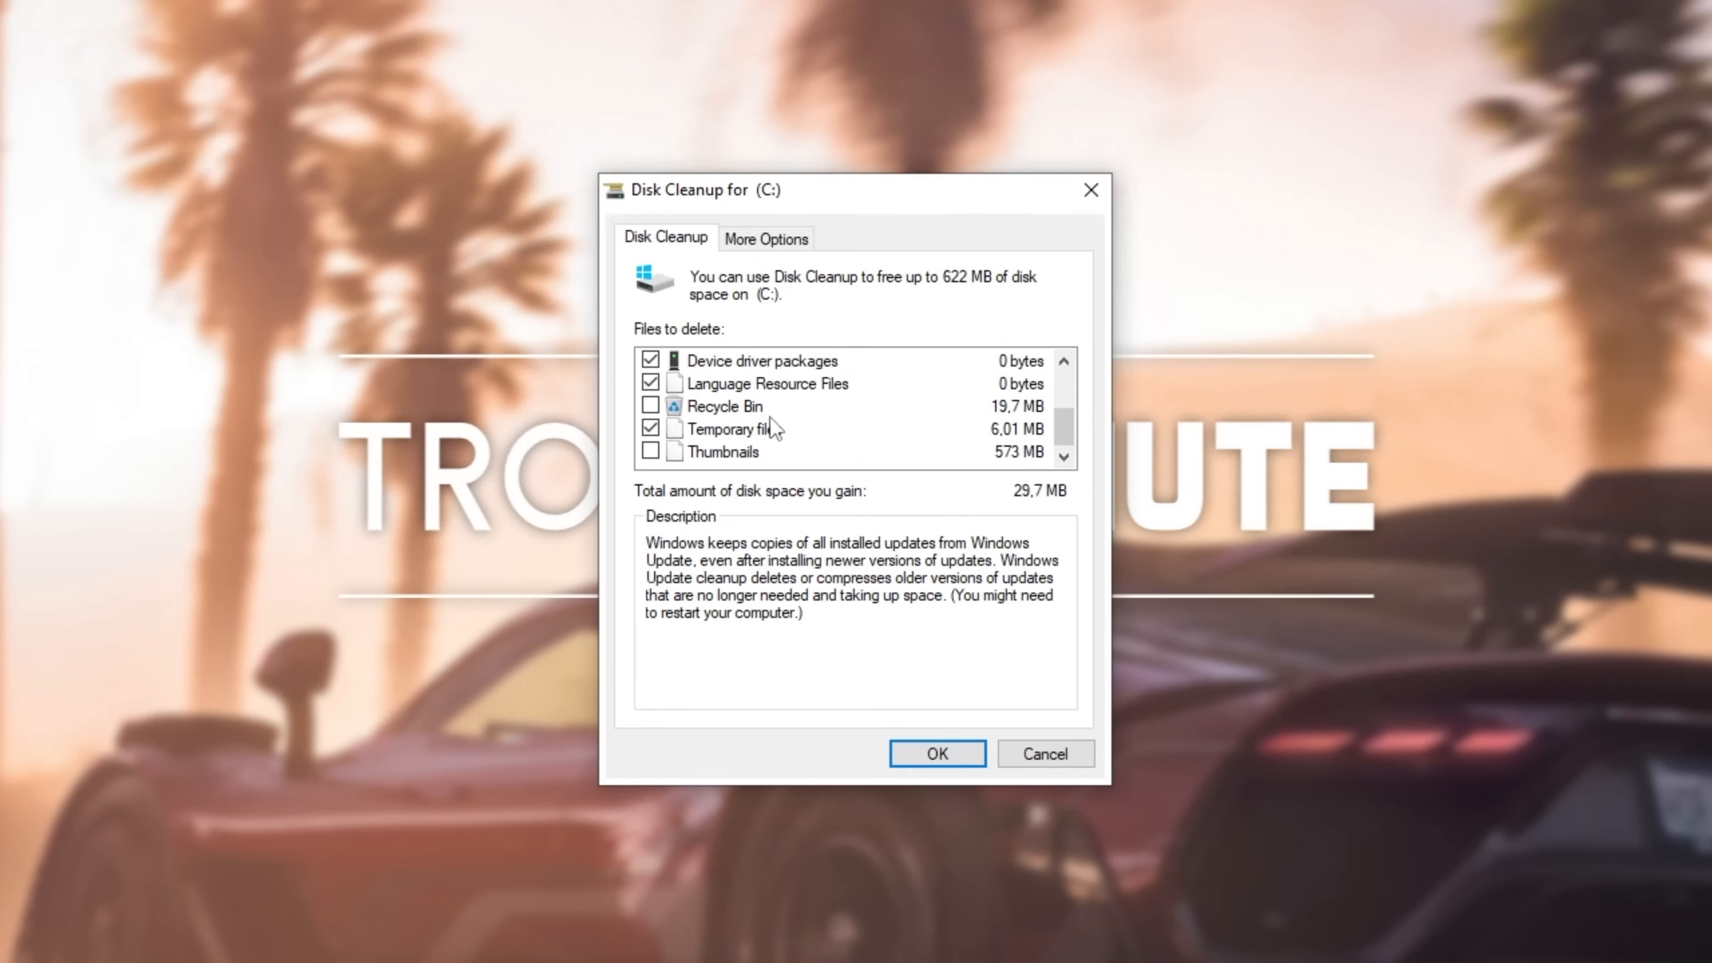
left_click(724, 407)
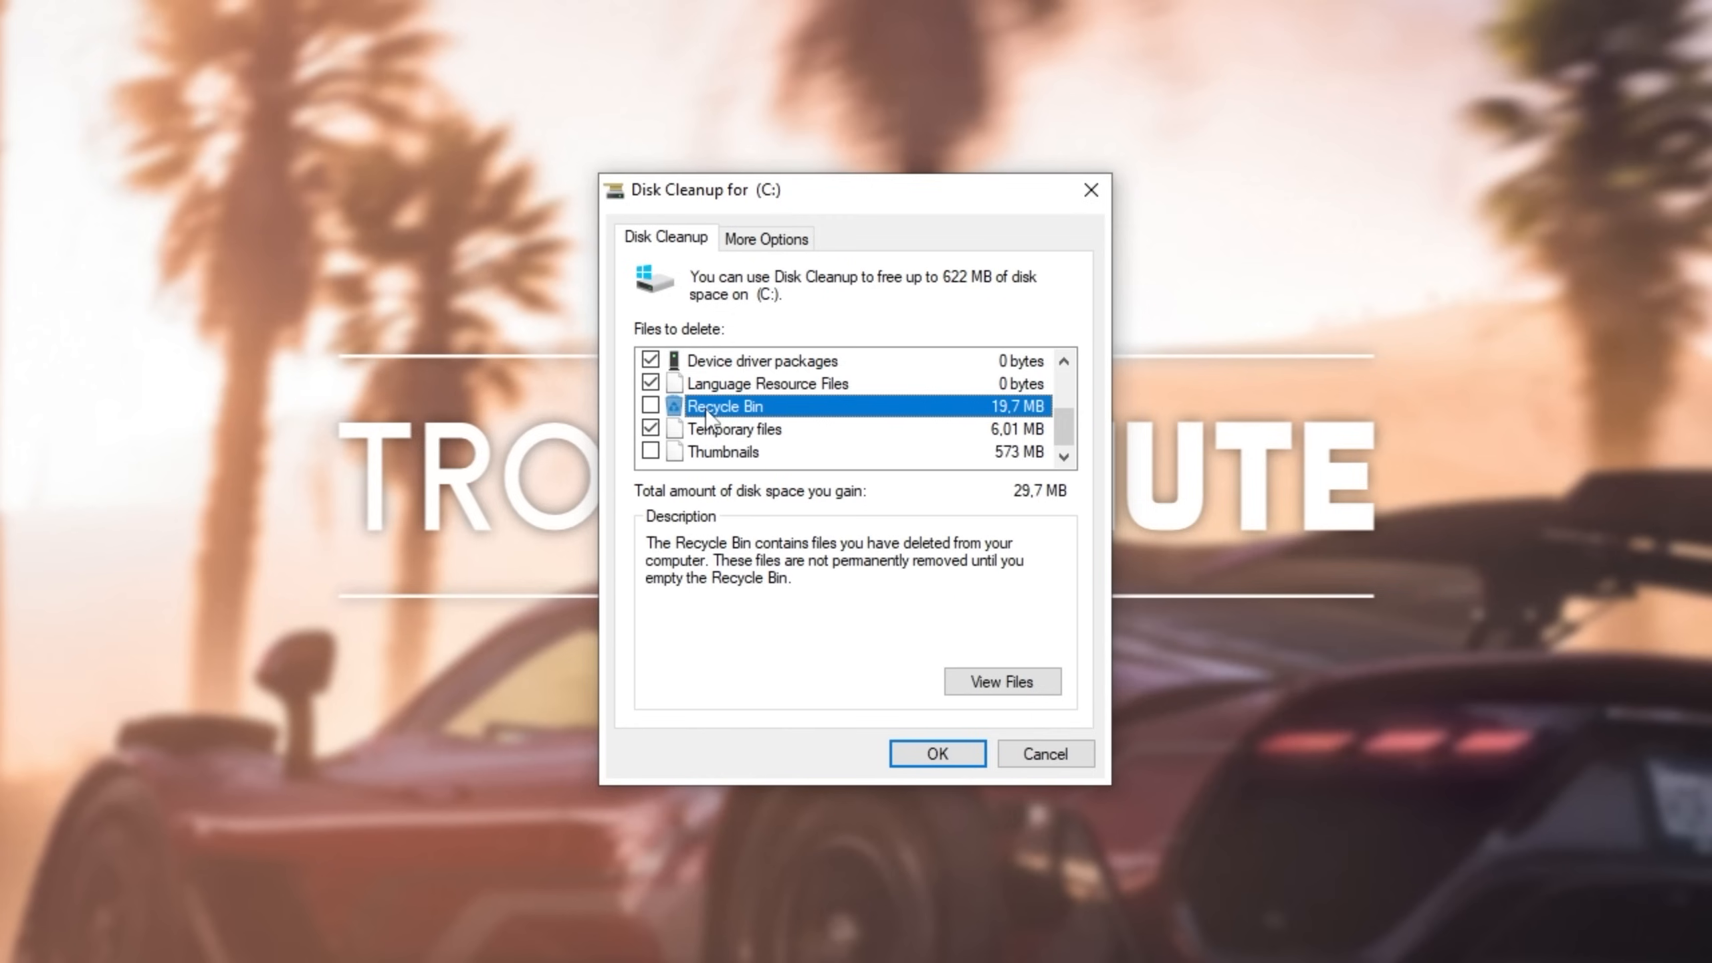
left_click(723, 450)
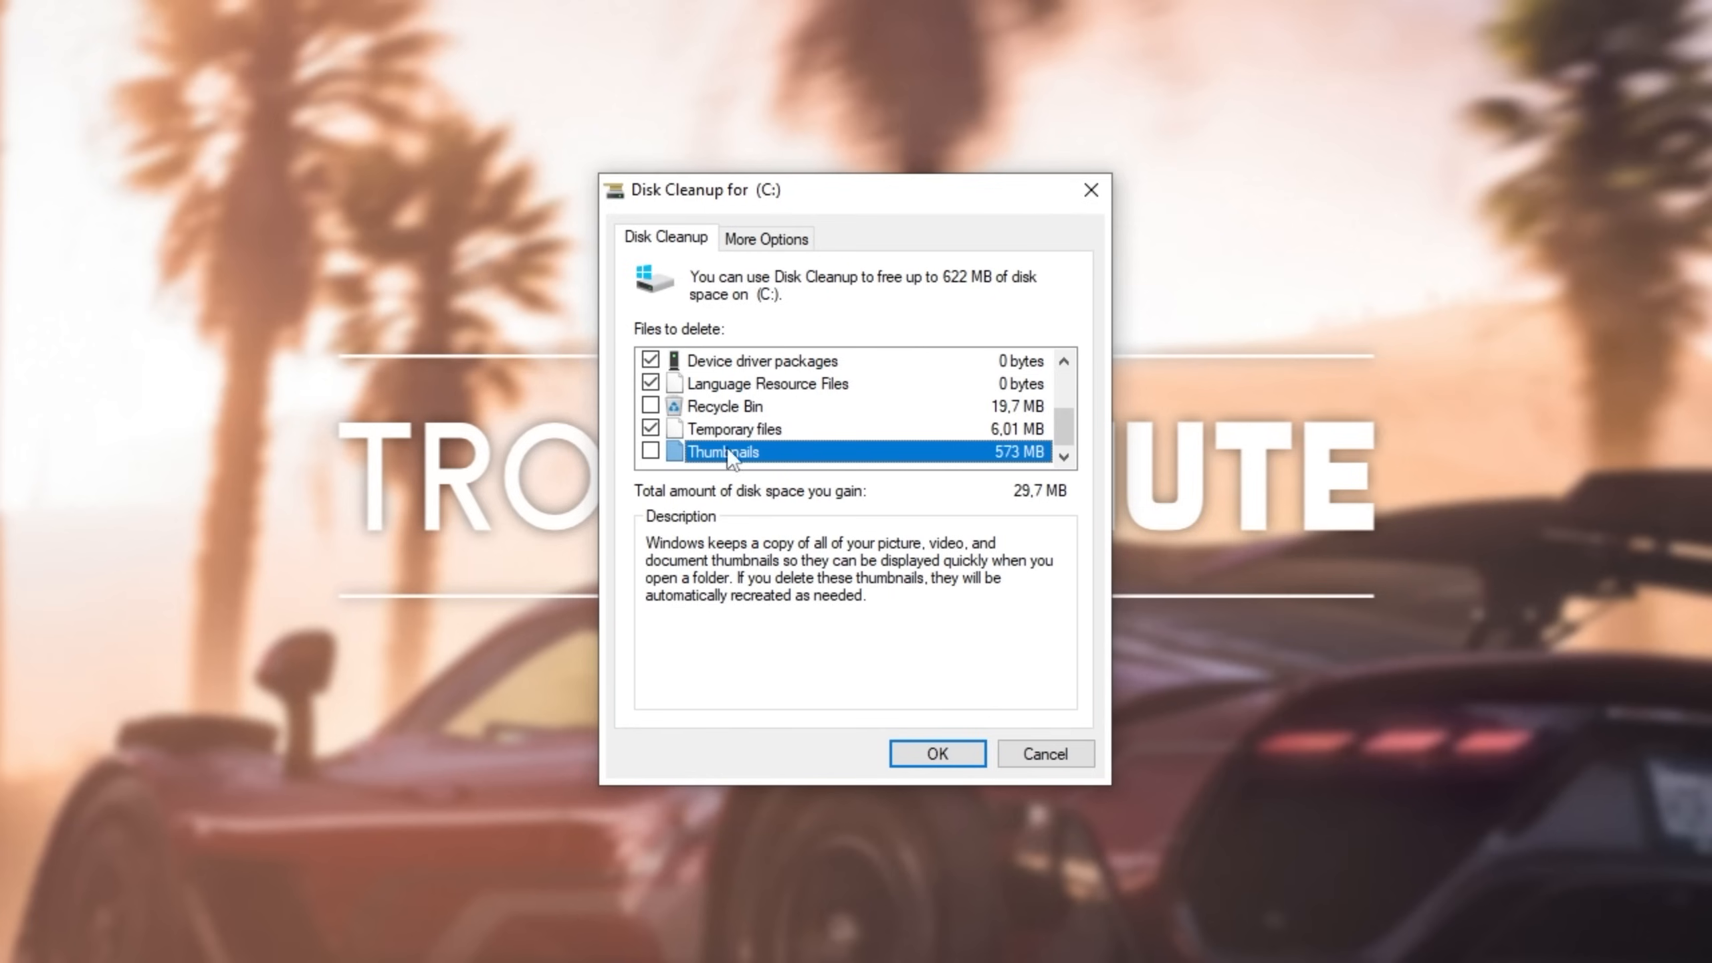
mouse_move(693, 463)
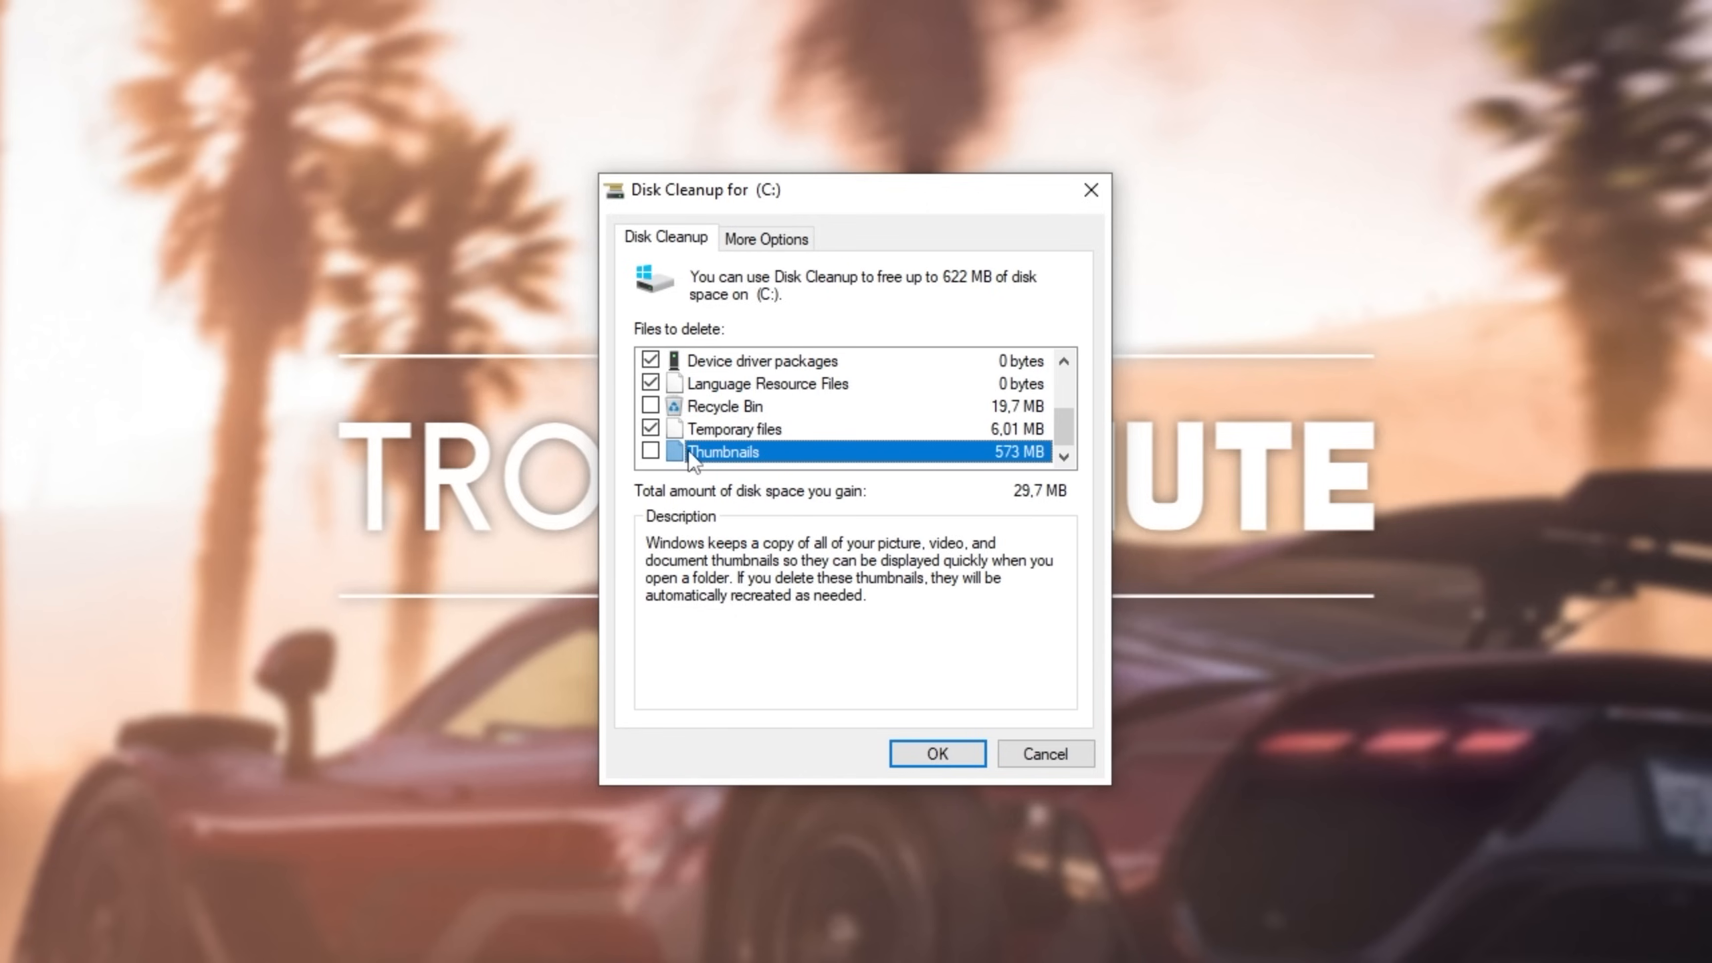
mouse_move(735, 460)
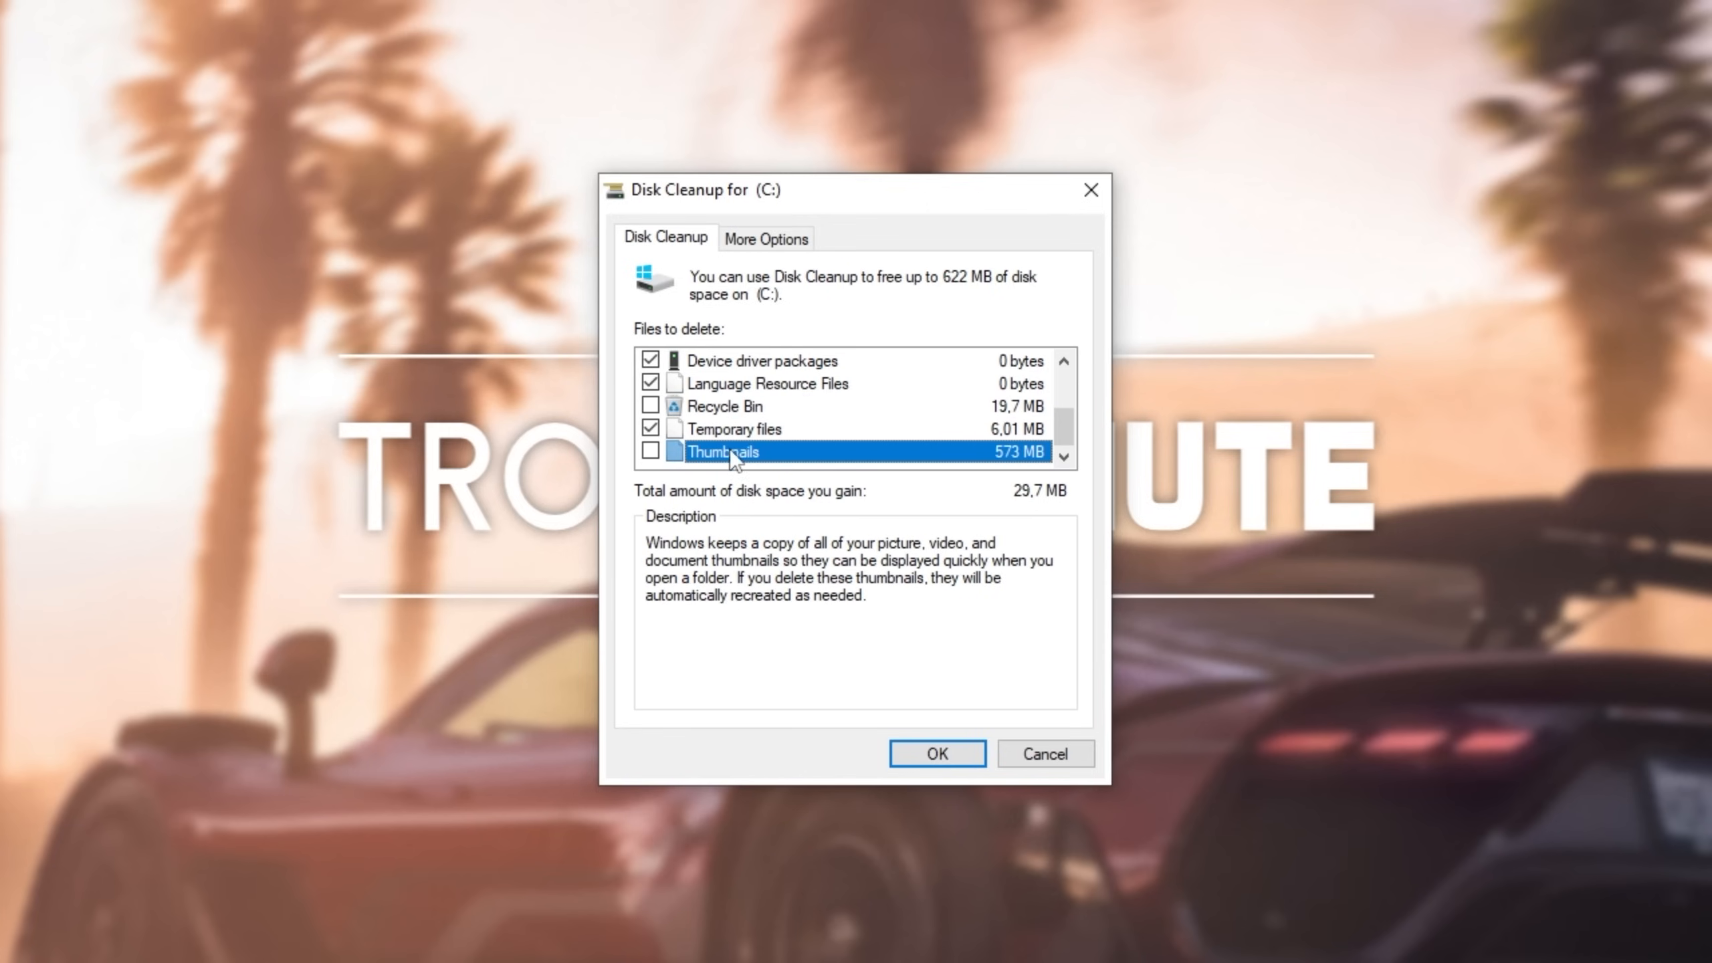
left_click(935, 753)
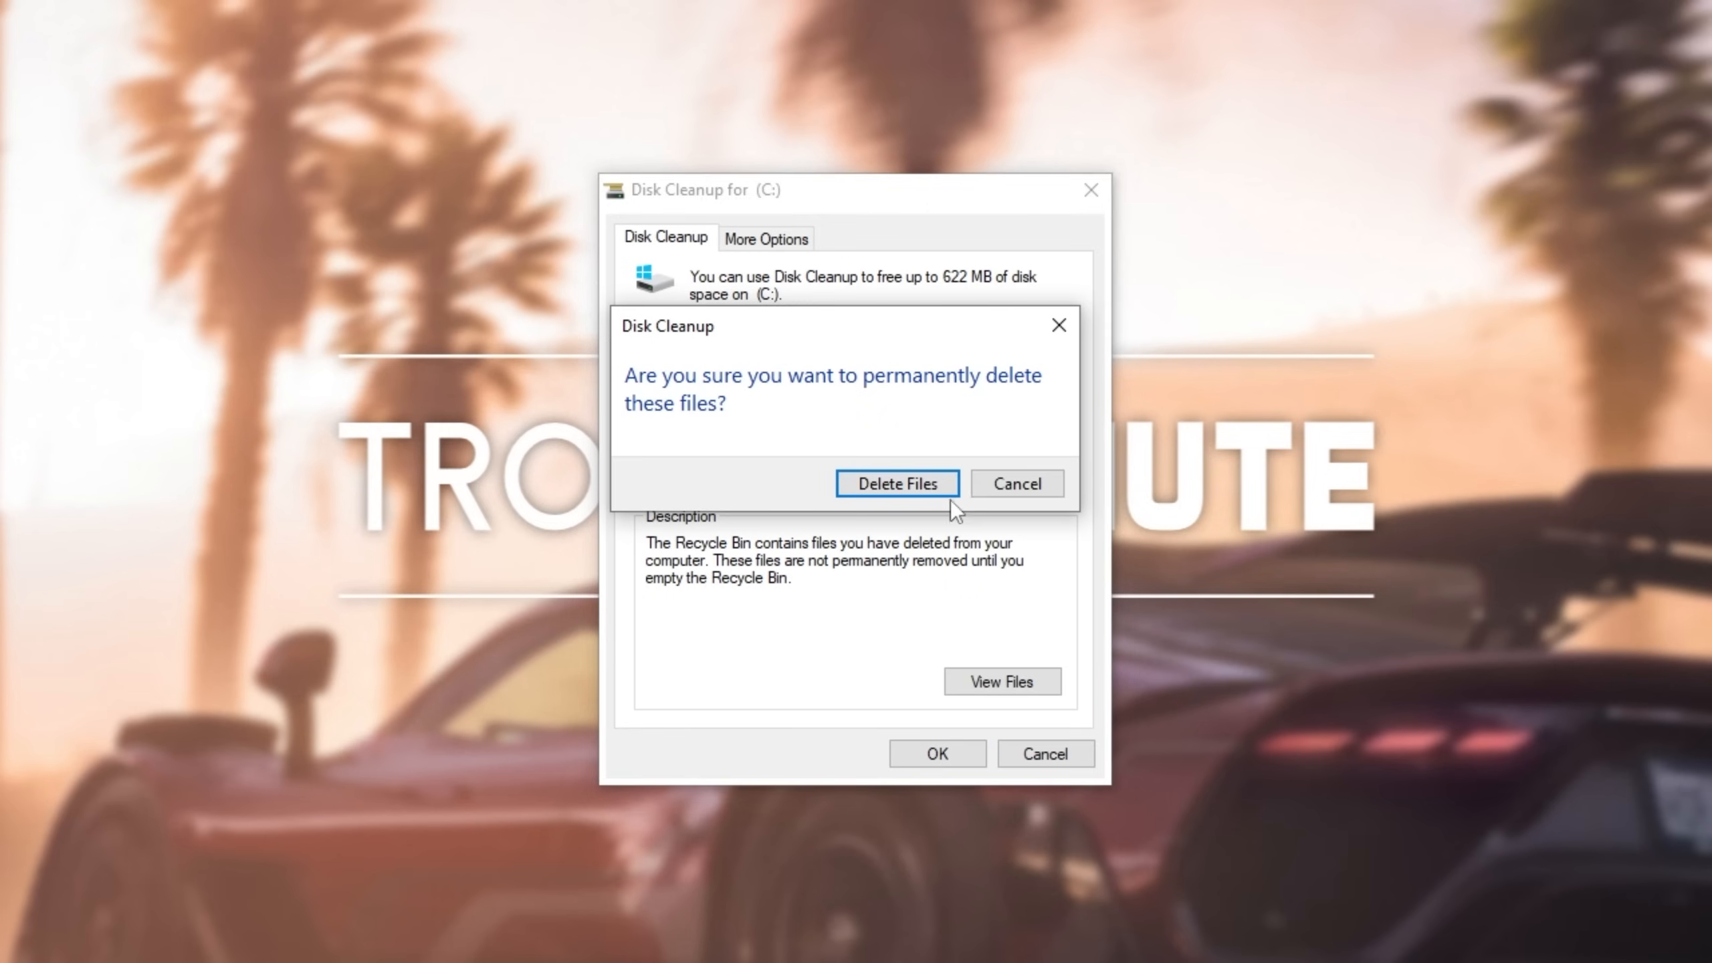
left_click(895, 483)
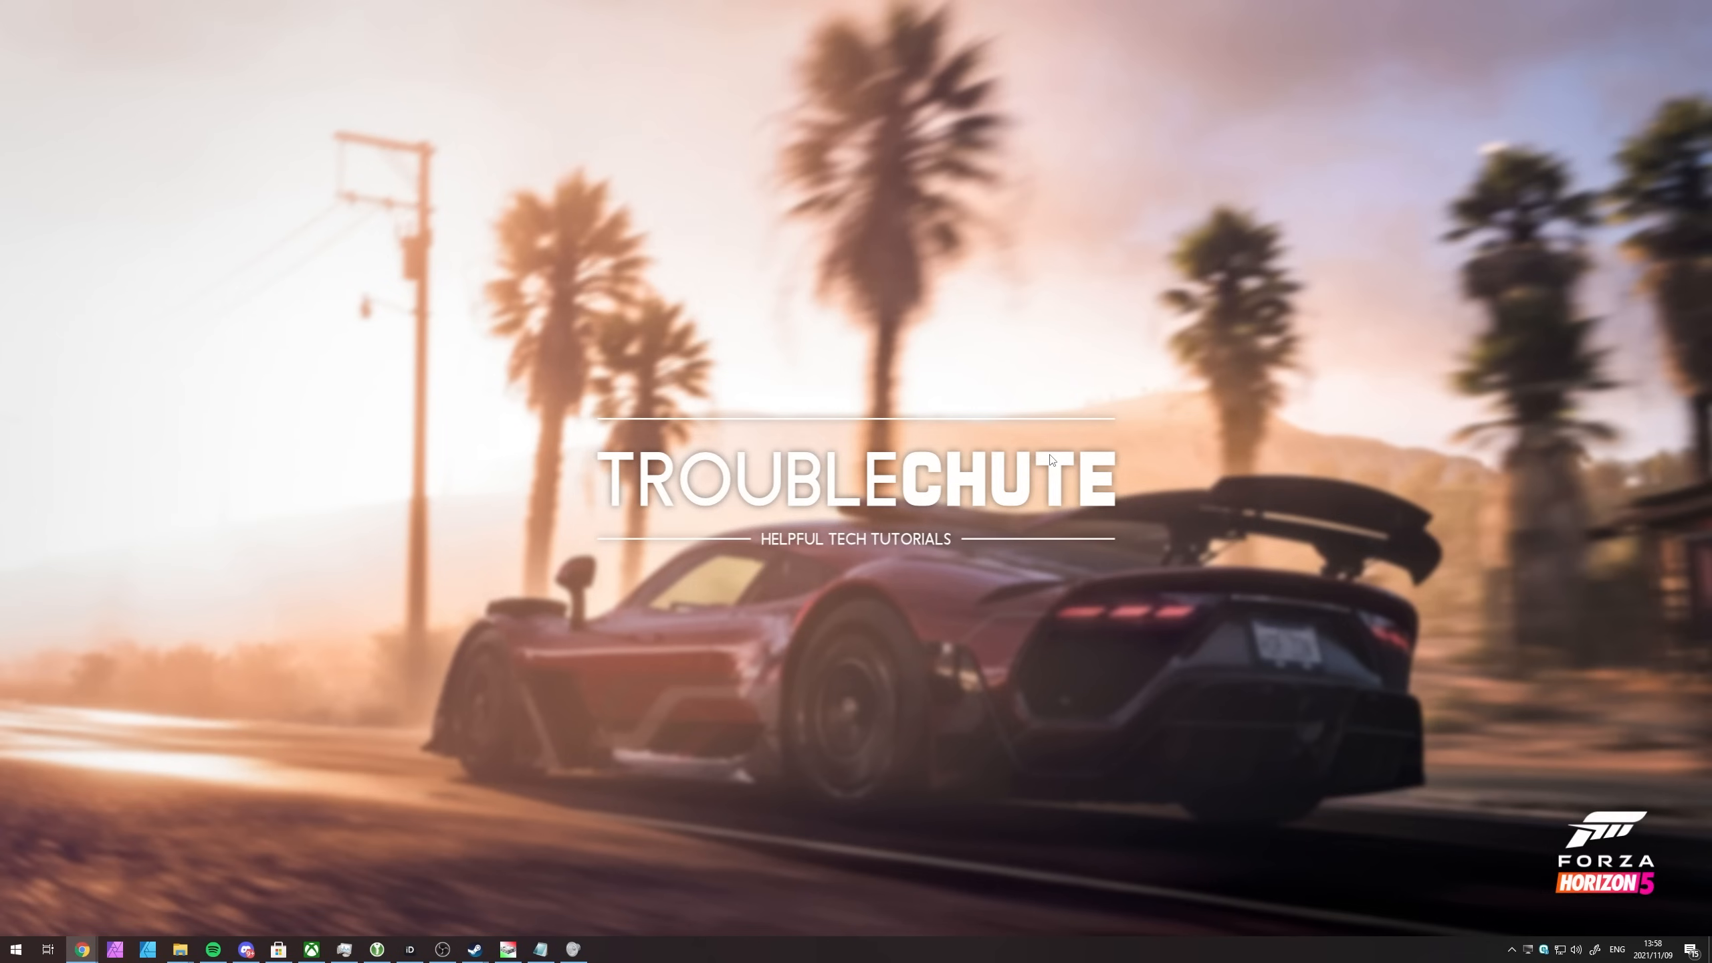
Step: Relaunch Disk Cleanup on drive E: and include its Recycle Bin in the cleanup
left_click(605, 949)
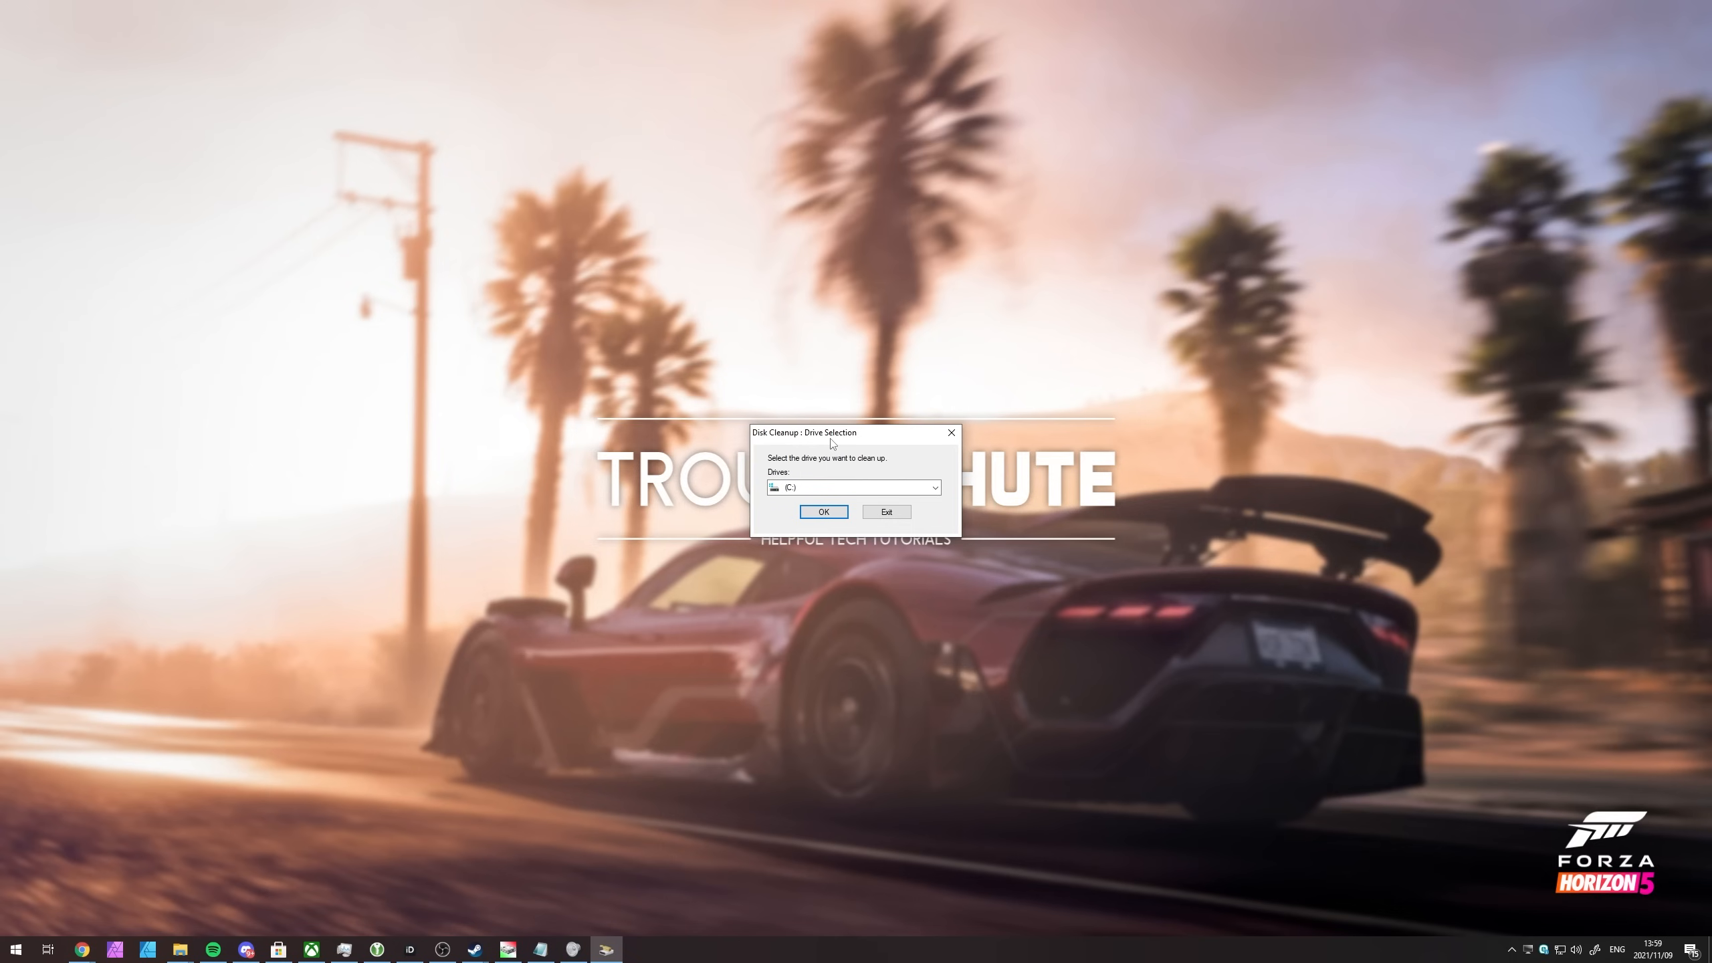
left_click(933, 488)
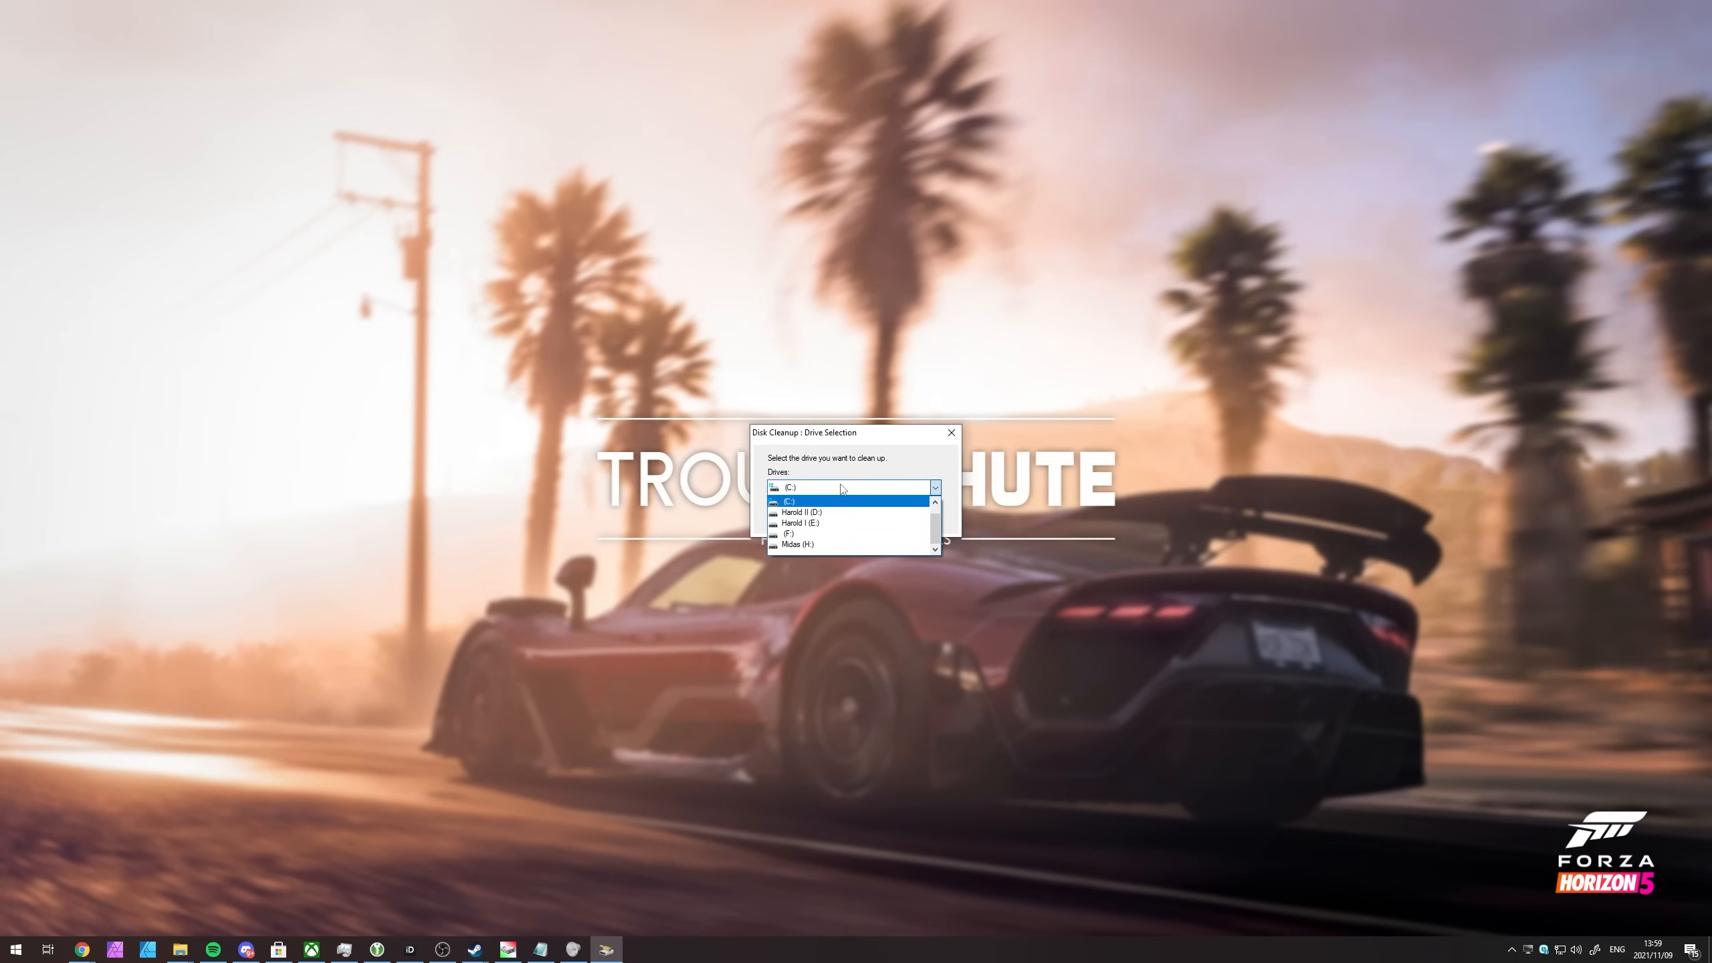
left_click(799, 523)
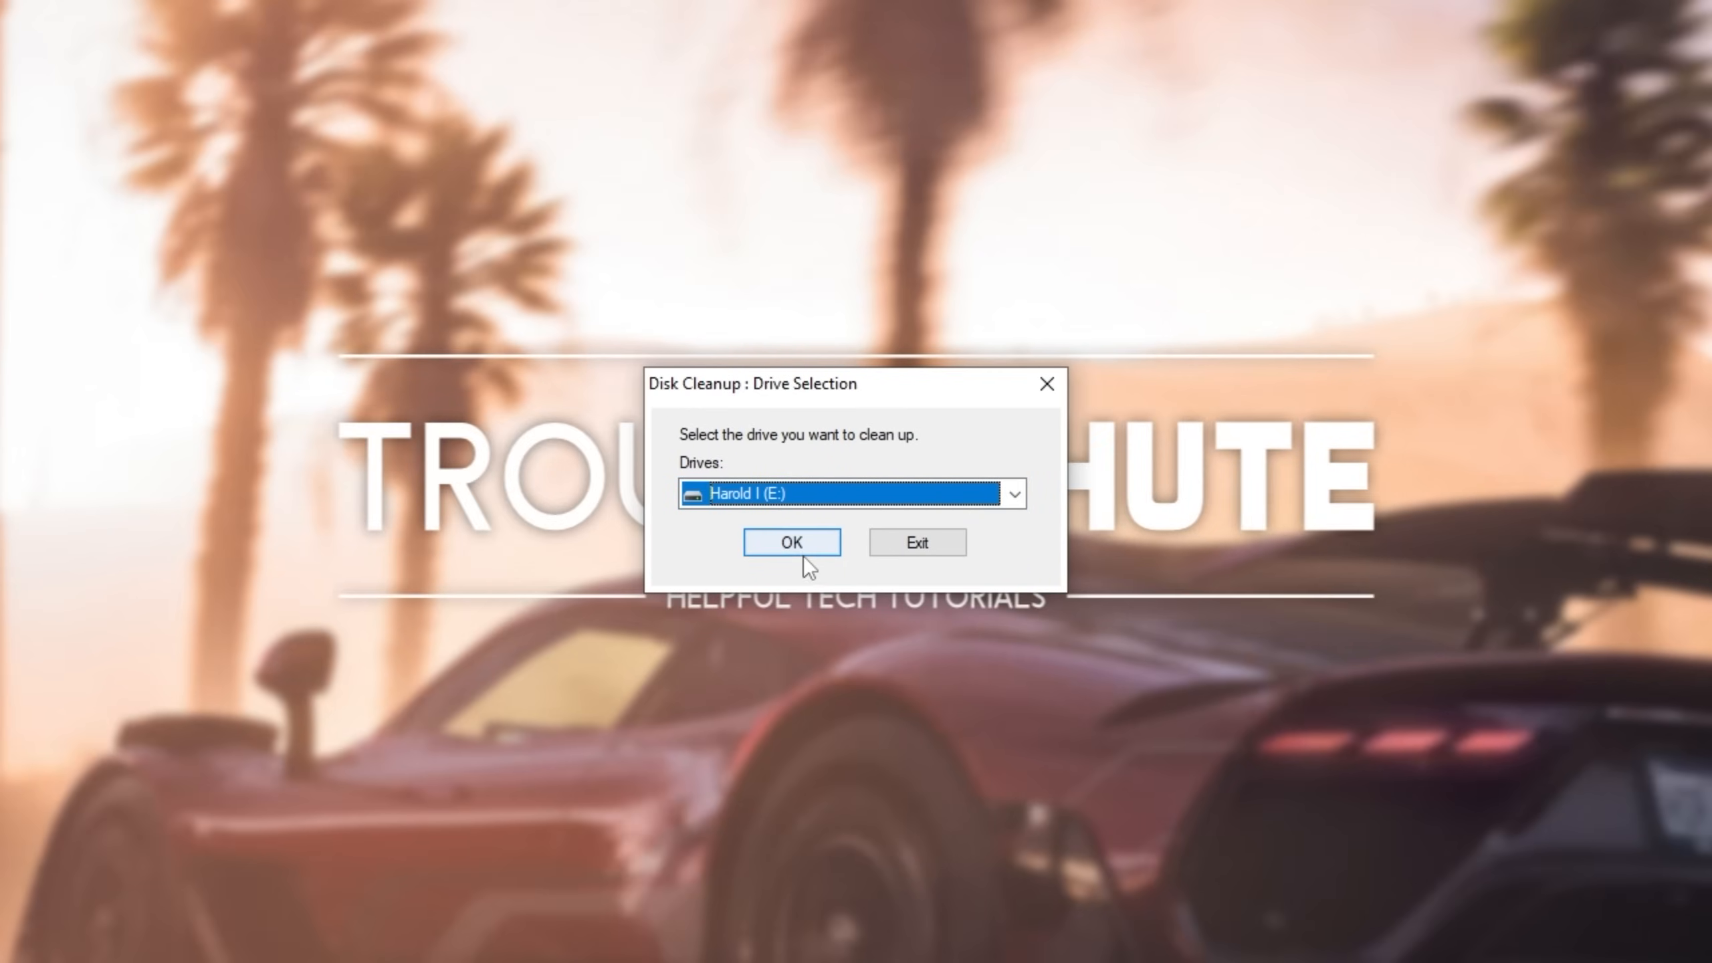
left_click(789, 542)
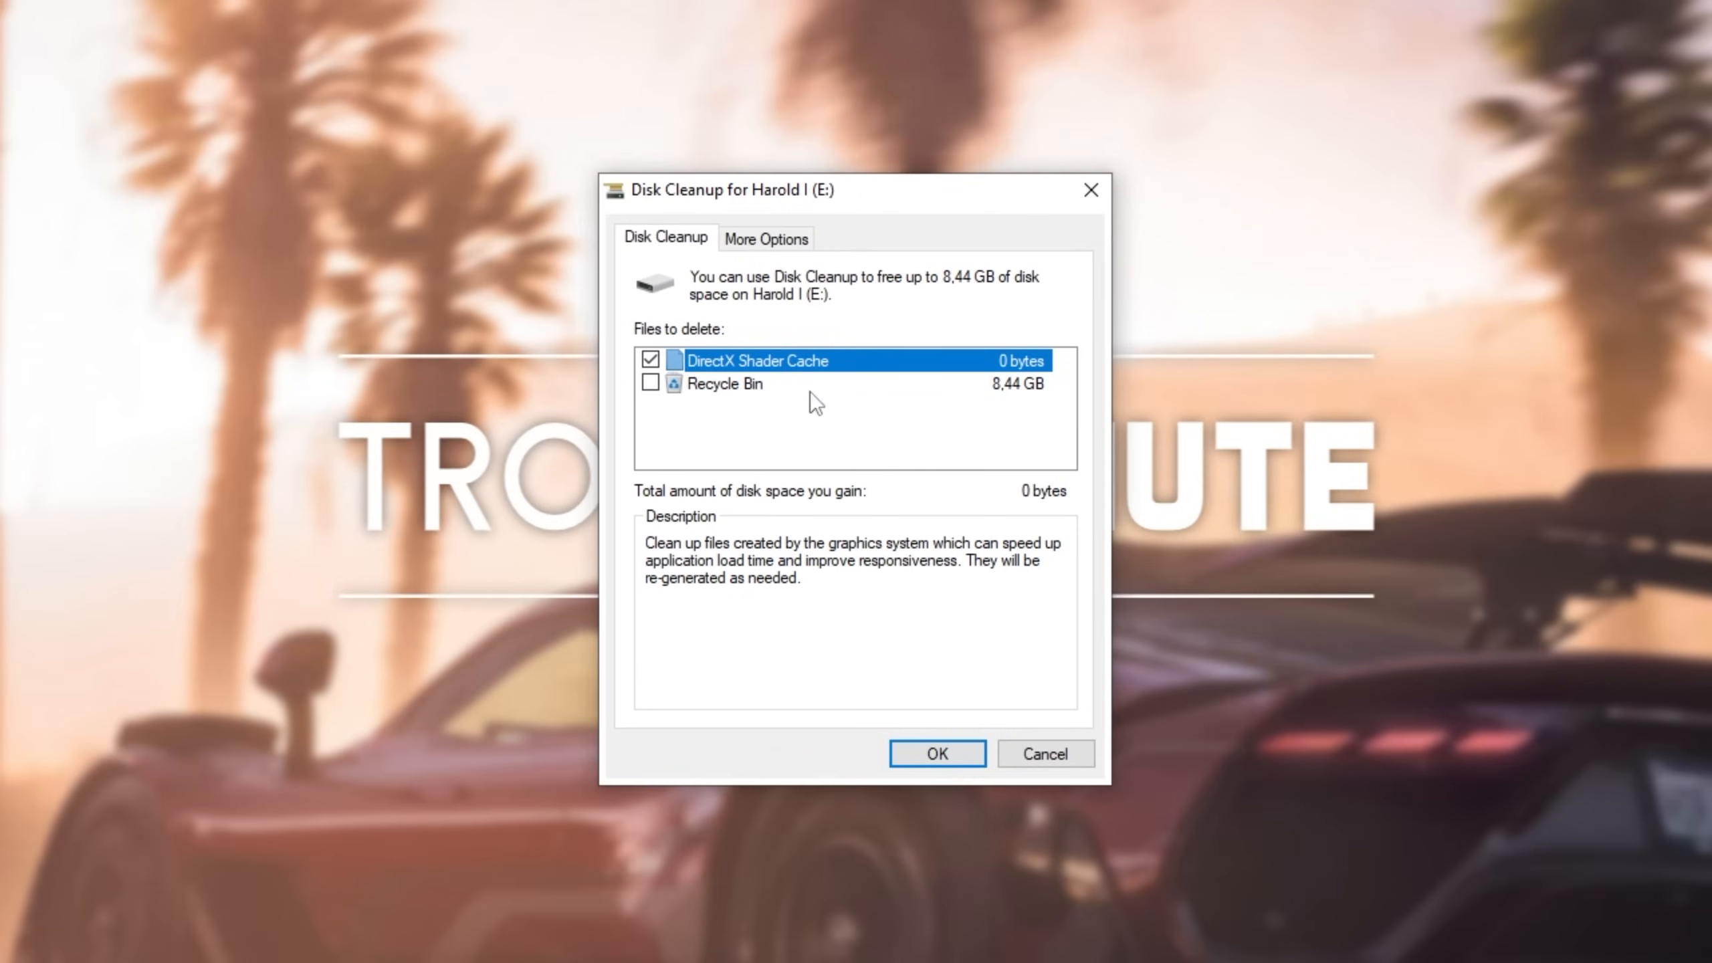
left_click(723, 383)
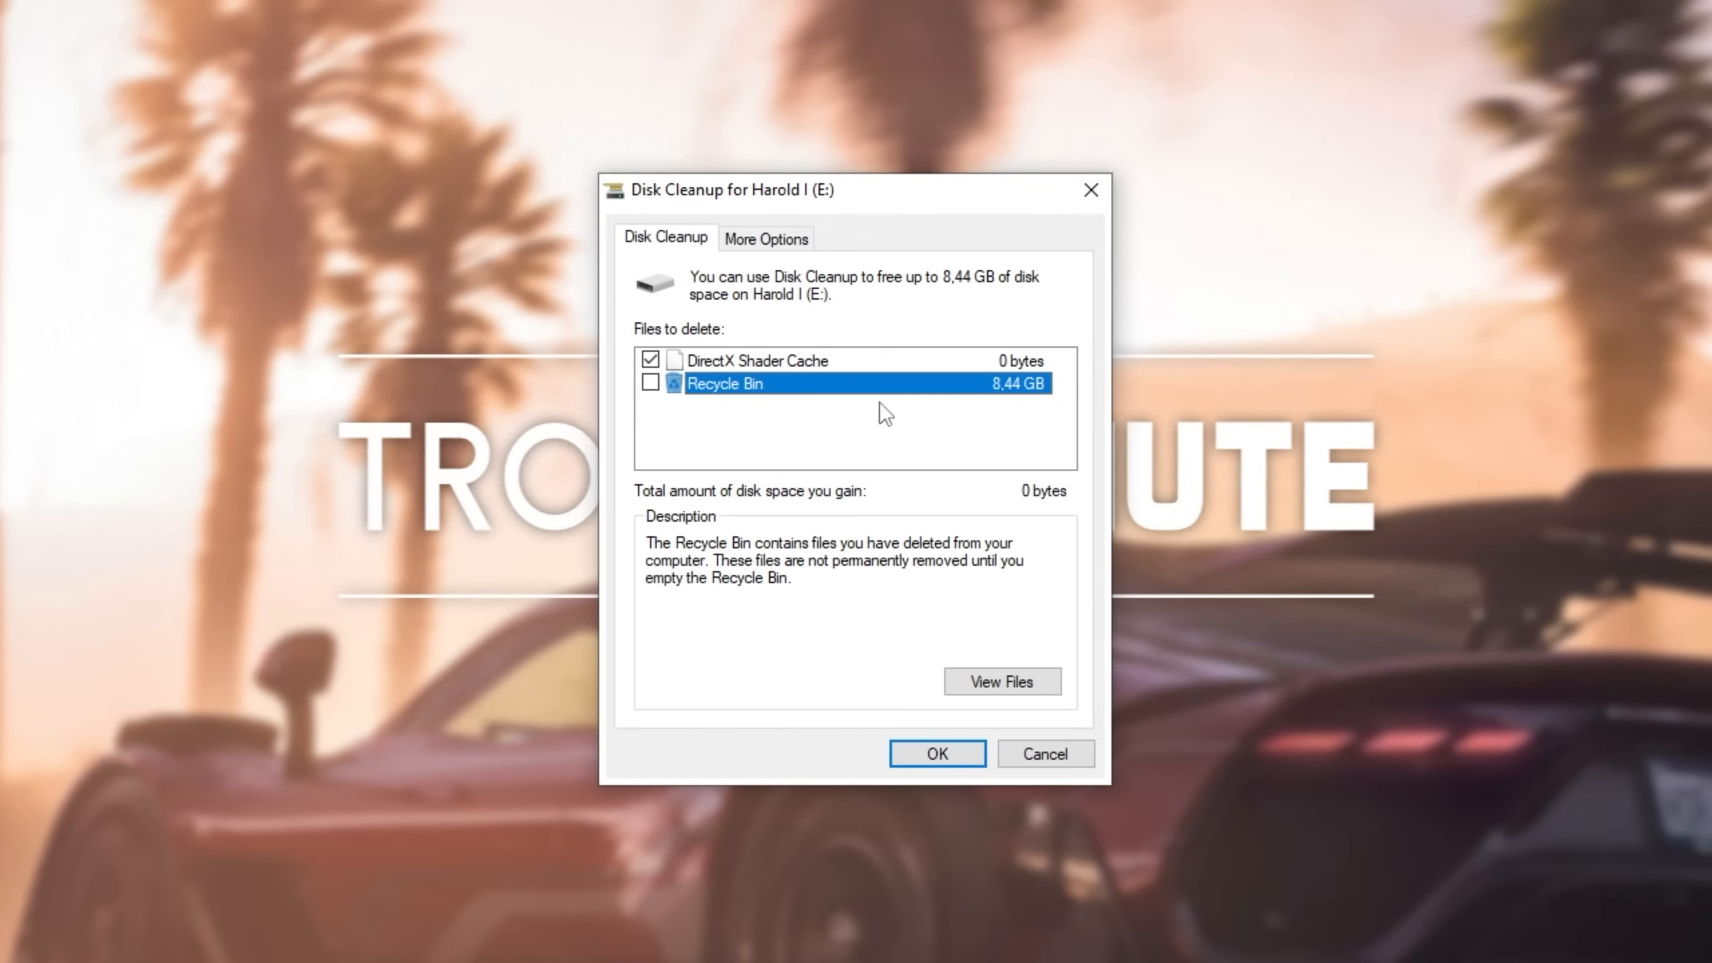
left_click(934, 753)
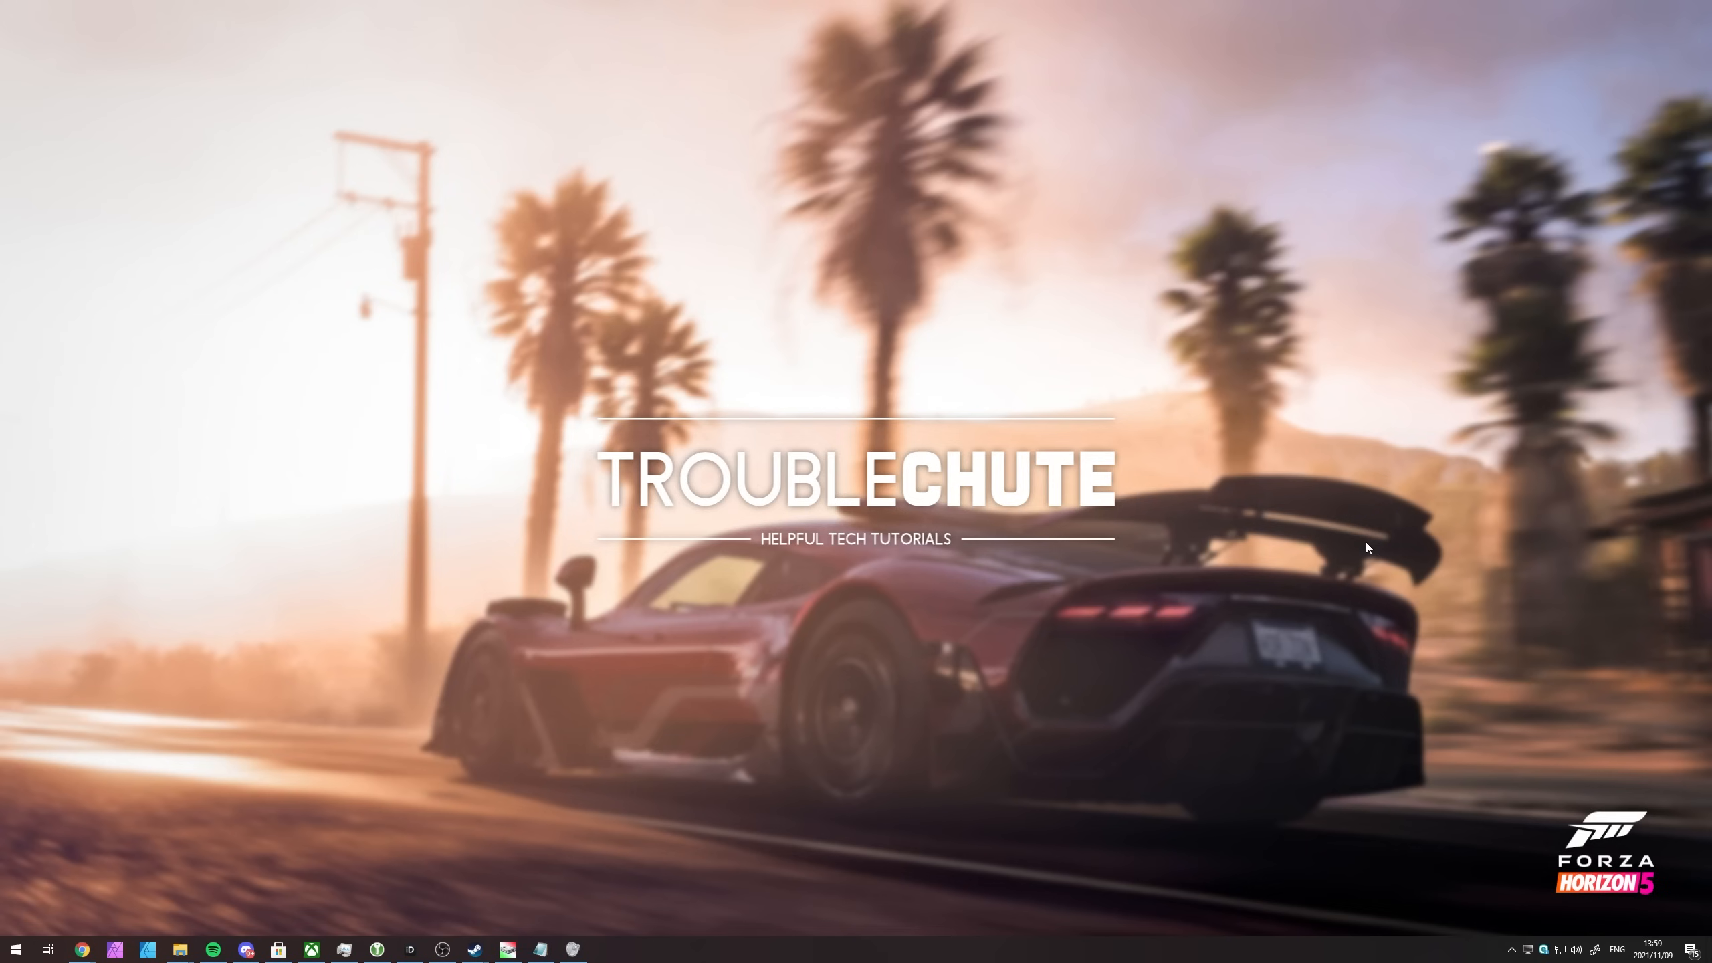
mouse_move(1279, 541)
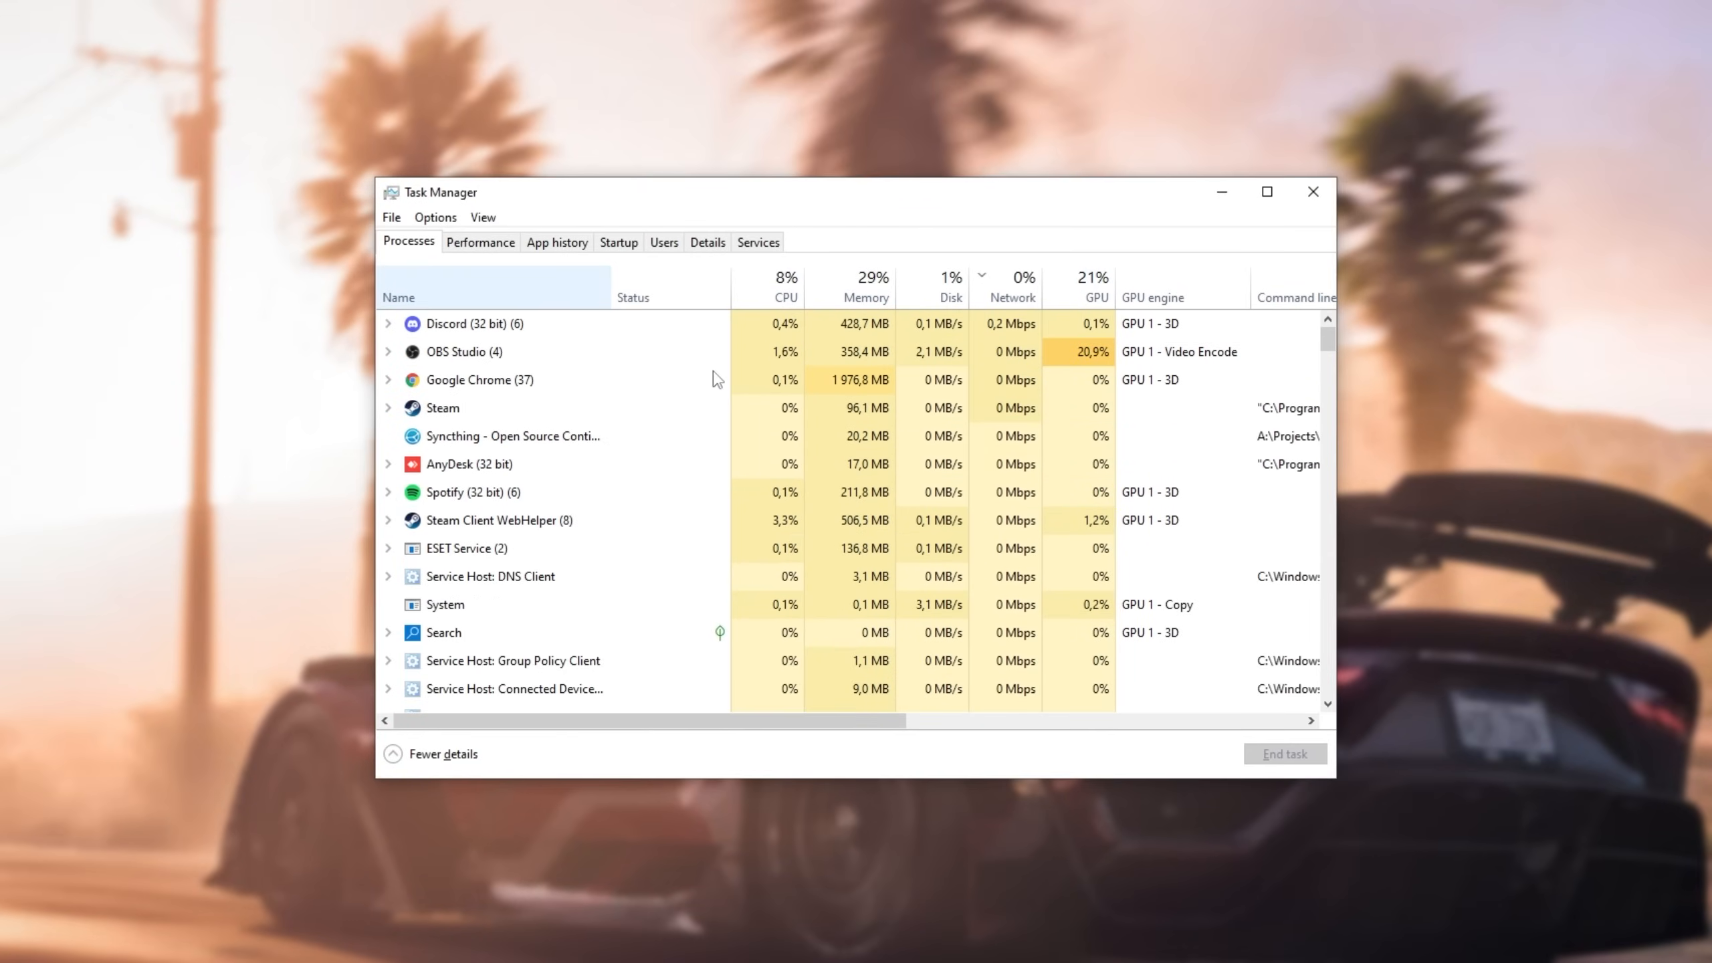
Step: In Task Manager, sort processes by name and end the Hard Disk Sentinel task
left_click(398, 297)
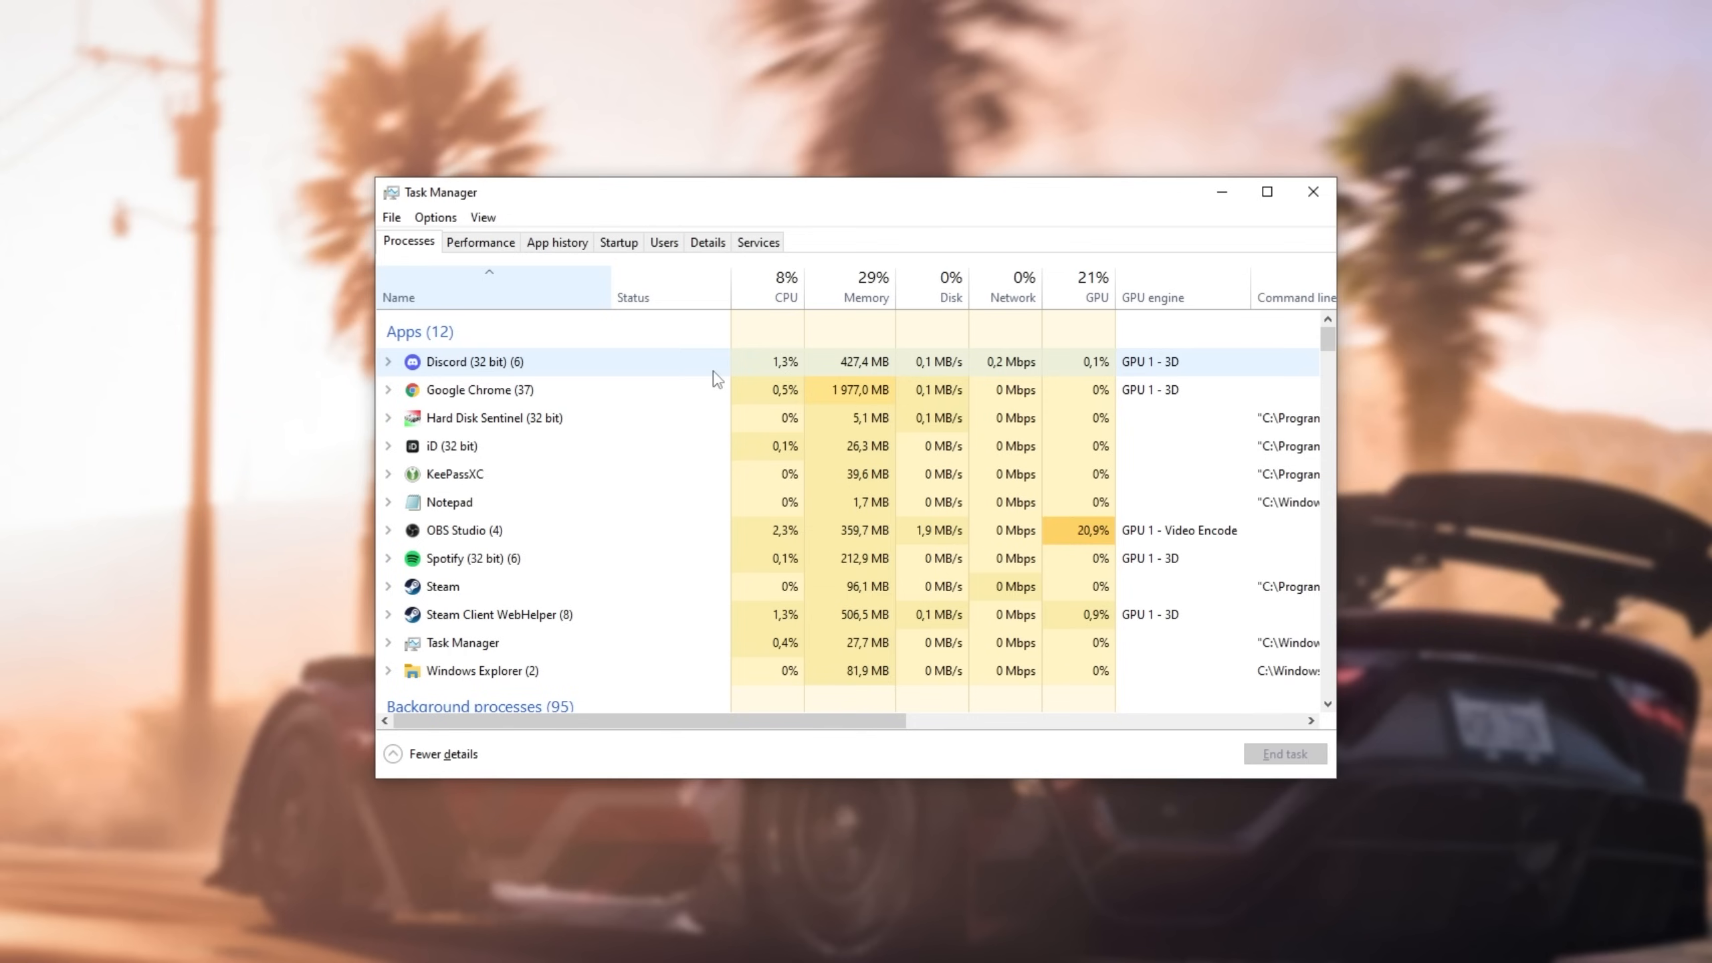
right_click(492, 417)
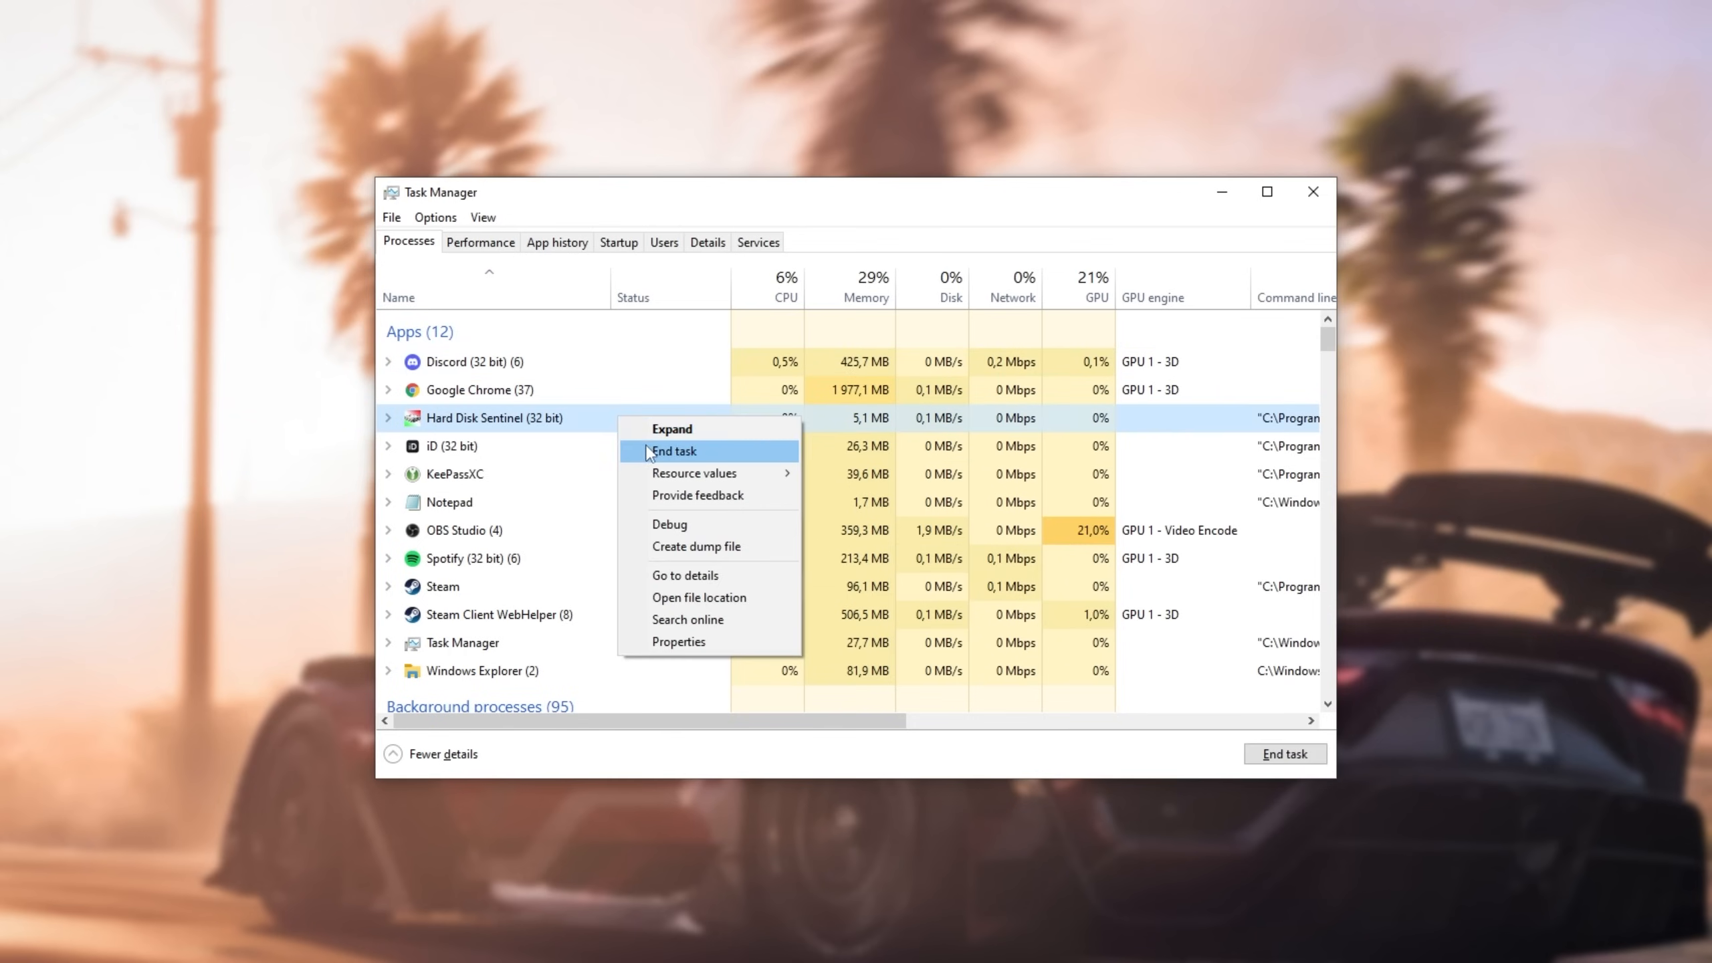
left_click(674, 451)
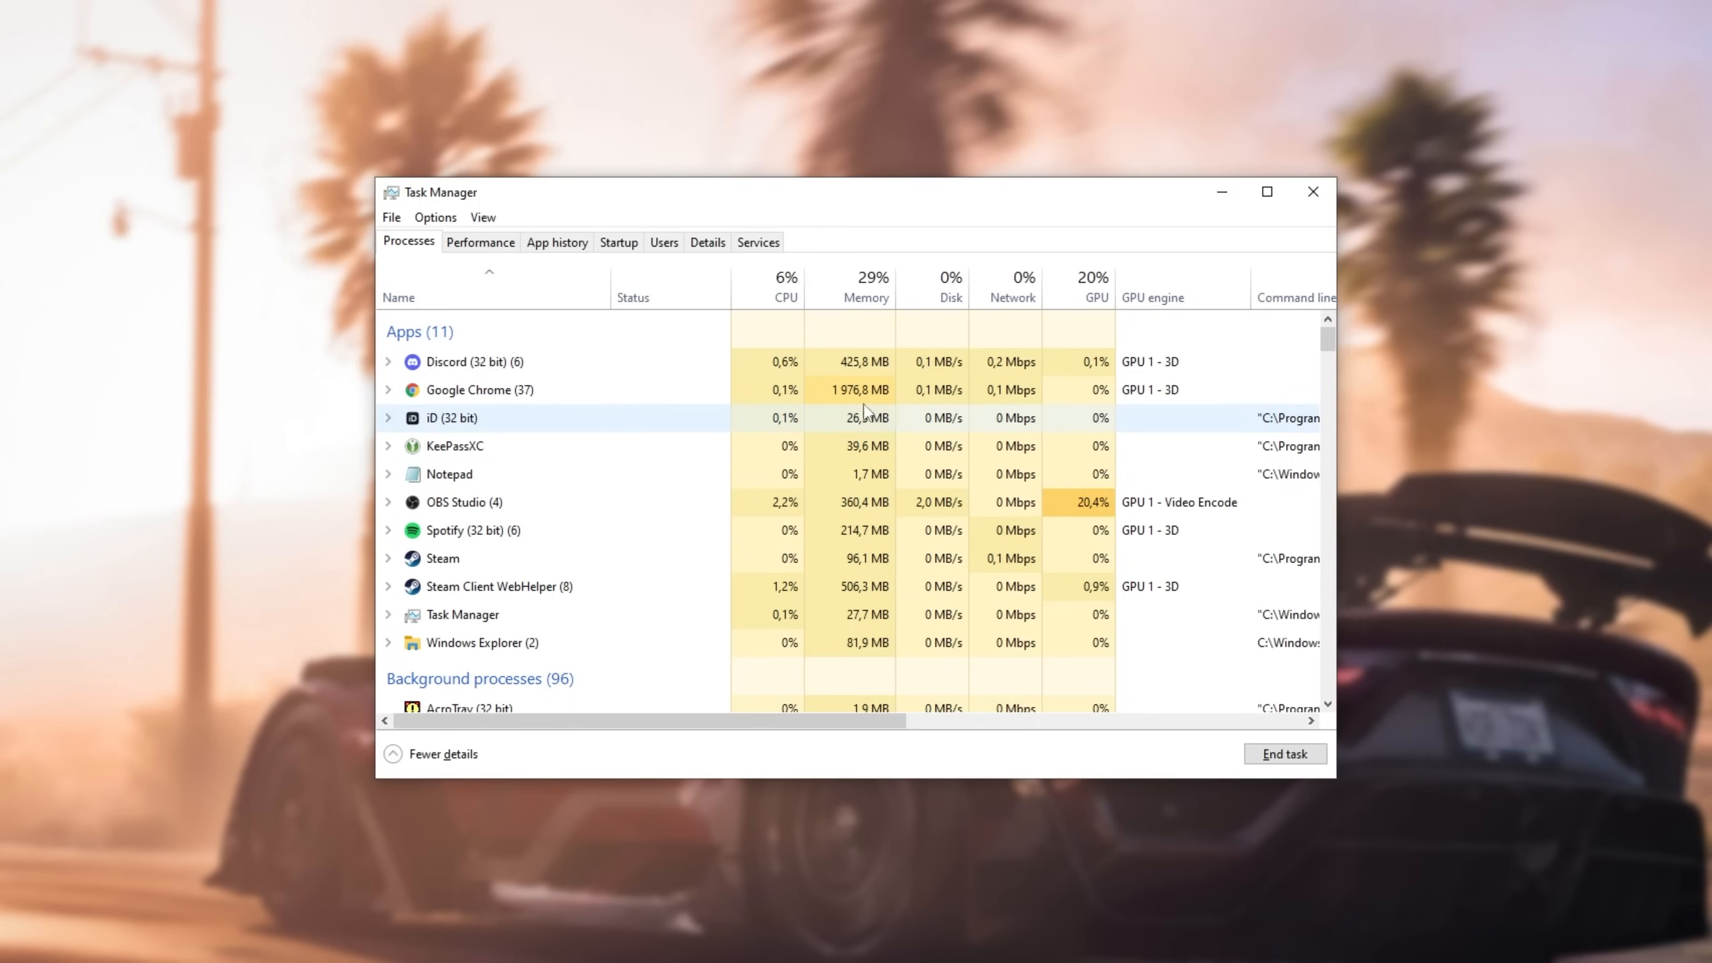
Step: Show Task Manager's Startup list sorted by status and select the Xbox App Services entry
left_click(618, 240)
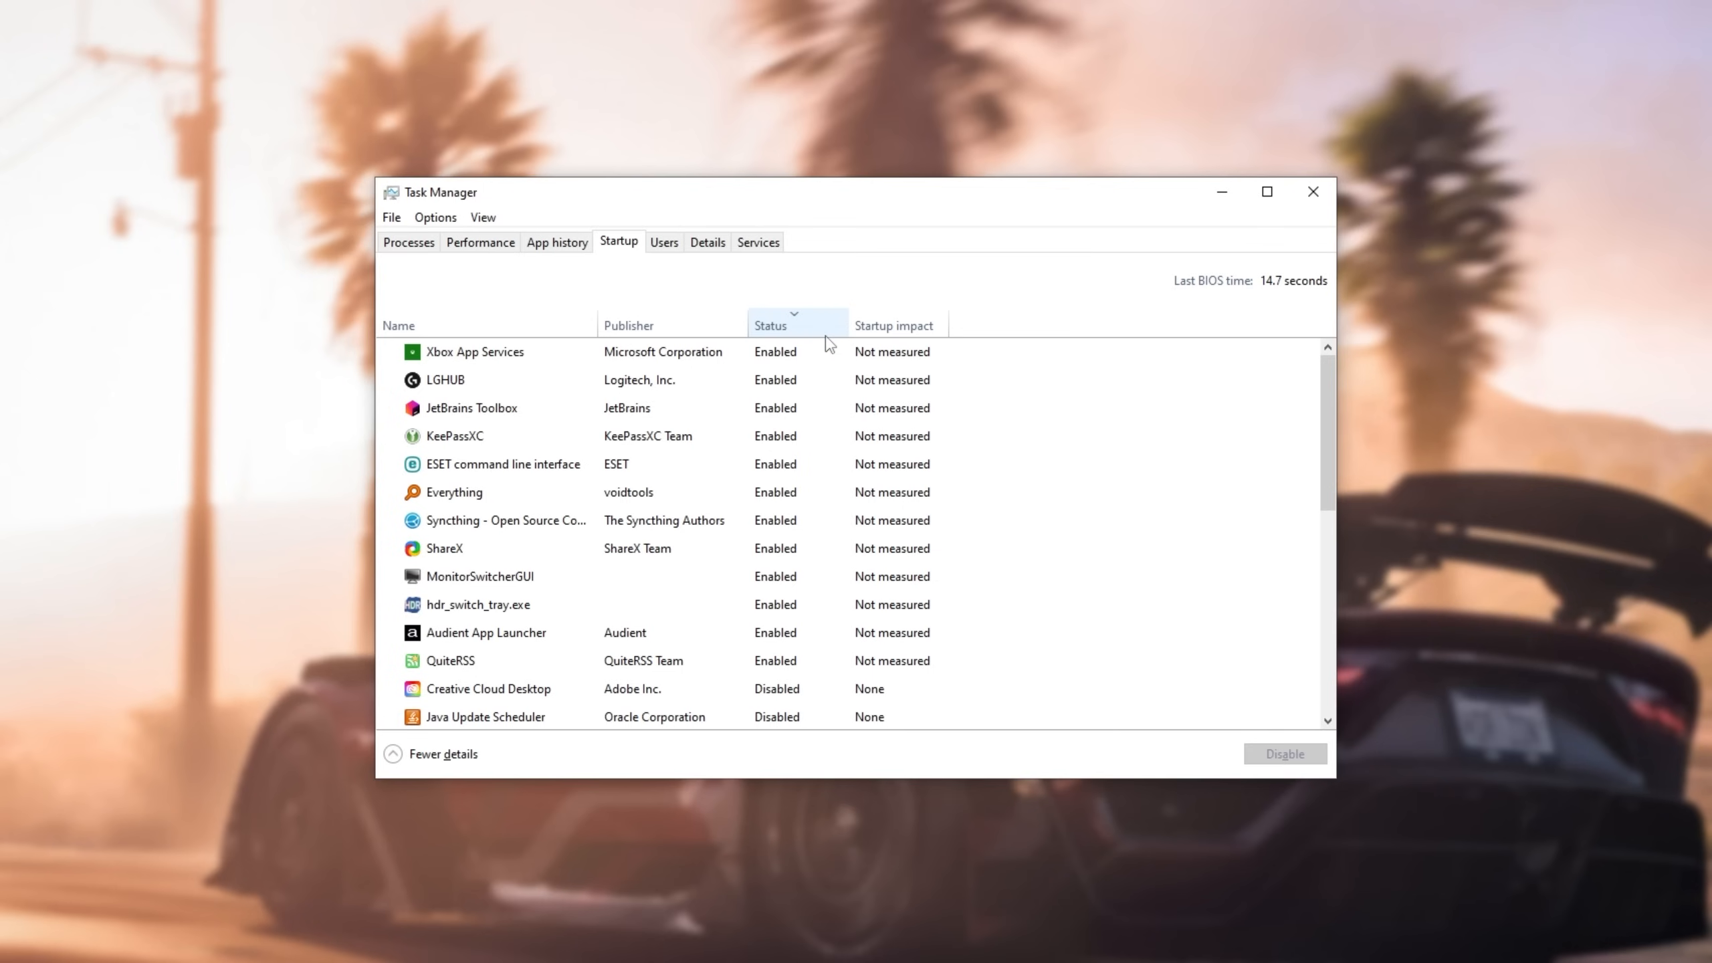
left_click(503, 462)
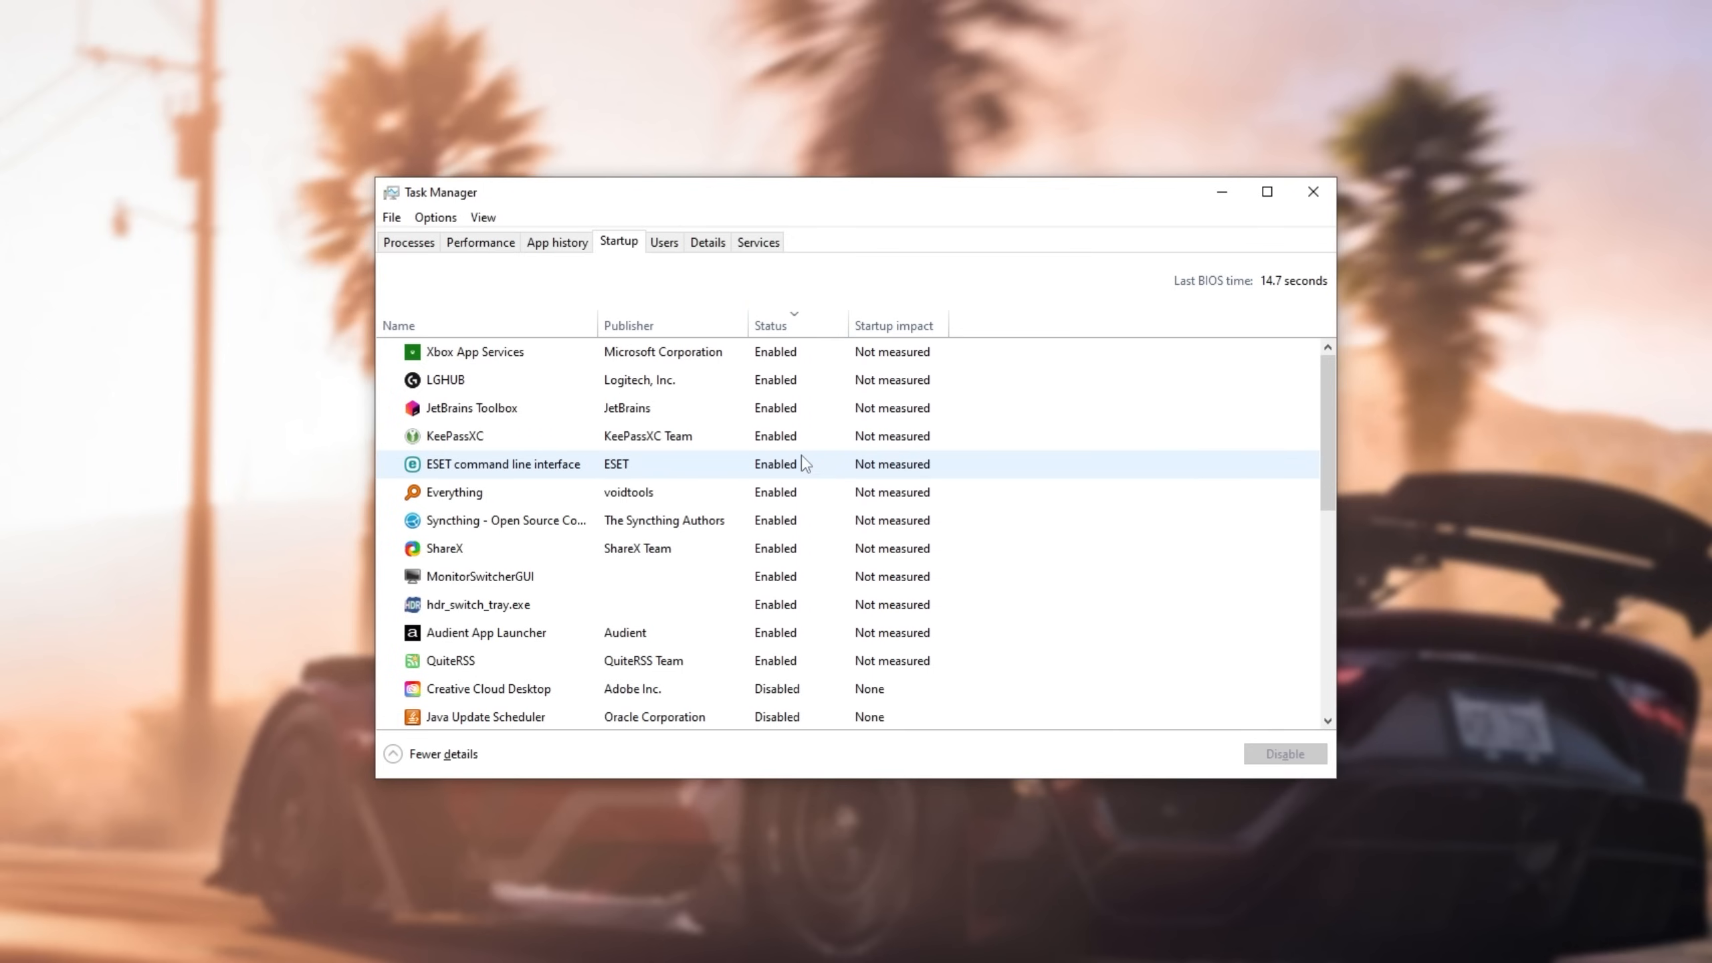
mouse_move(912, 462)
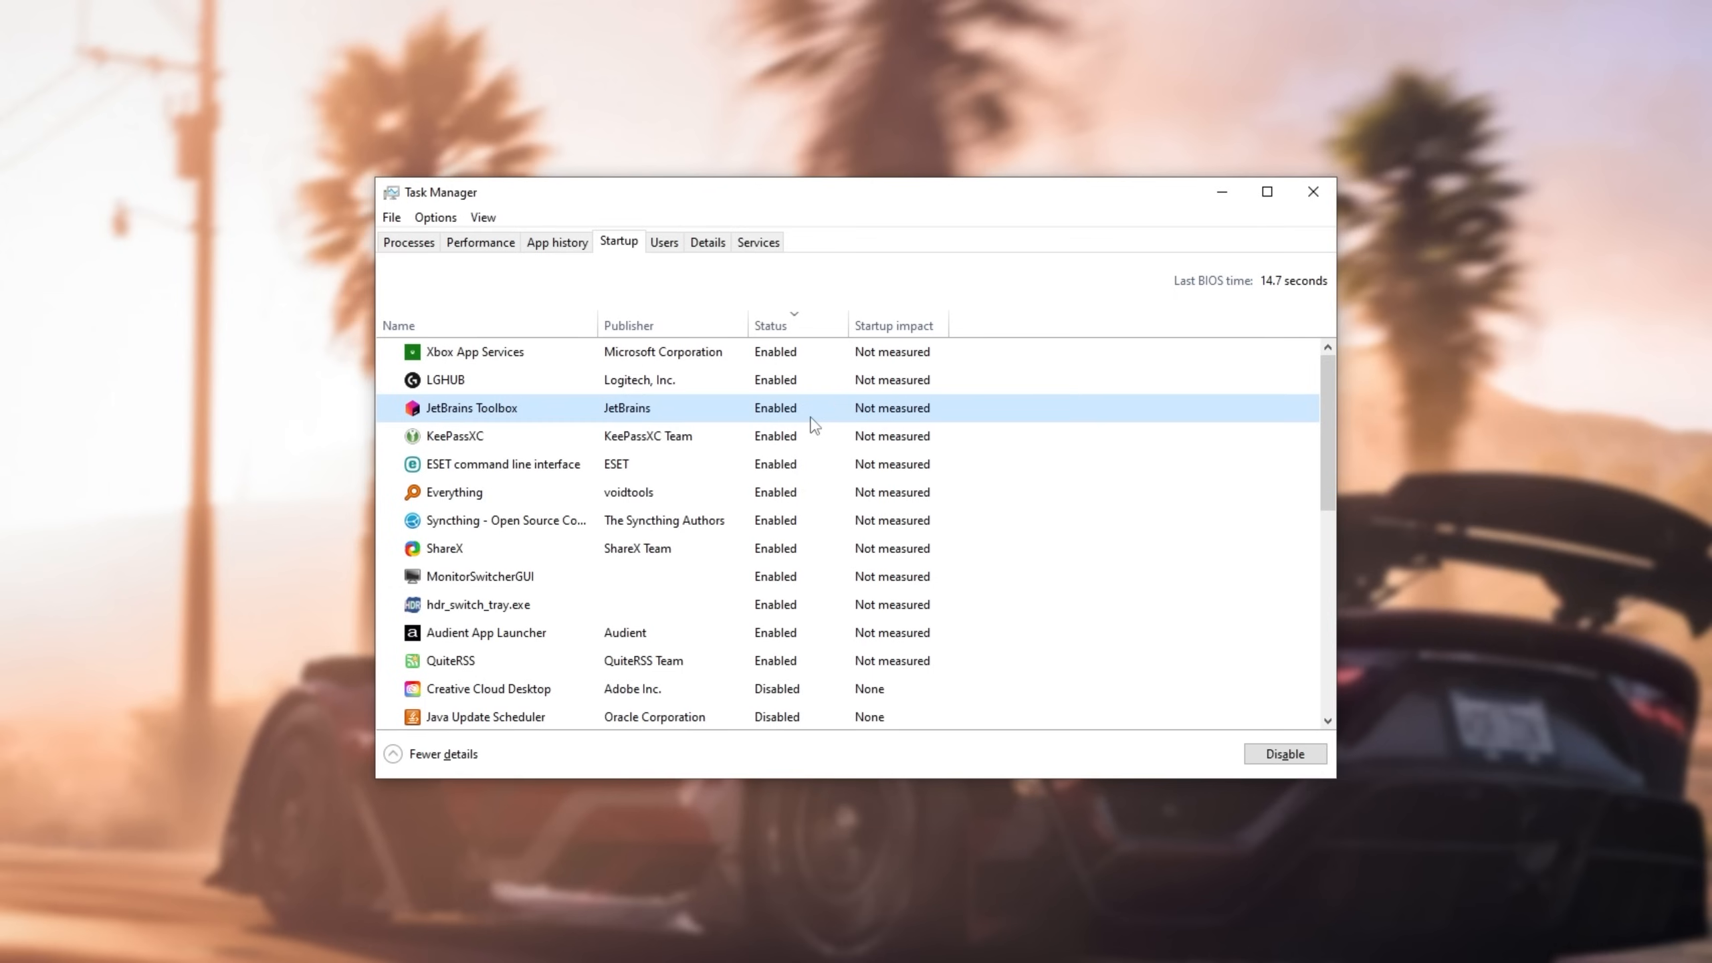
left_click(475, 350)
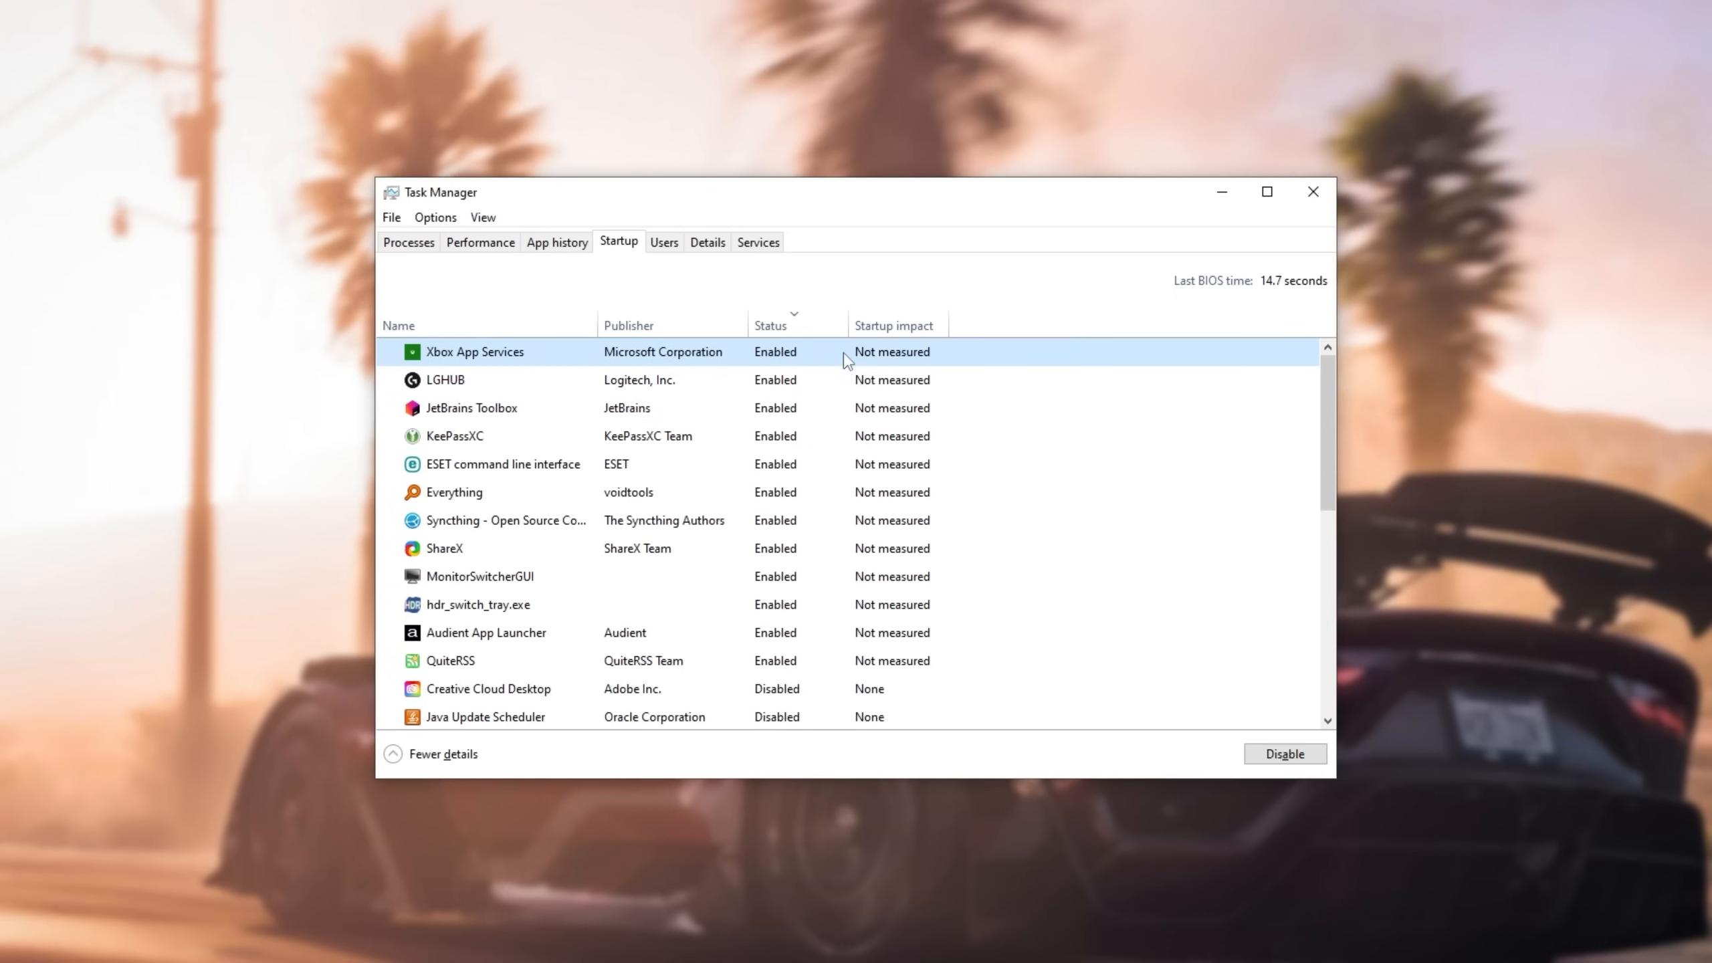
mouse_move(663, 88)
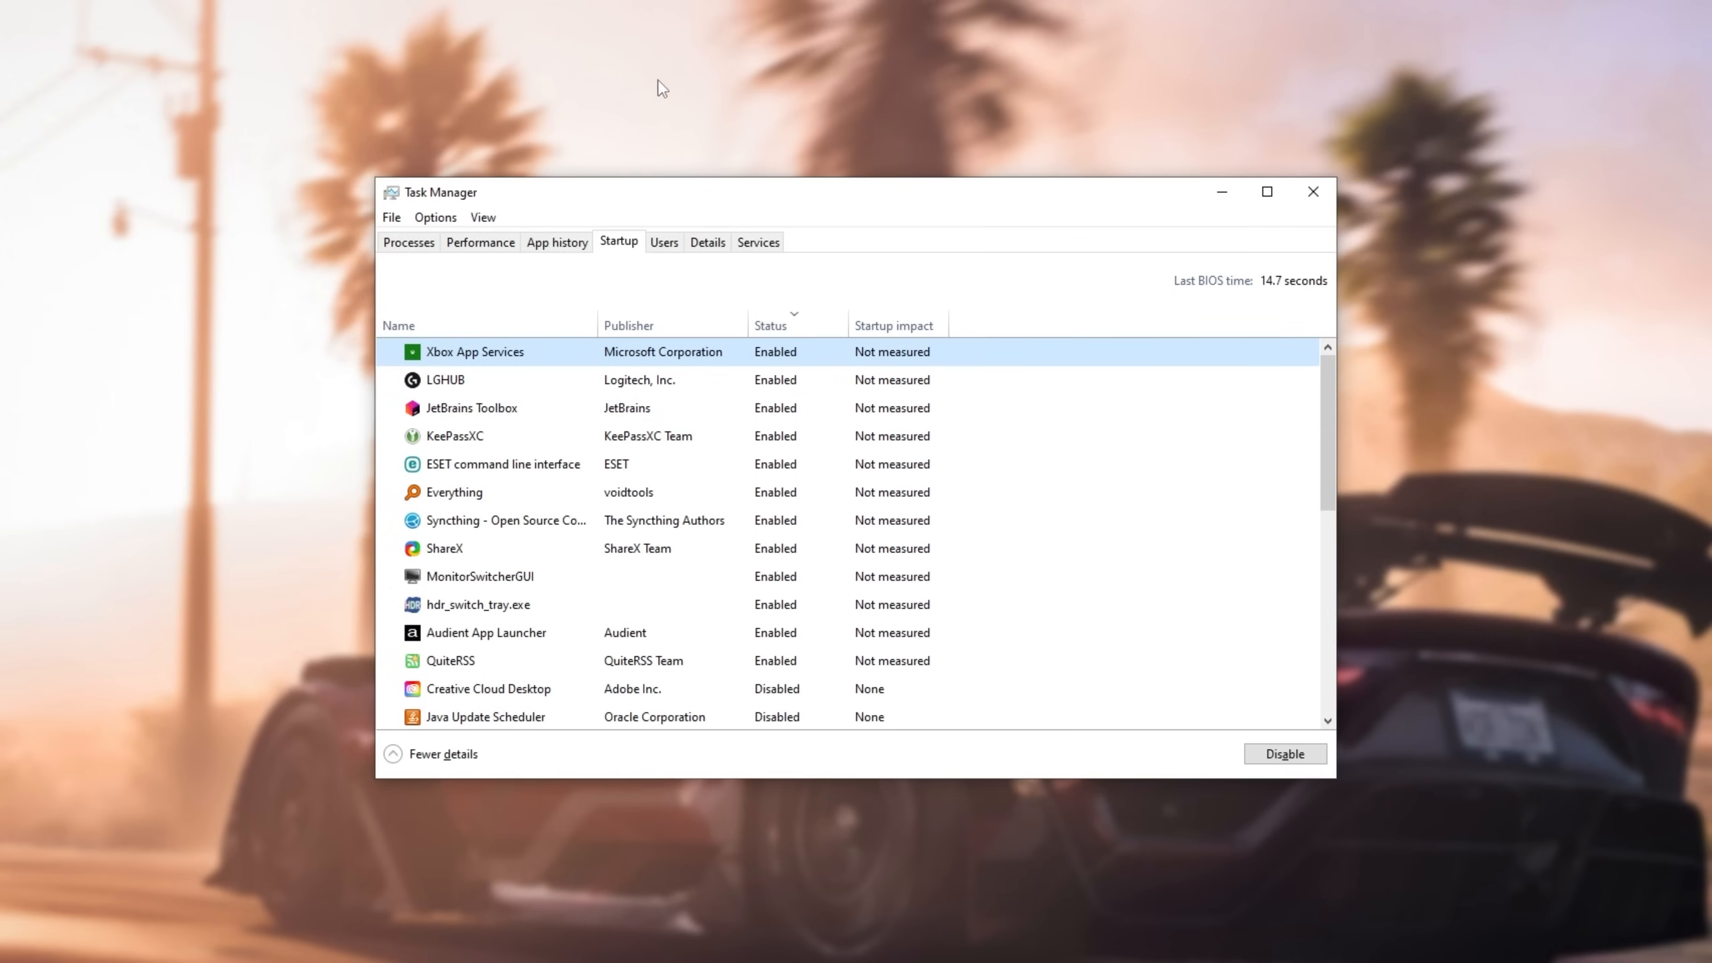
mouse_move(660, 120)
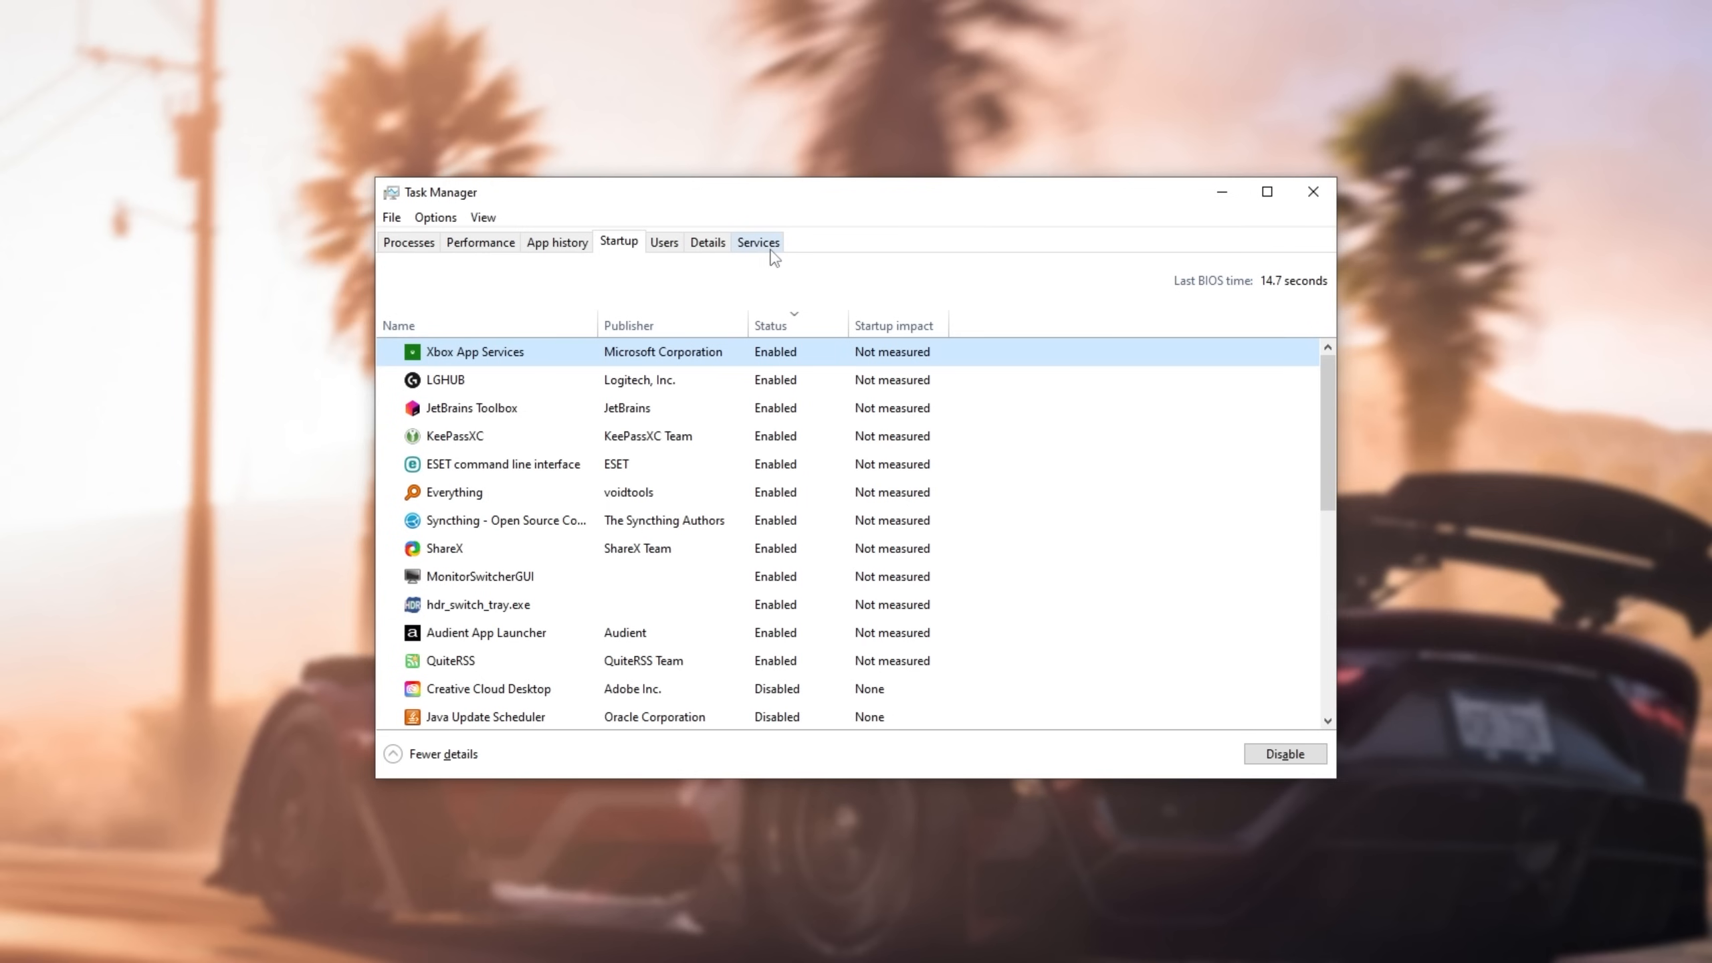
left_click(758, 241)
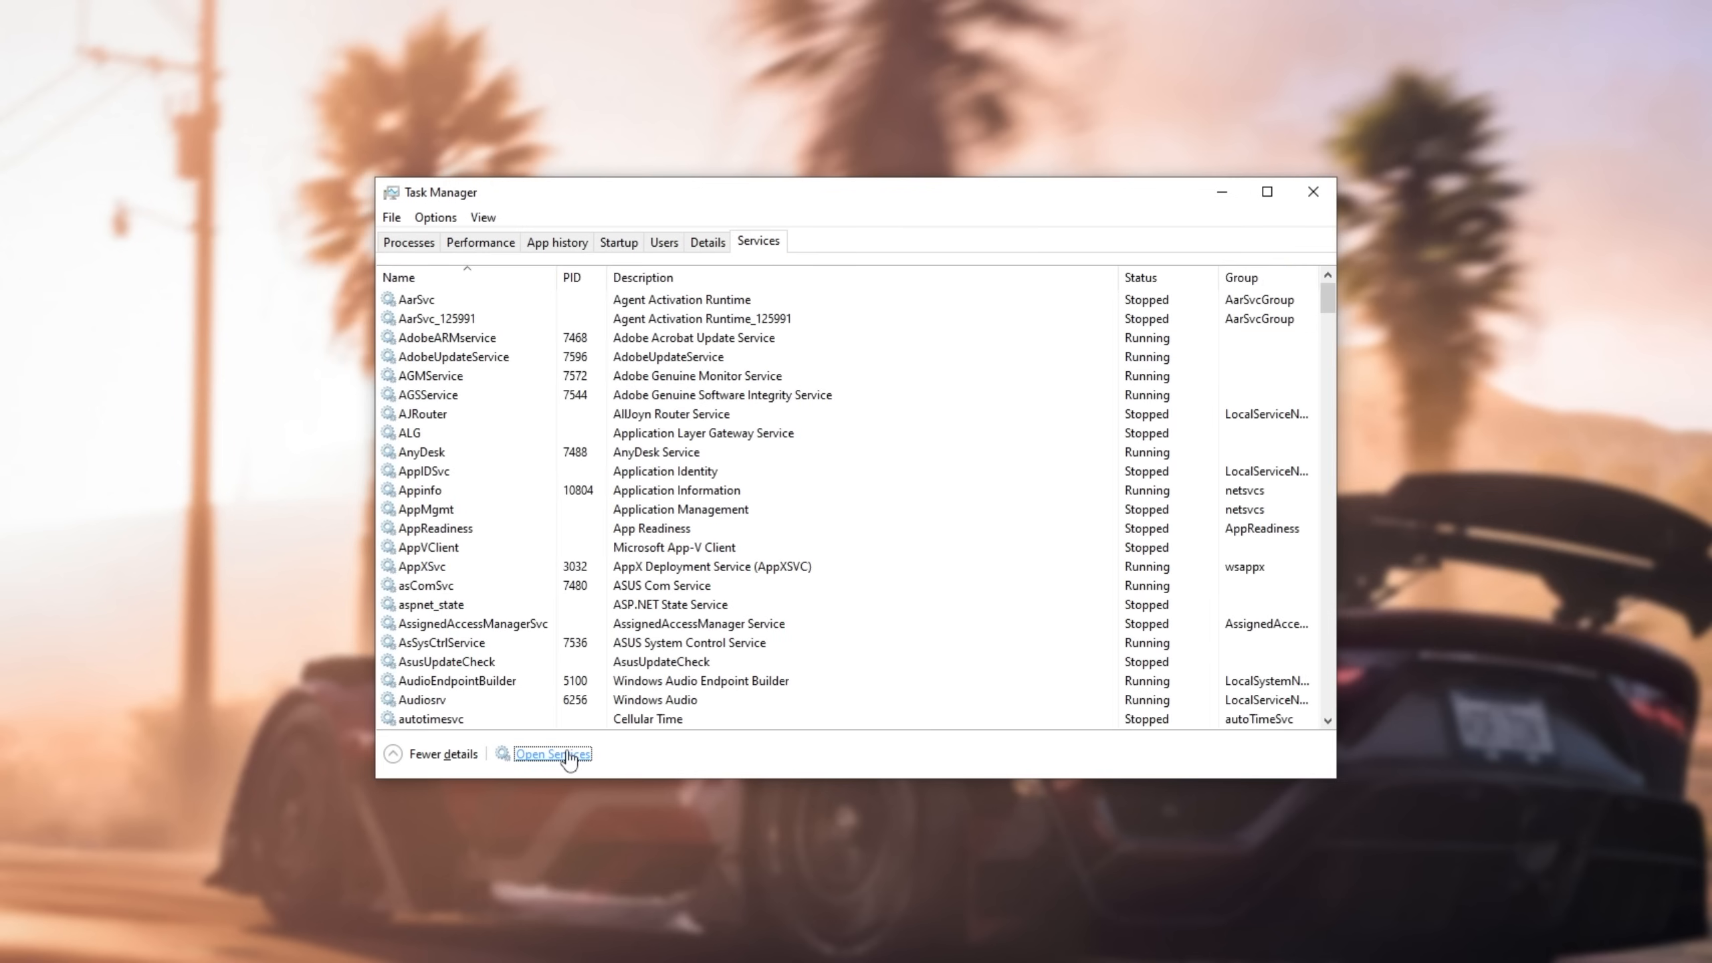
left_click(552, 753)
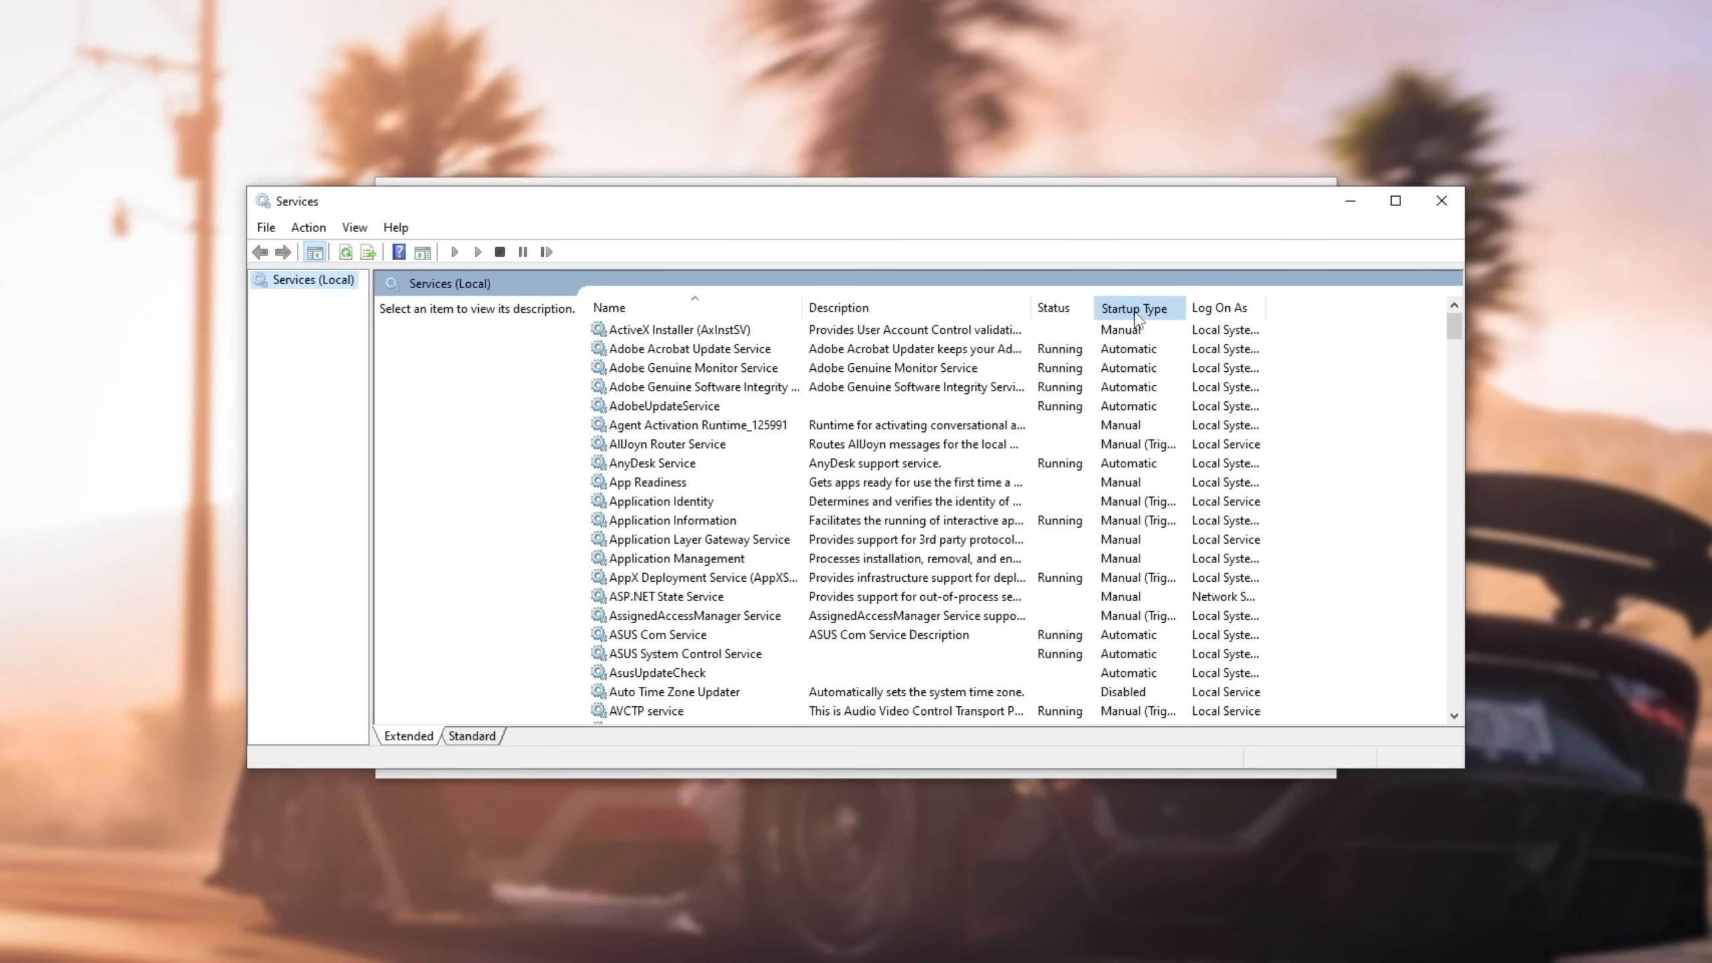
left_click(1135, 306)
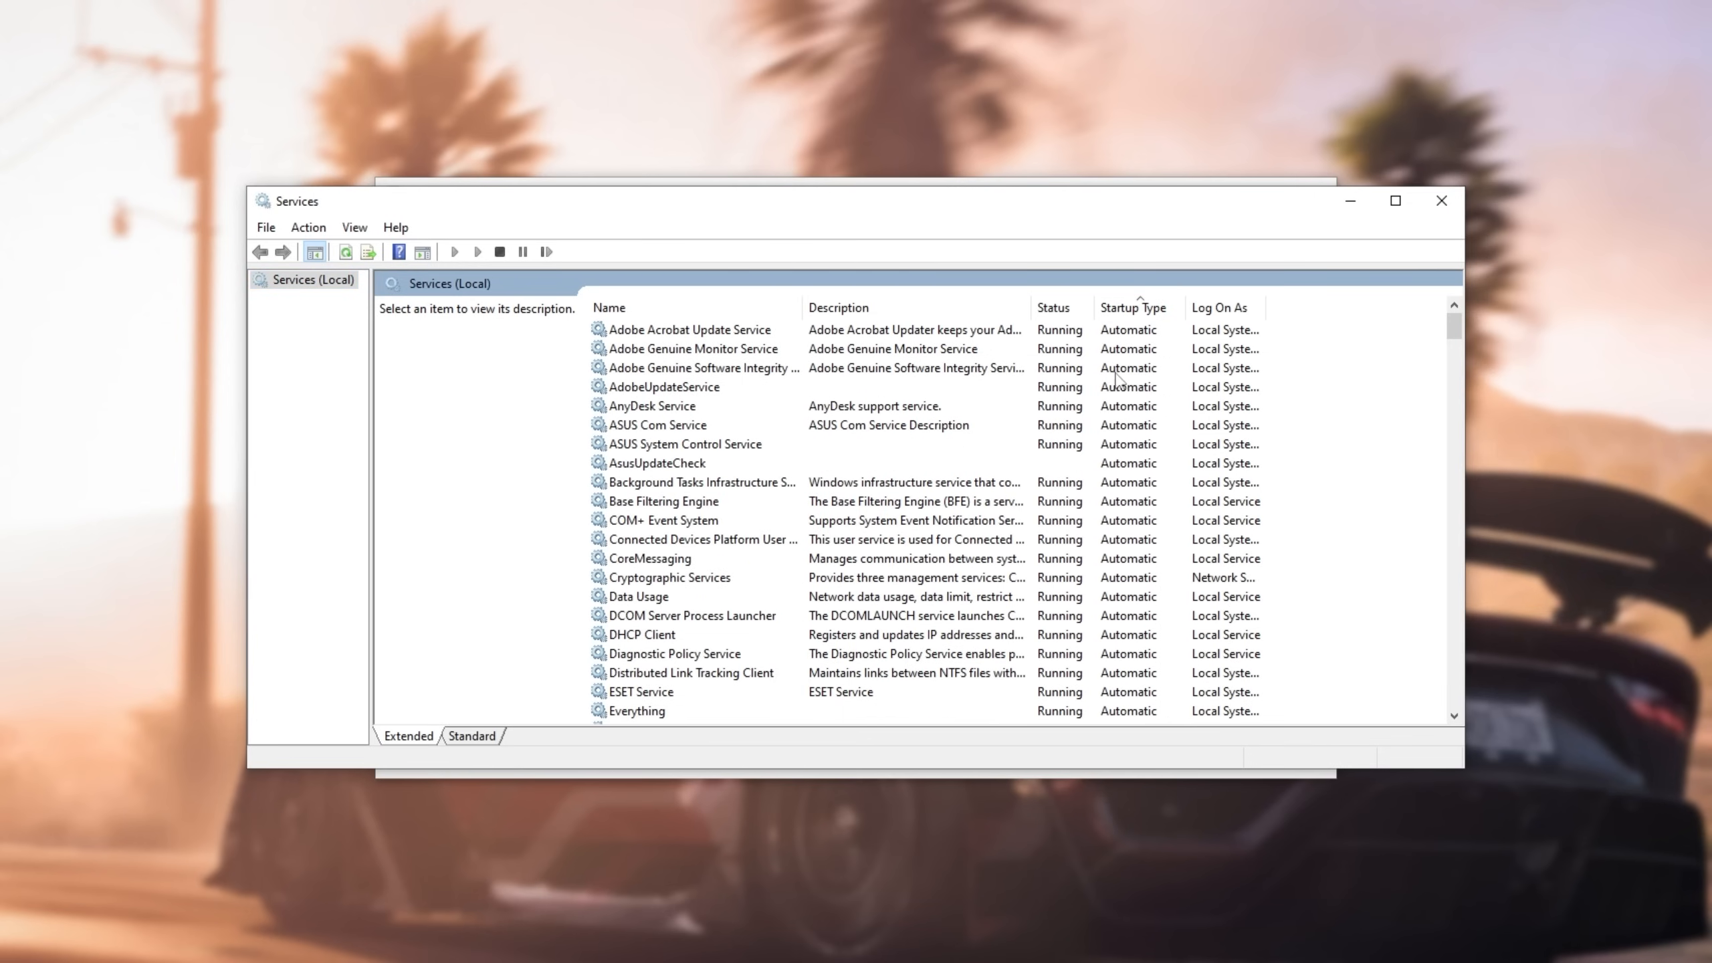
mouse_move(926, 472)
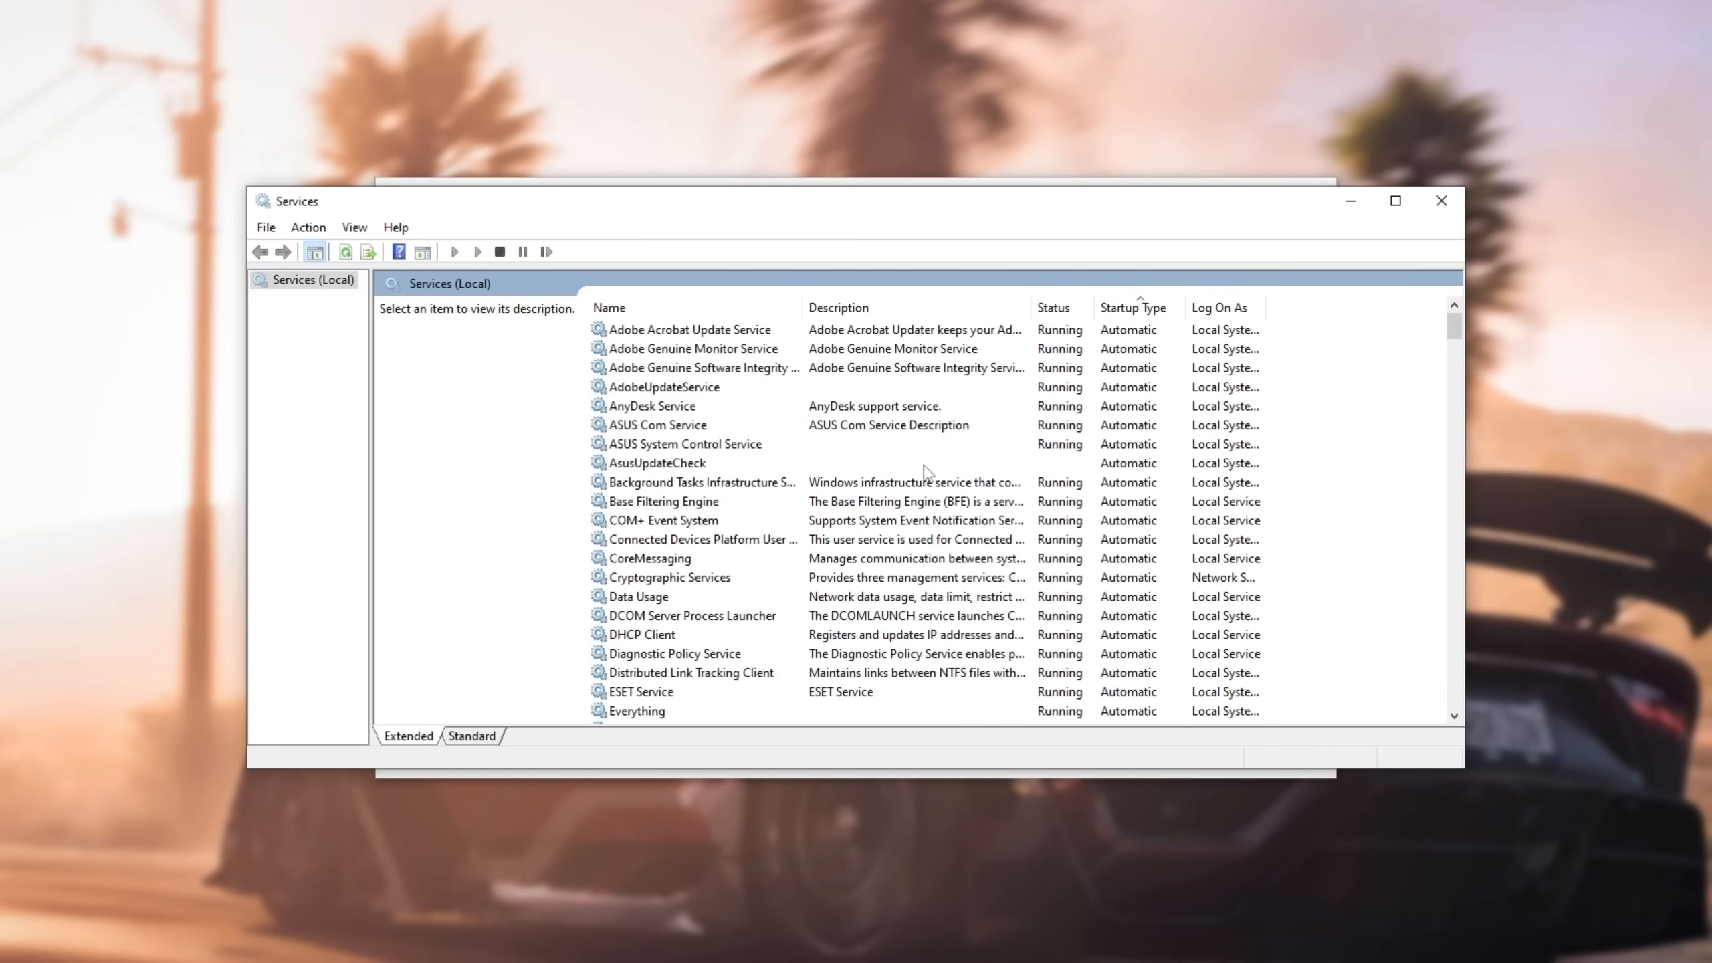
mouse_move(889, 425)
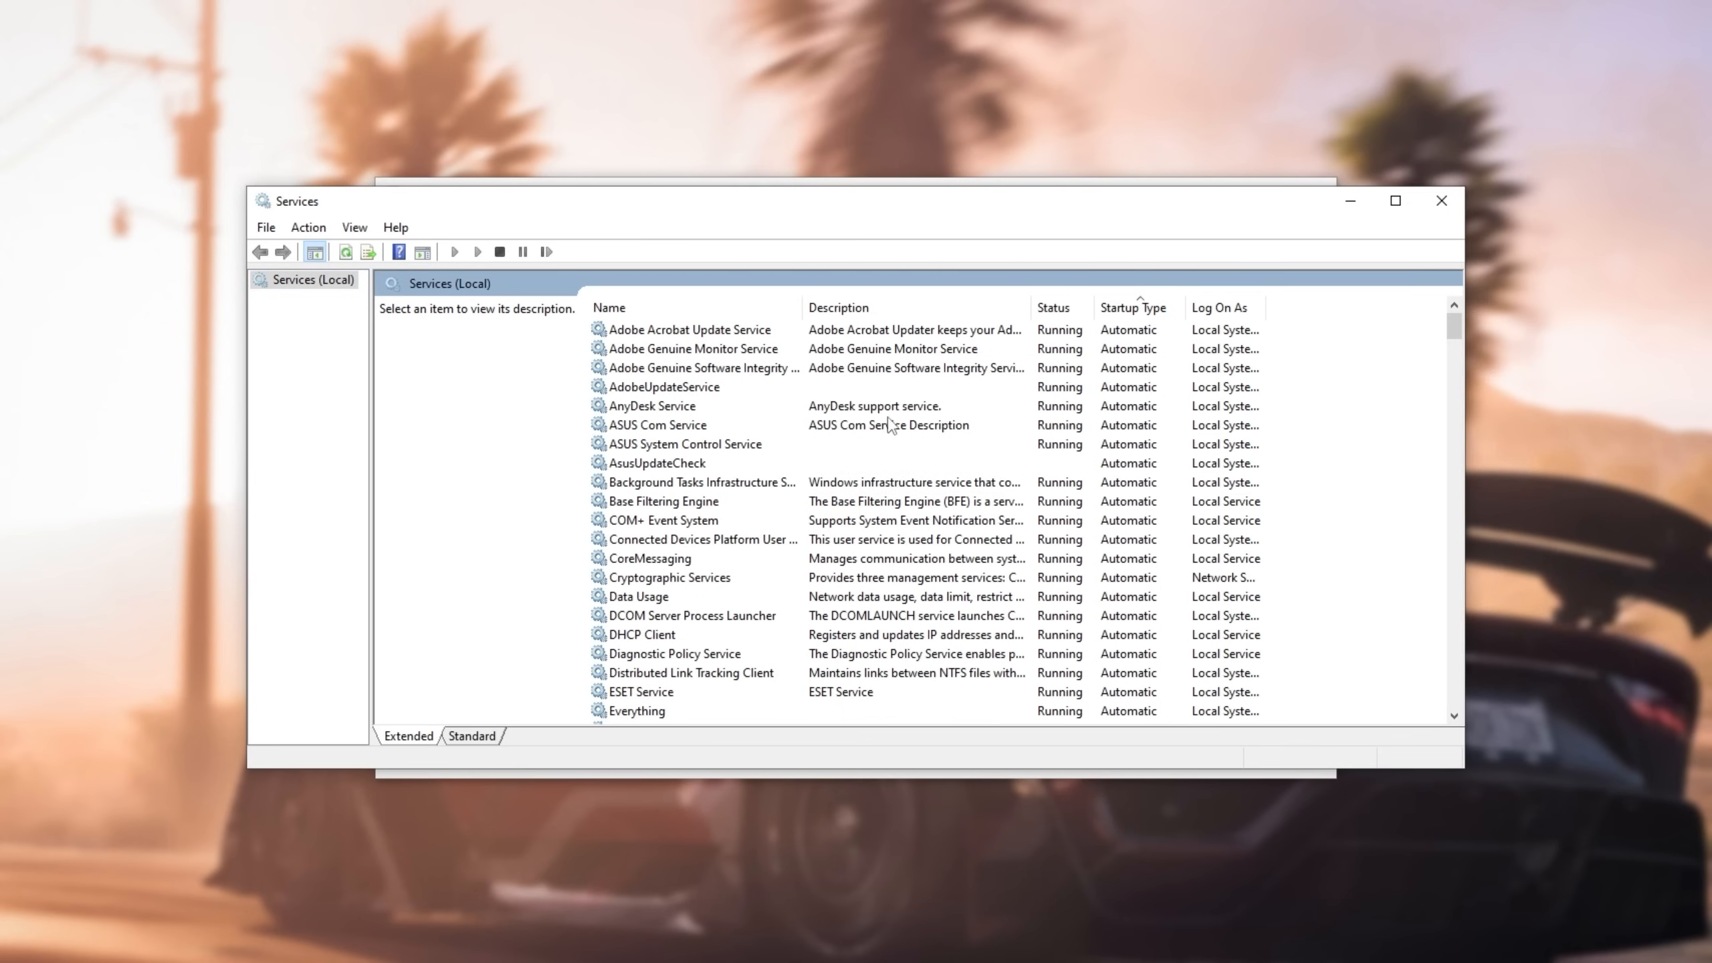
double_click(659, 426)
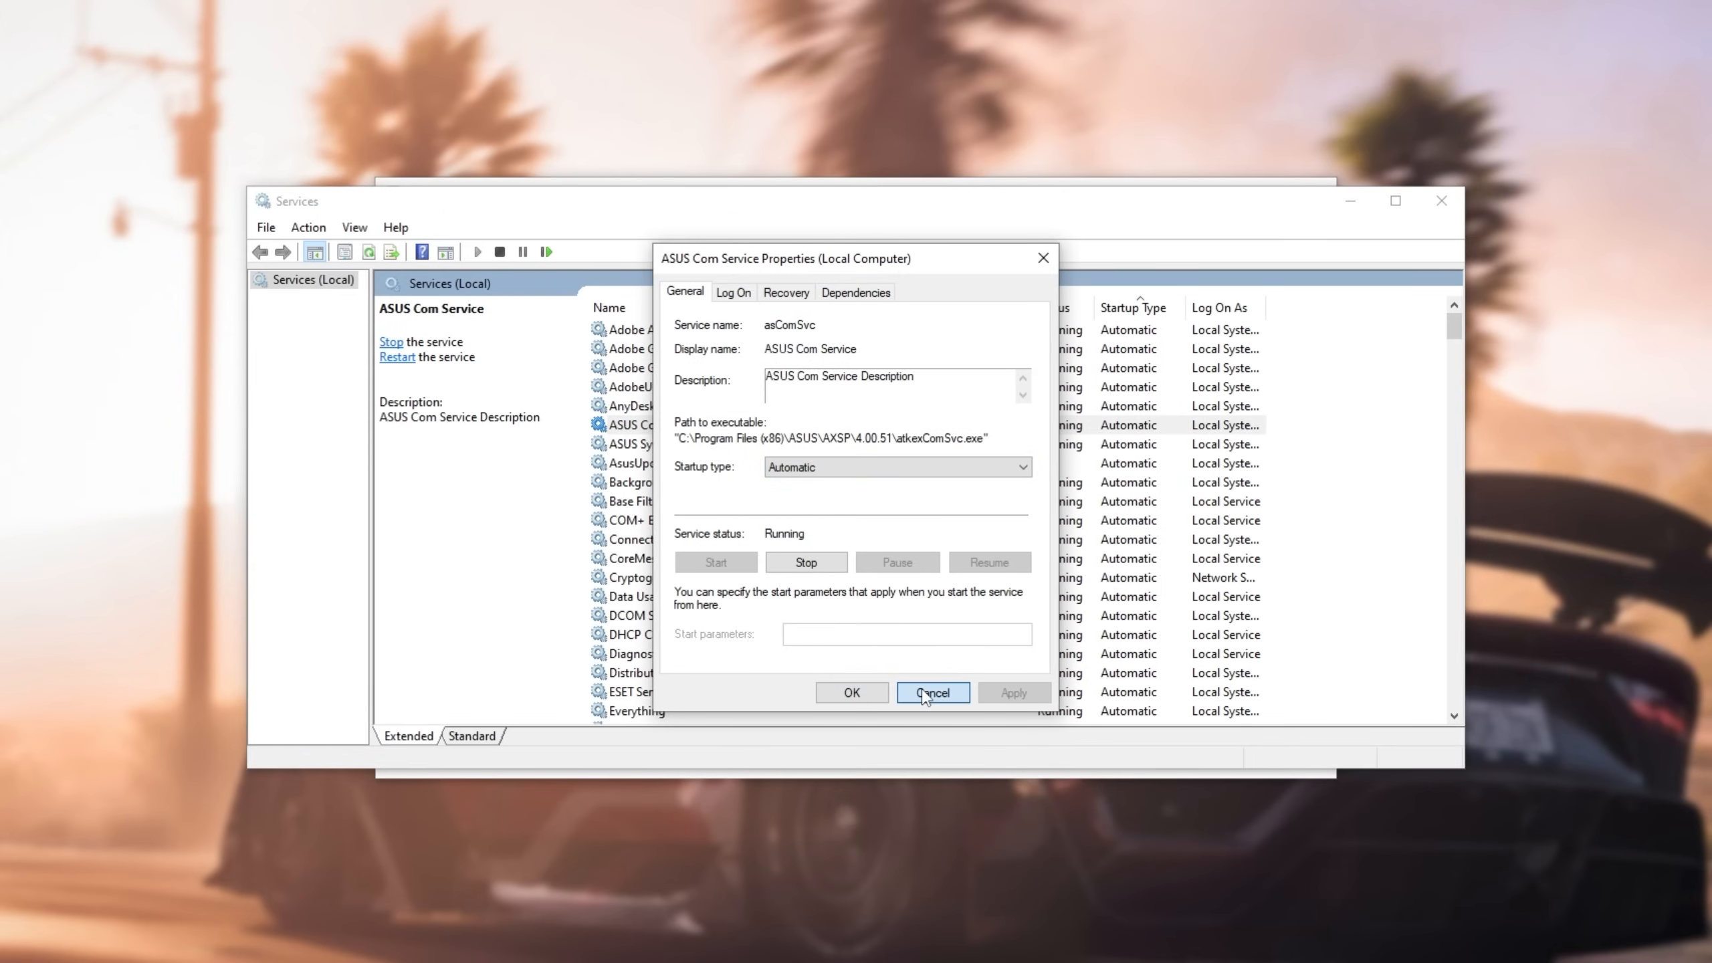
left_click(931, 692)
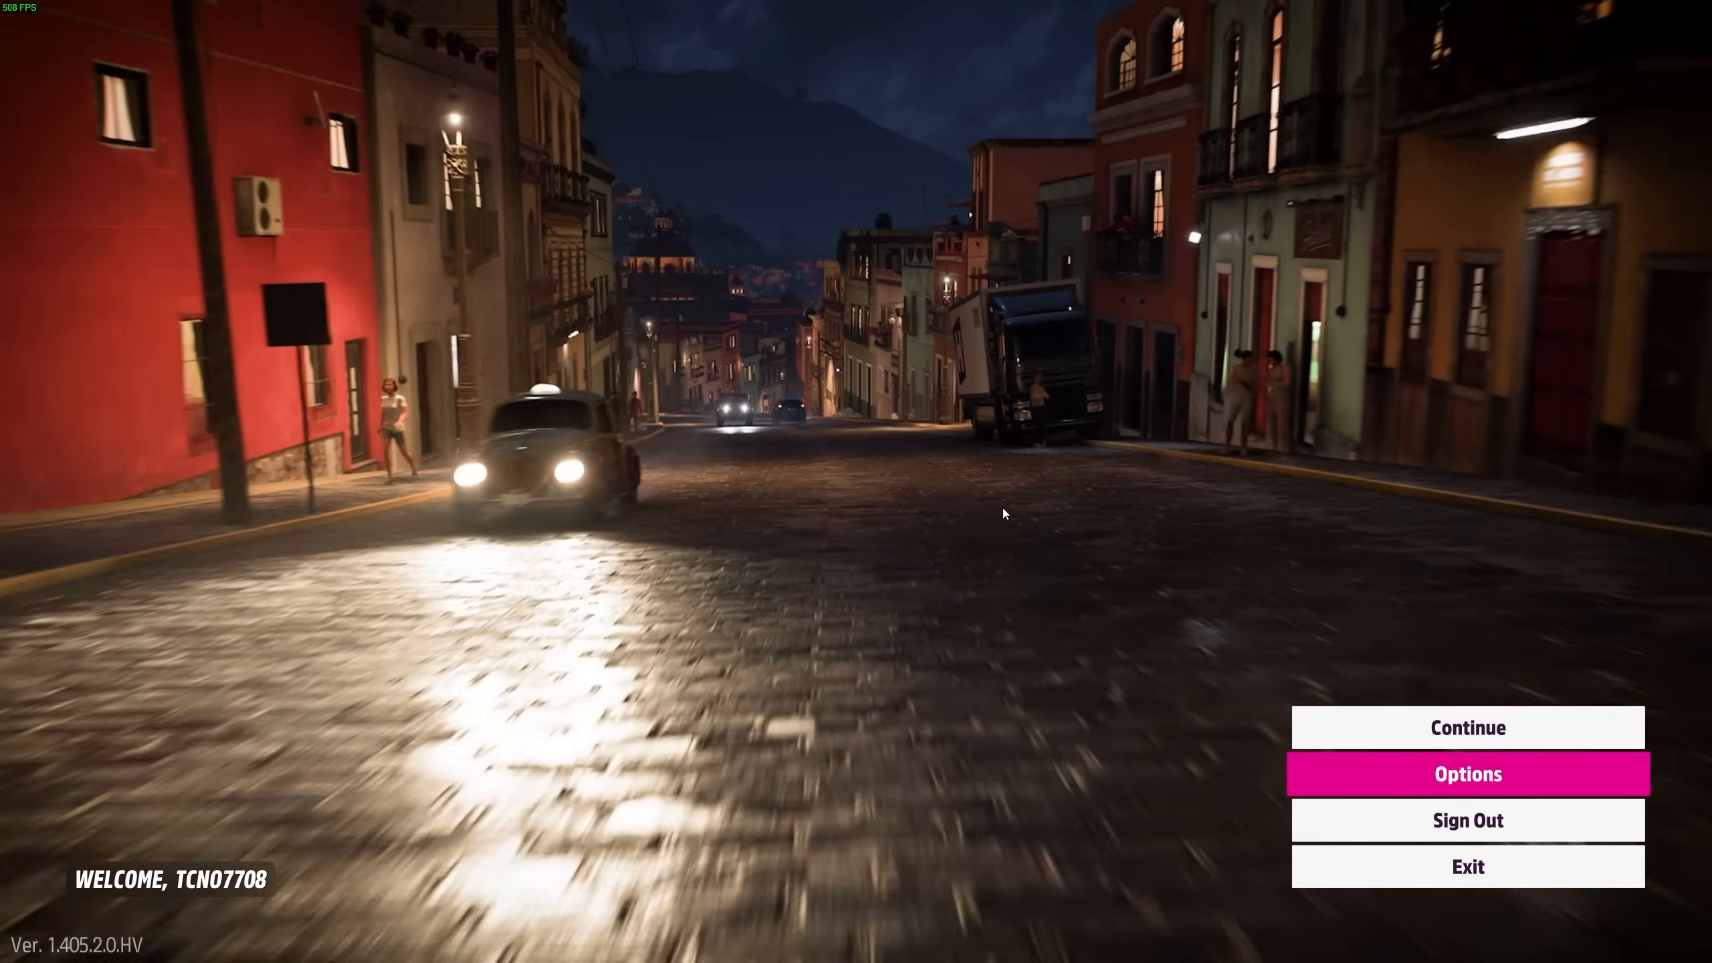
Step: Enter the game's Options from the pause menu to reach the Video settings
left_click(1467, 728)
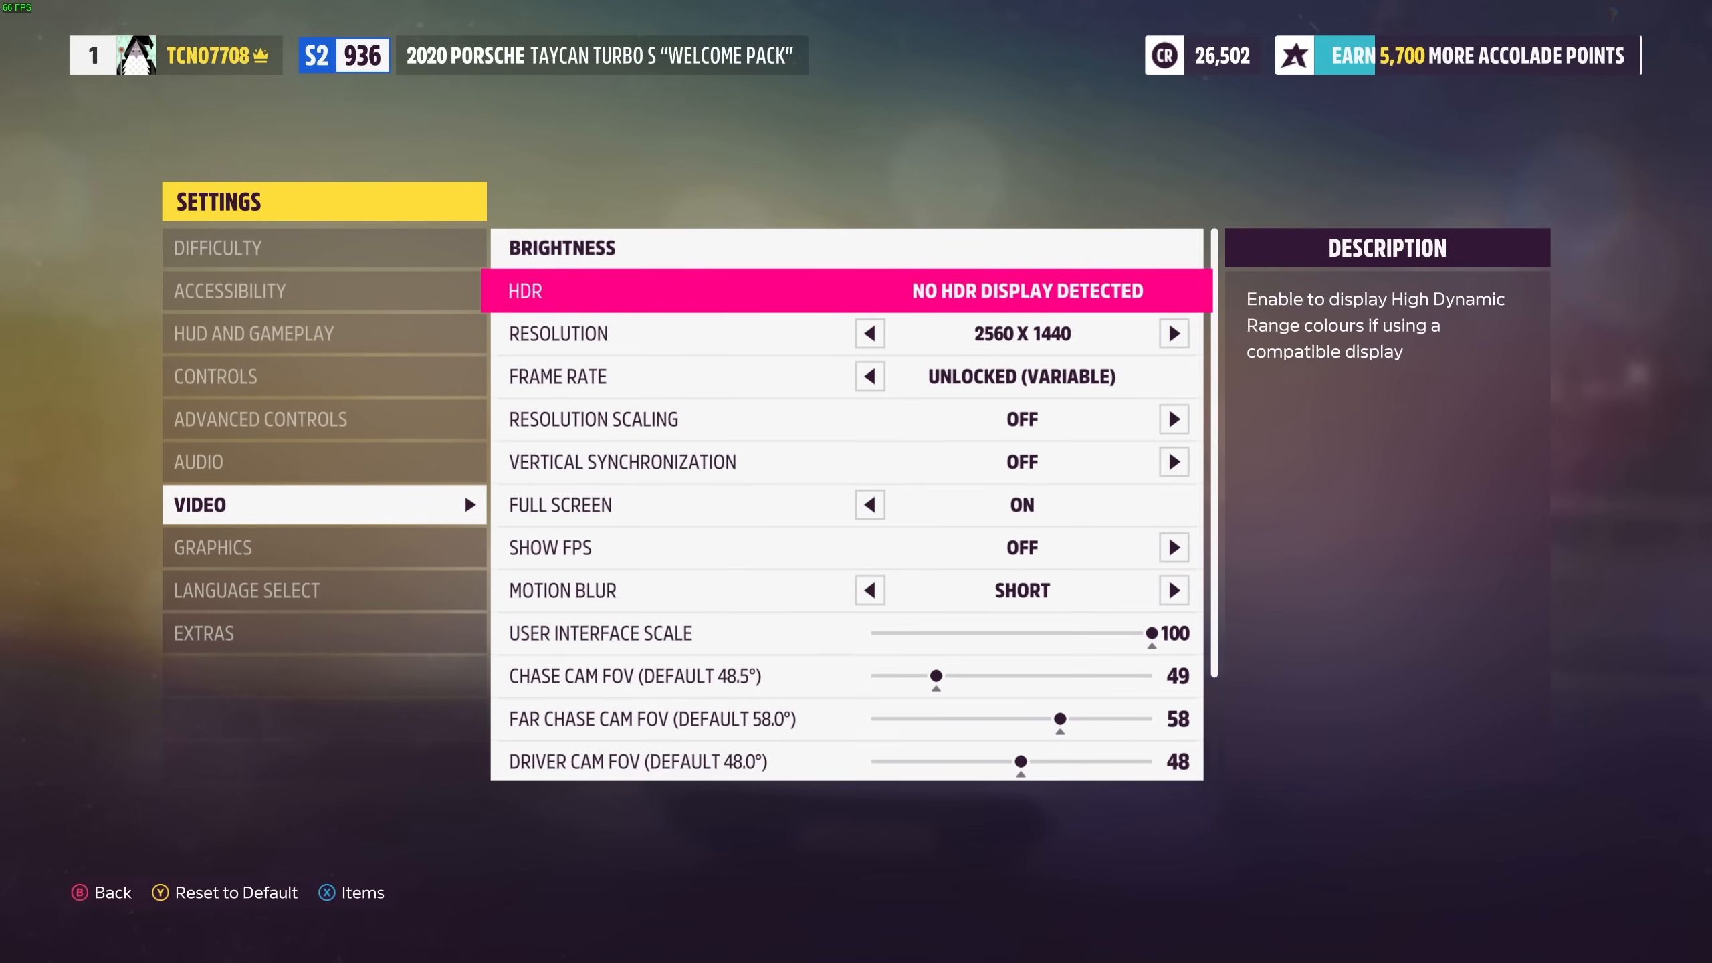
key("Down")
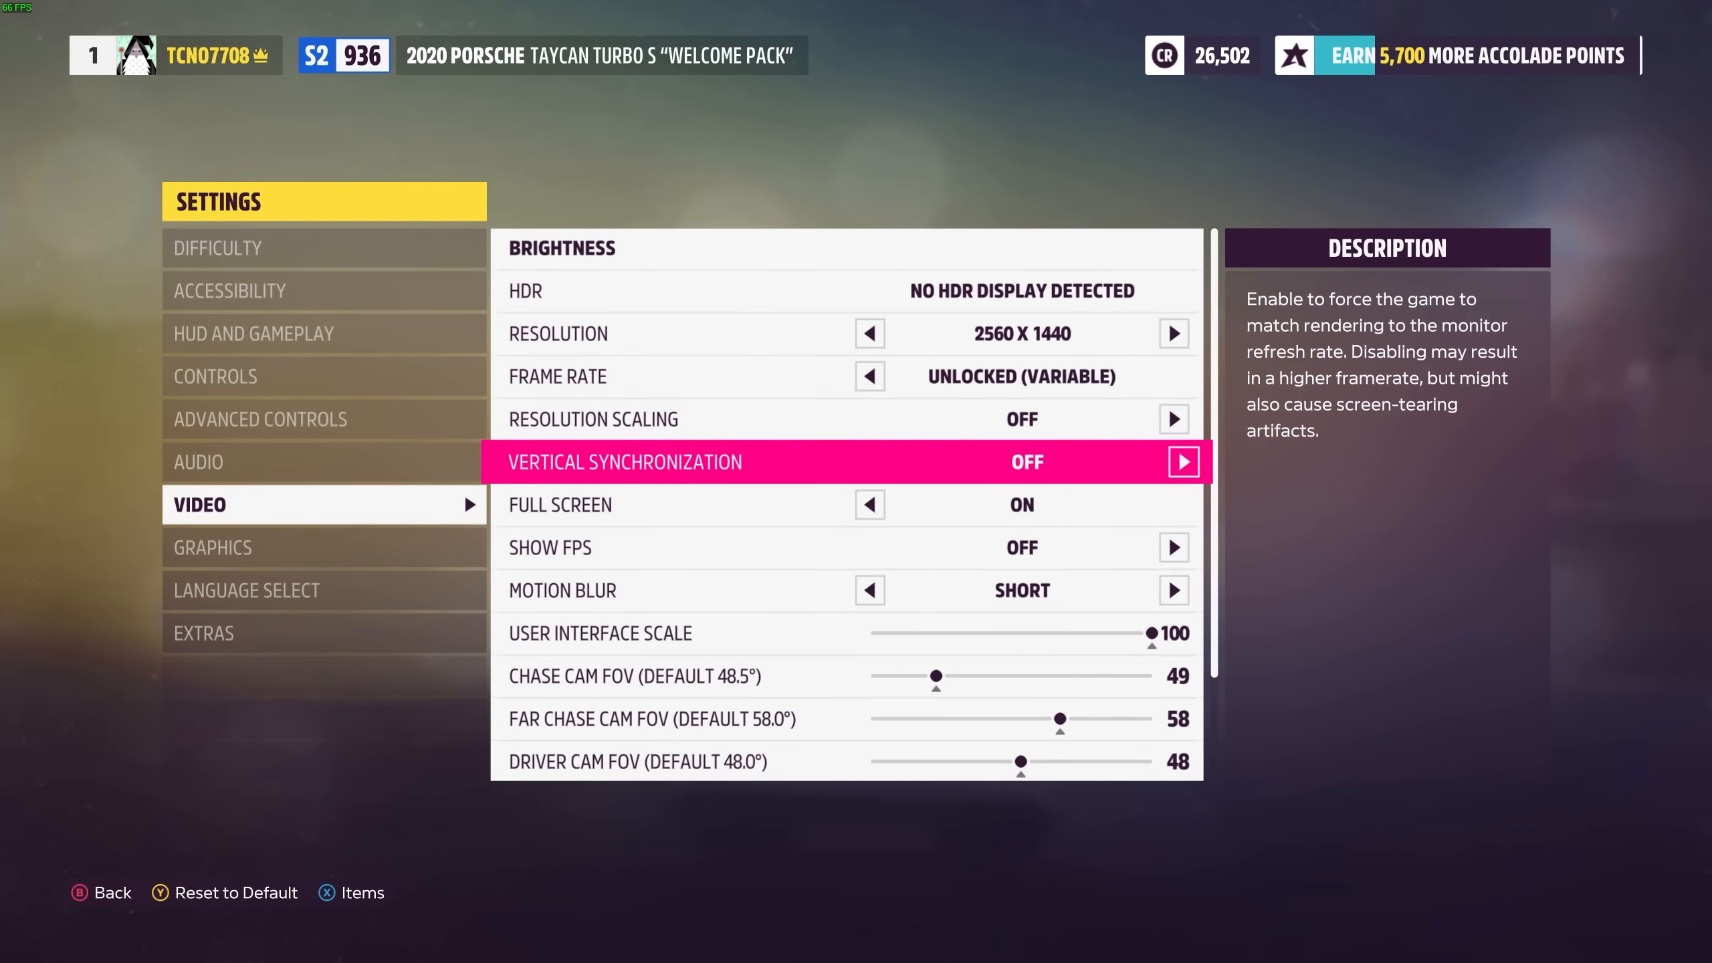
key("up")
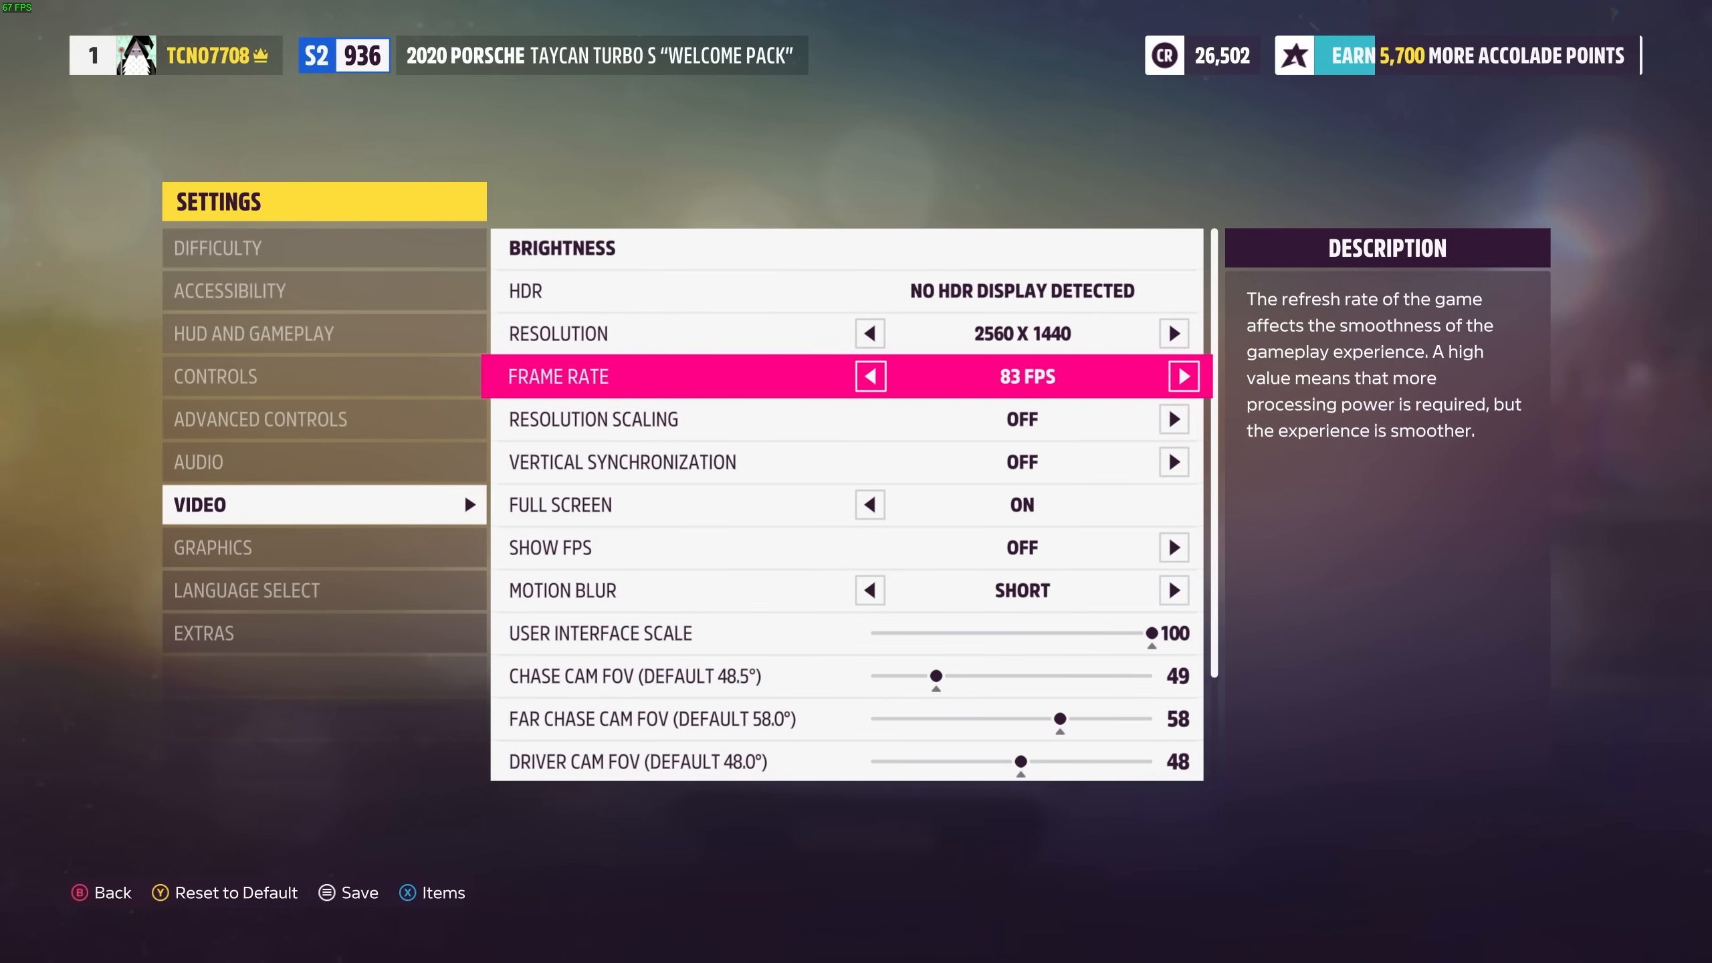
left_click(871, 375)
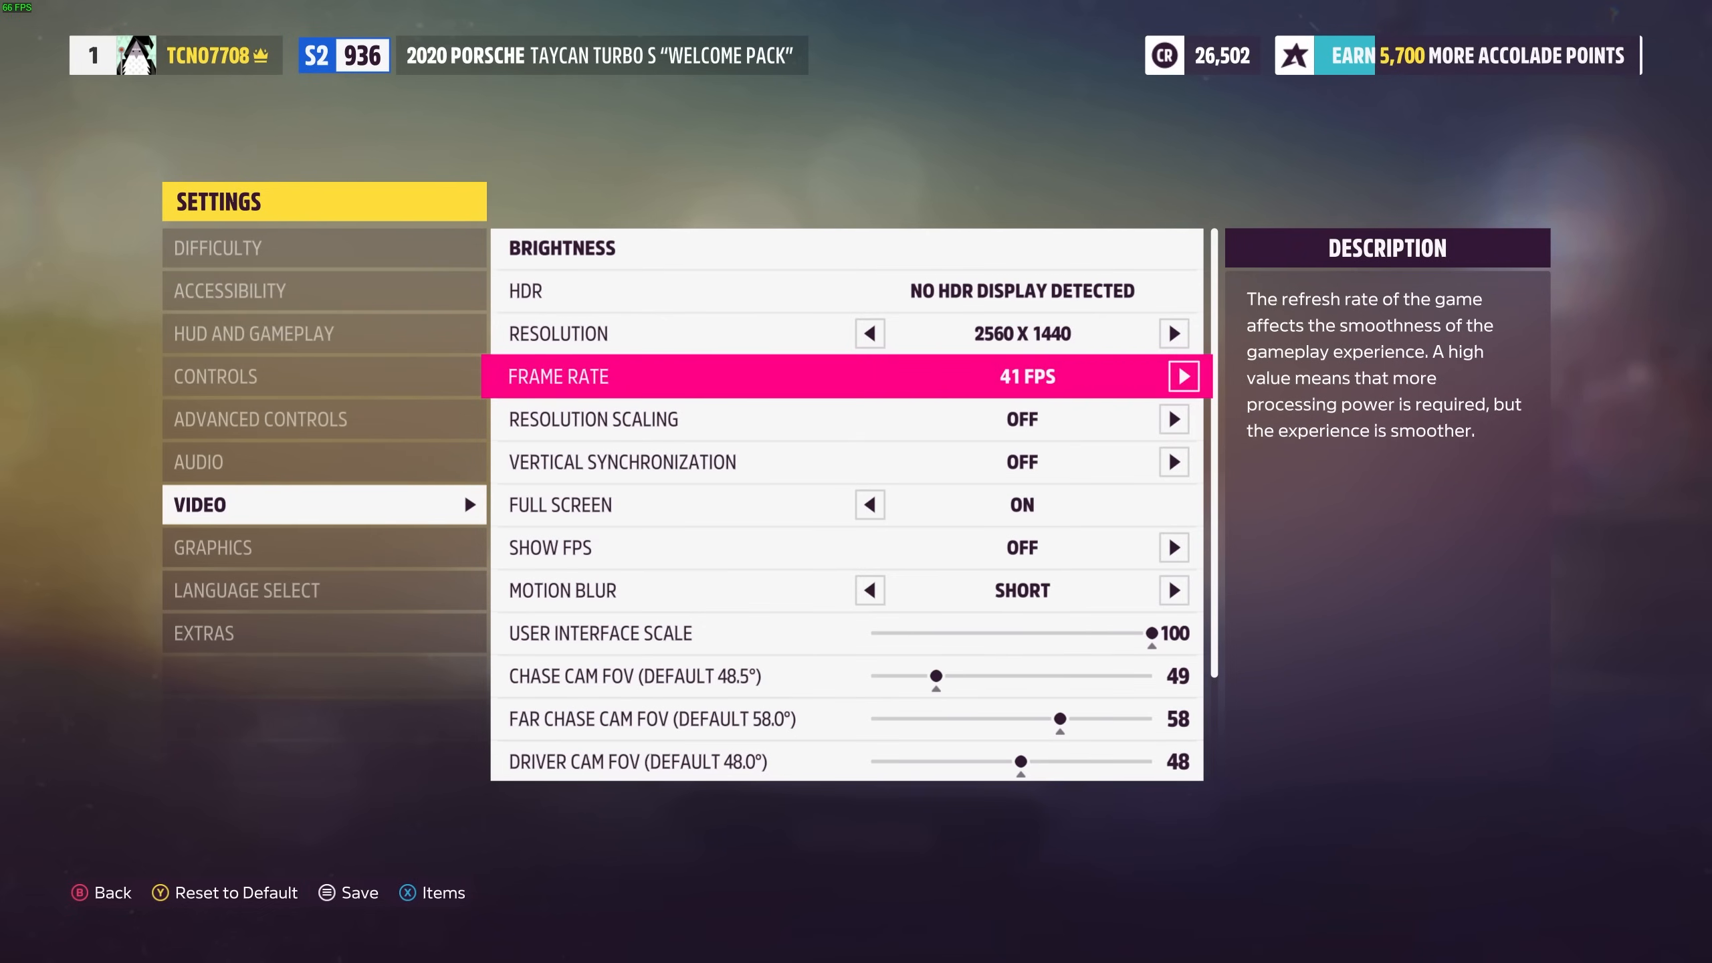
left_click(1183, 376)
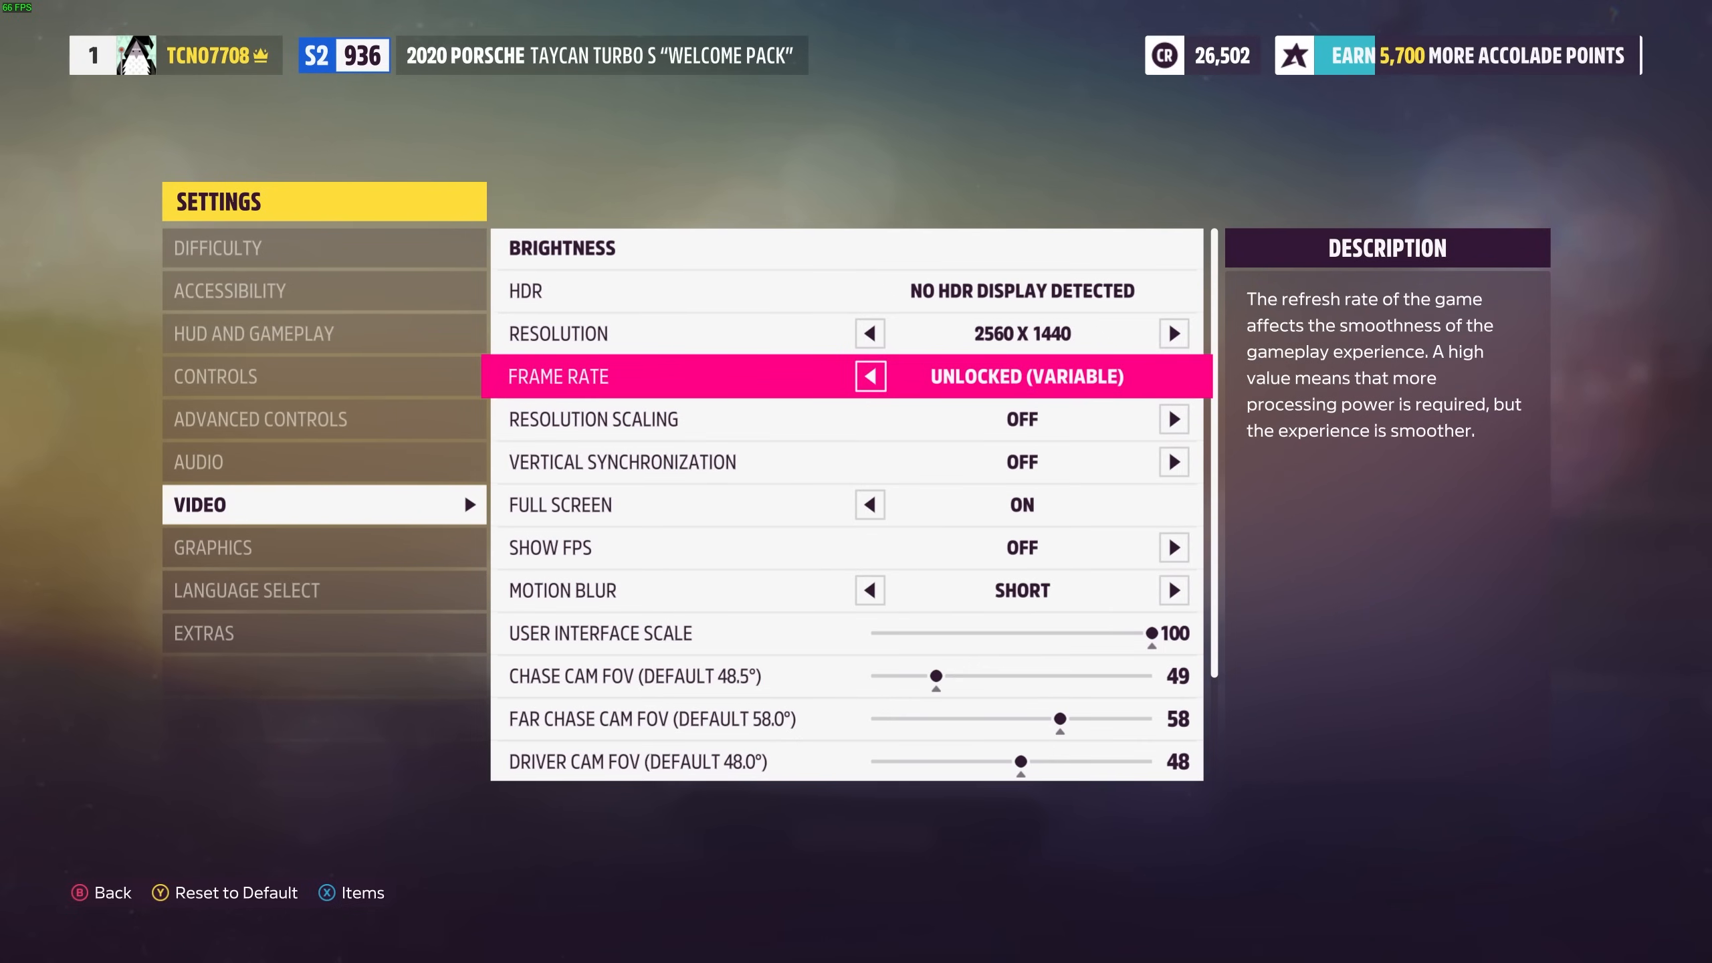
key("down")
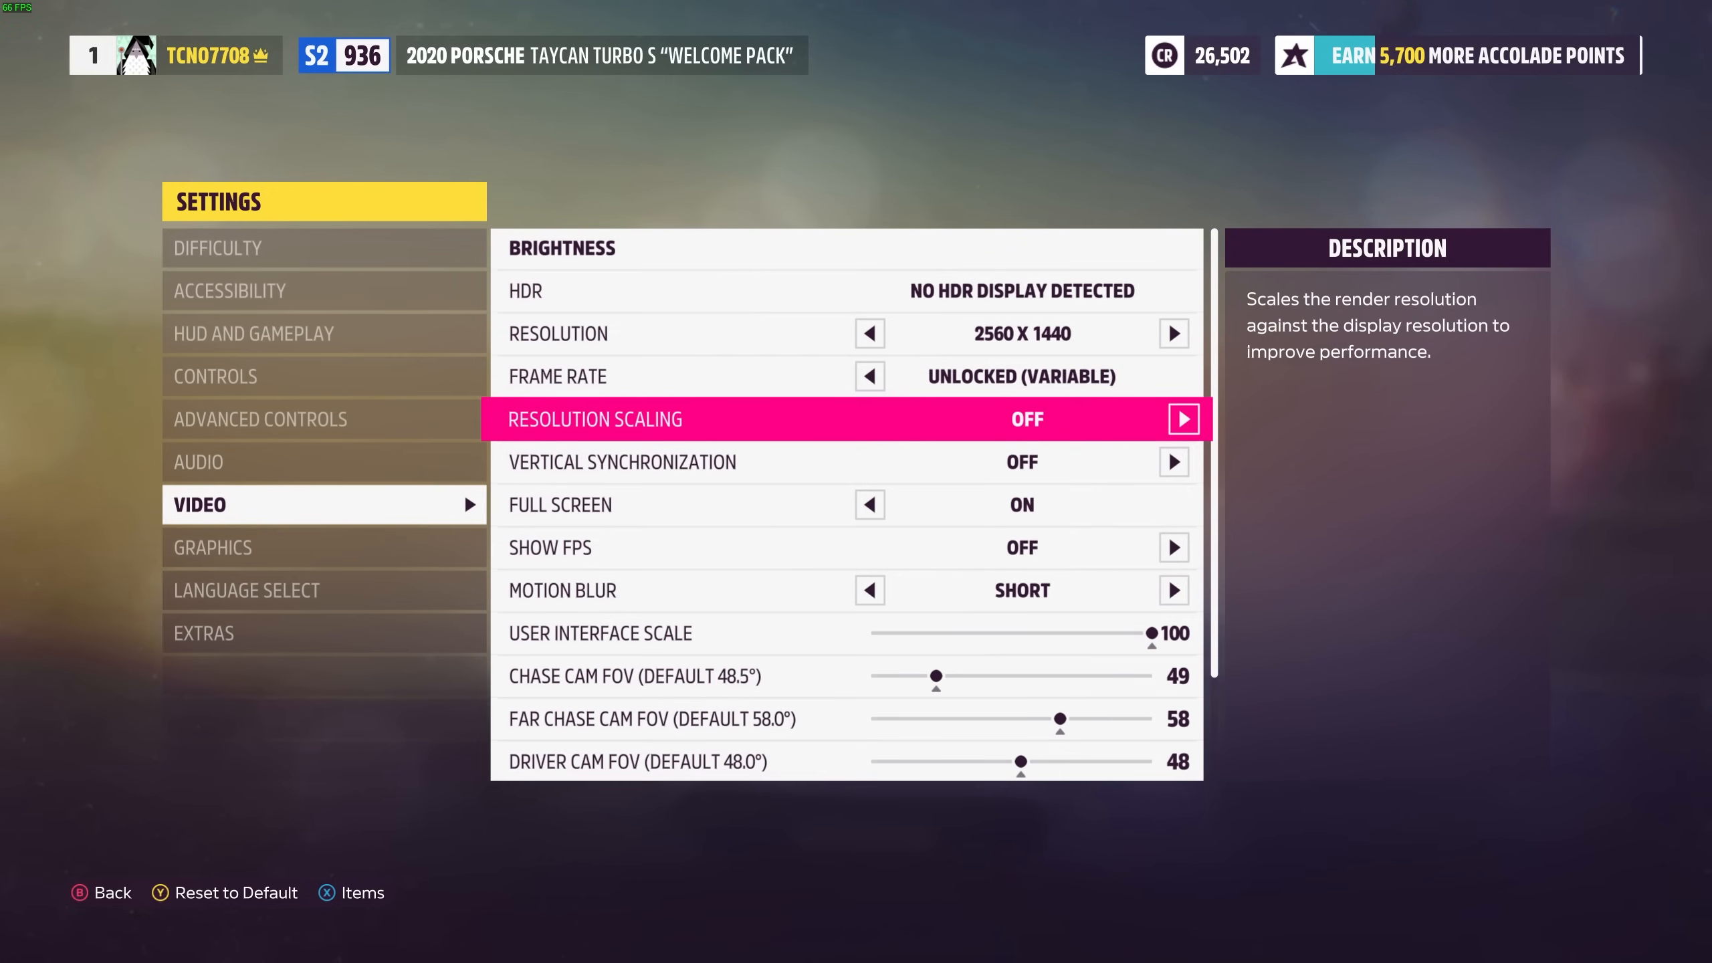
left_click(1183, 418)
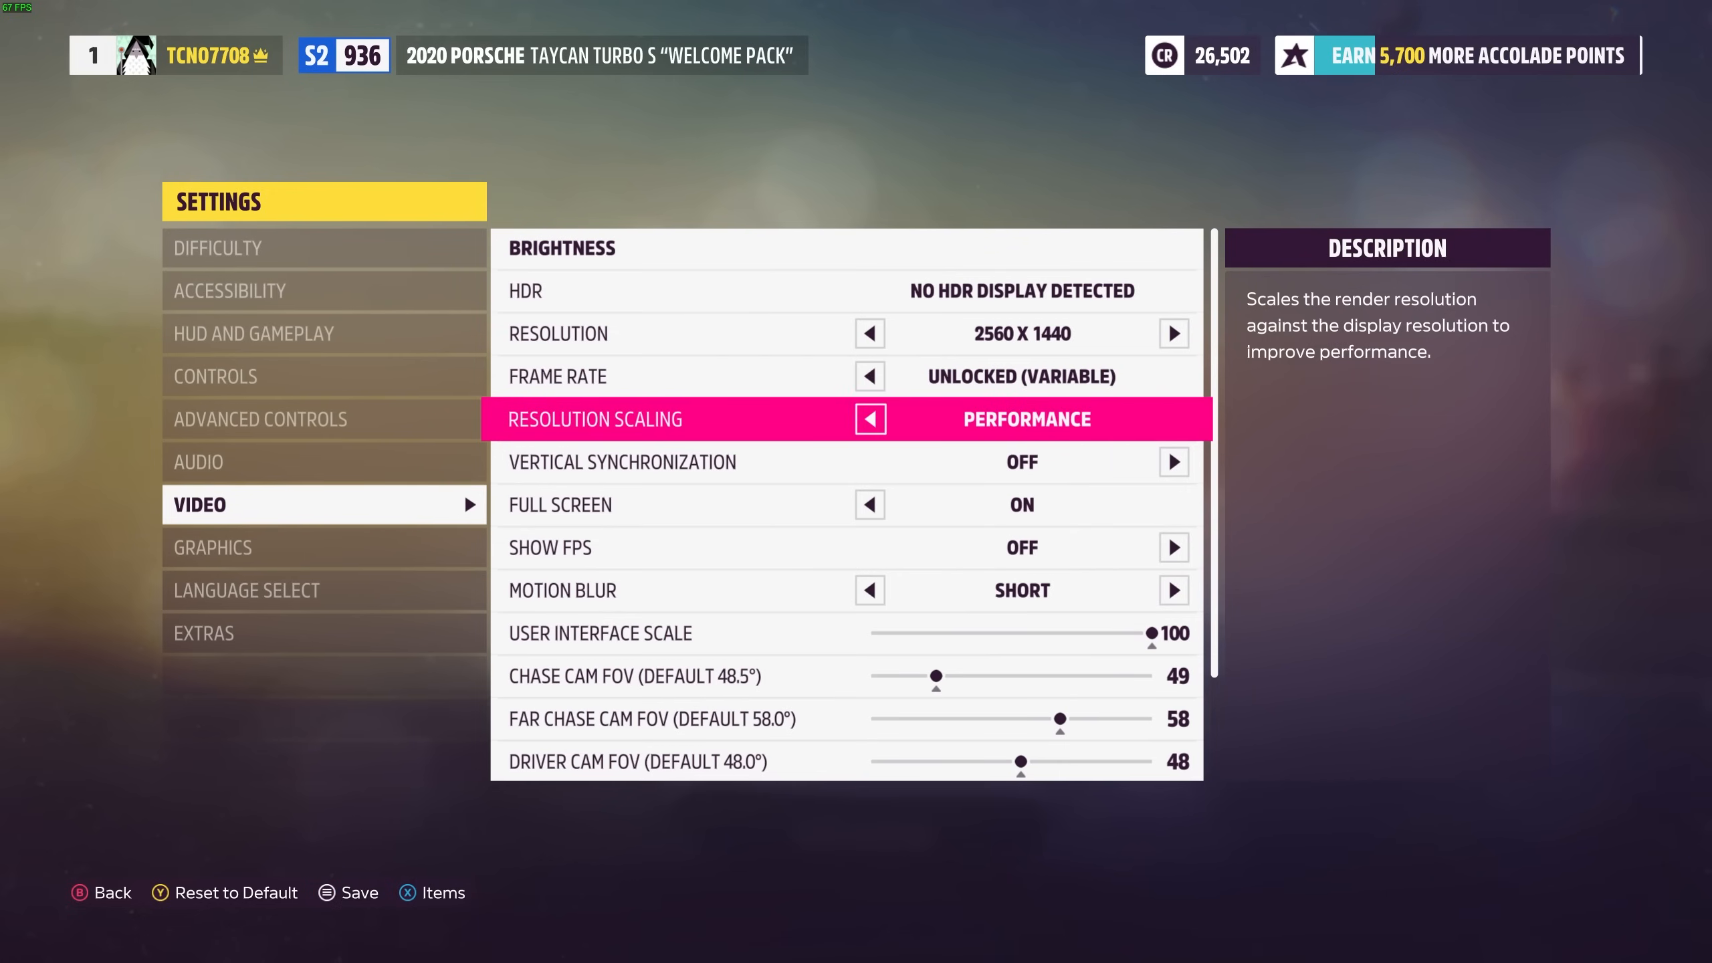
left_click(1174, 419)
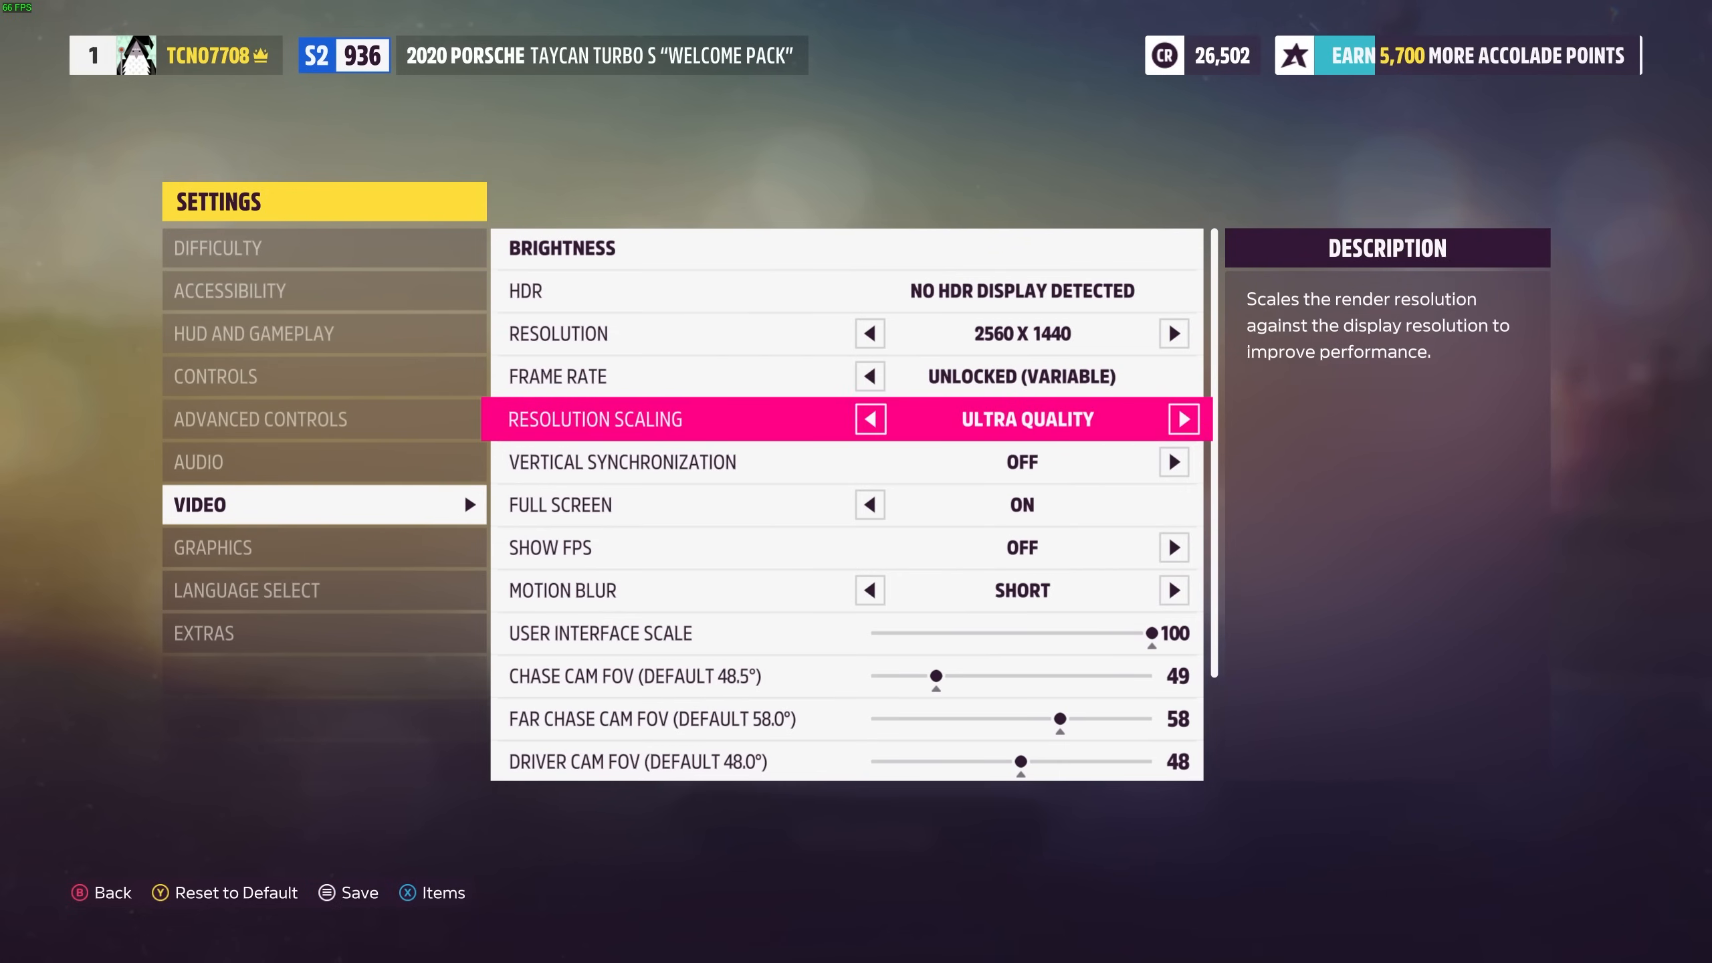
left_click(869, 418)
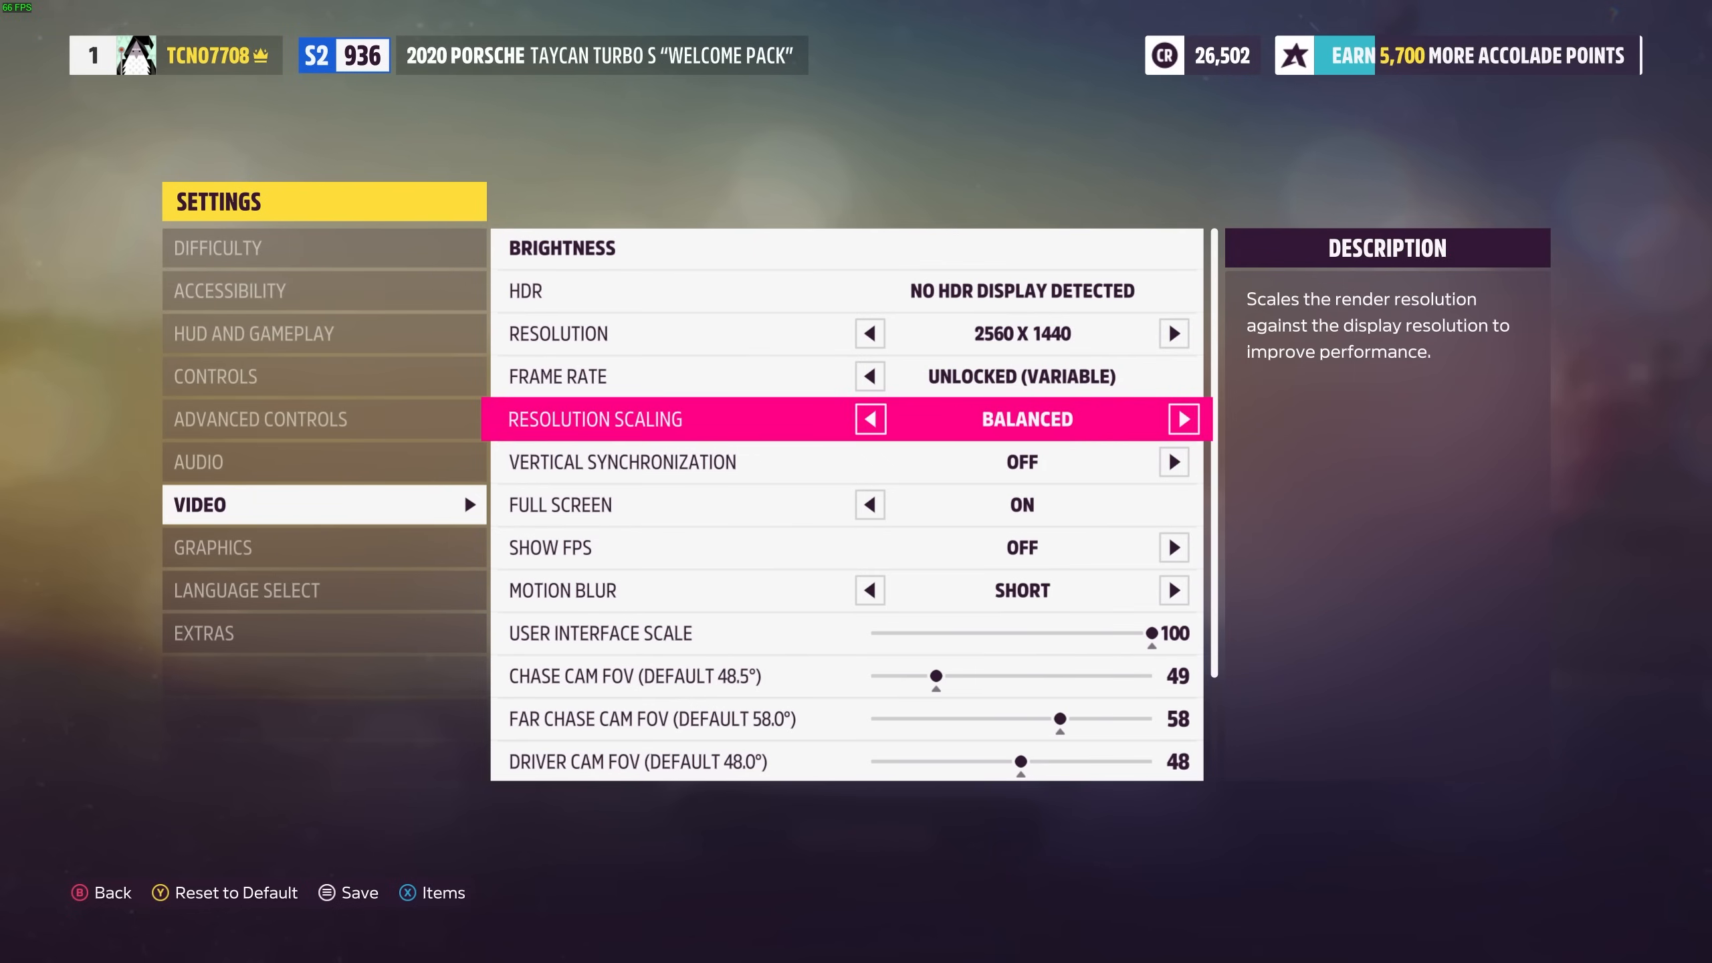
left_click(1182, 418)
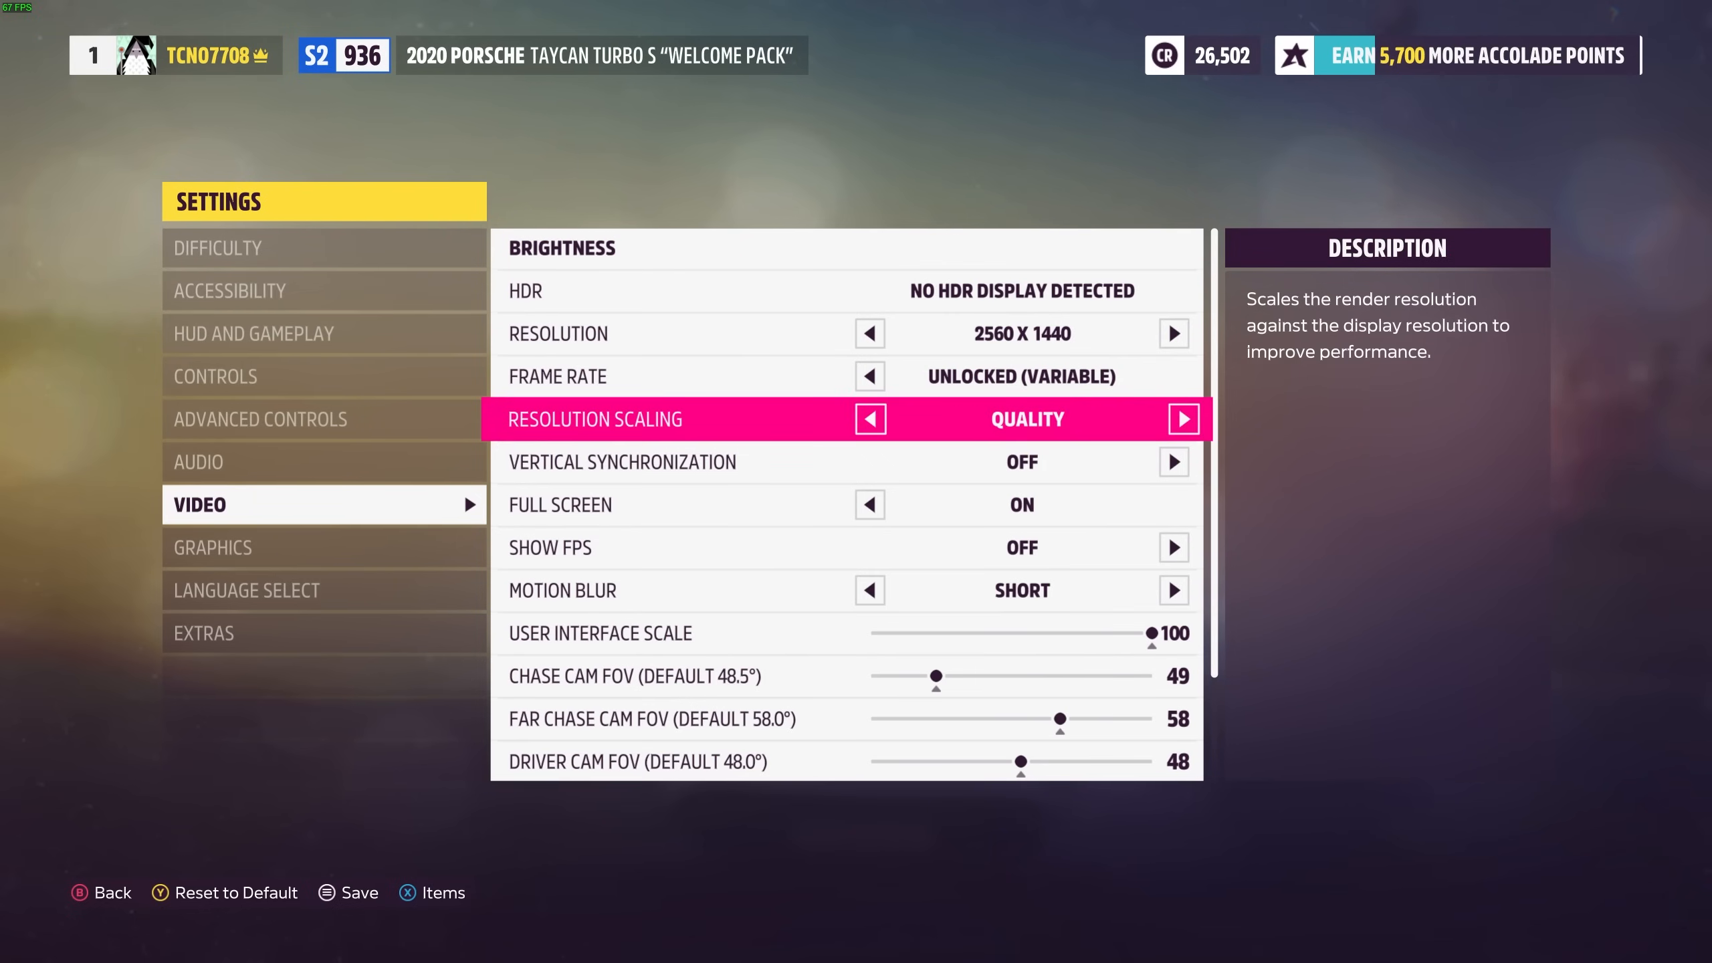
left_click(1181, 419)
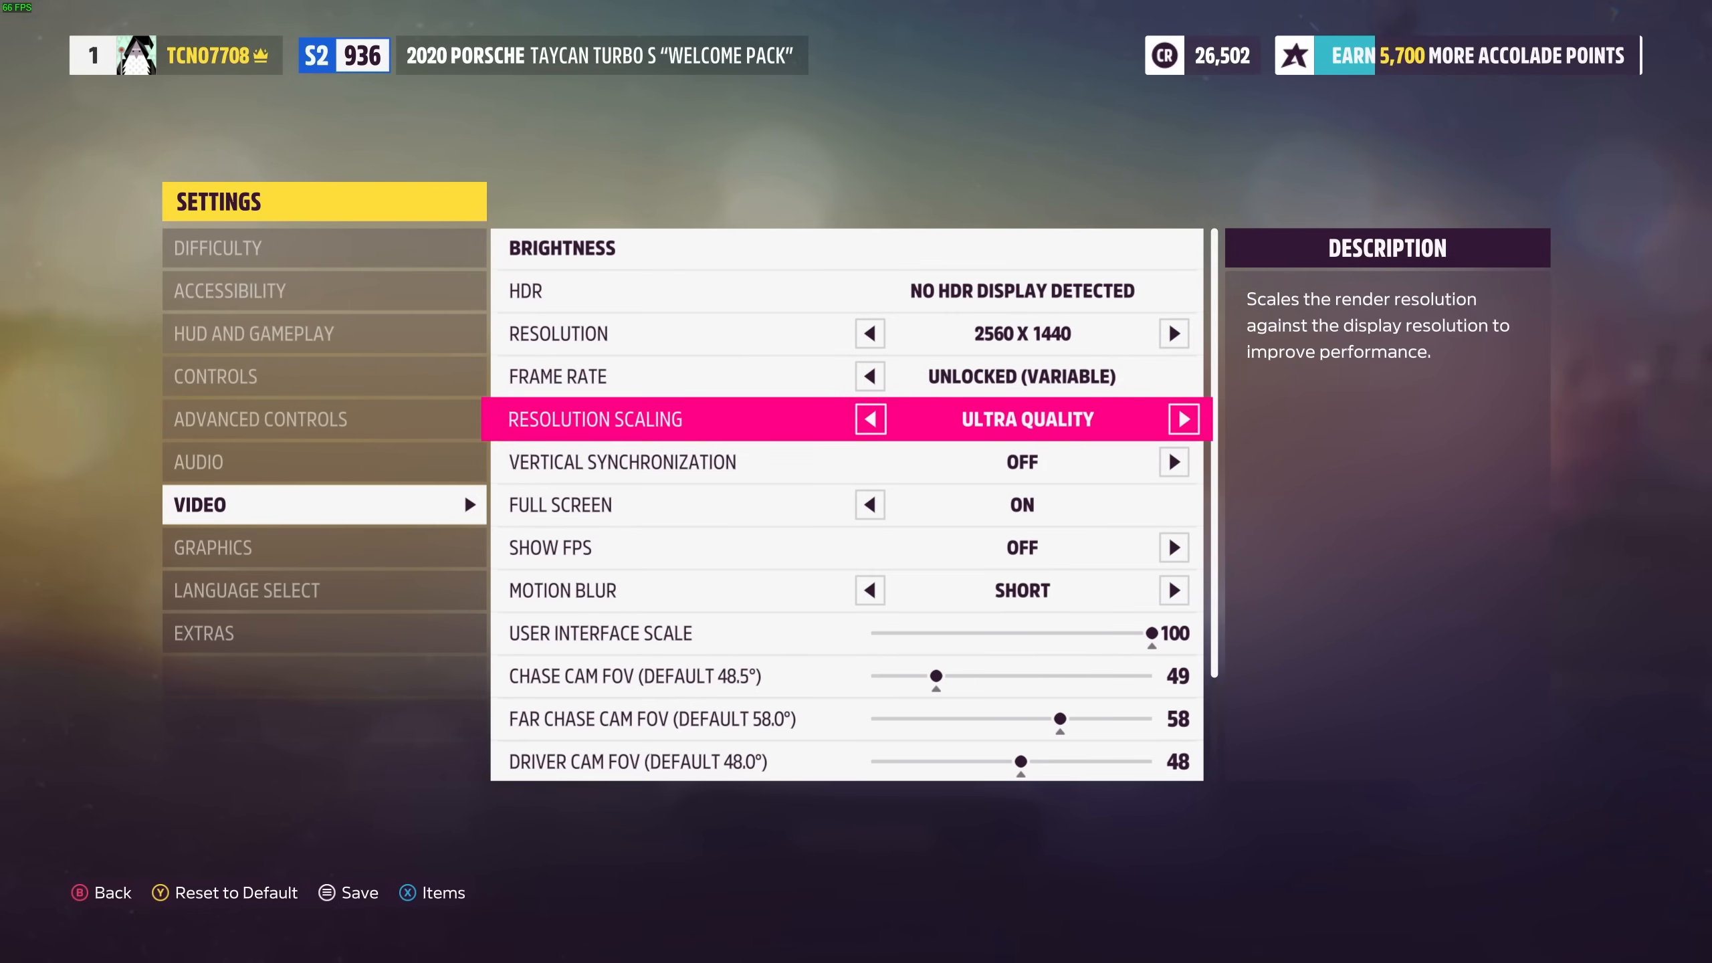
left_click(869, 418)
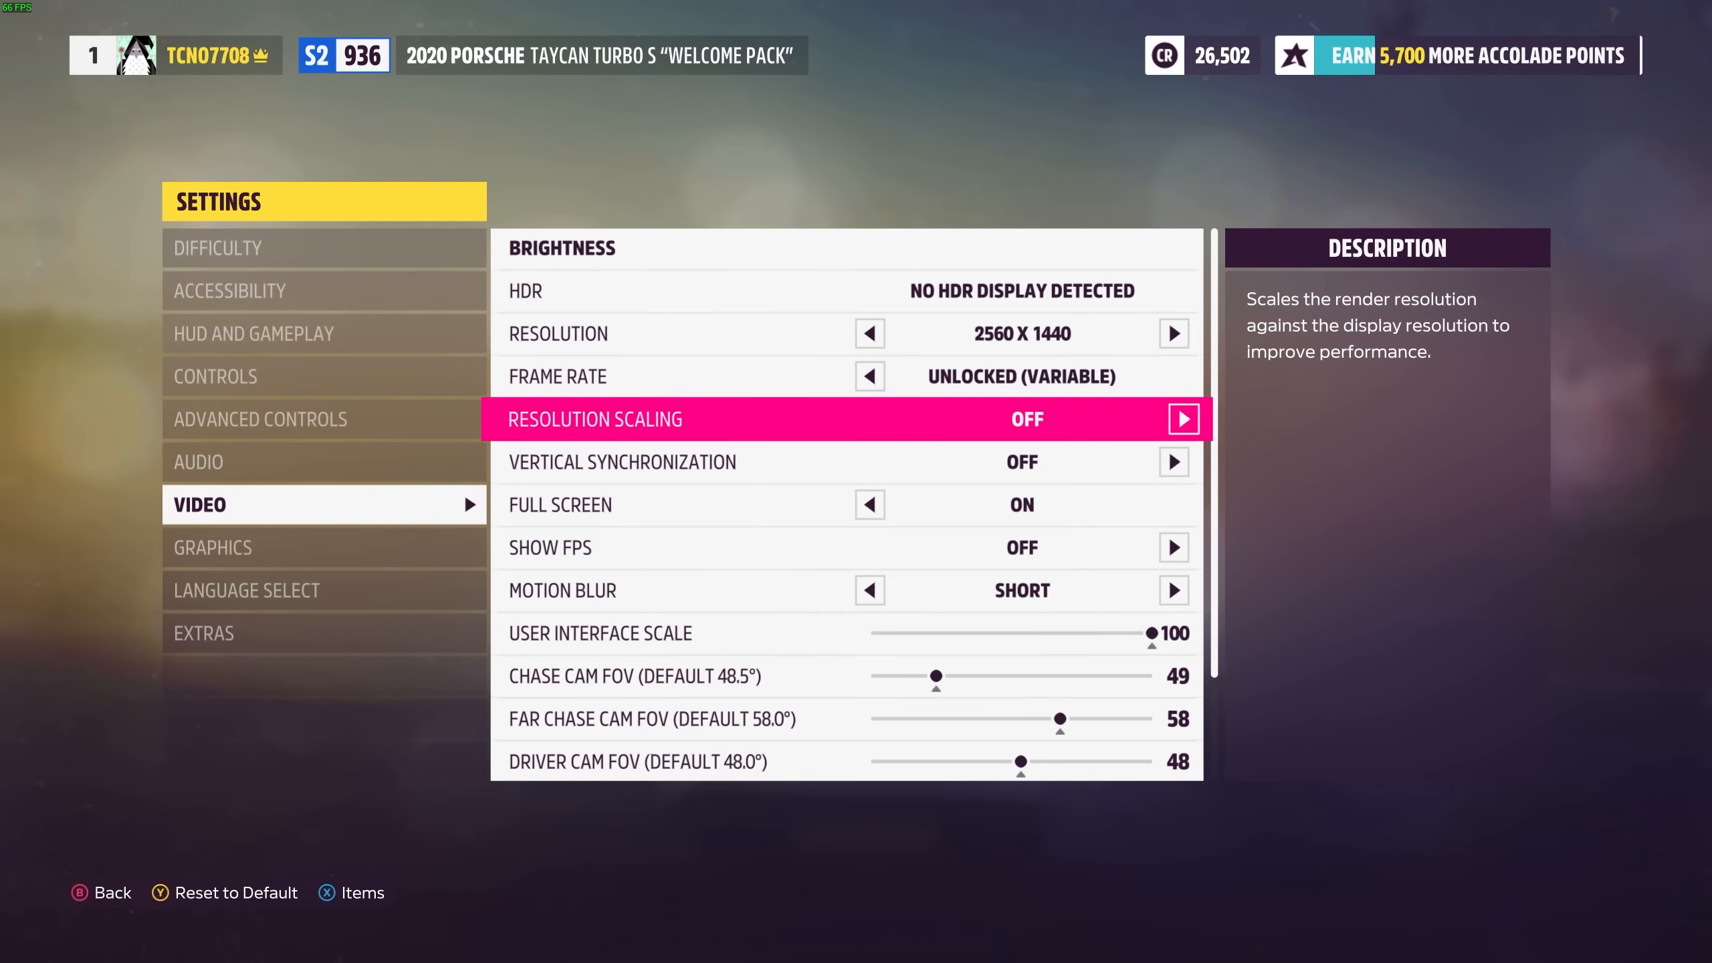
Step: Set Show FPS to Off and Motion Blur to Off in the Video settings
key("down")
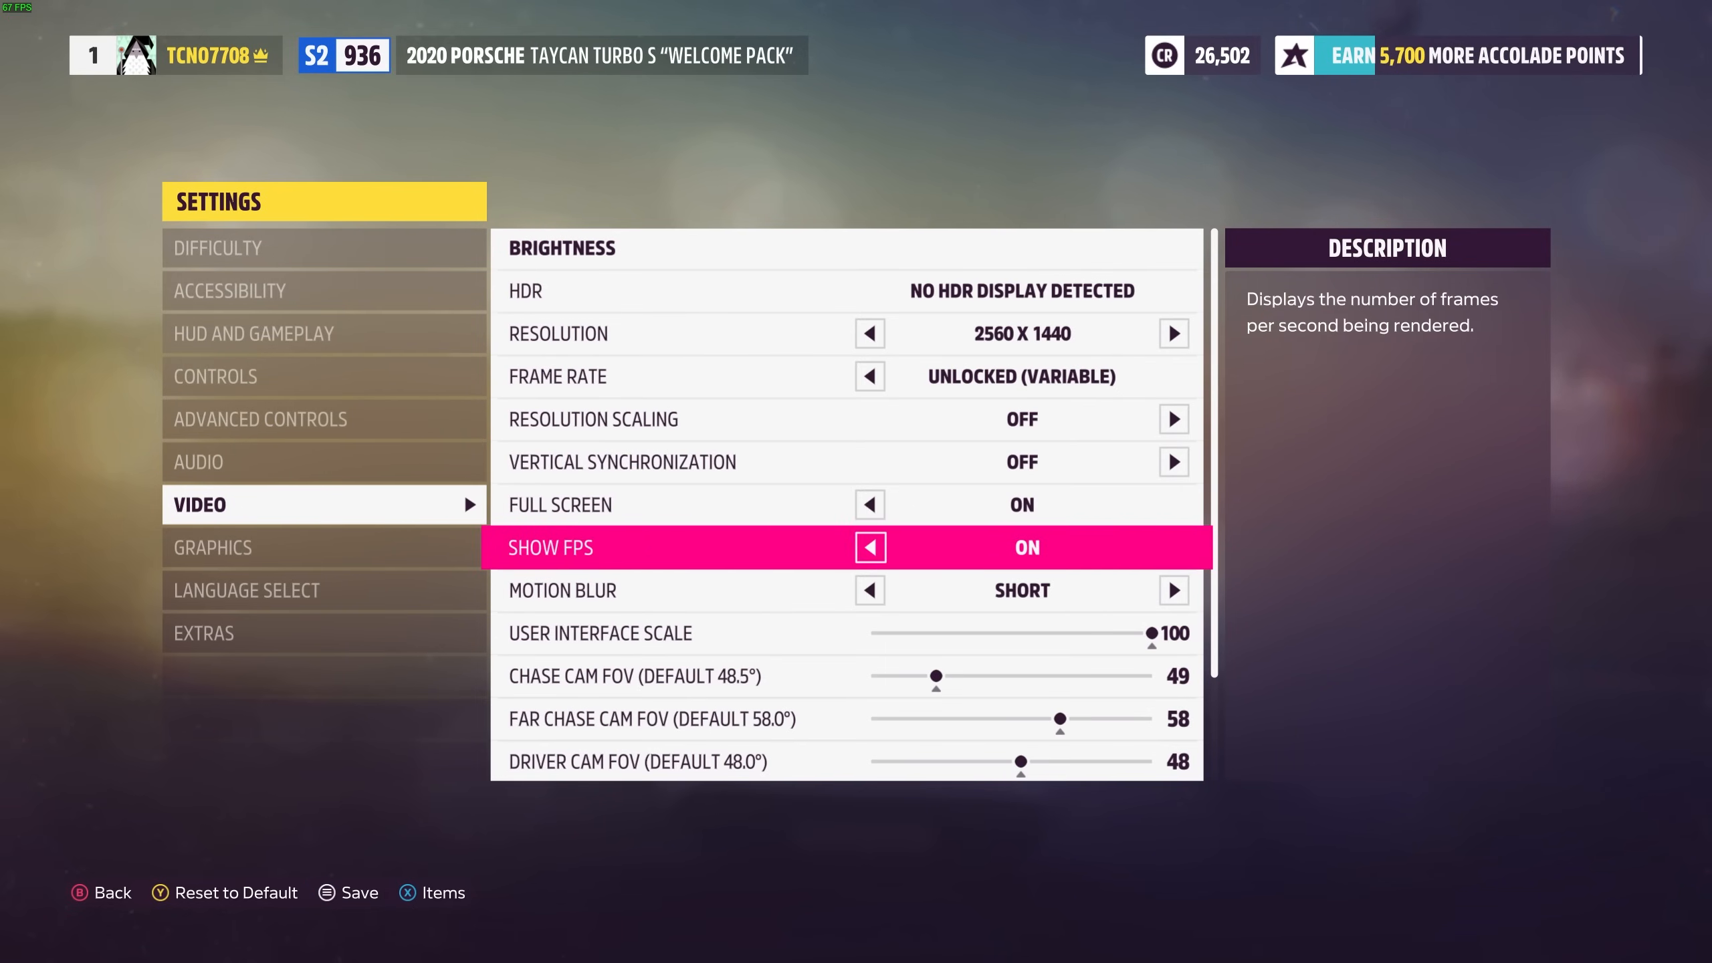
left_click(870, 547)
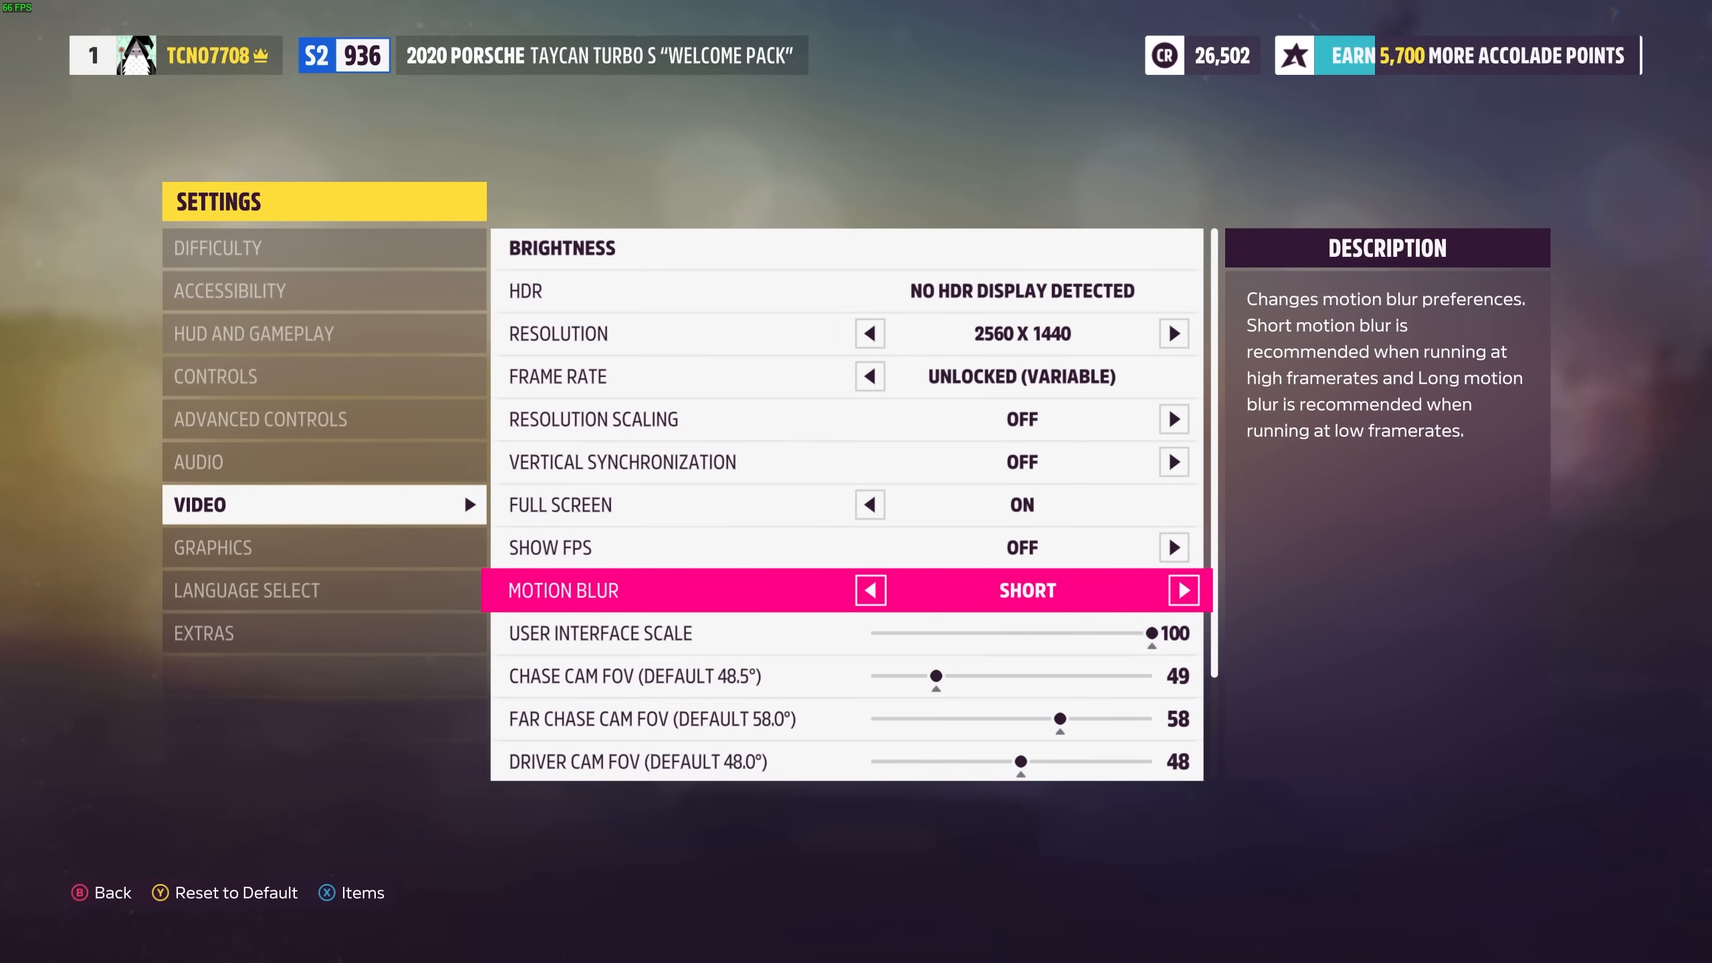
left_click(869, 590)
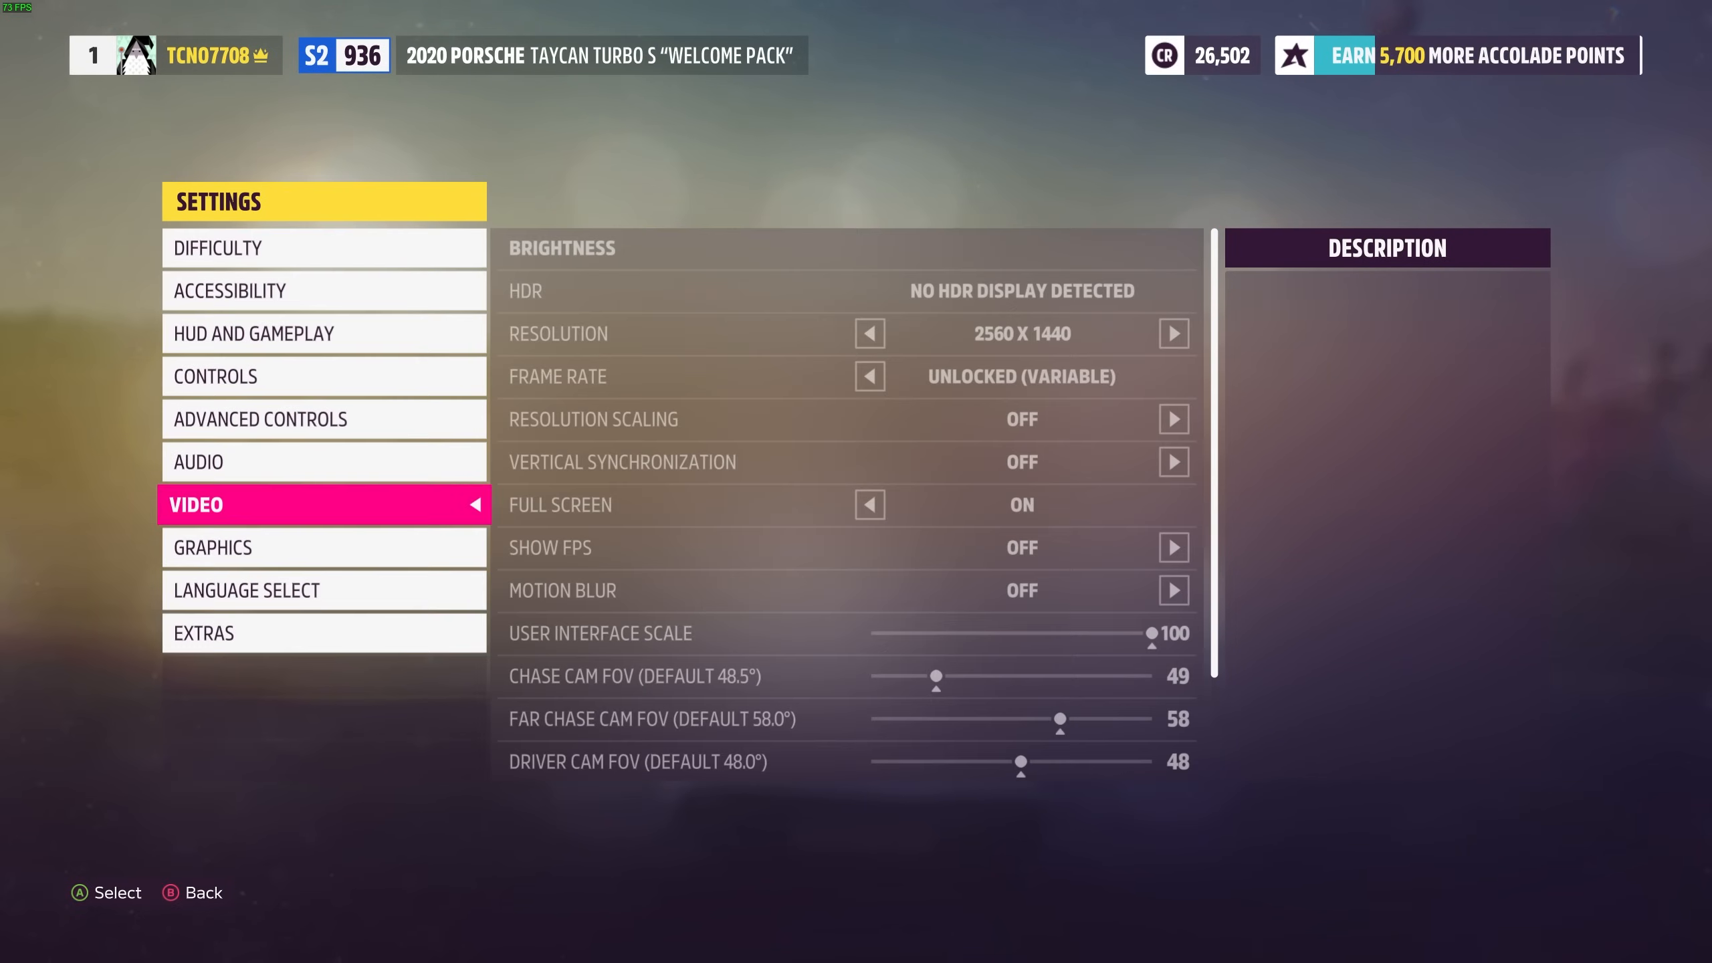
Step: Open the Graphics category, showing the Ultra preset with 2x MSAA and FXAA off
left_click(324, 547)
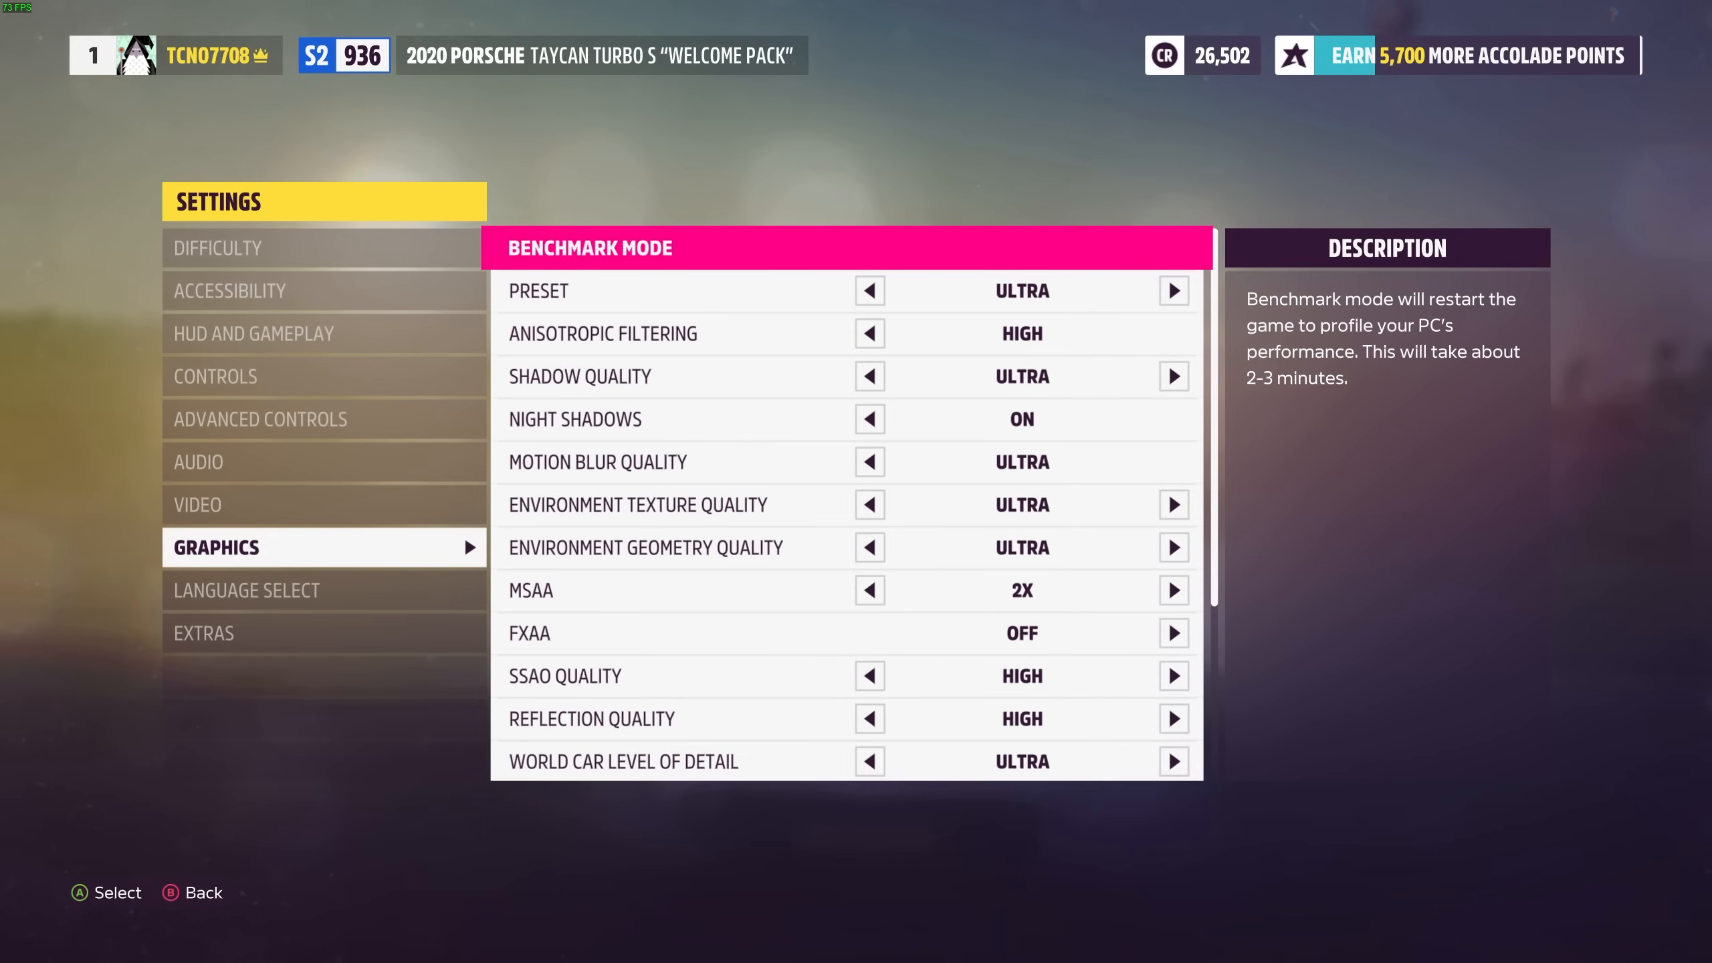
Step: Try the Extreme preset, return to Ultra, and end on a Custom preset at Ultra-level values
left_click(1174, 290)
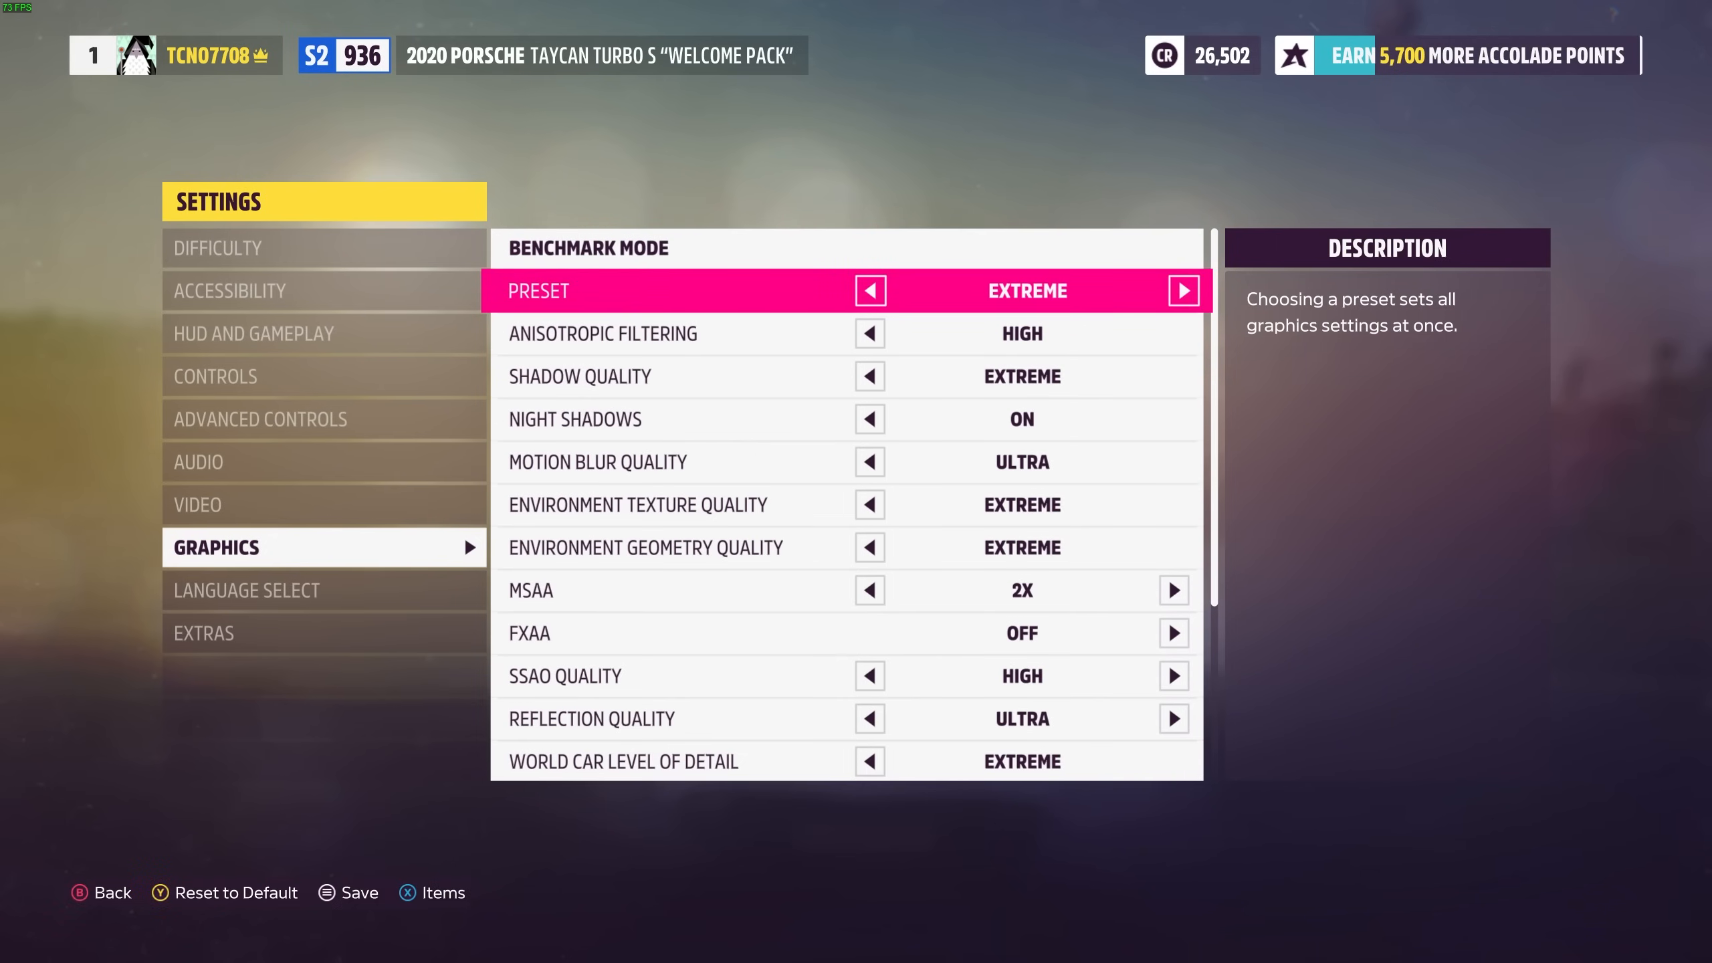
left_click(870, 291)
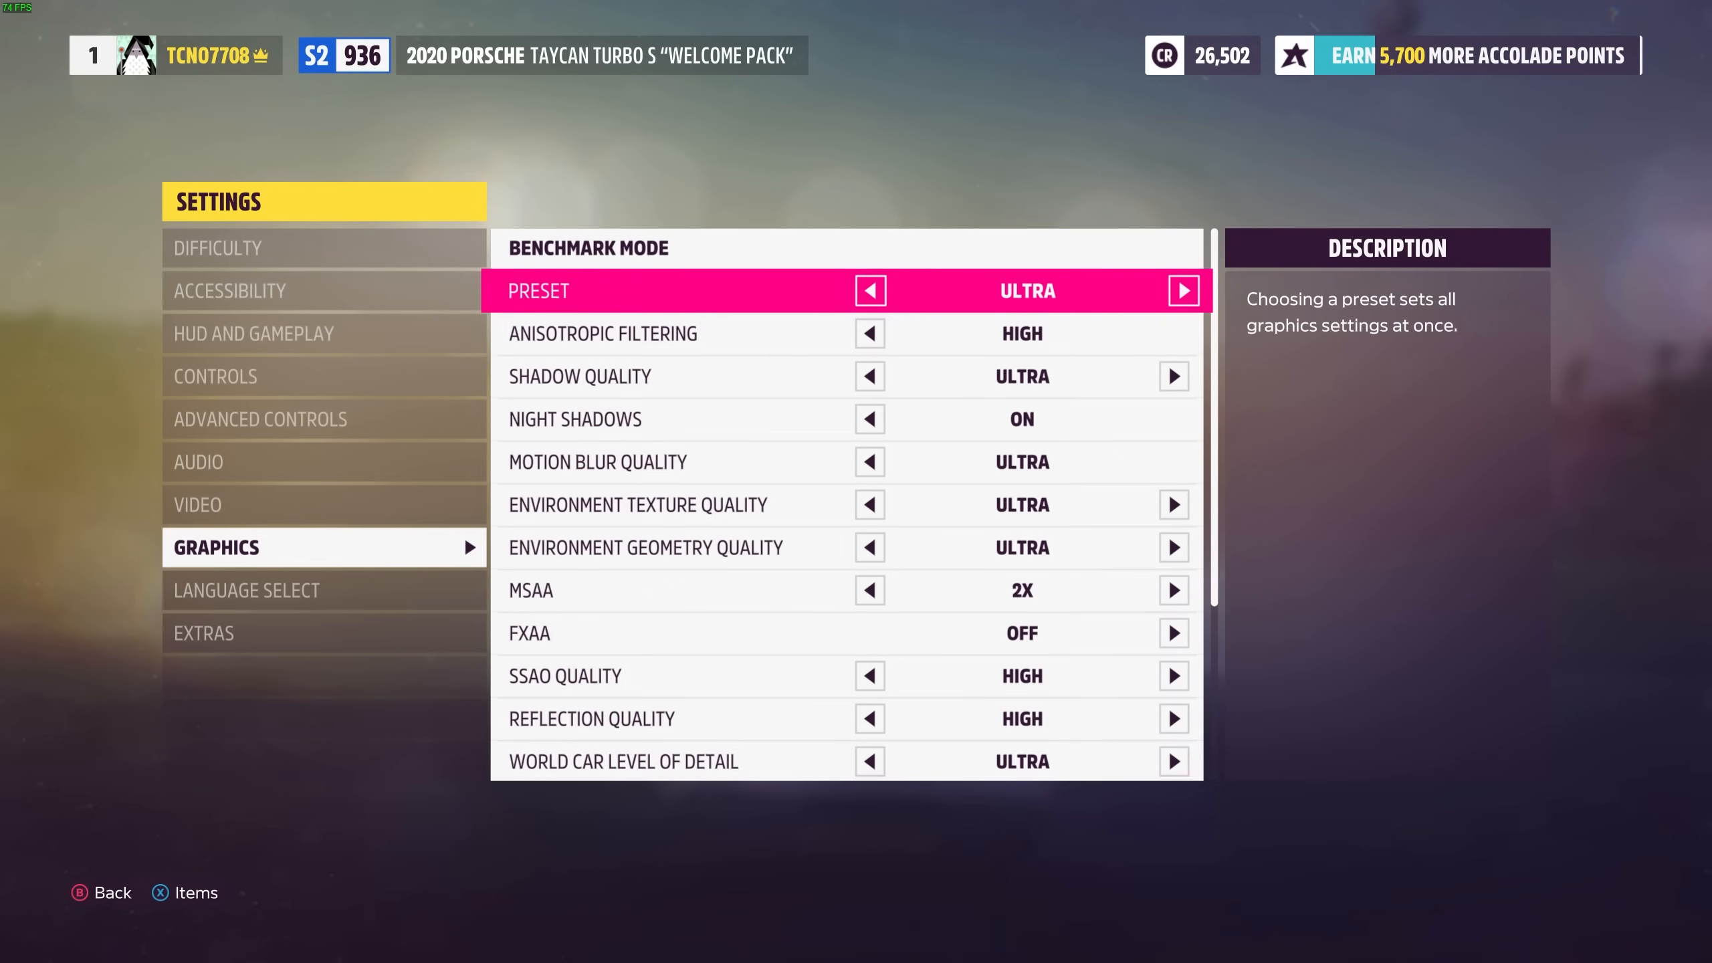
key("down")
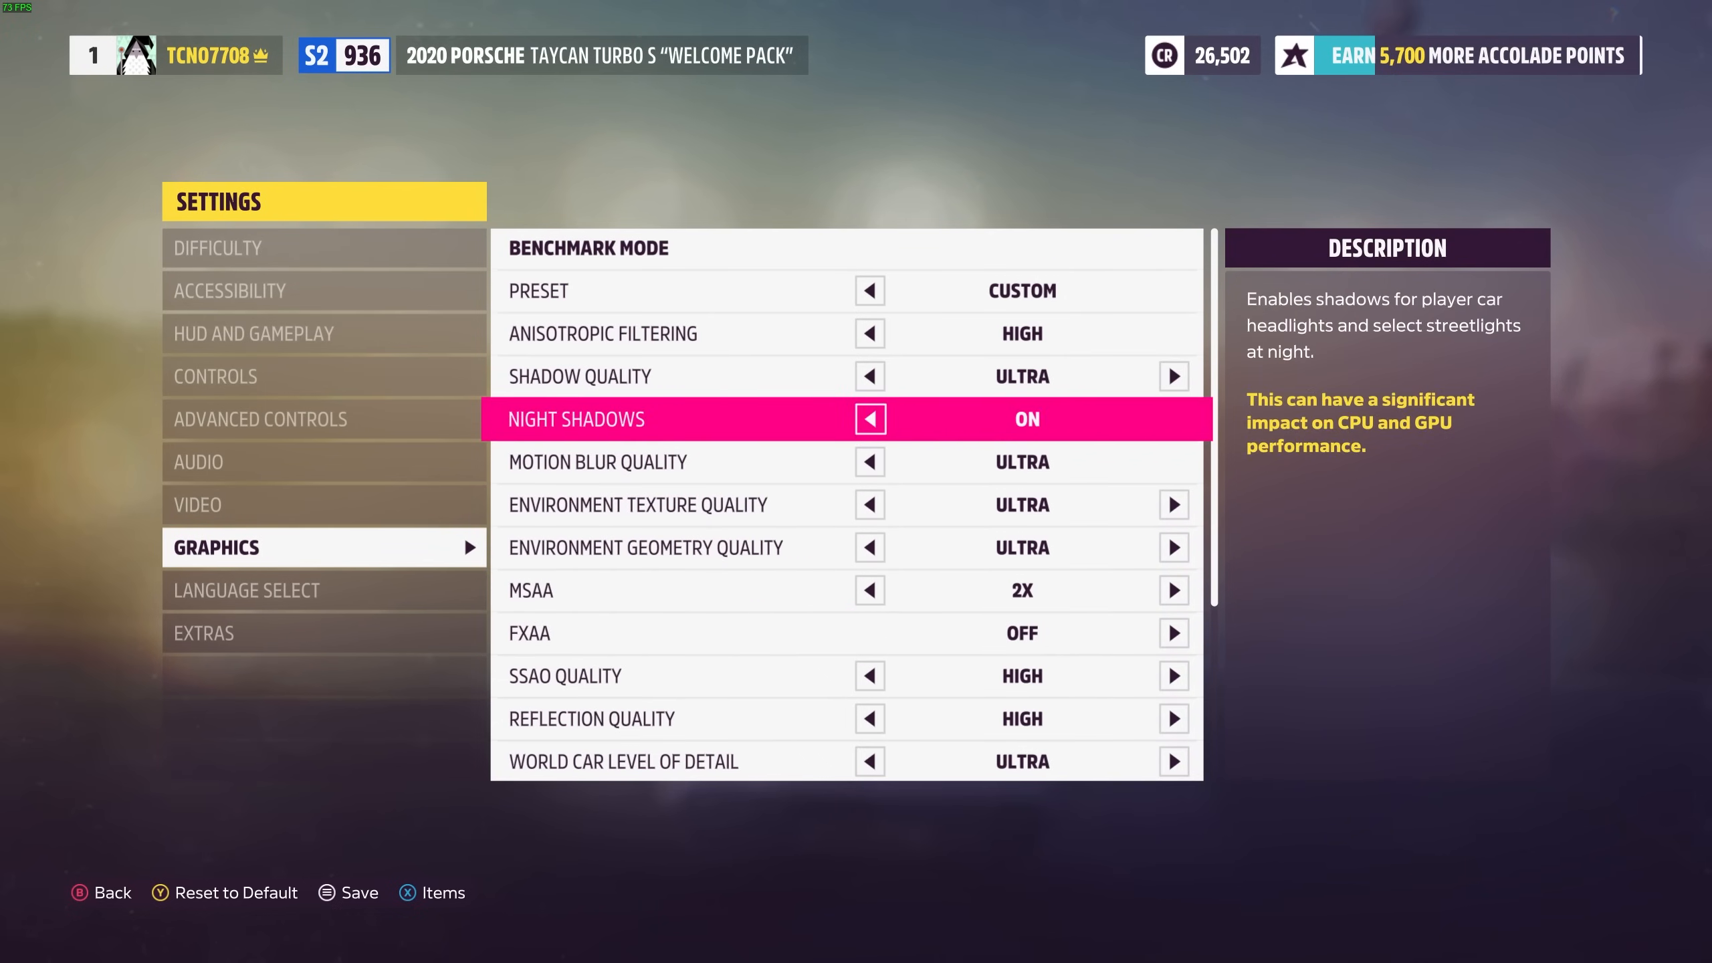
key("Up")
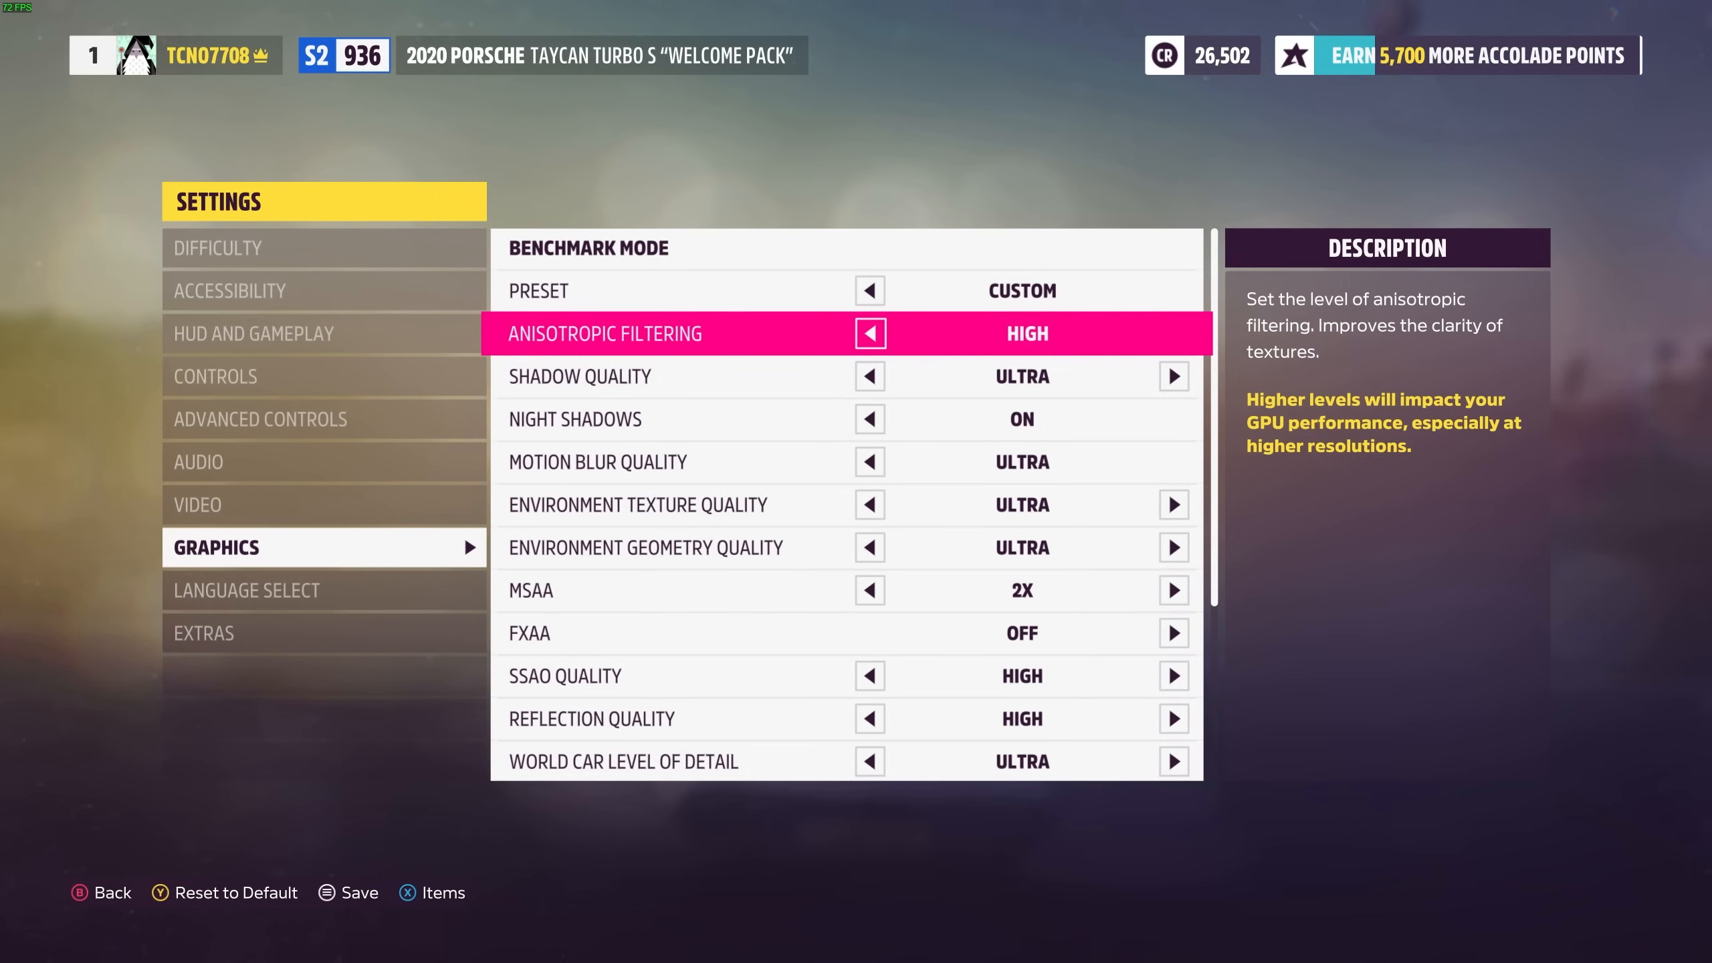
key("down")
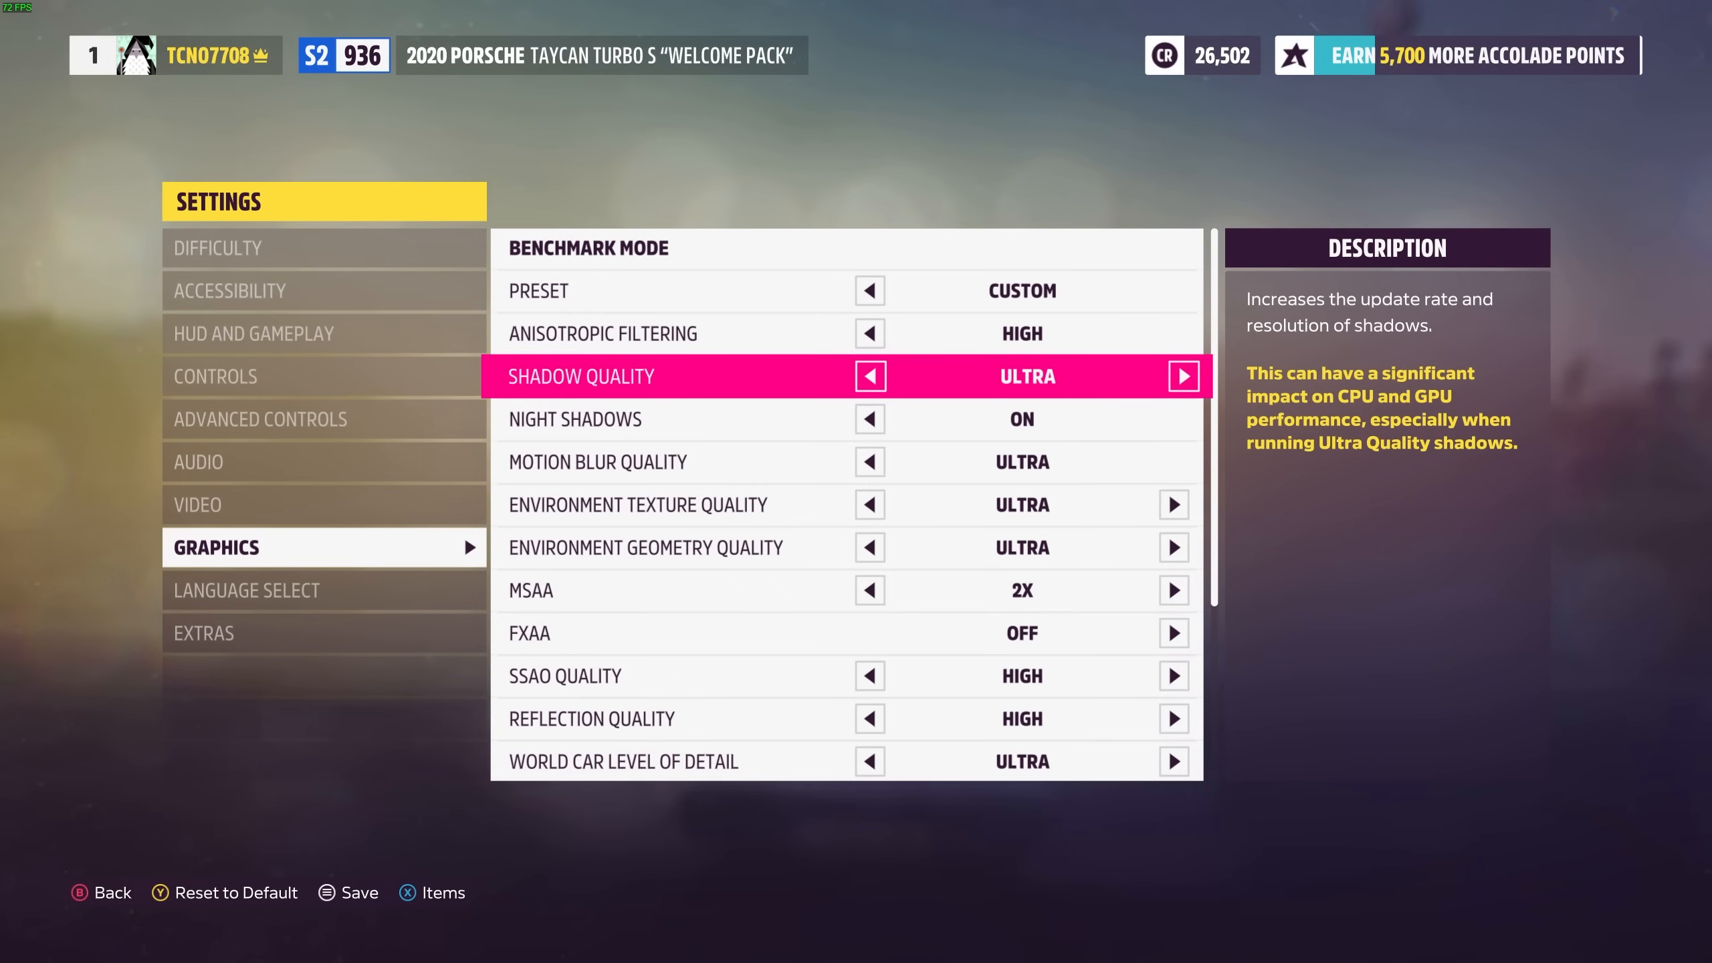
Step: Set Shadow Quality to Low and Motion Blur Quality to Low, keeping night shadows on
left_click(1183, 376)
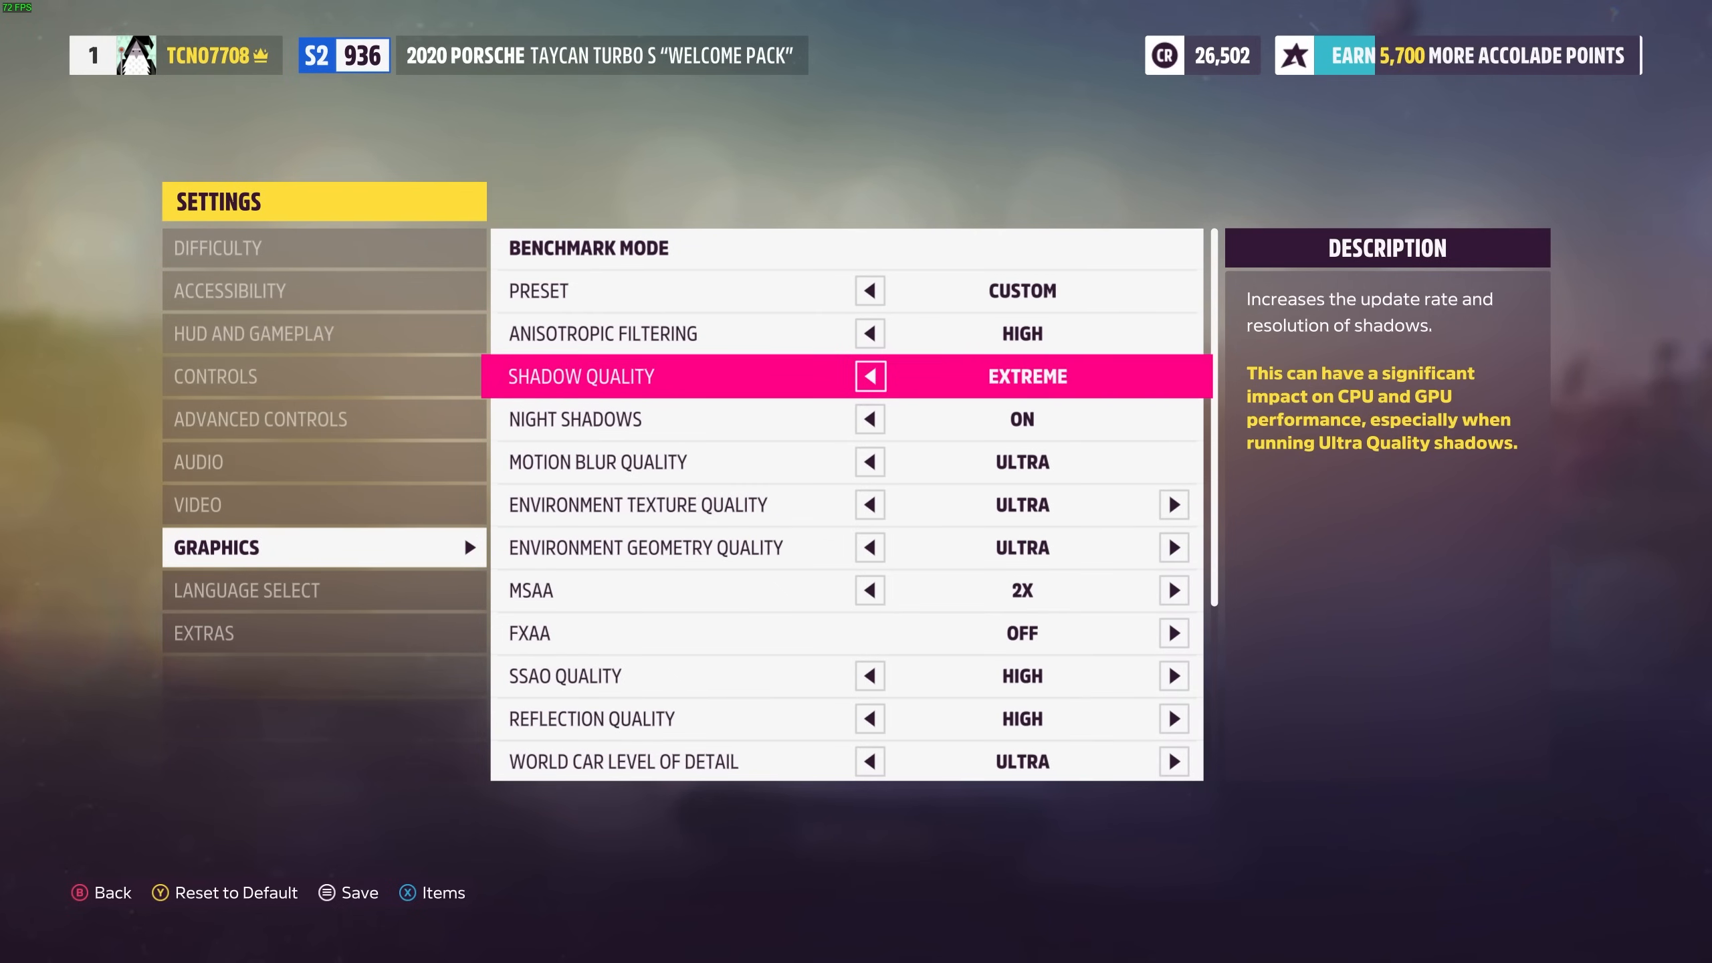
left_click(870, 376)
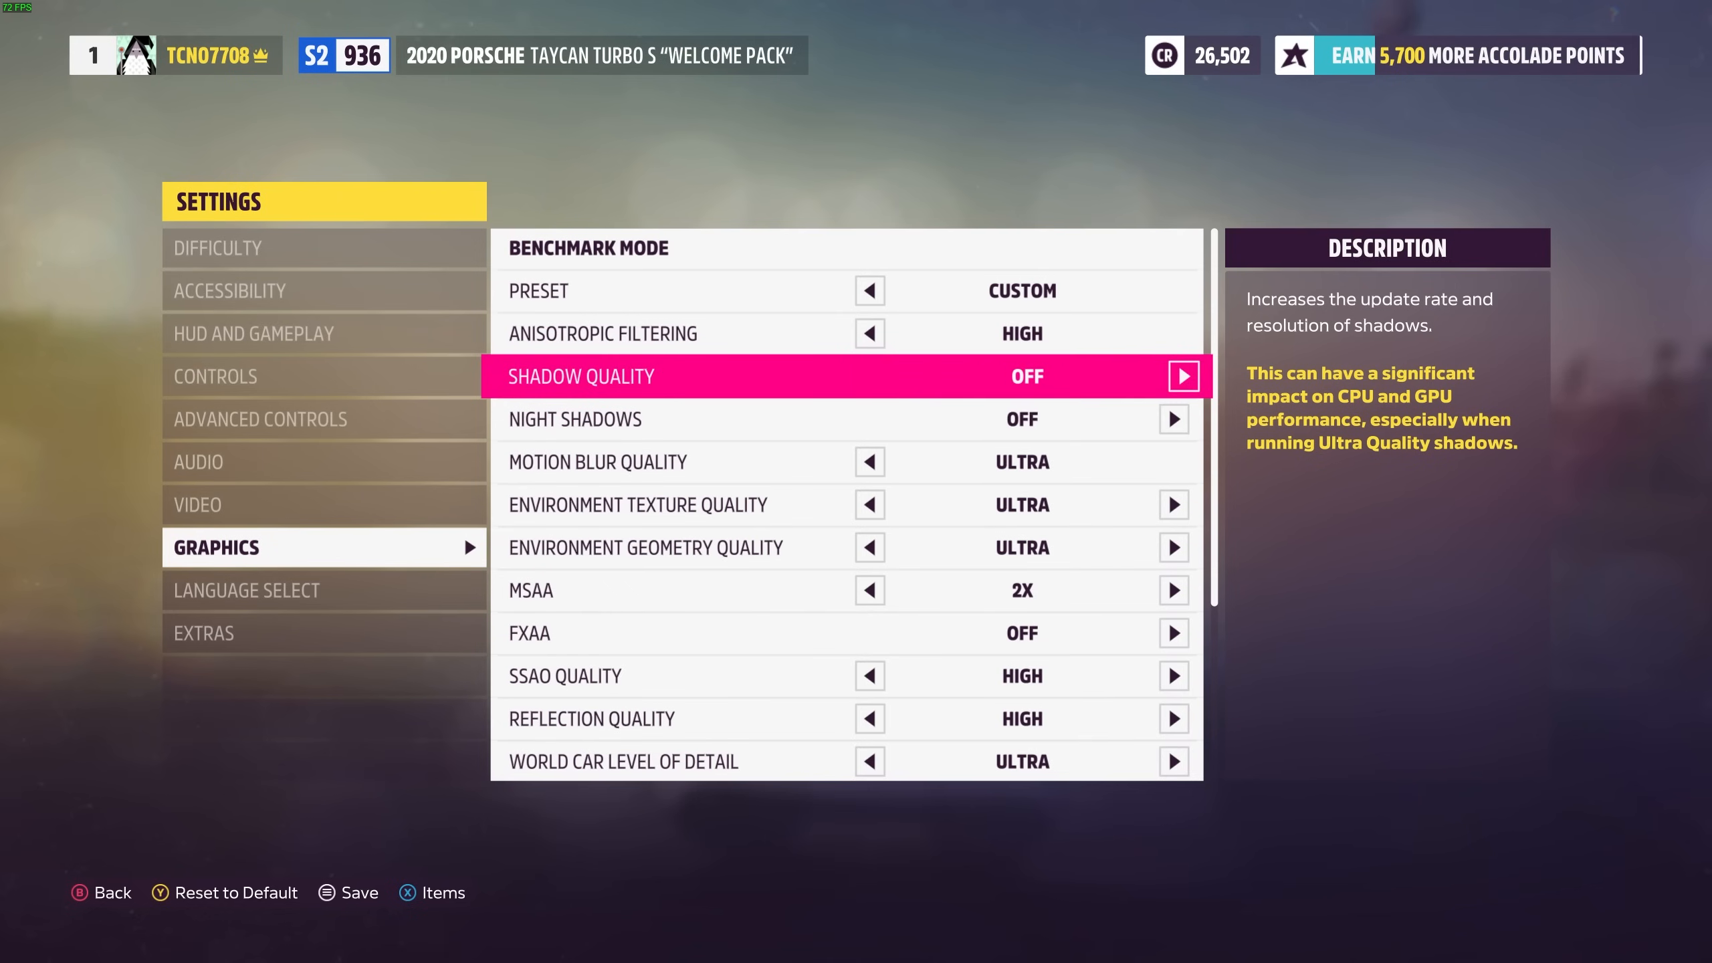
left_click(1182, 375)
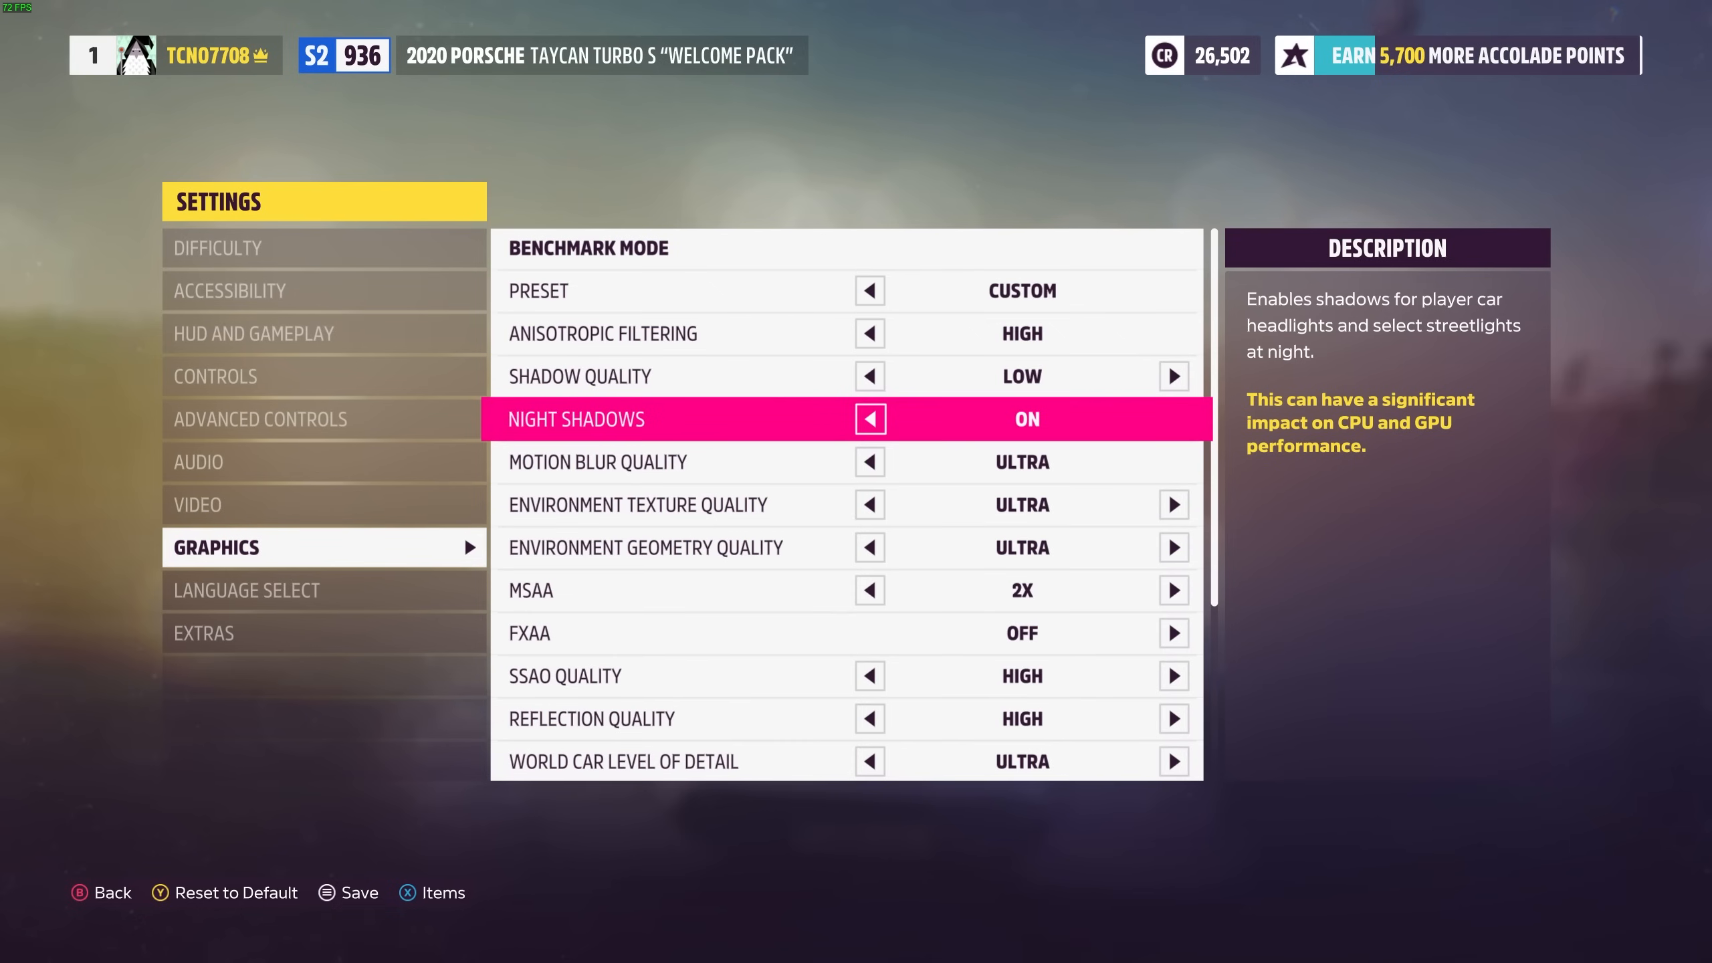
key("down")
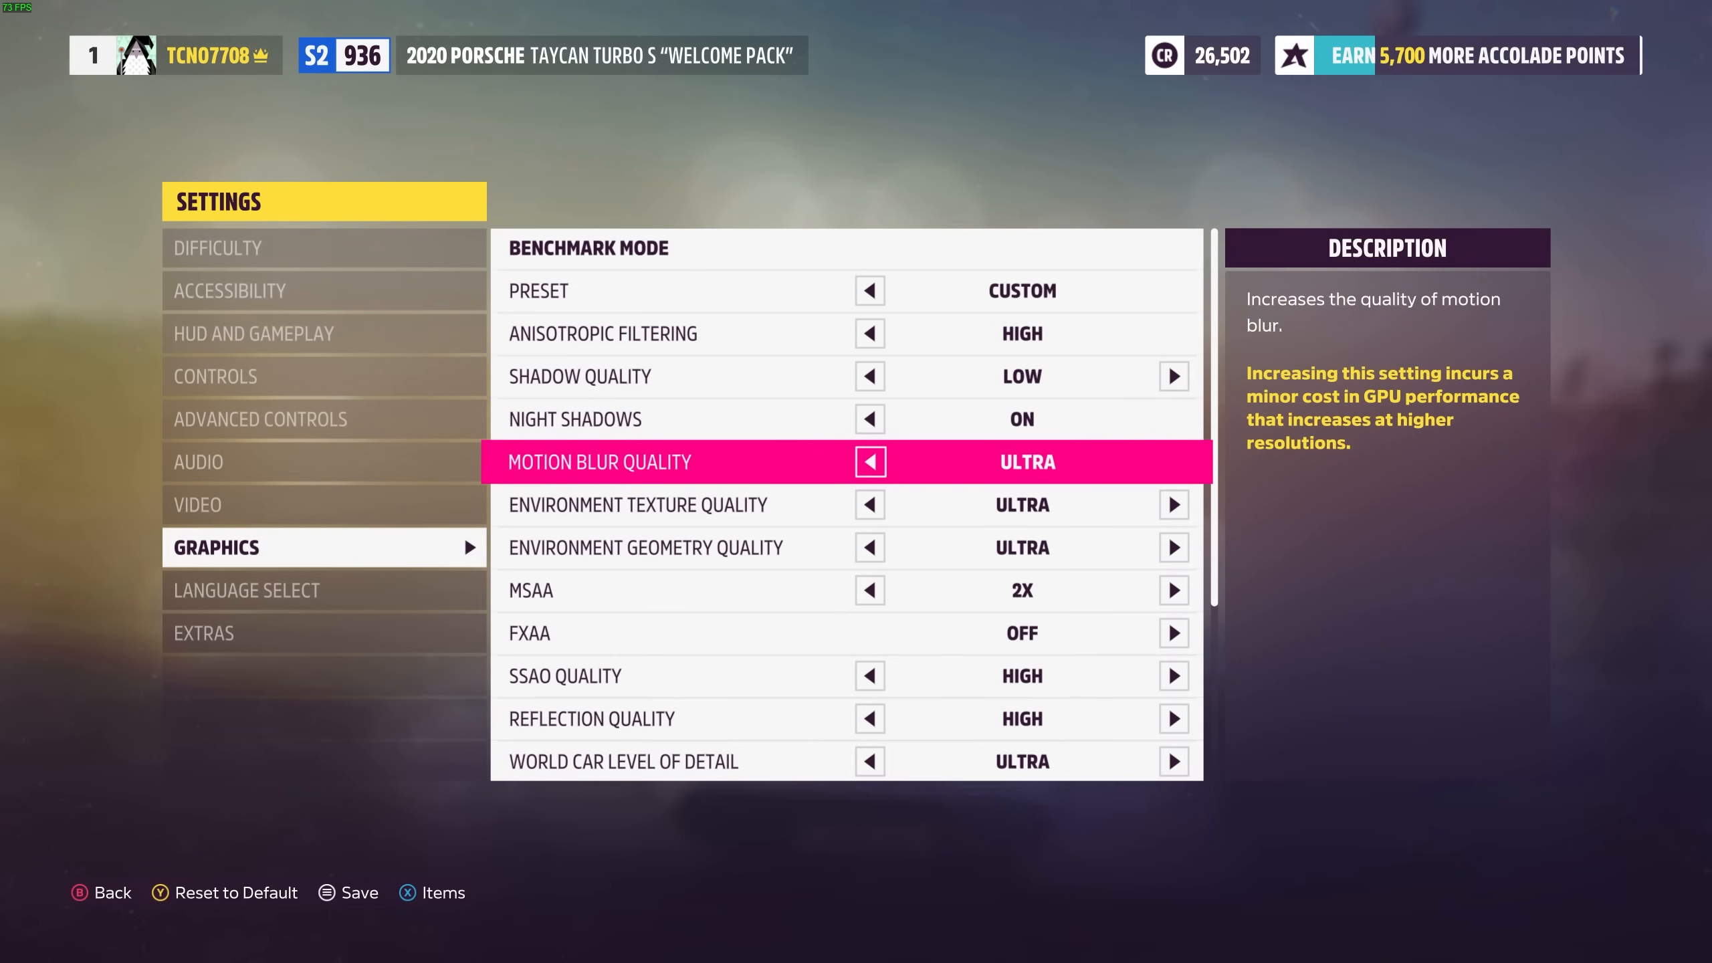
left_click(870, 460)
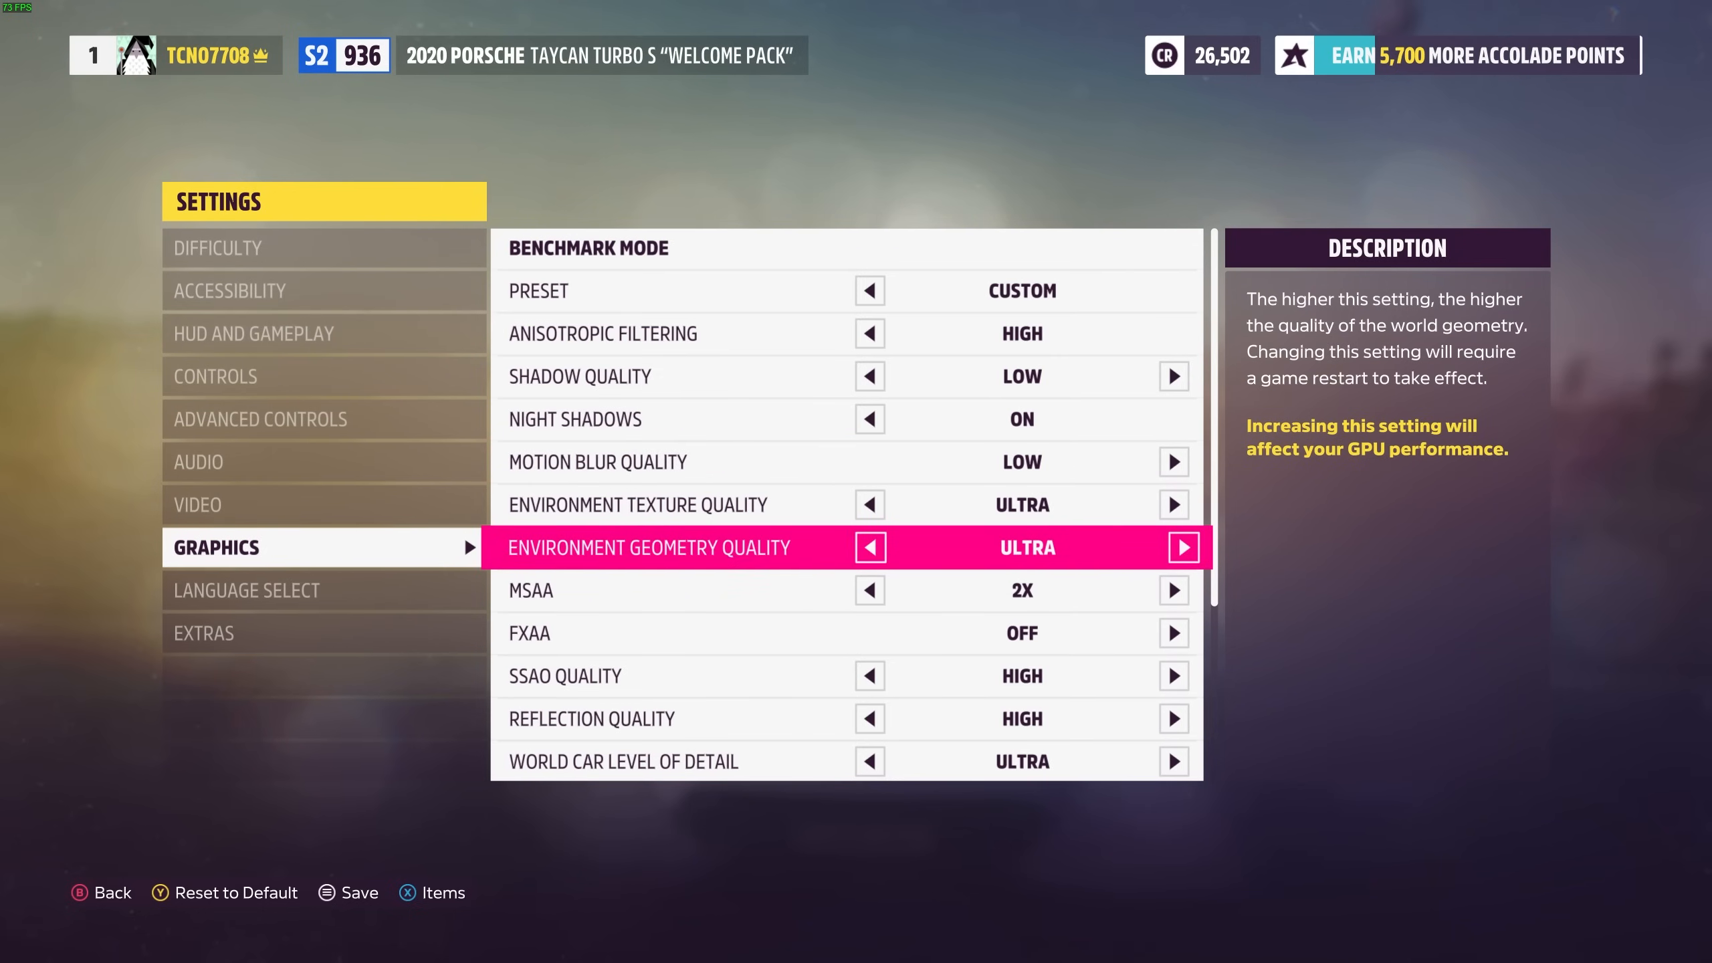
Step: Cycle Environment Texture Quality through Extreme and Ultra until it reads High
key("up")
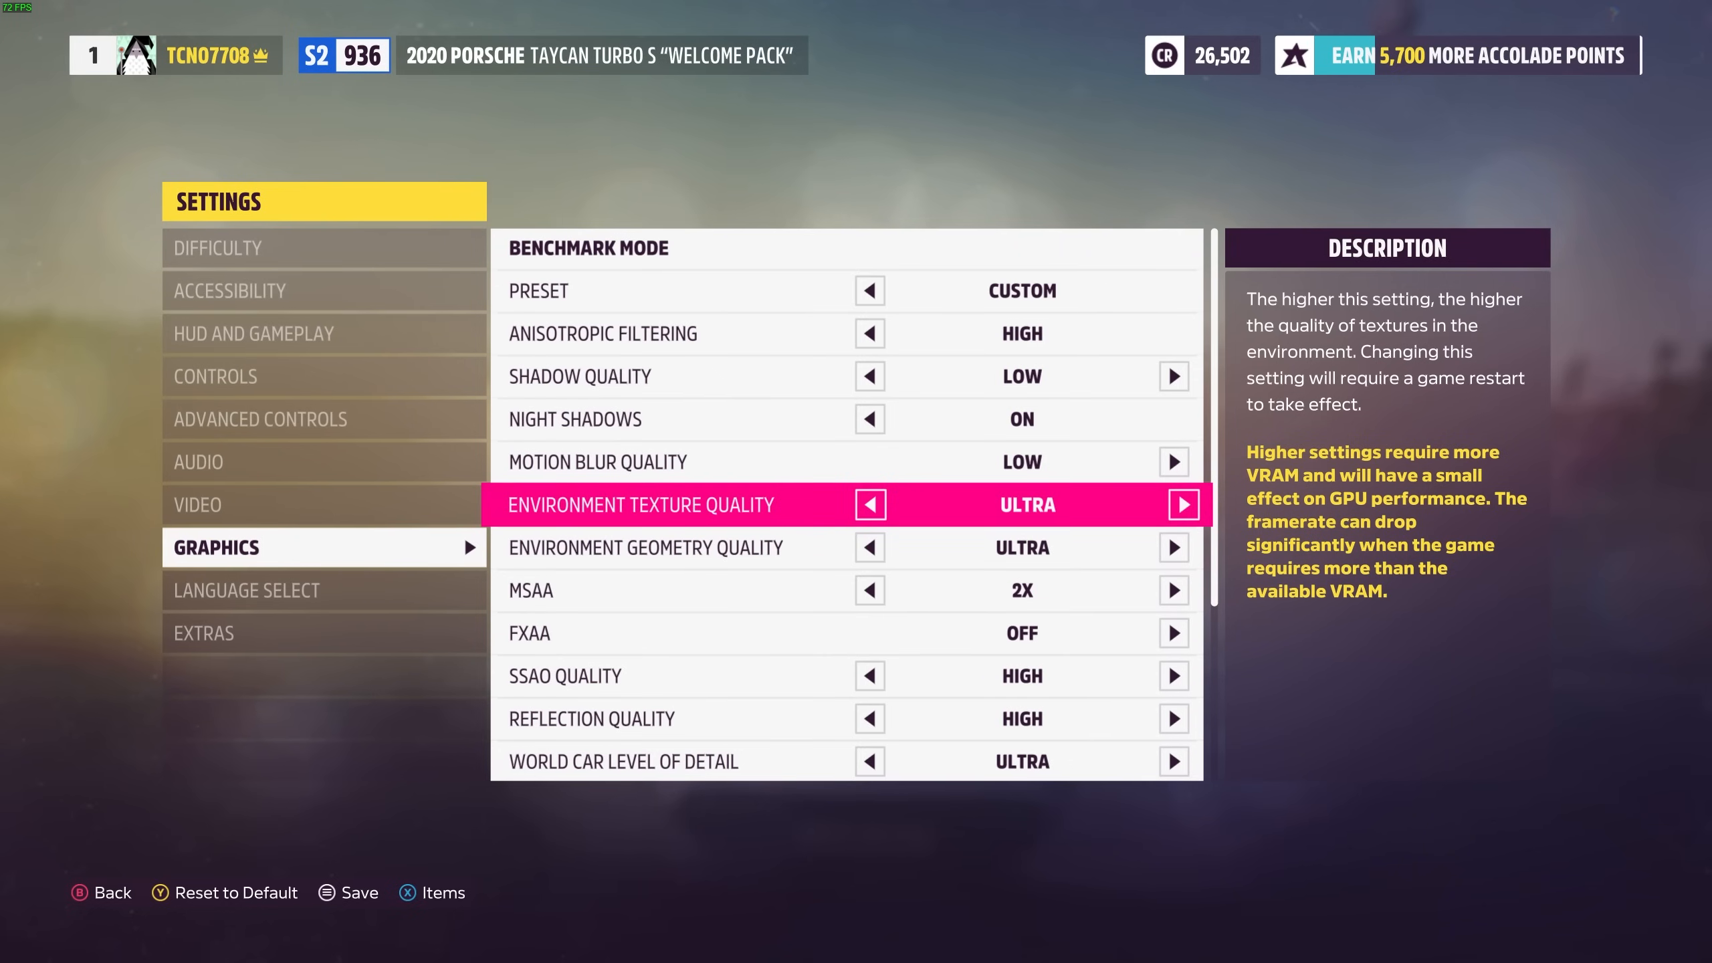
left_click(869, 503)
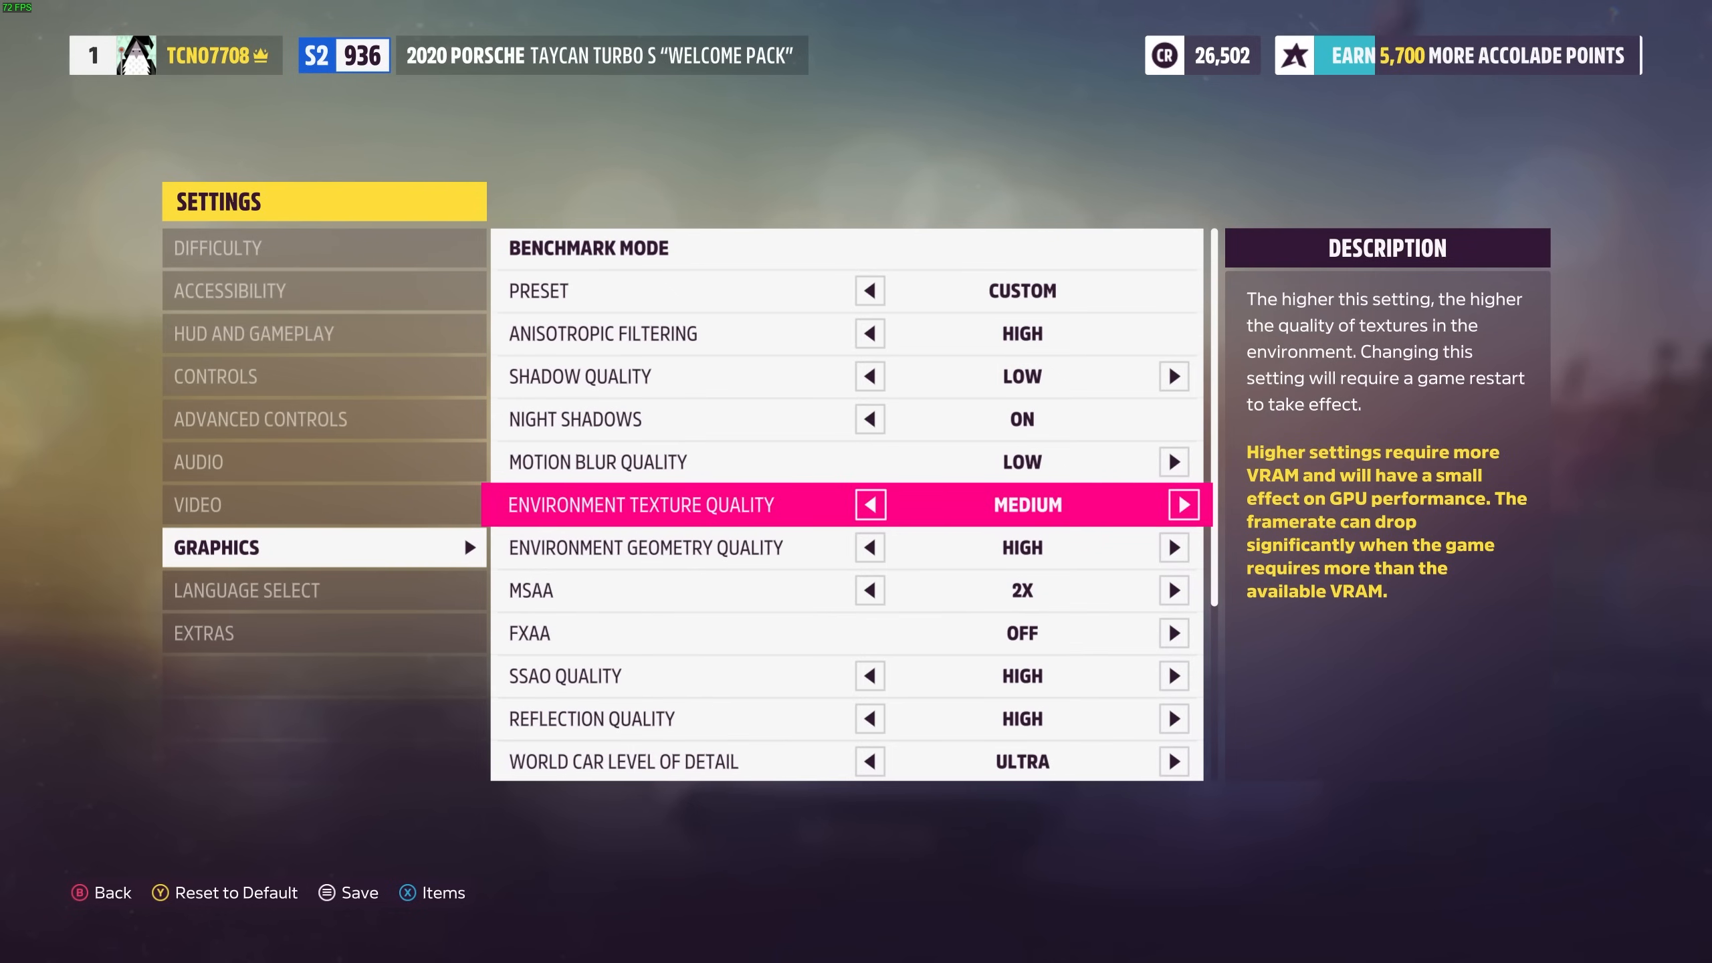
left_click(1174, 505)
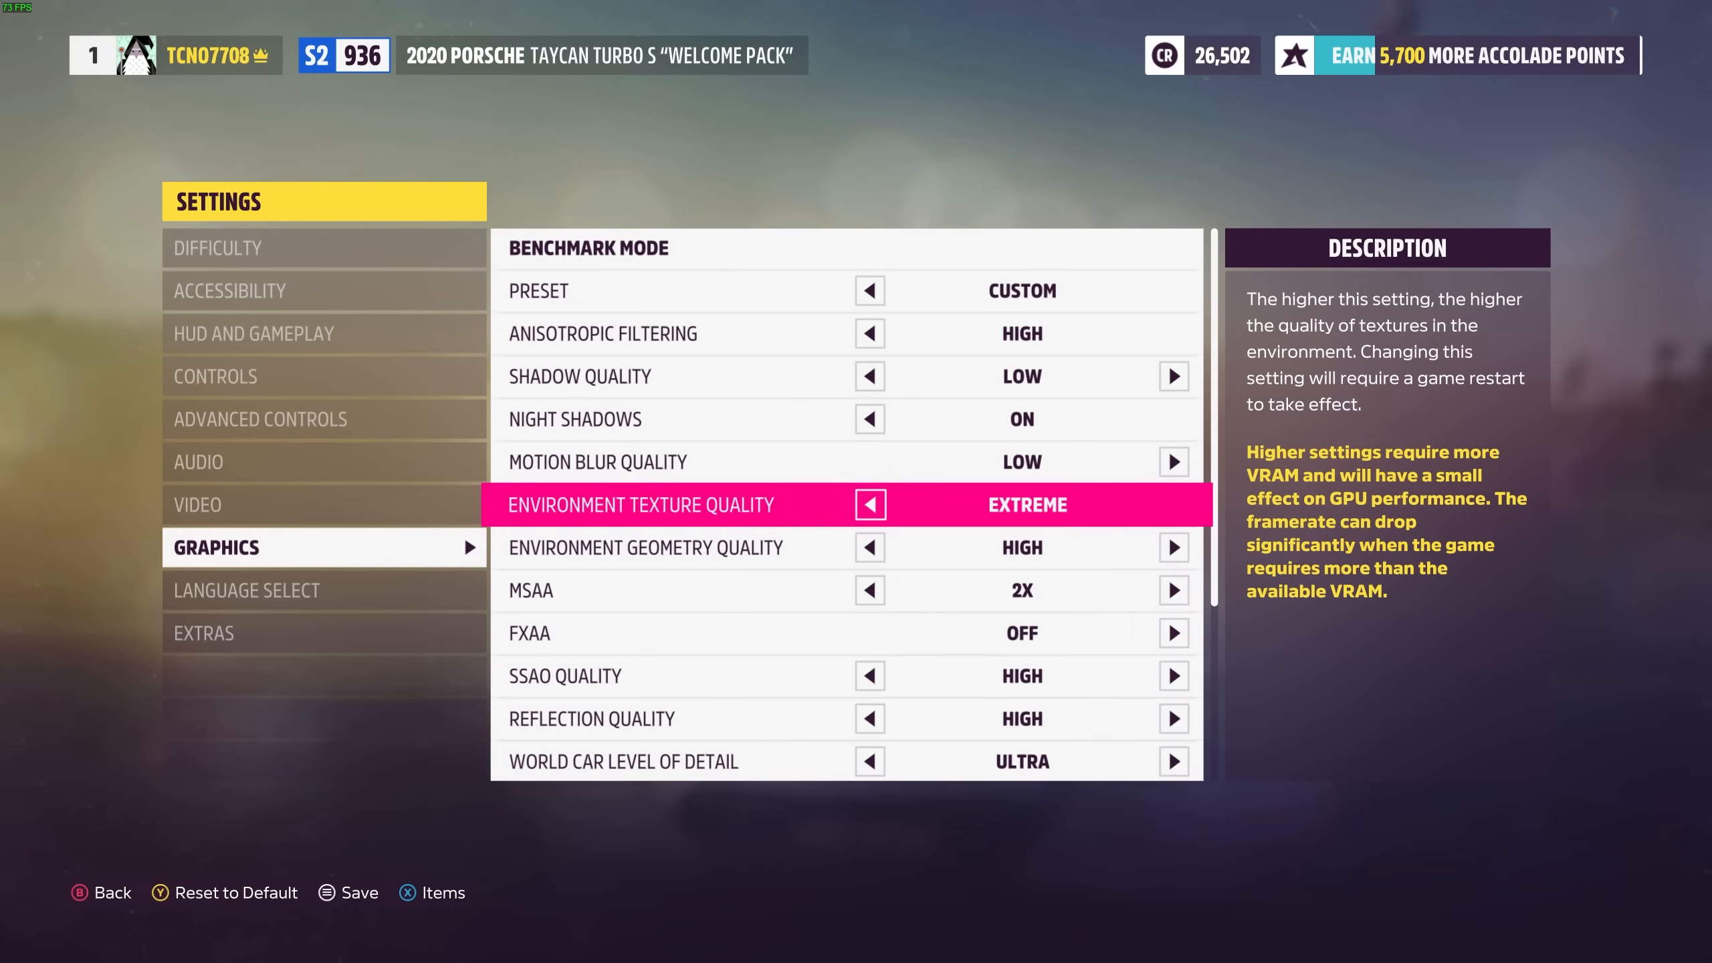
left_click(869, 504)
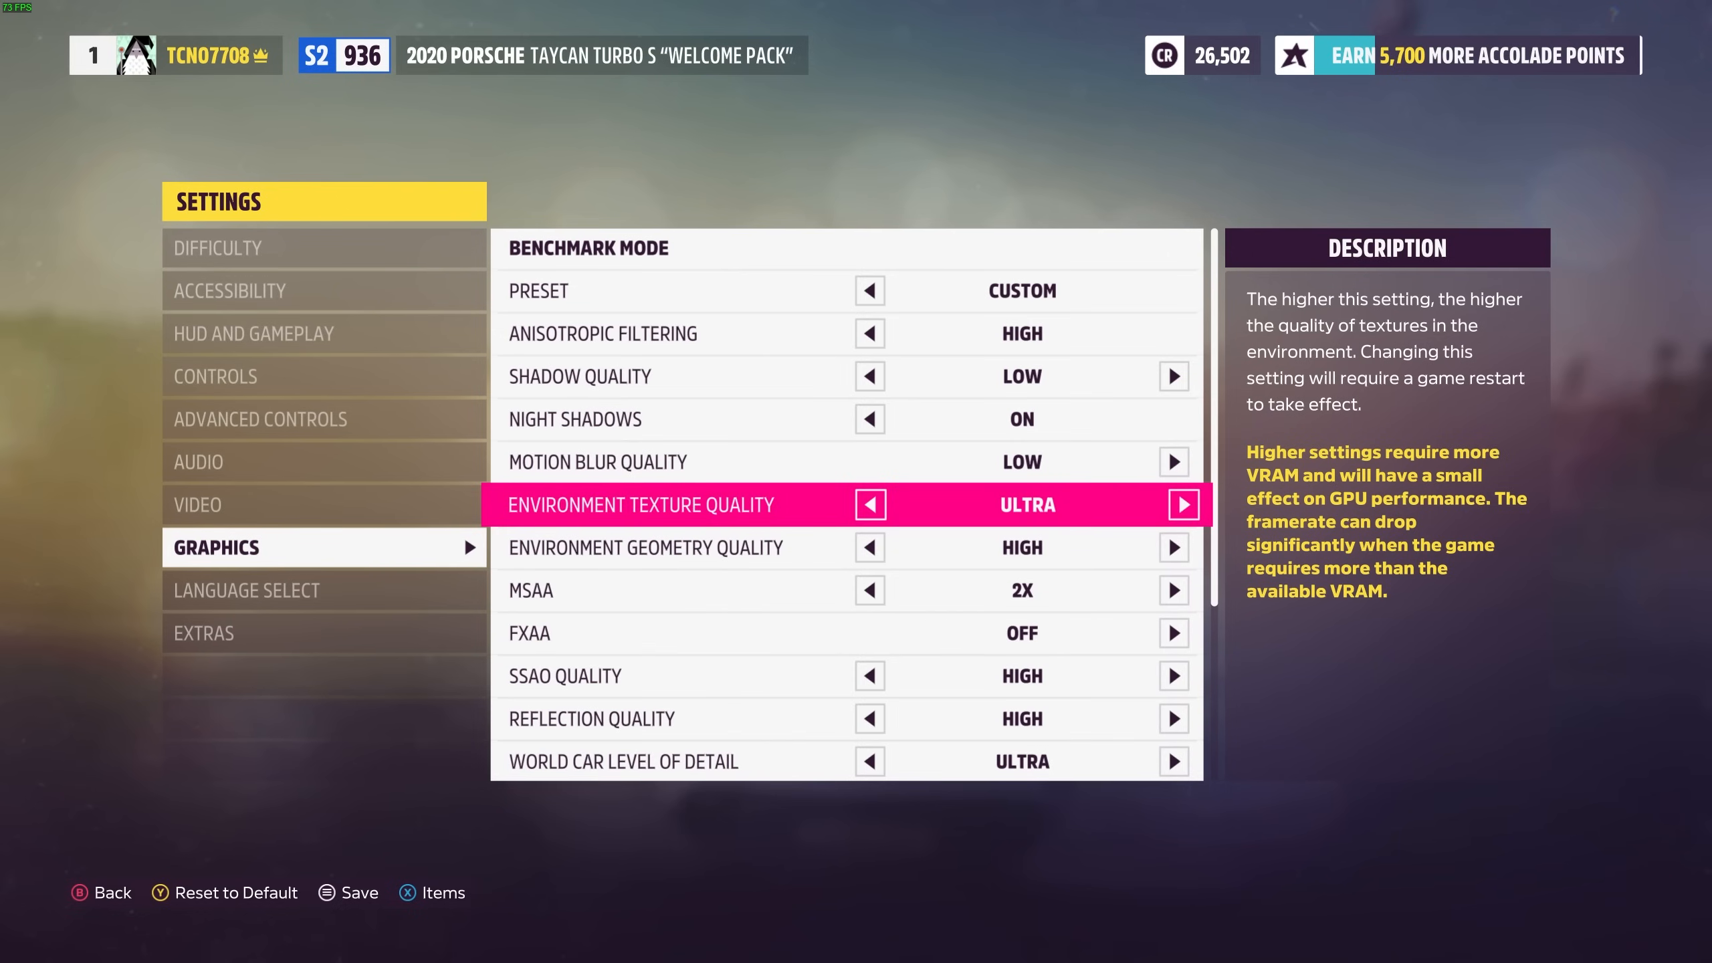
left_click(1174, 503)
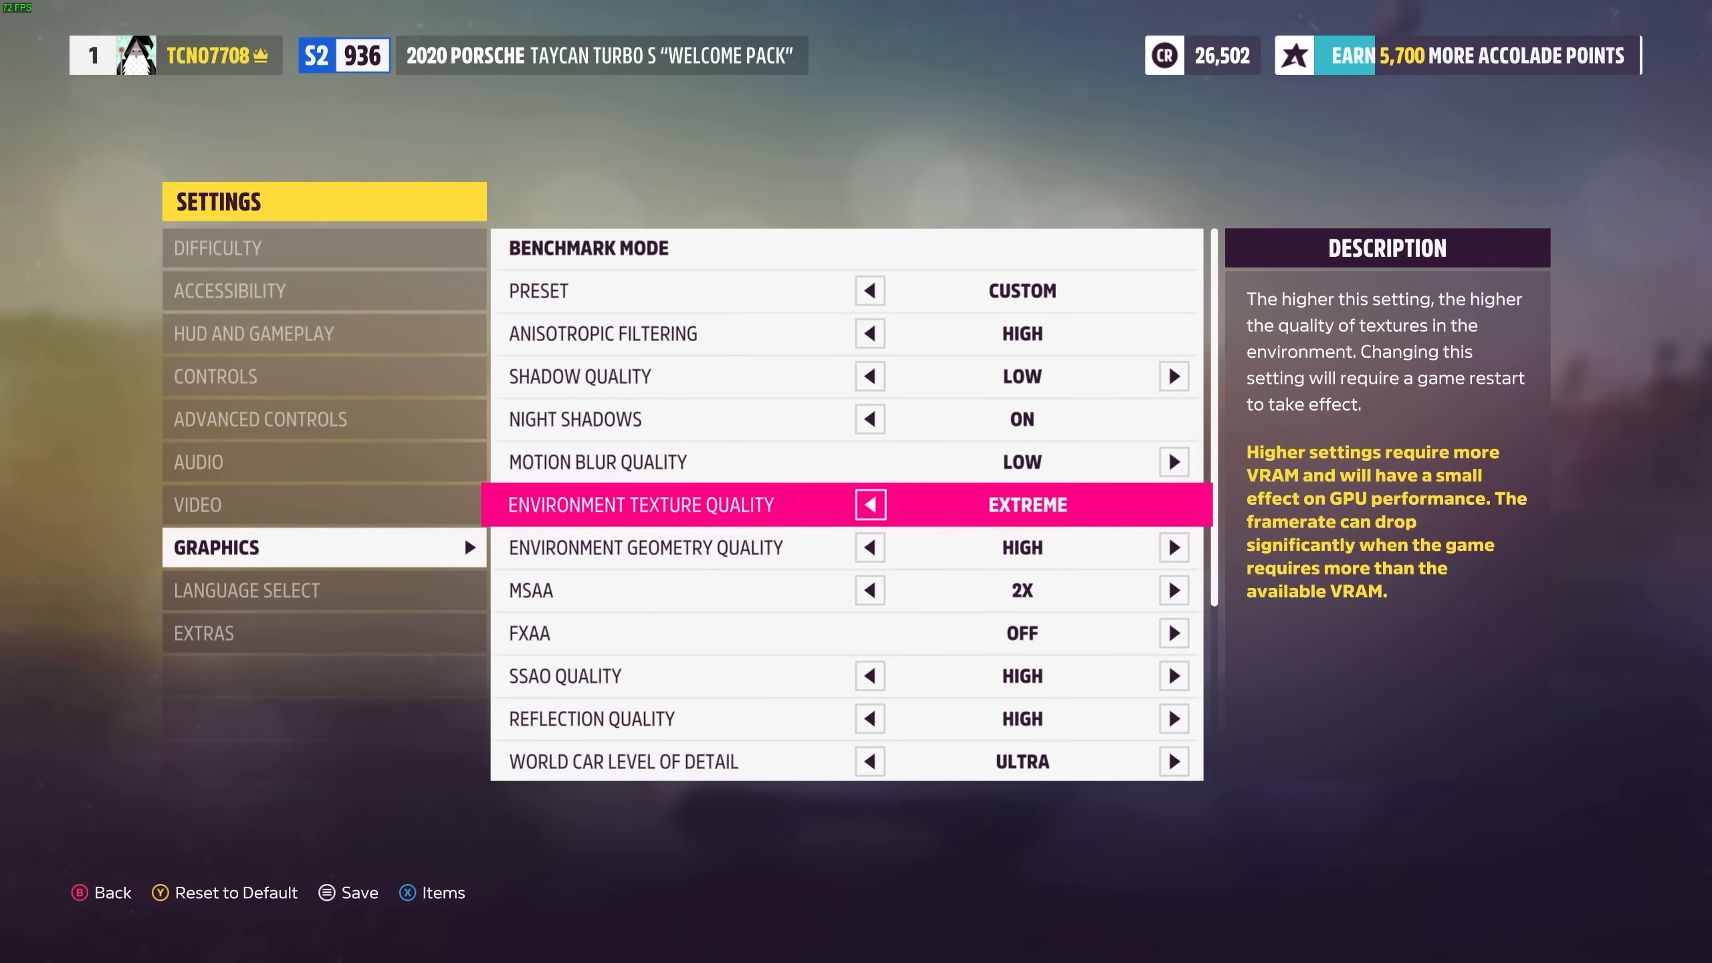
left_click(869, 503)
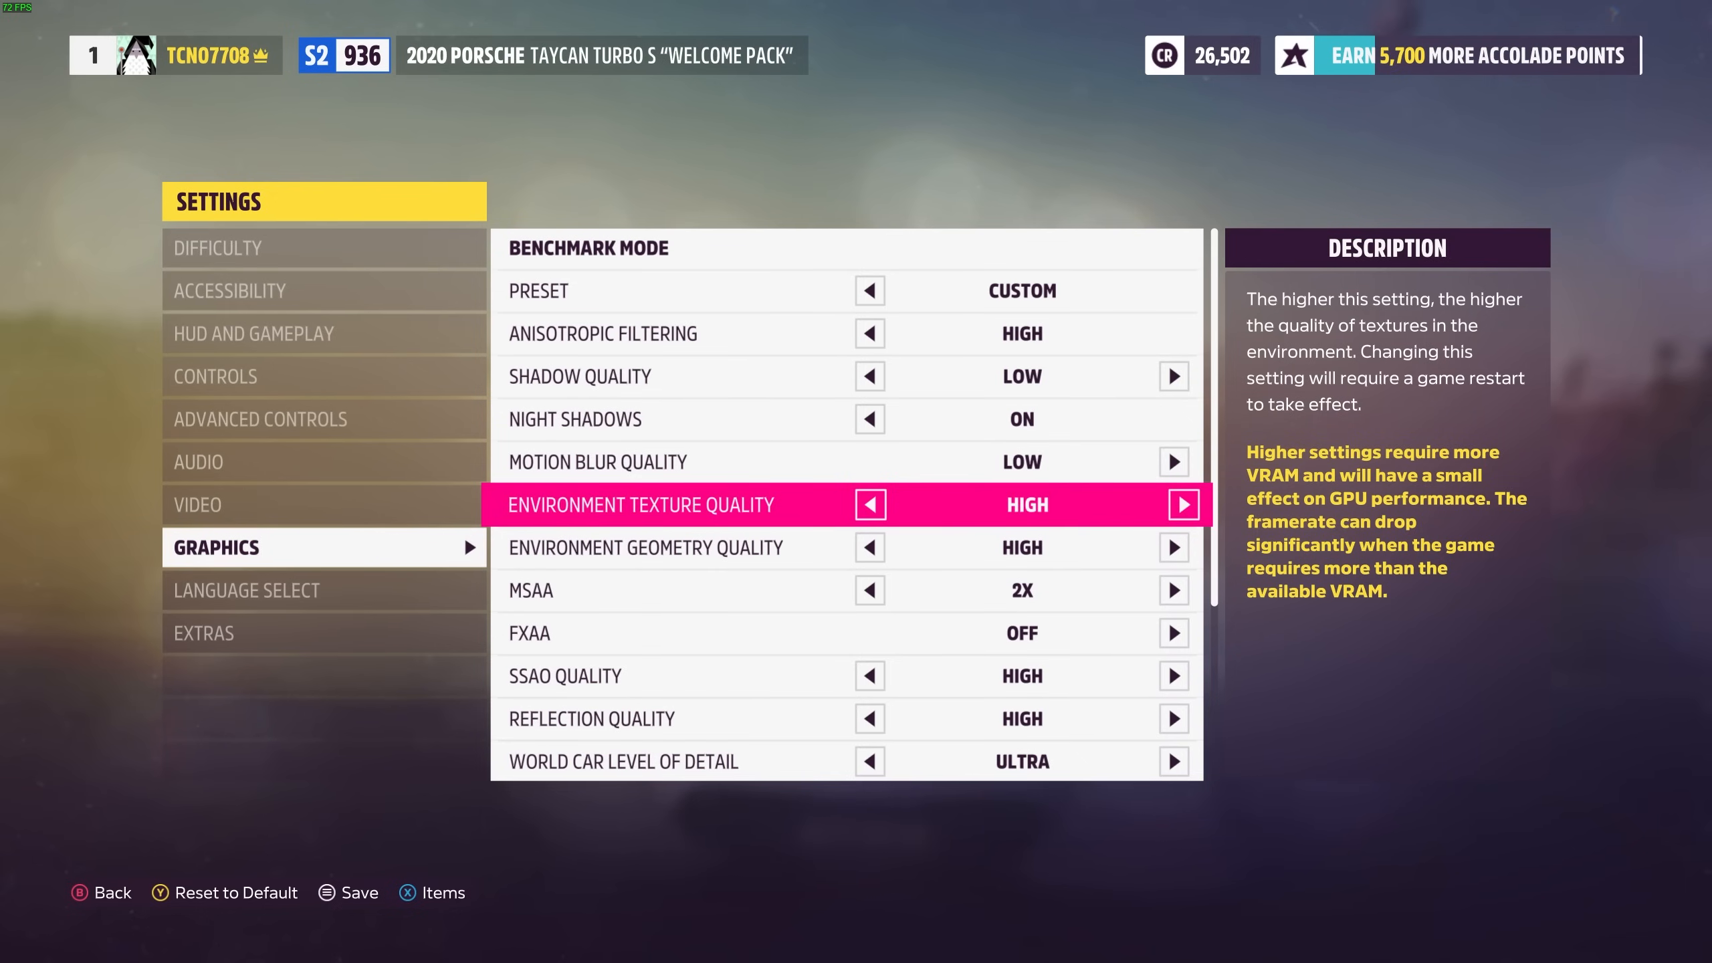
Step: Lower Environment Geometry Quality from Ultra to Medium
key("down")
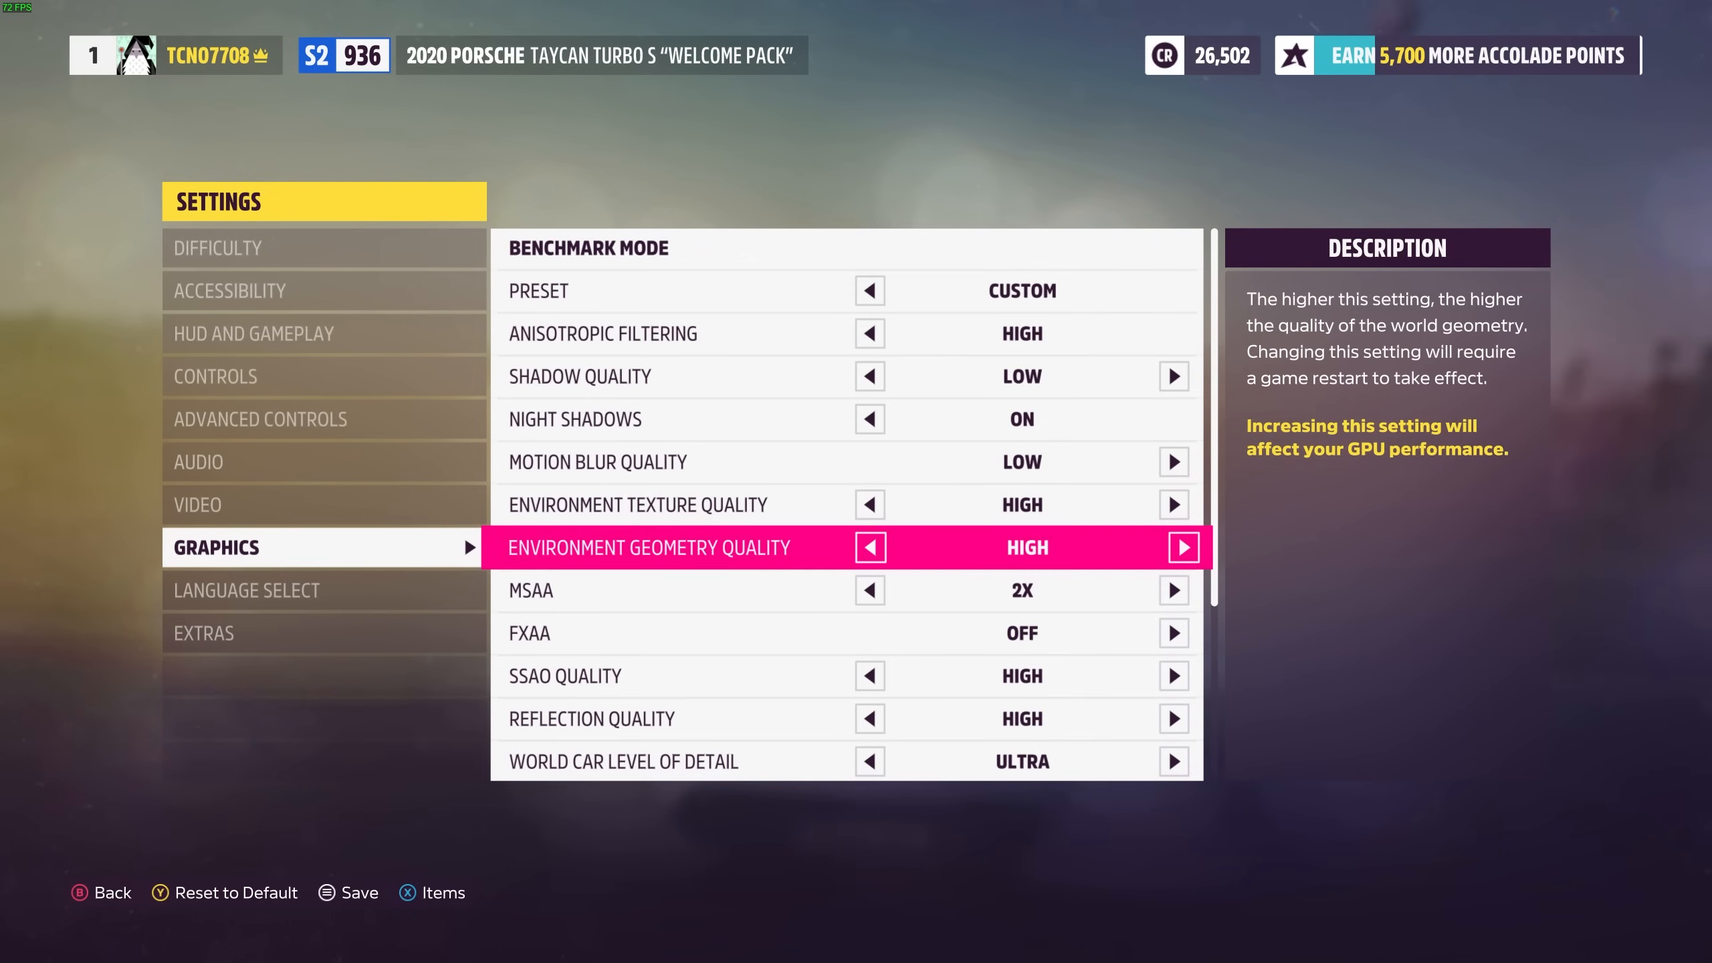
left_click(869, 547)
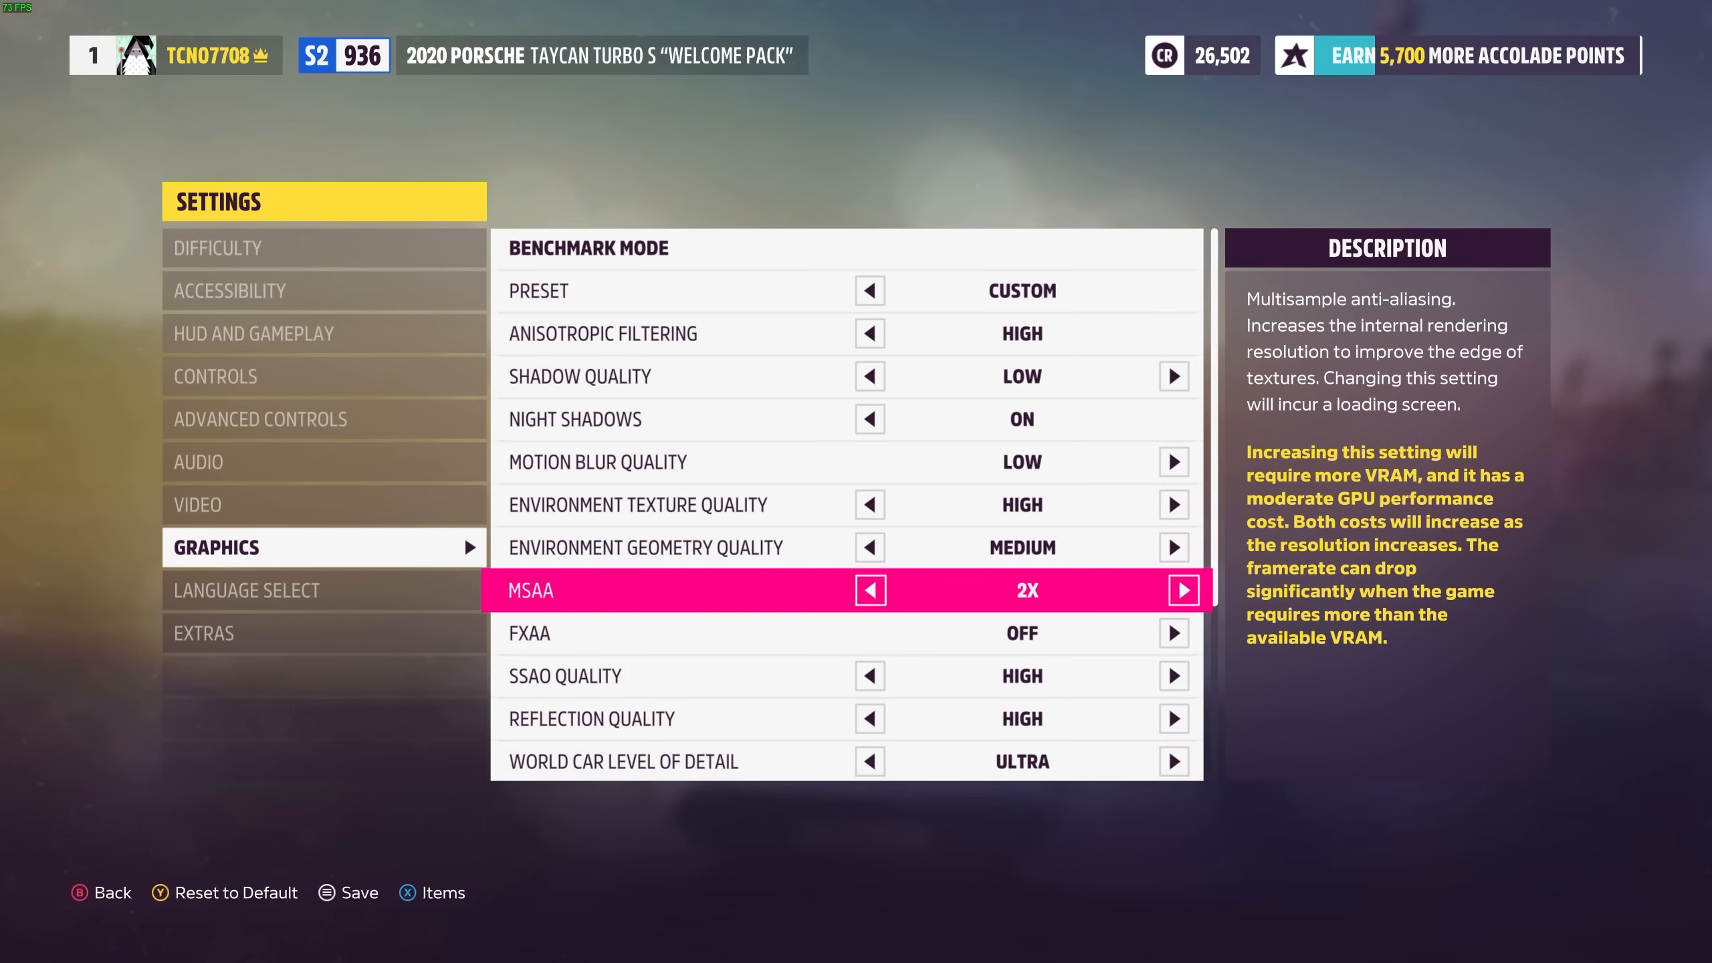
Step: Turn MSAA off, leaving FXAA off as well
key("down")
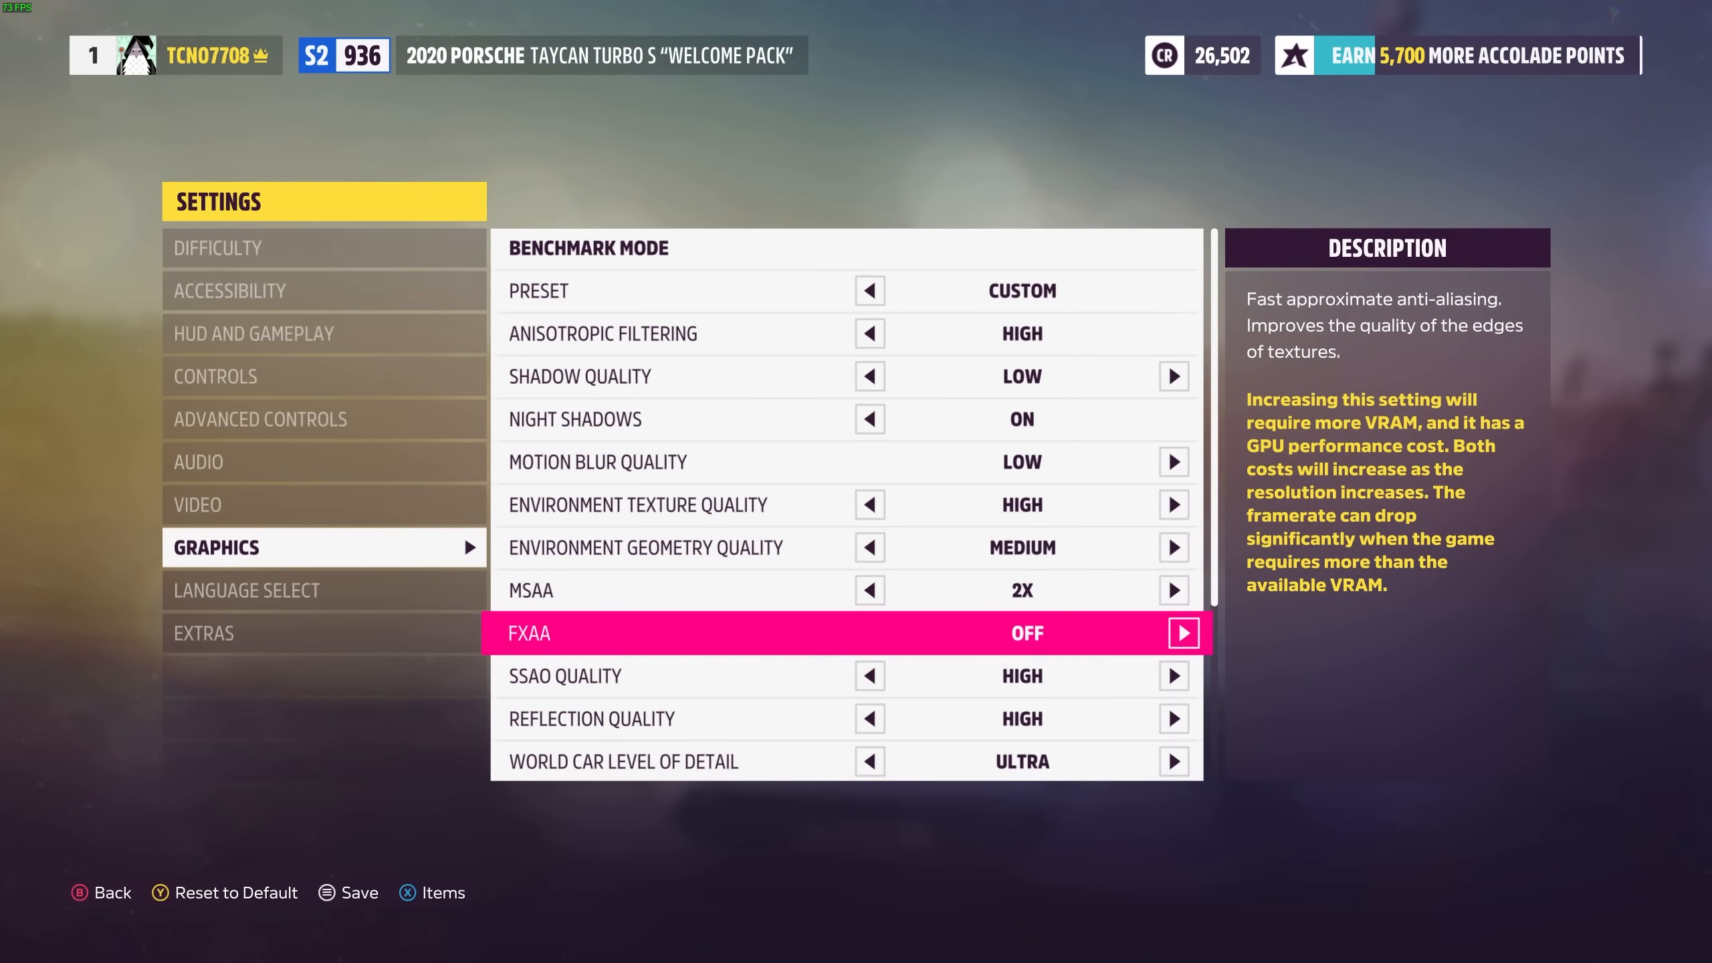
key("Up")
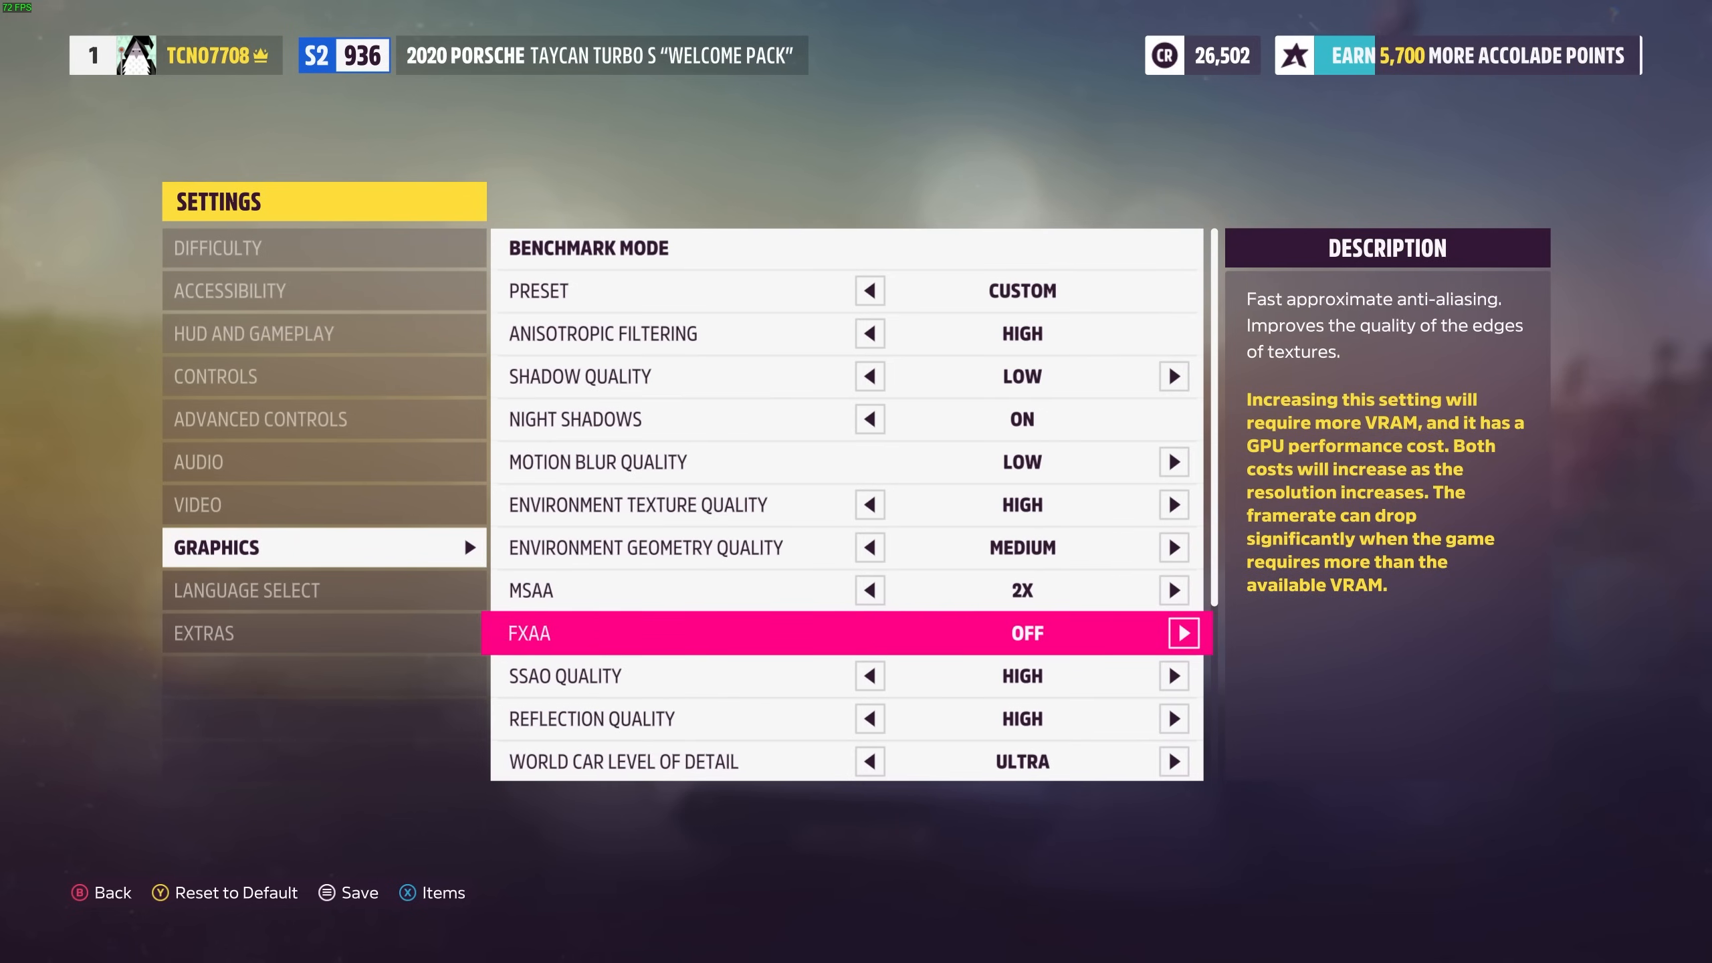
key("up")
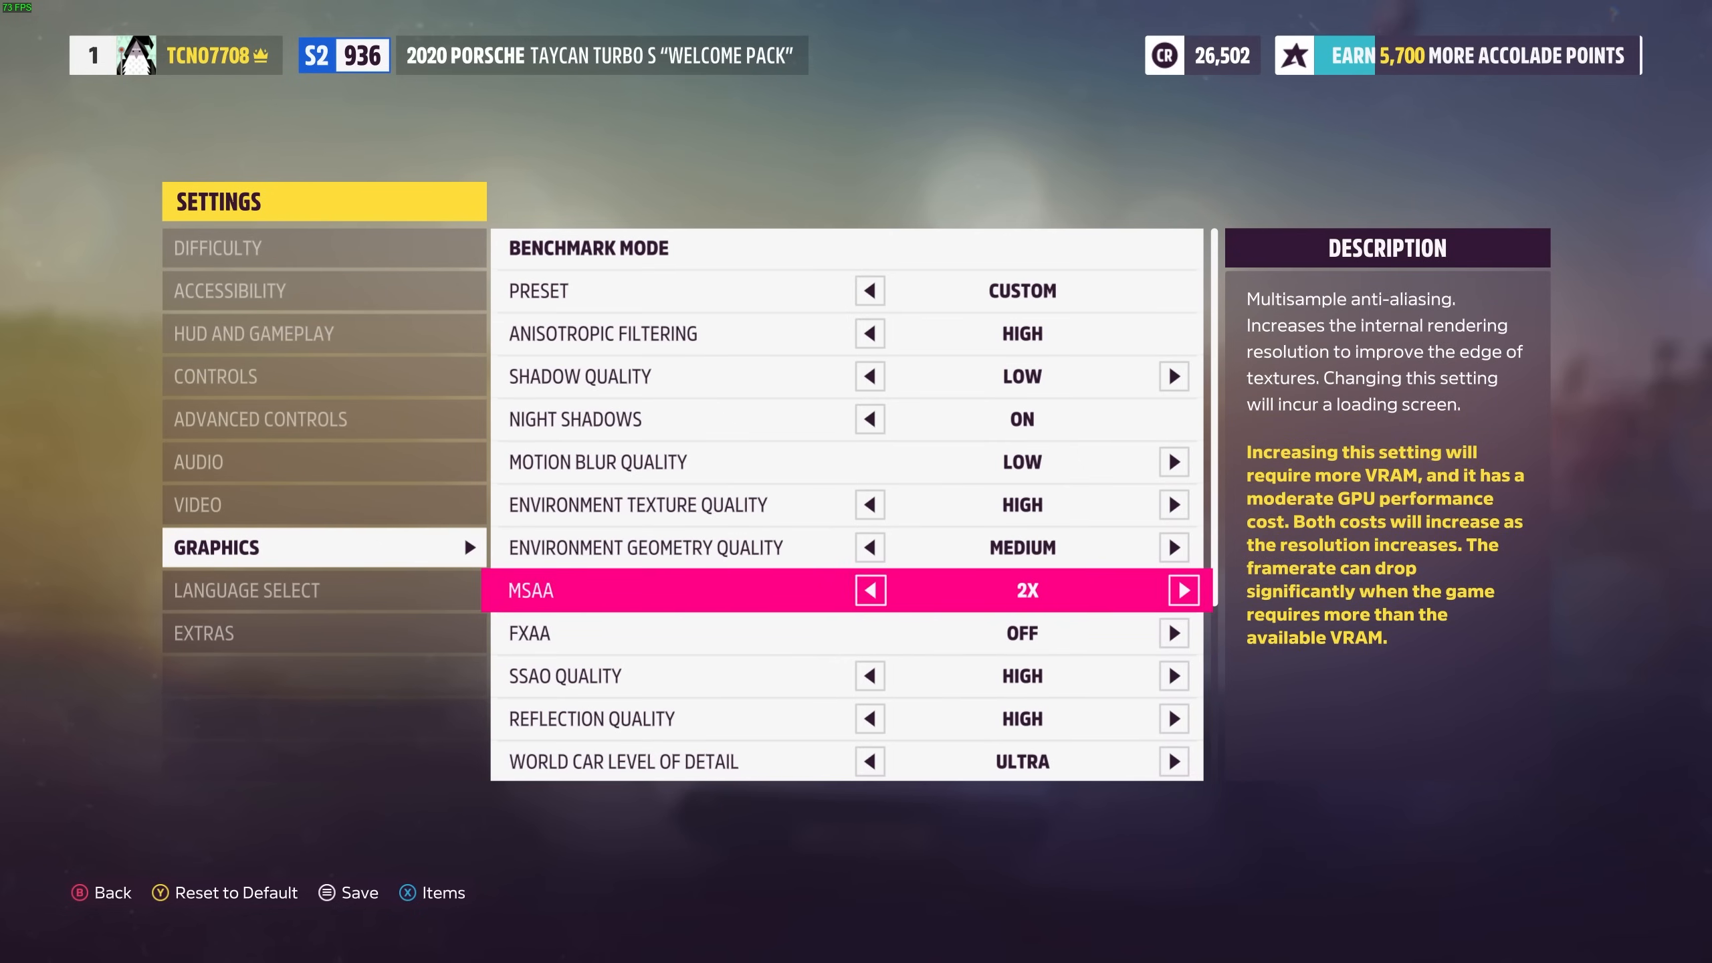
left_click(869, 590)
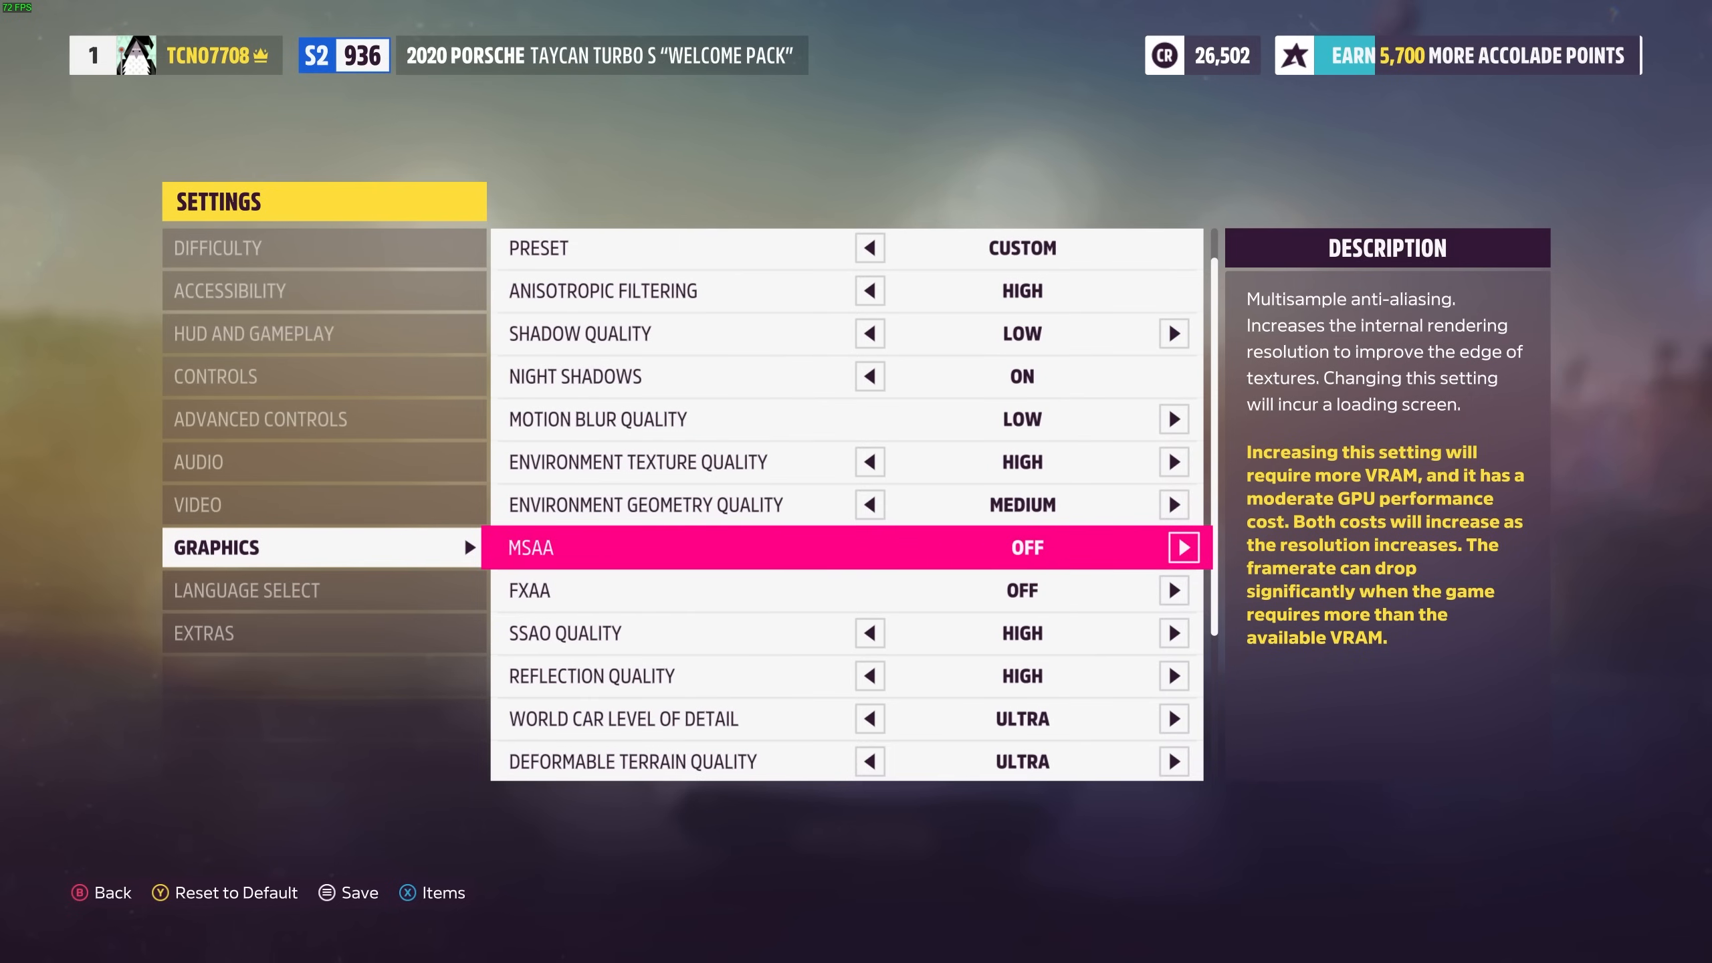
left_click(1182, 547)
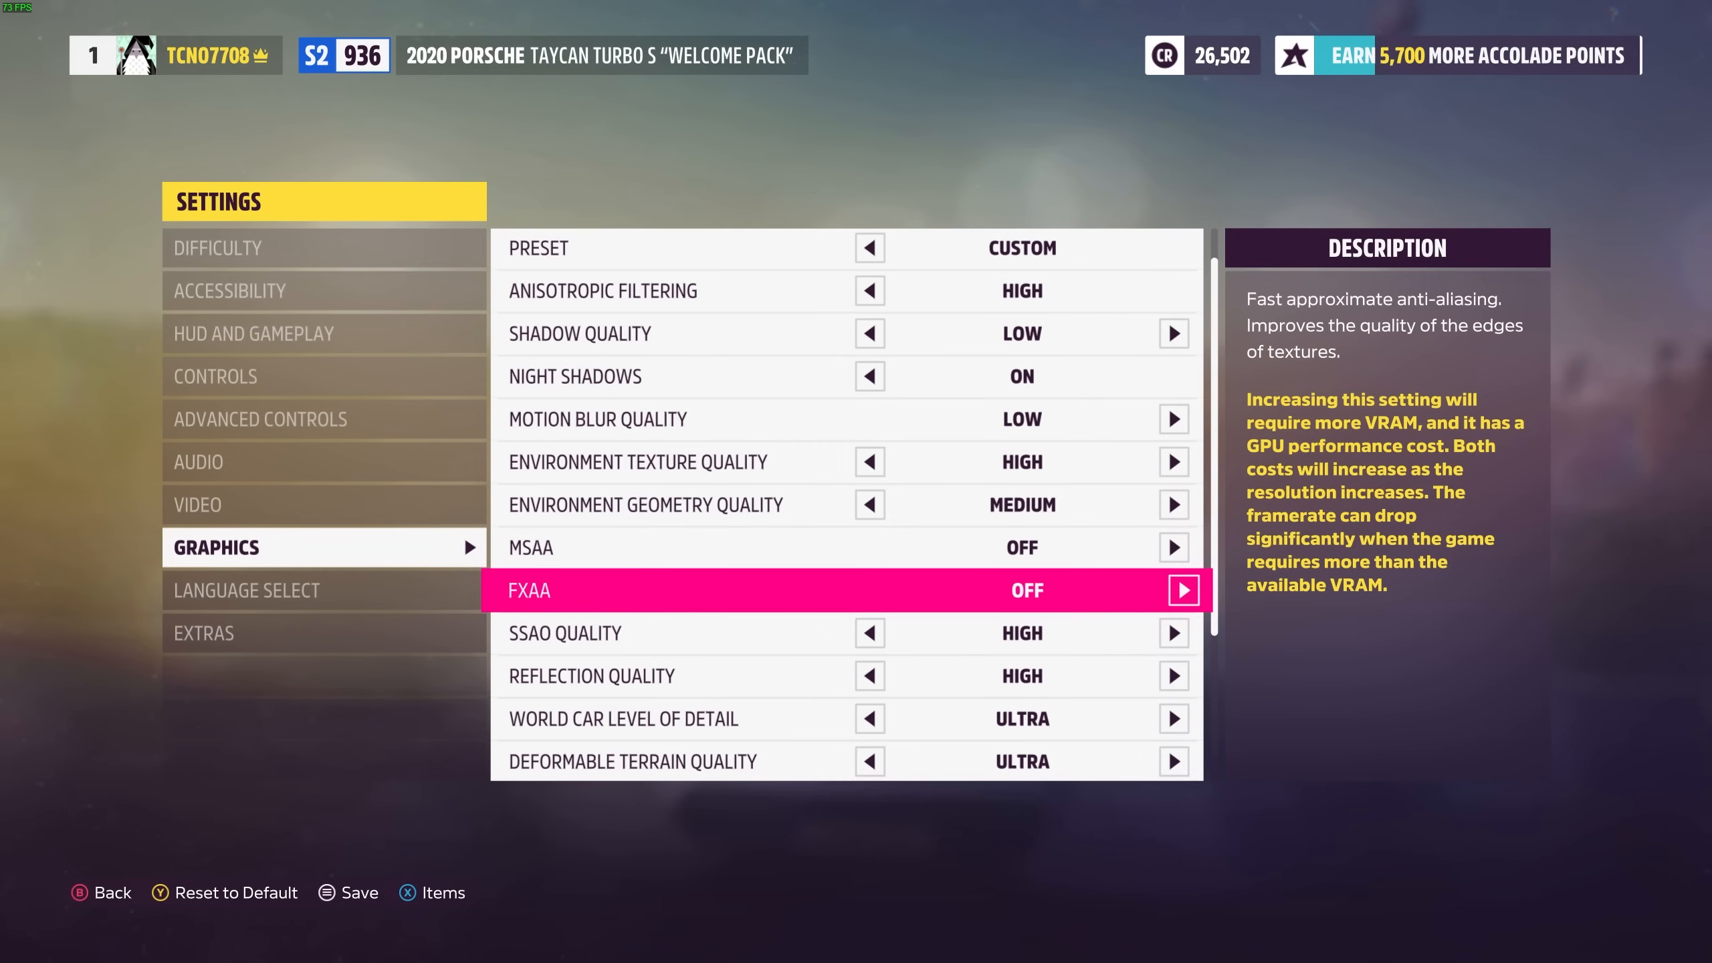
Step: Turn SSAO Quality off and lower Reflection Quality to Low
key("up")
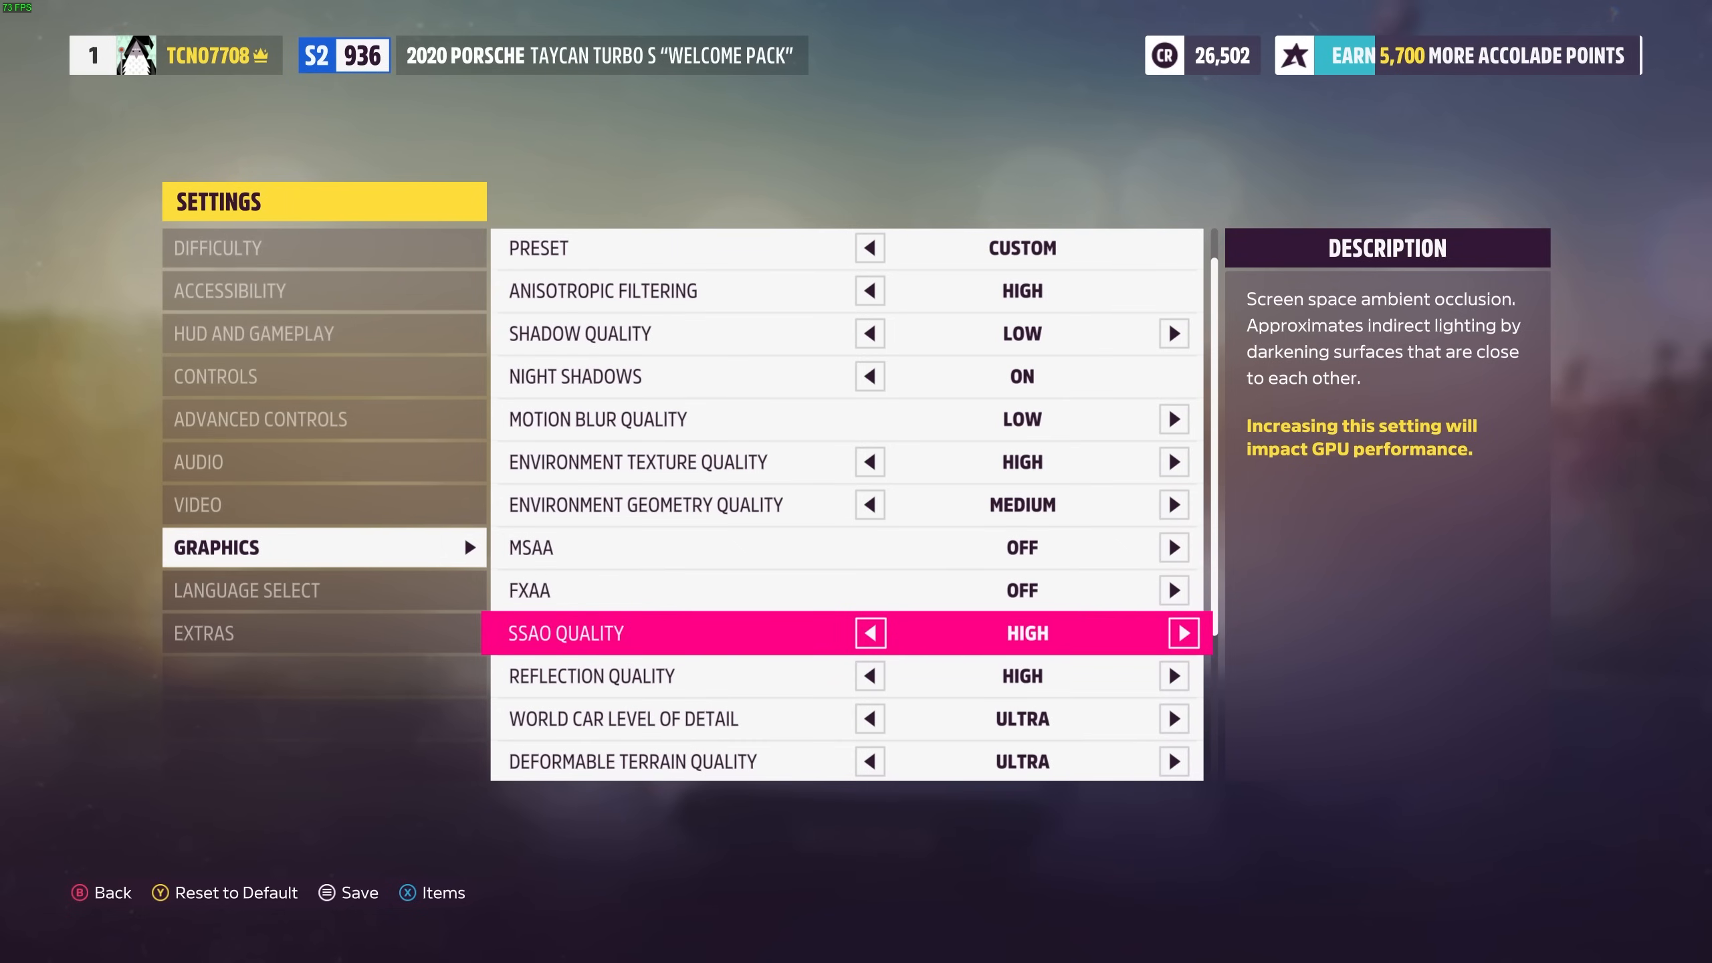
left_click(869, 633)
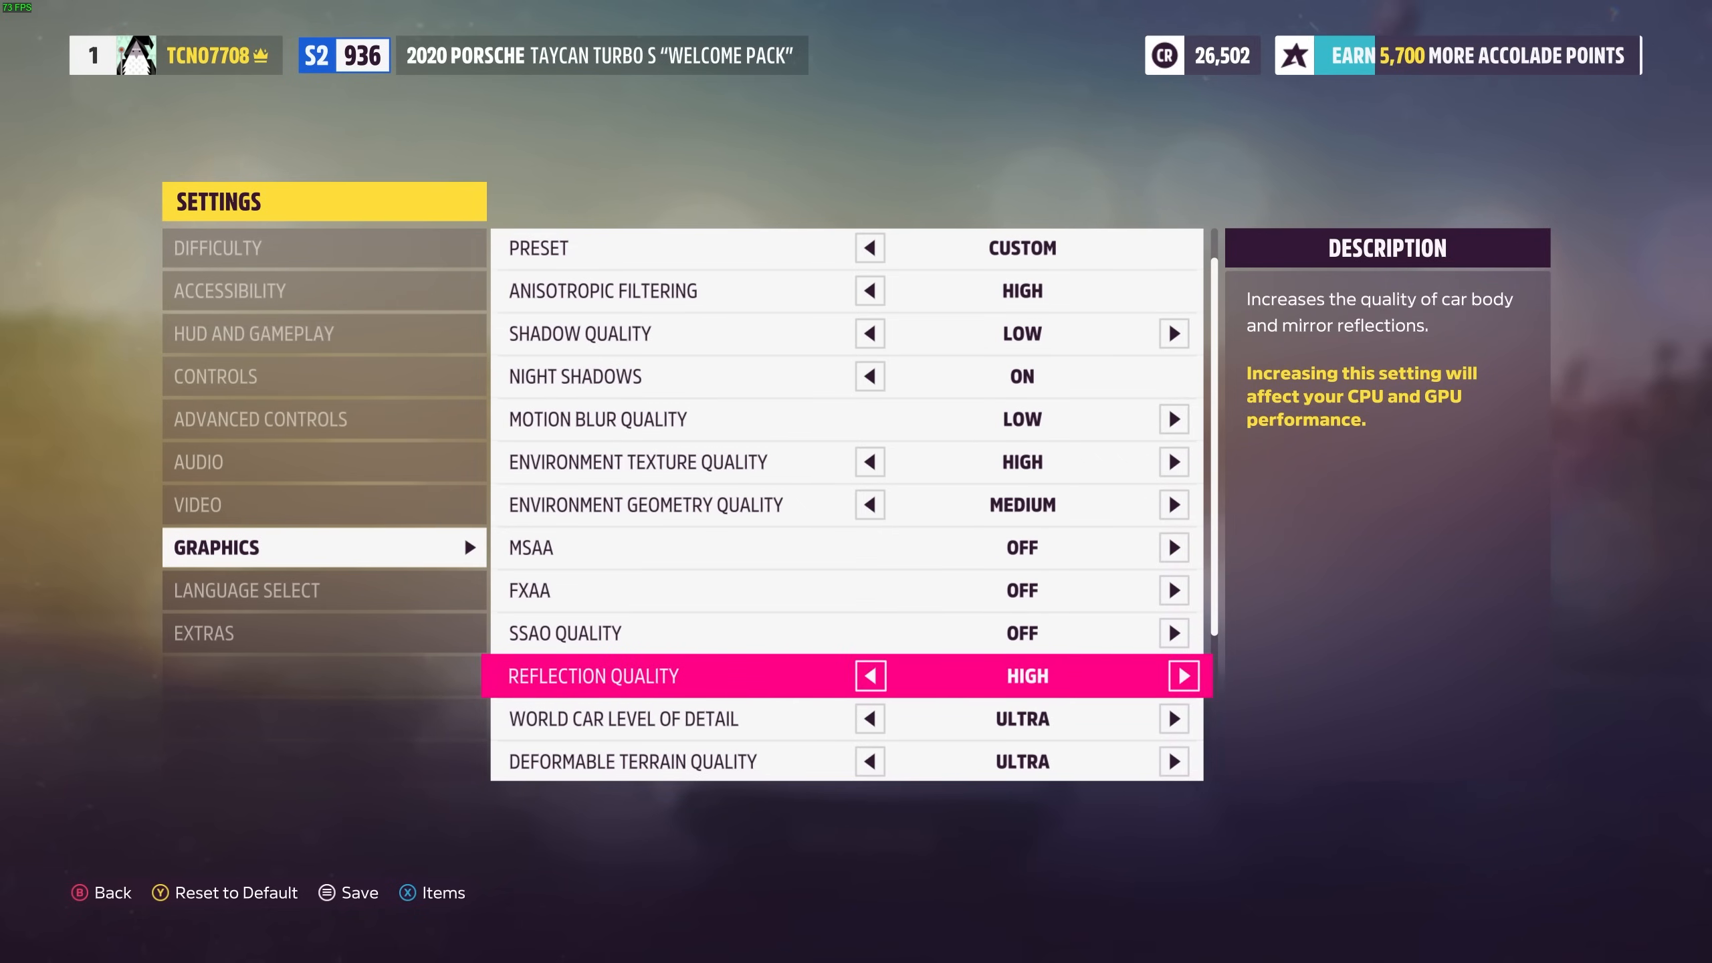
left_click(869, 674)
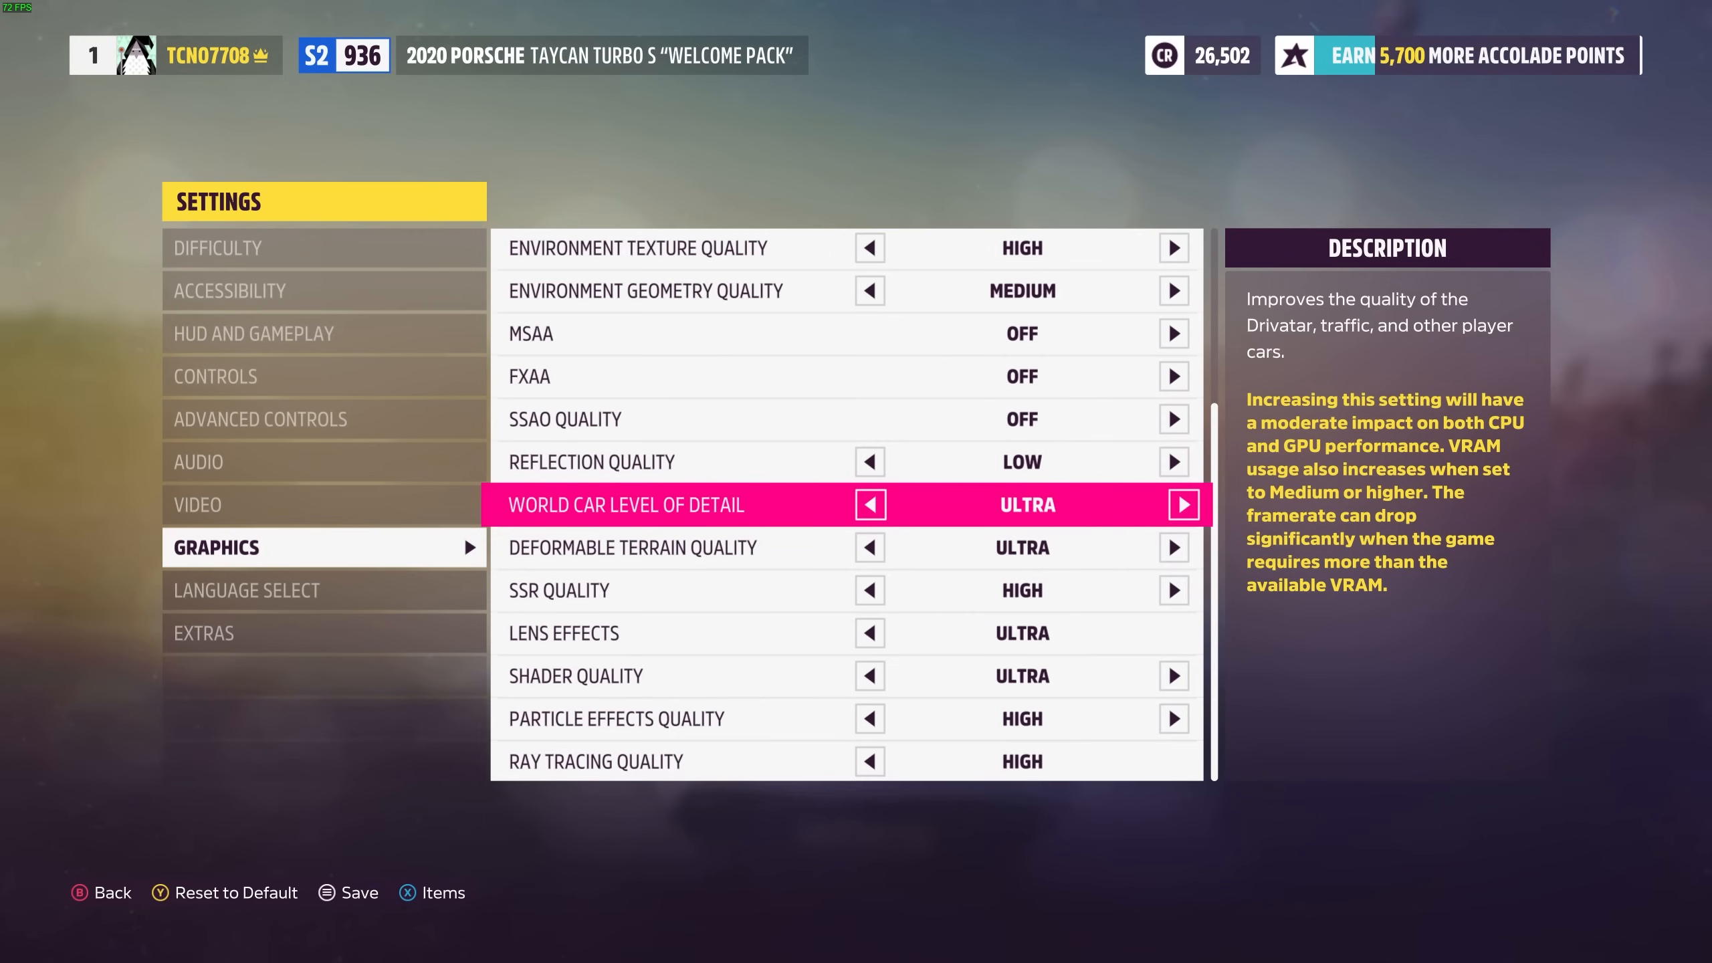
Step: Set World Car Level of Detail to Low, Deformable Terrain Quality to Medium and SSR Quality to Low
left_click(870, 504)
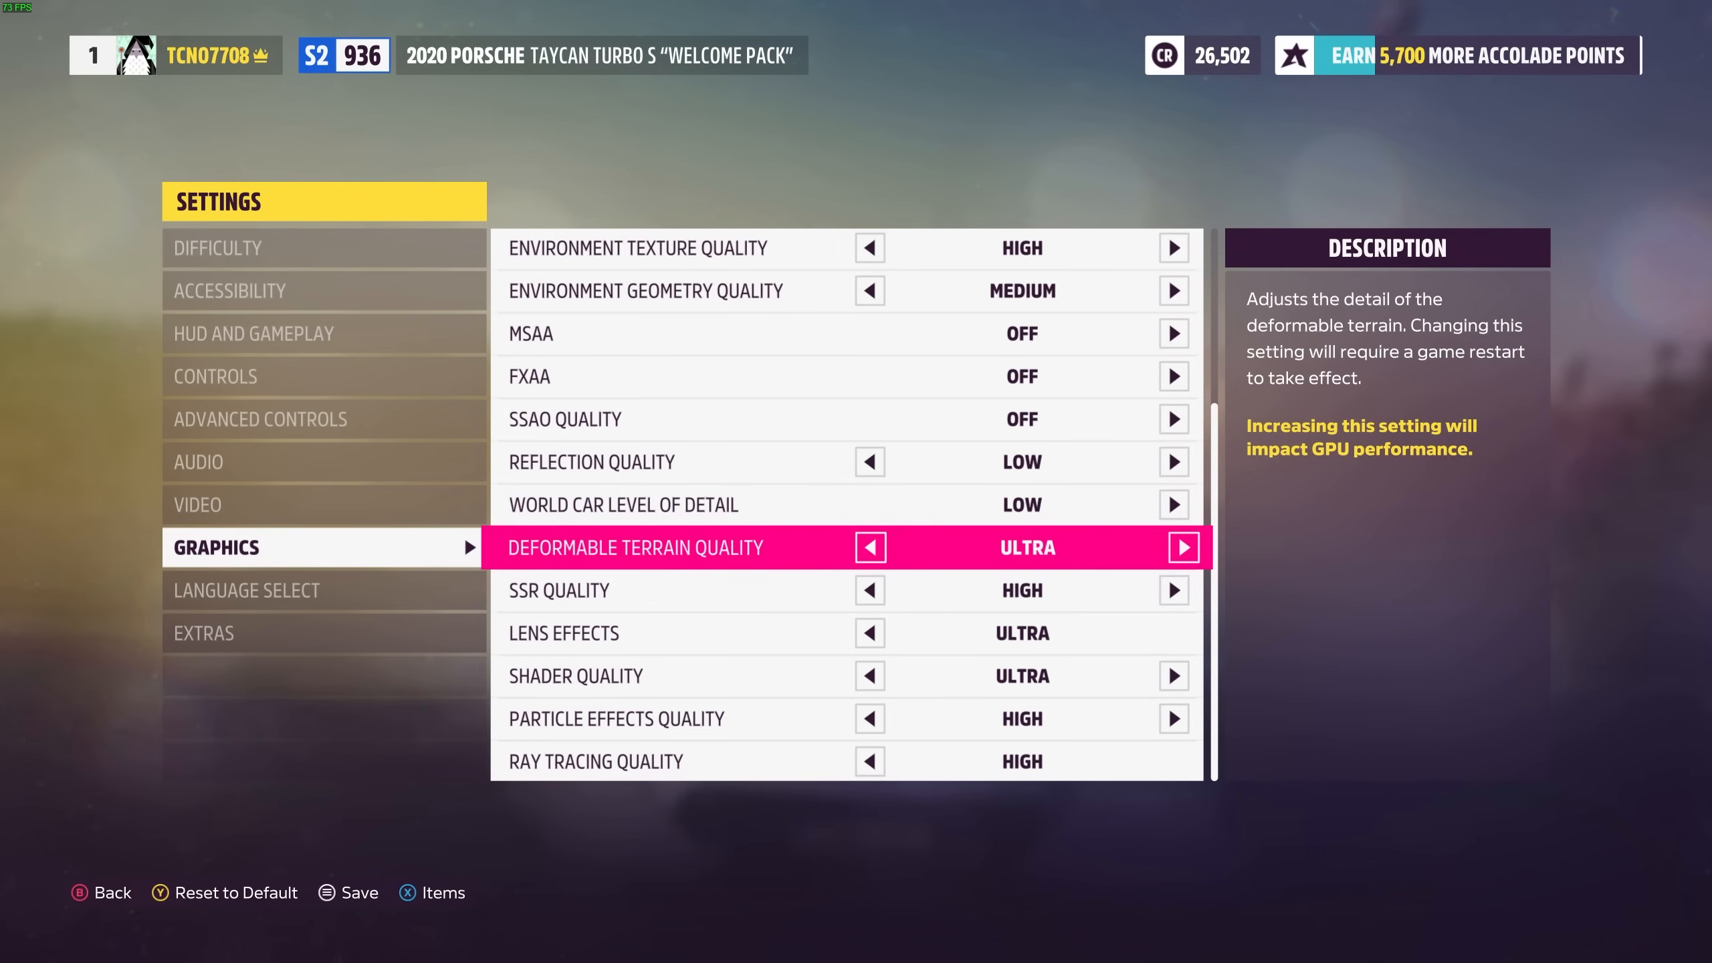
left_click(869, 547)
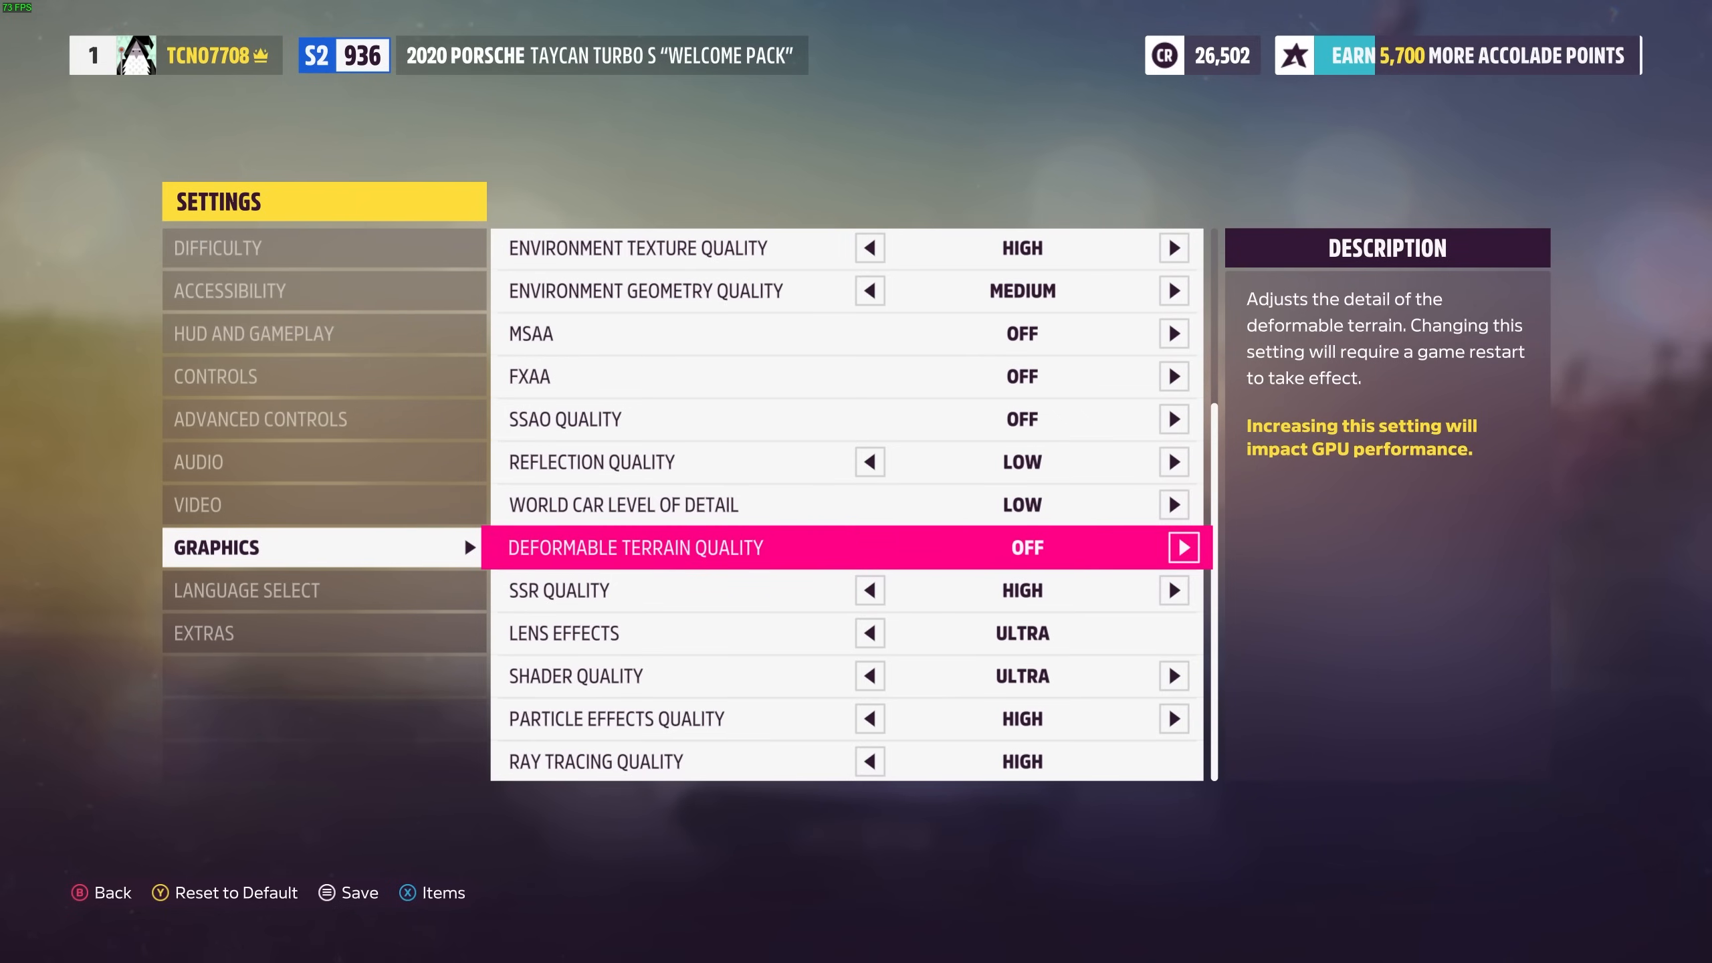
left_click(1181, 547)
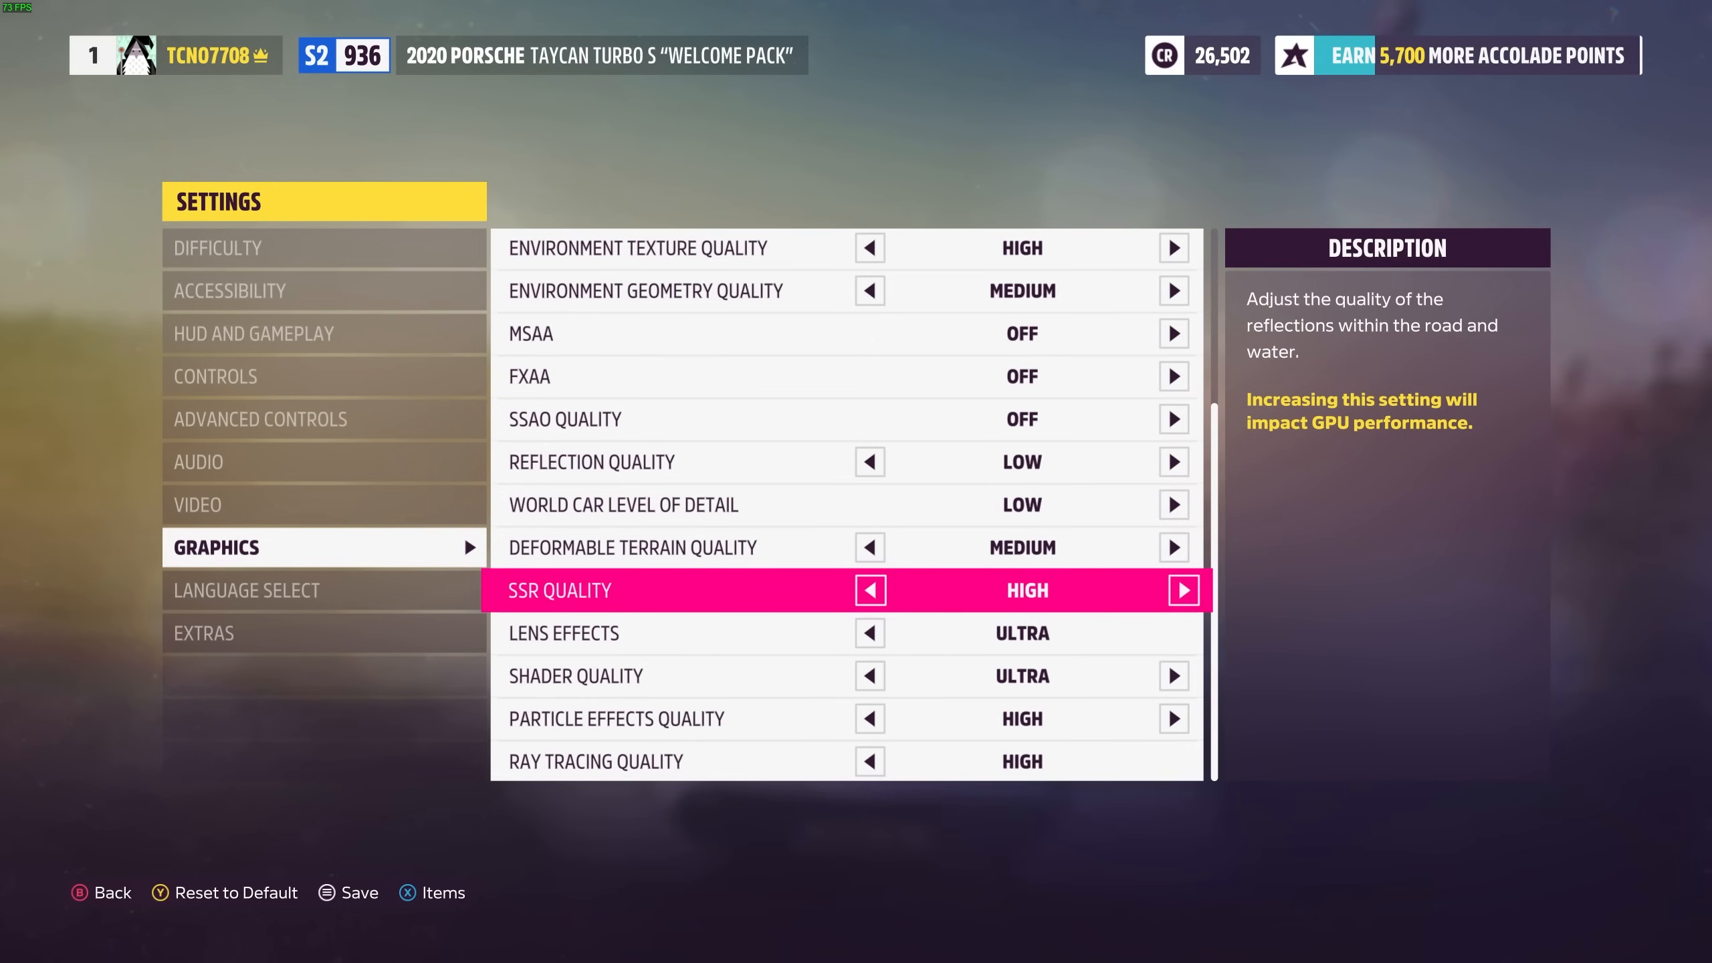
left_click(870, 590)
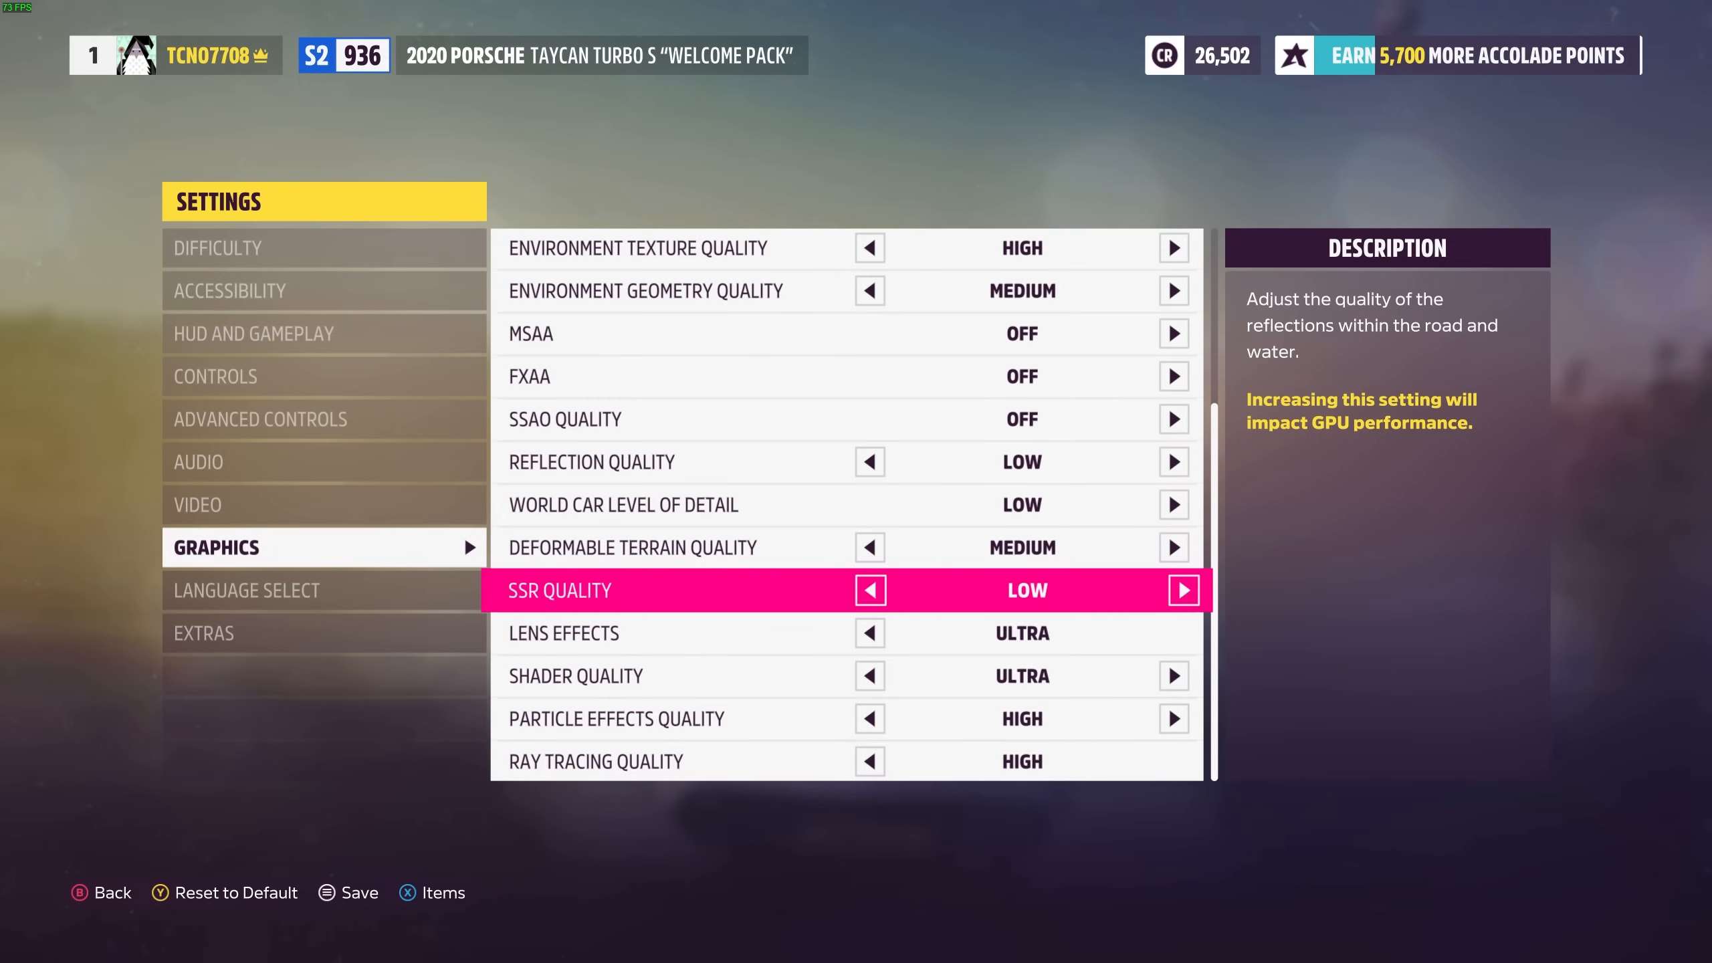
key("down")
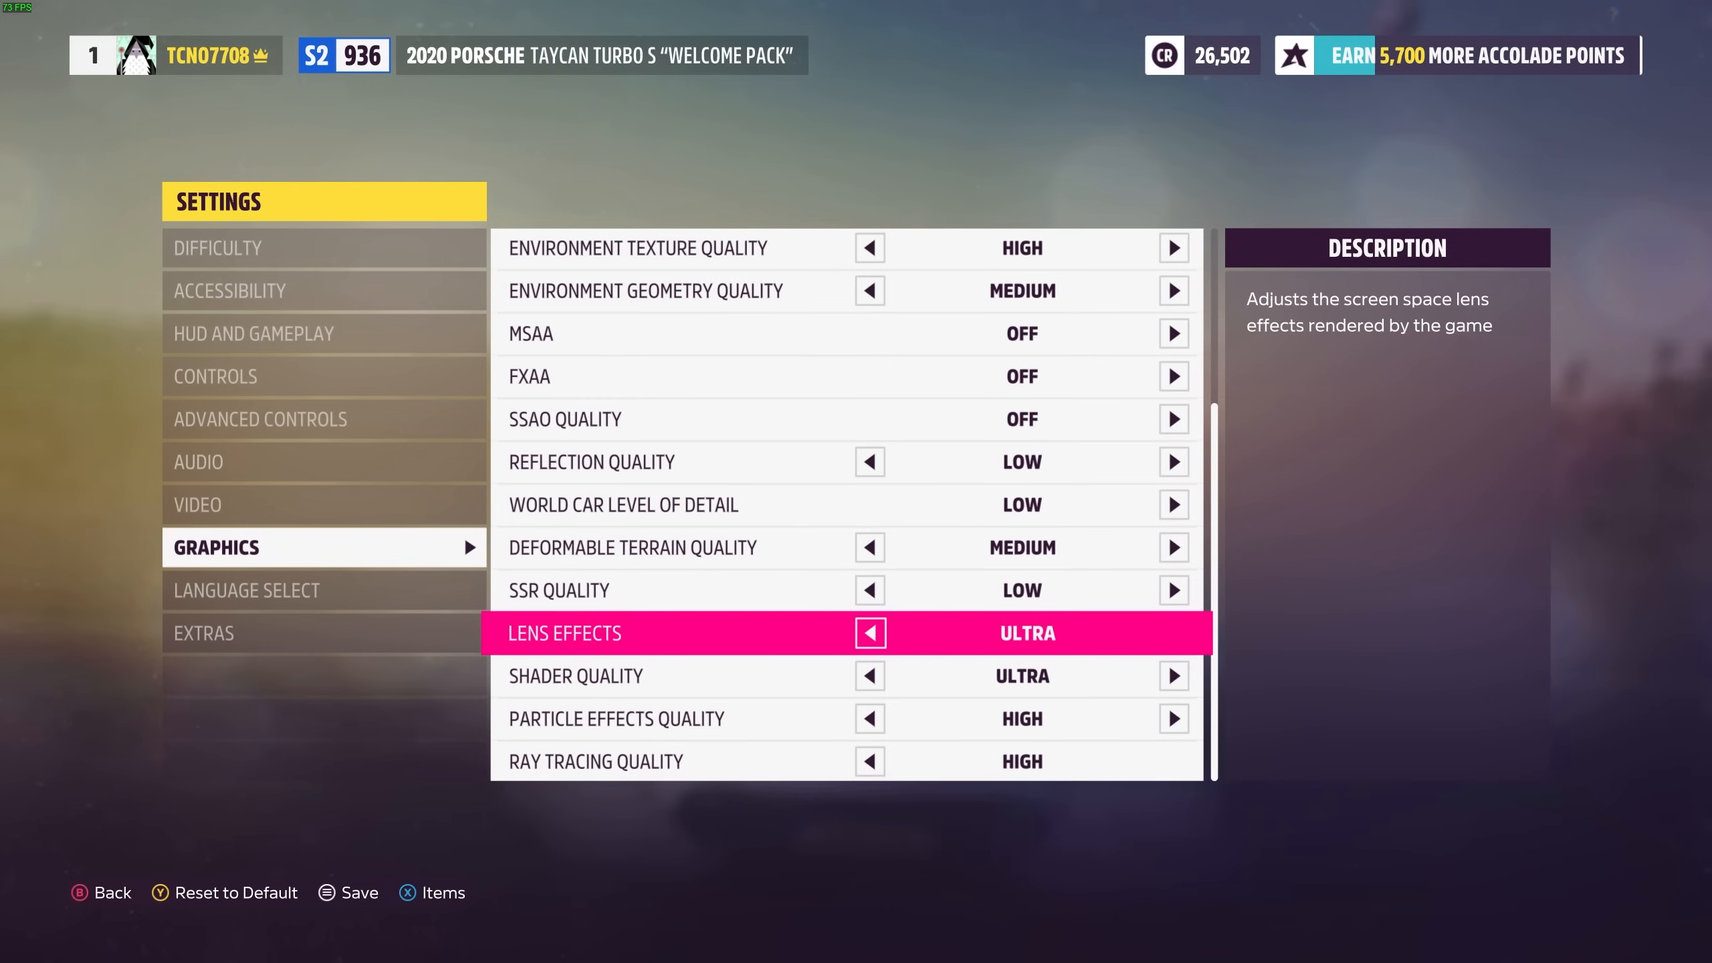
Step: Set Lens Effects to Medium, Shader Quality to Low and Particle Effects Quality to Medium
left_click(869, 633)
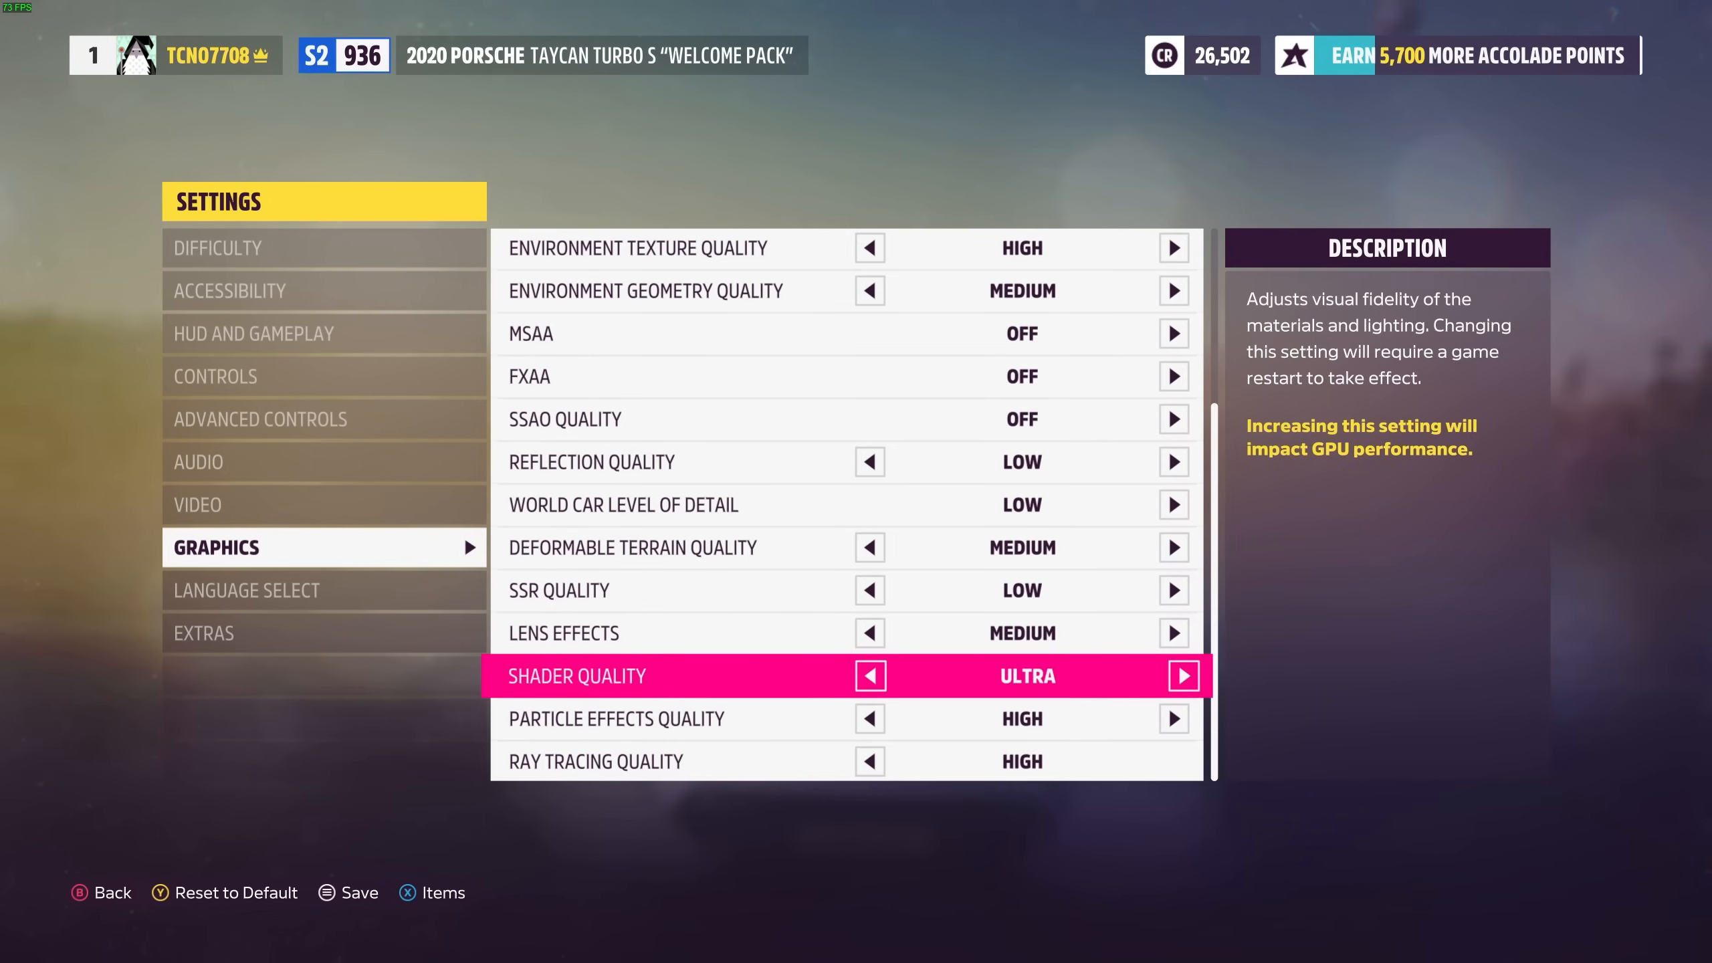
left_click(869, 674)
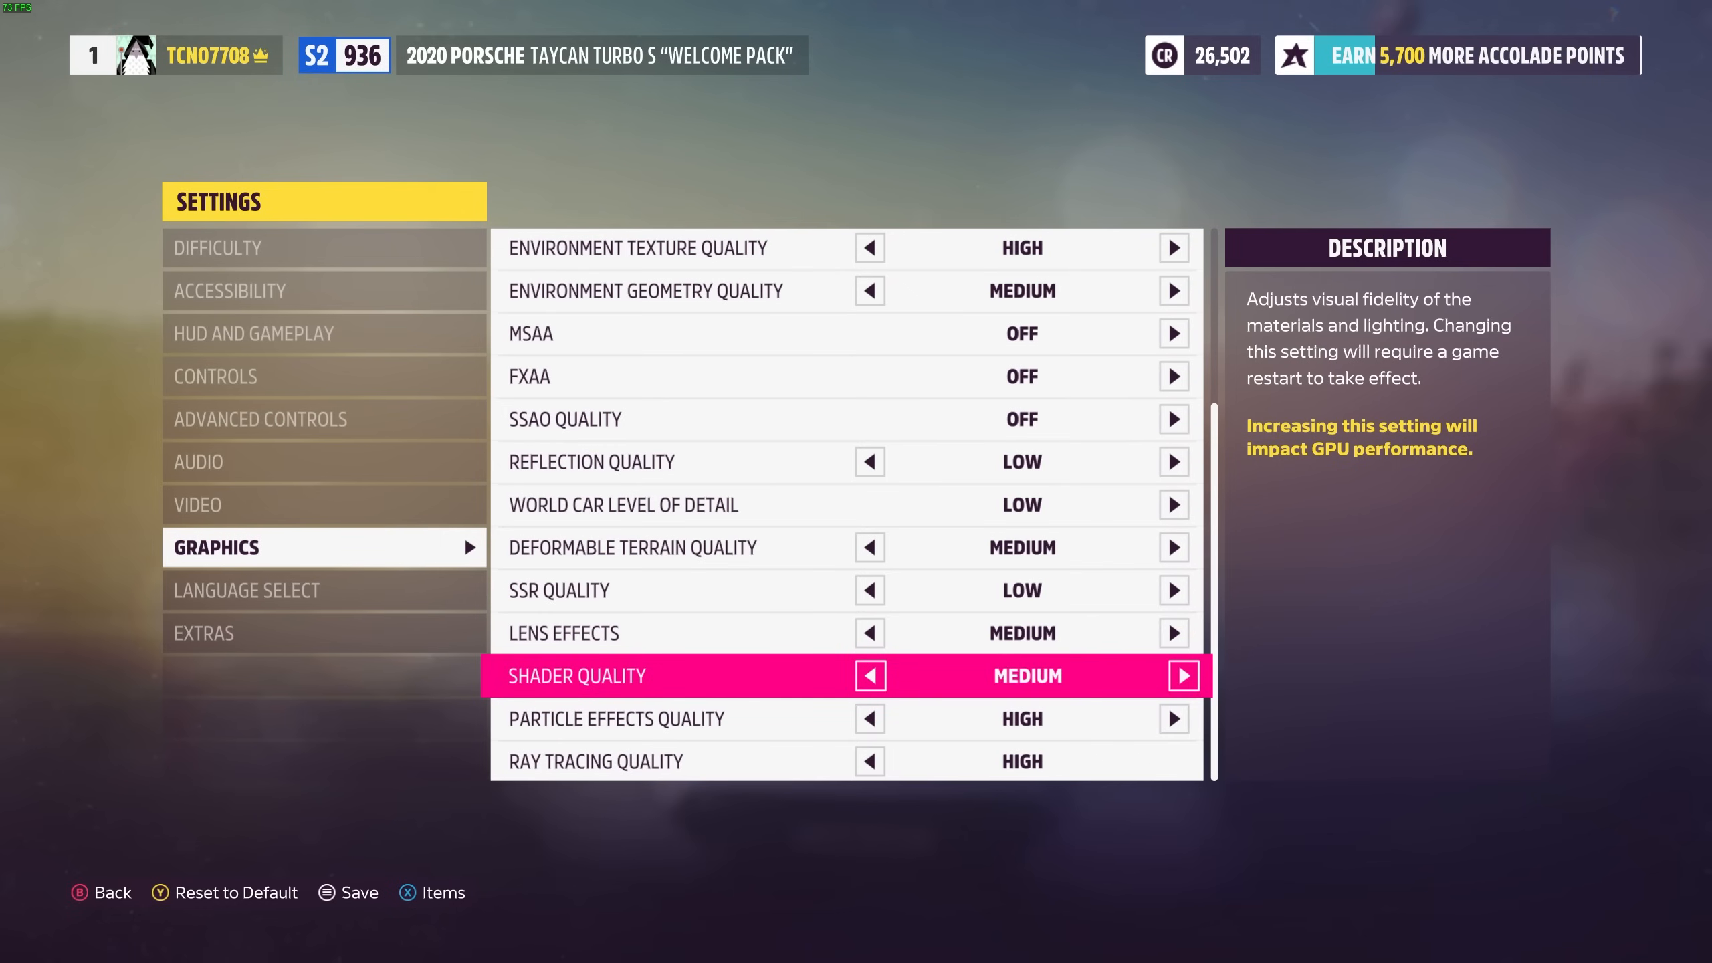
left_click(869, 674)
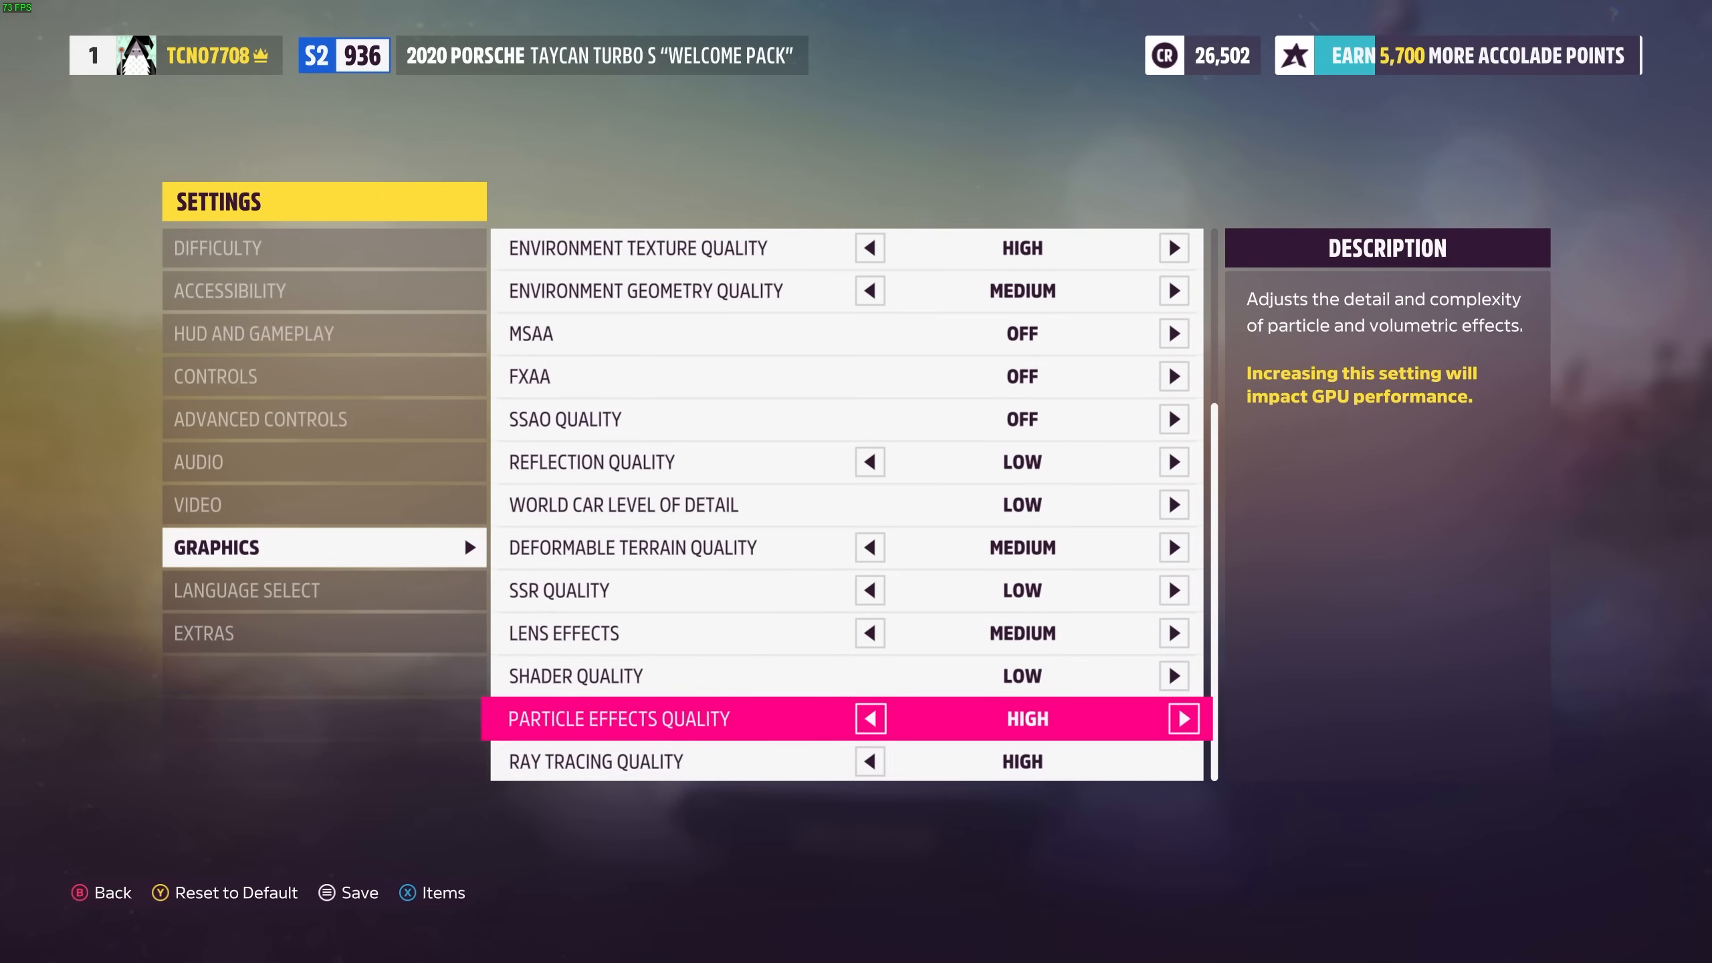
left_click(870, 718)
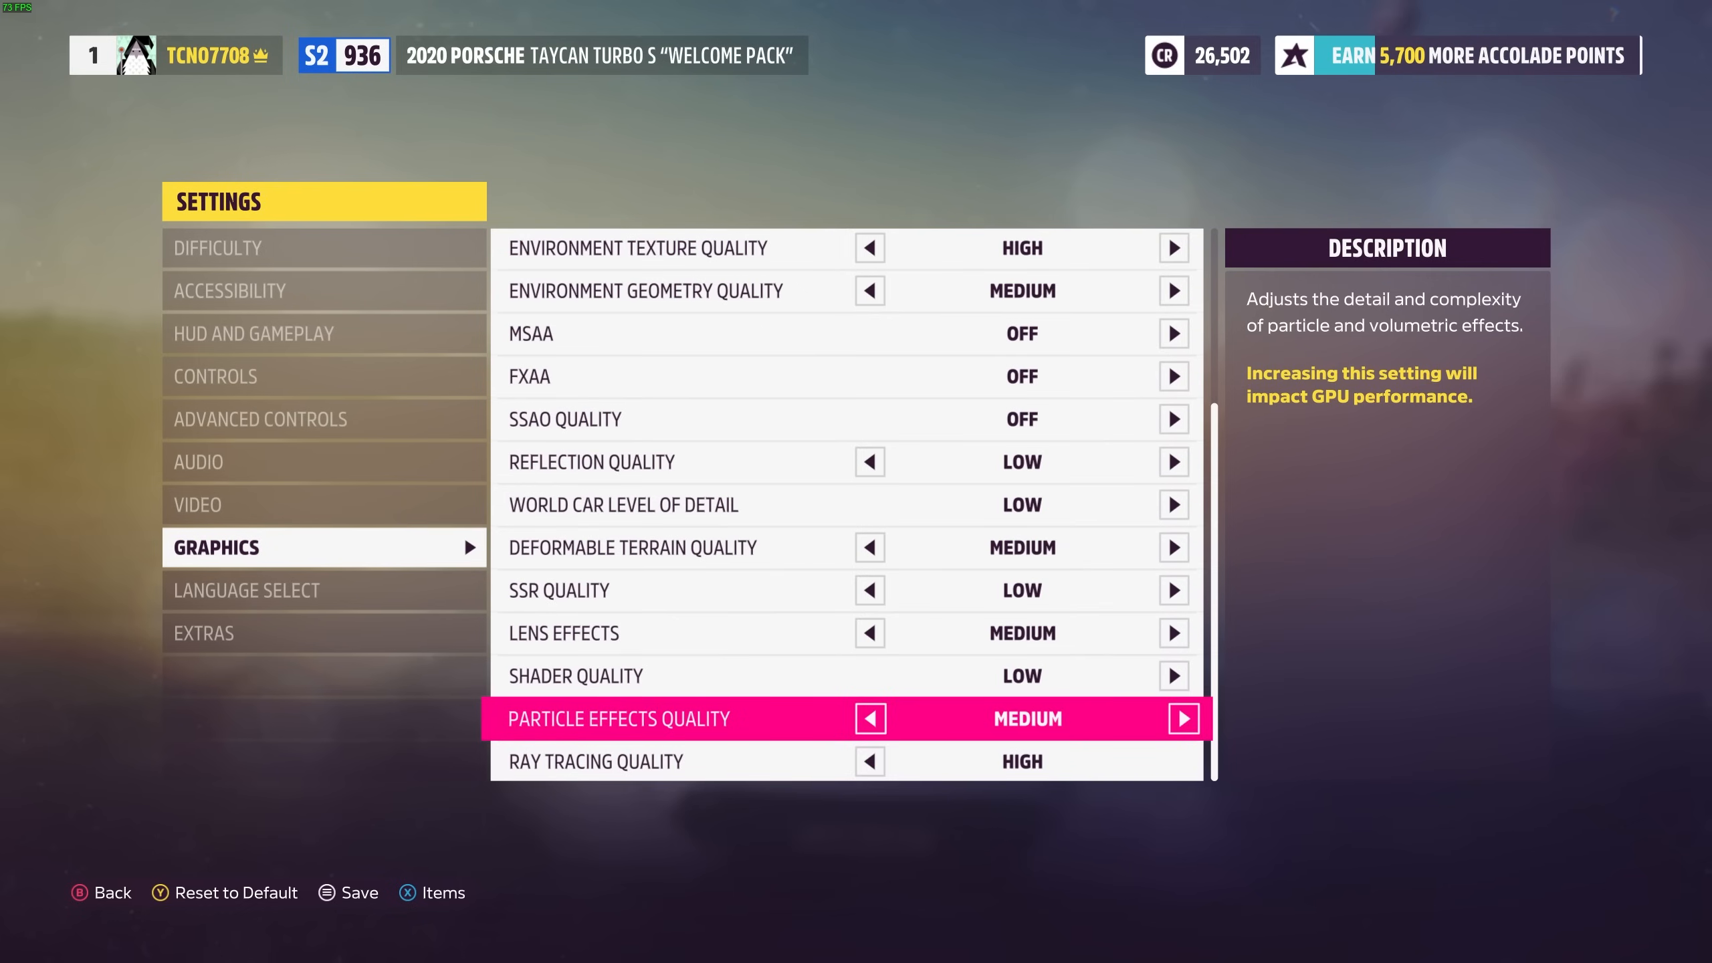
key("down")
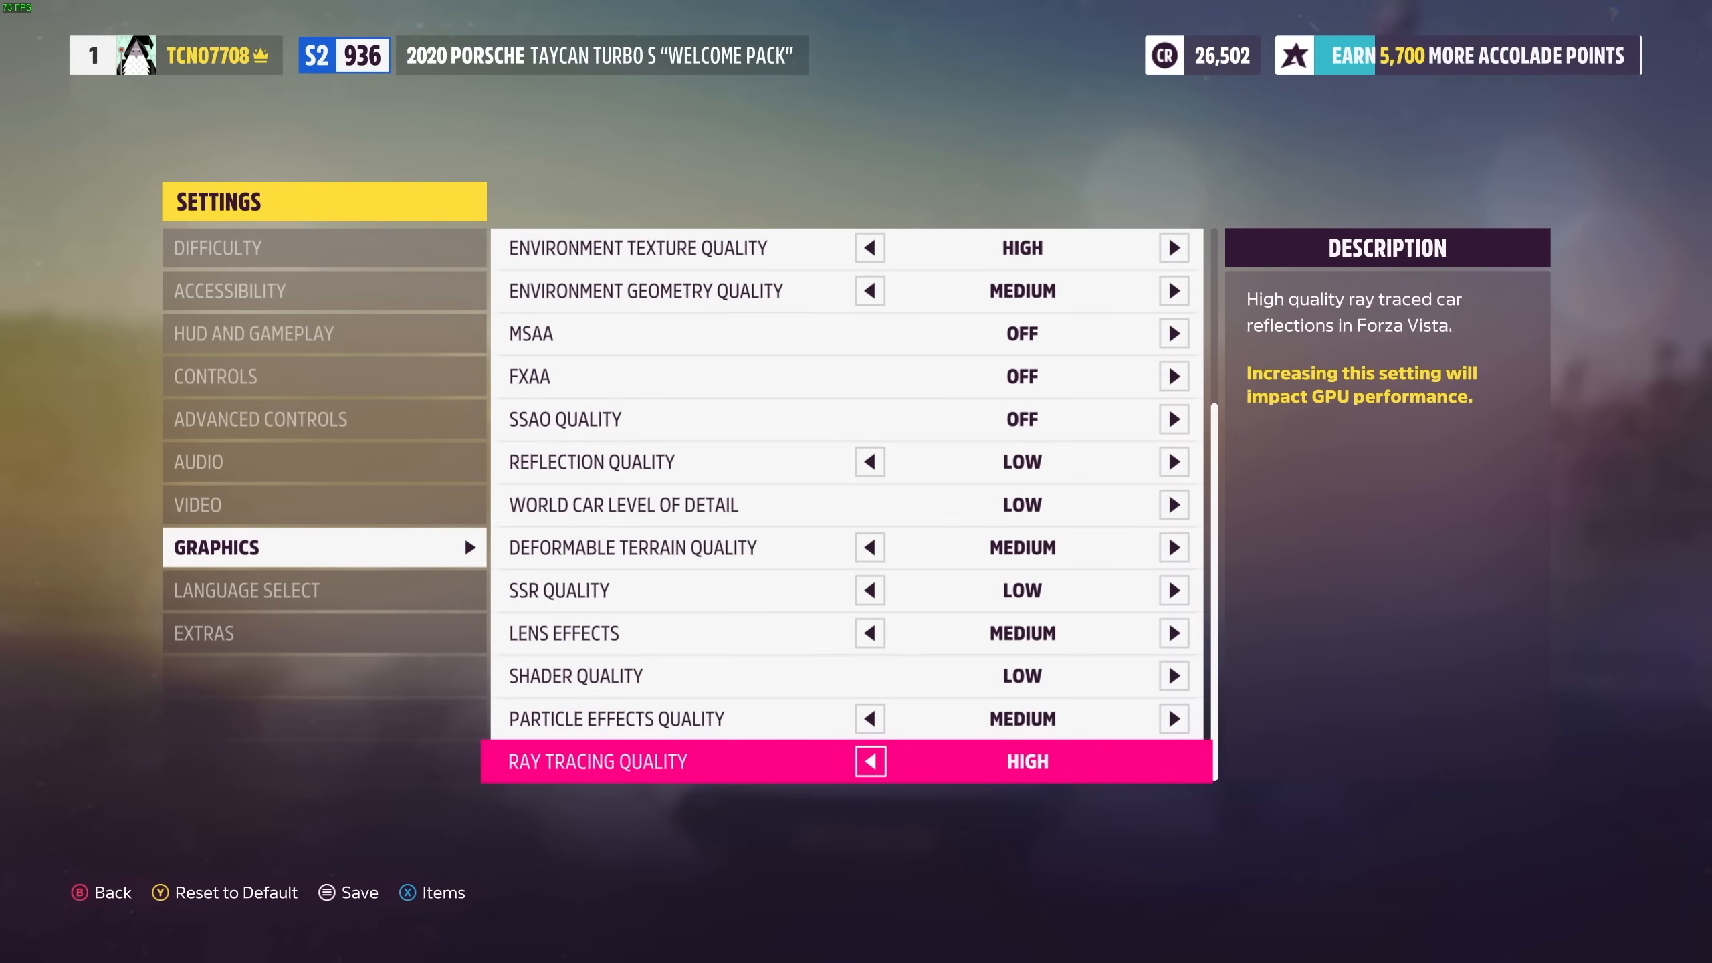
left_click(869, 761)
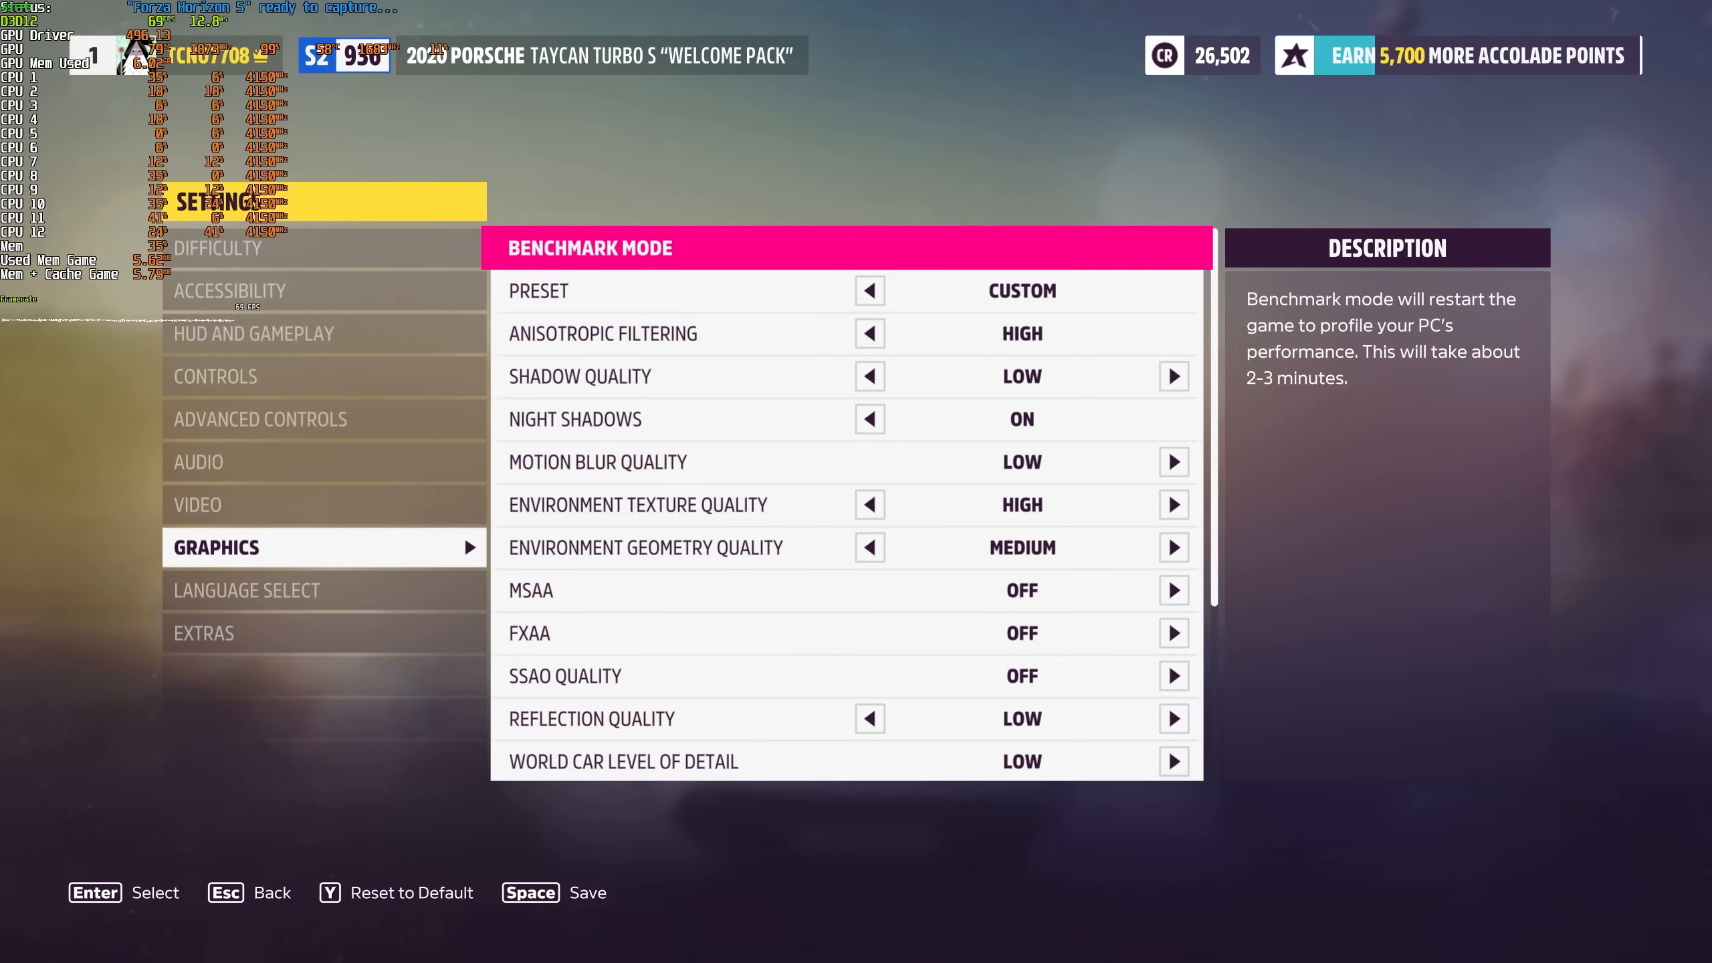
Step: Exit Settings and drive the Porsche Taycan around the festival to check performance with the overlay
key("space")
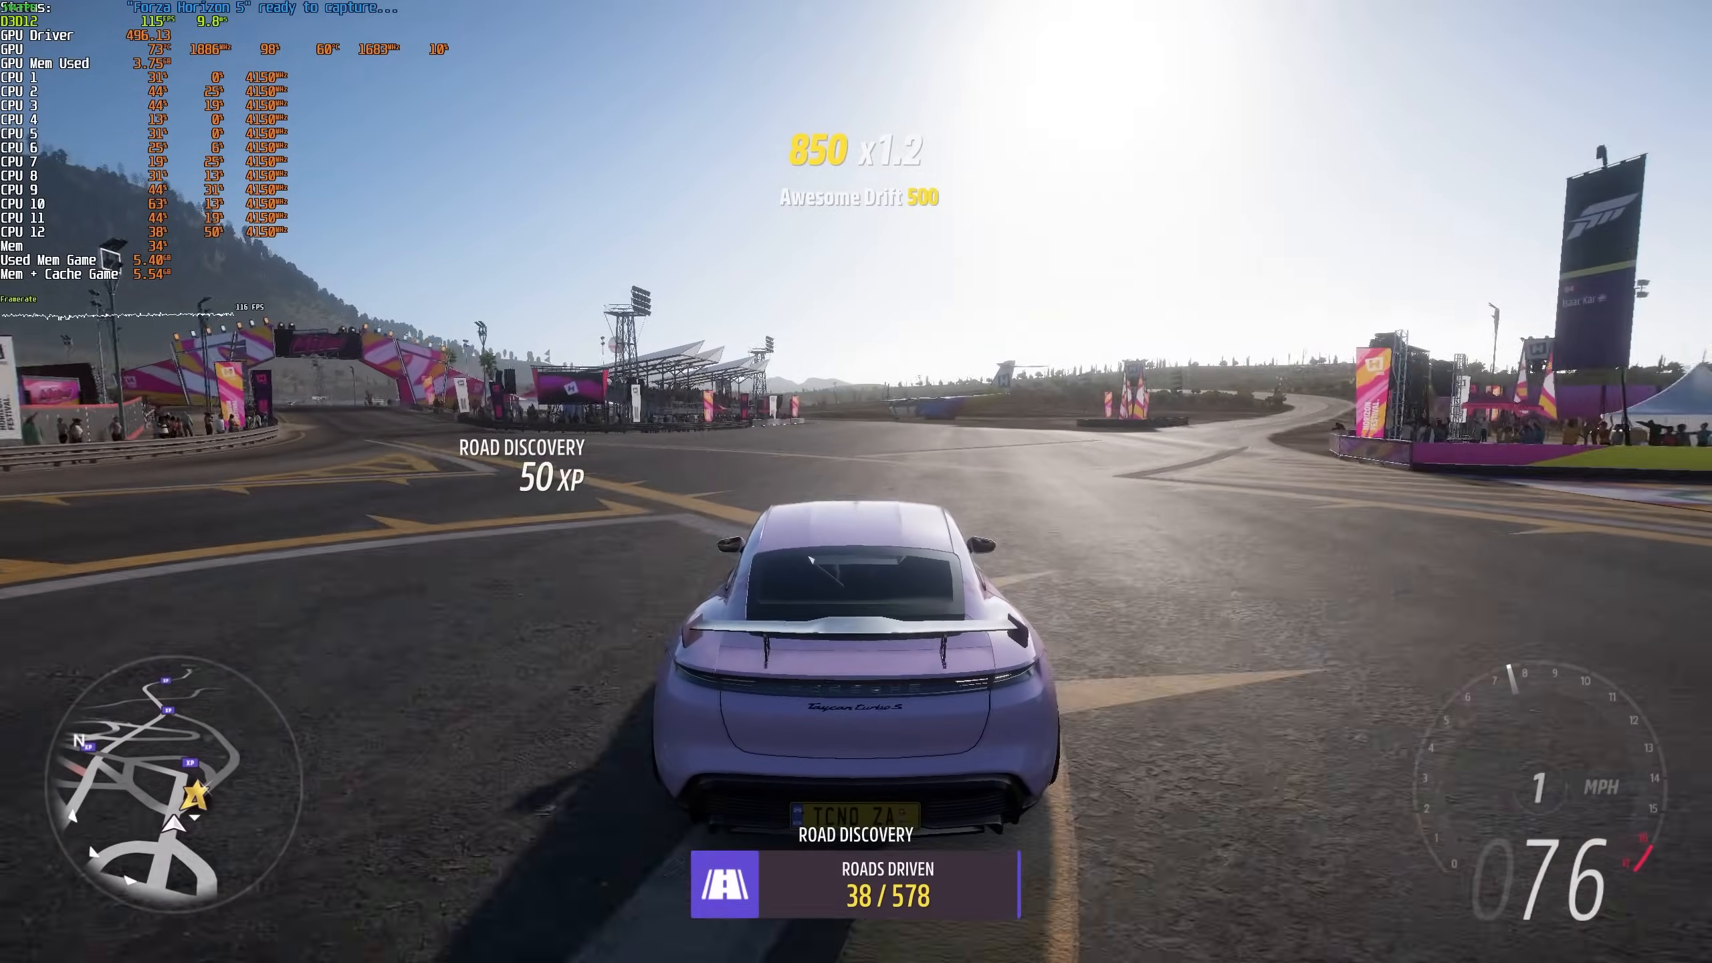
key("w")
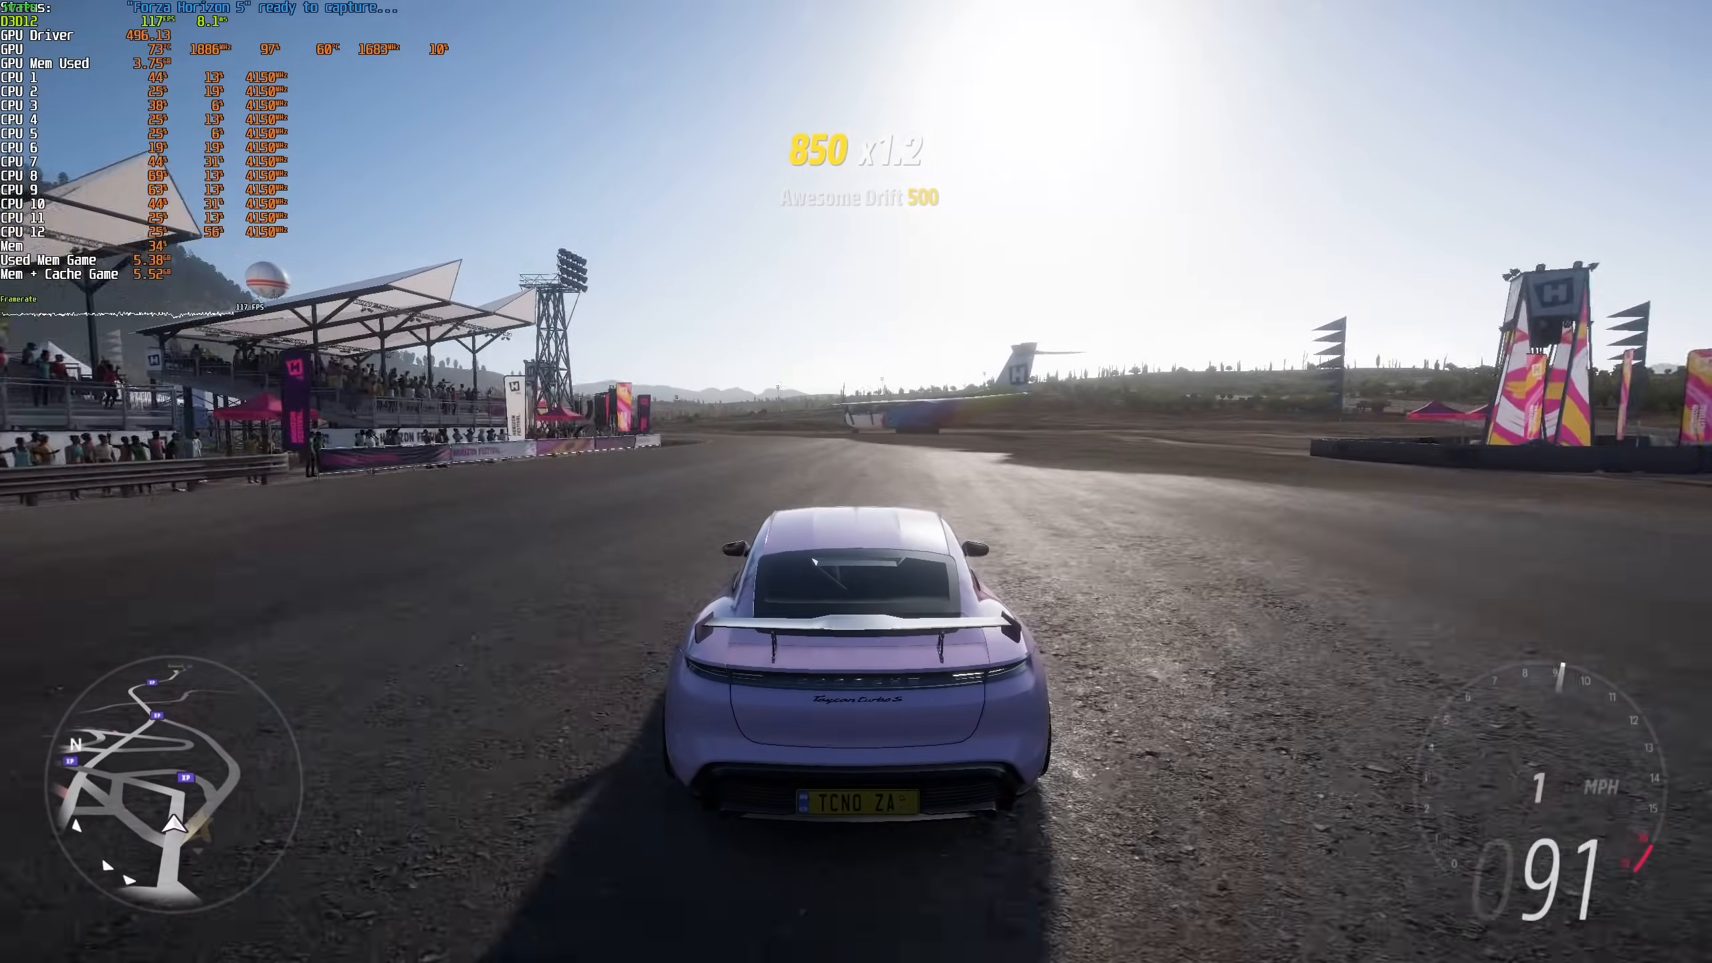